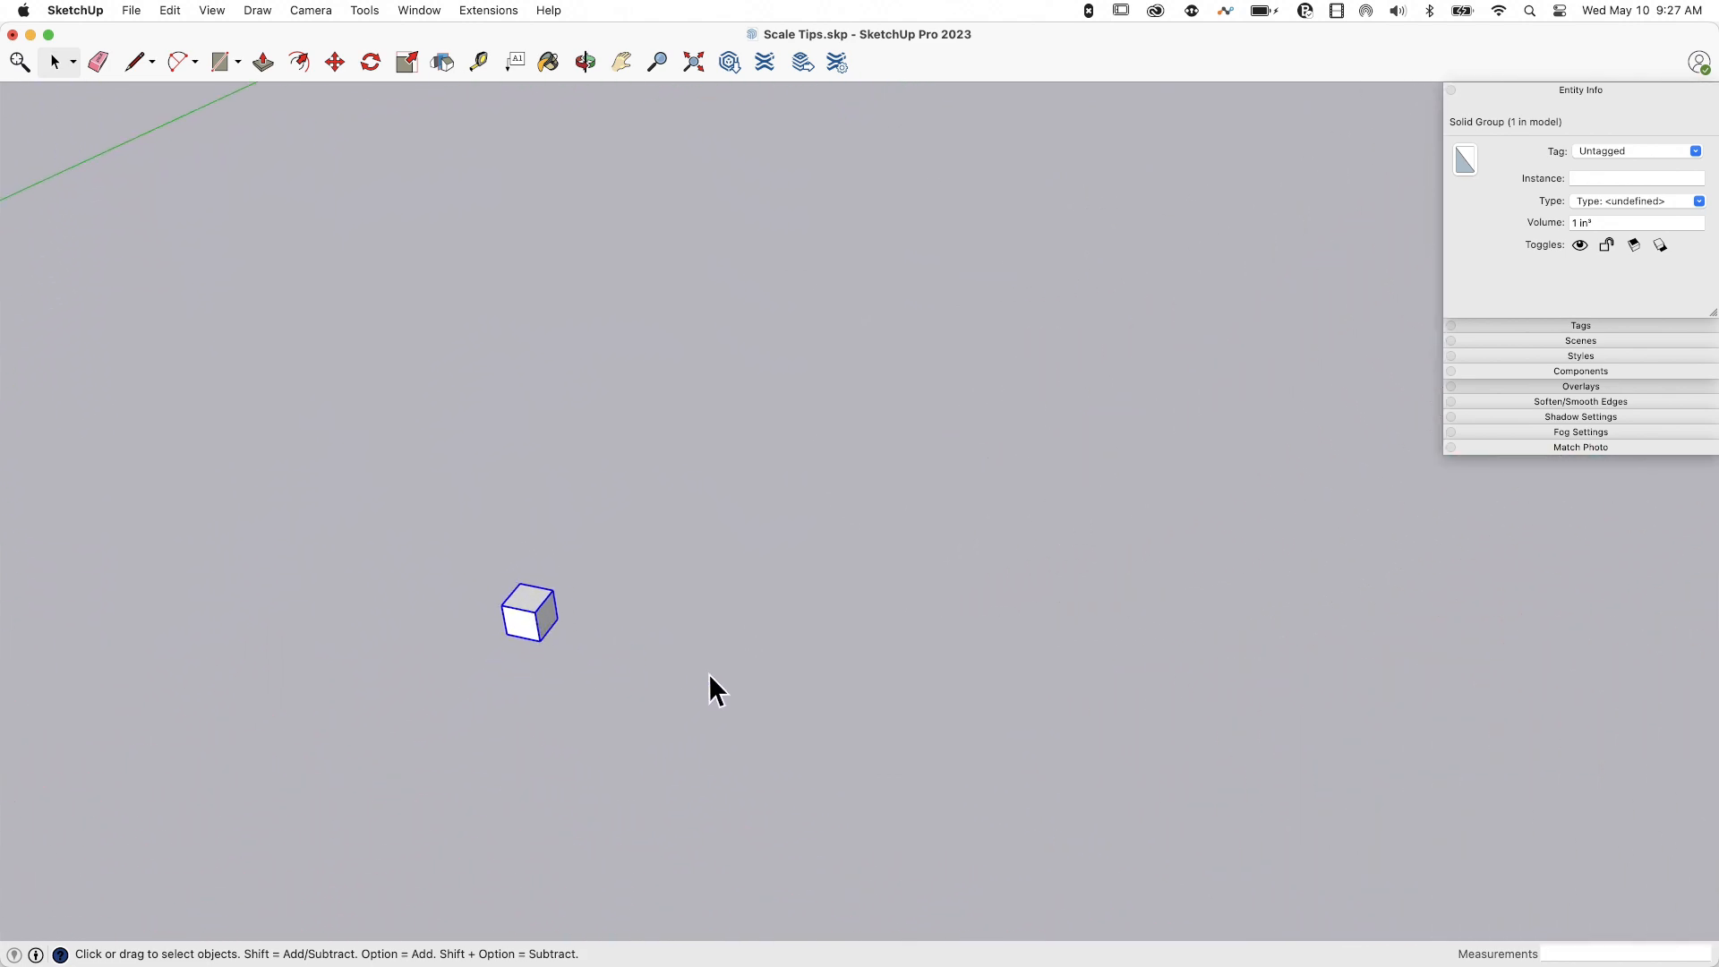
Scale the 1-inch cube along the green axis, then by 8 on the blue axis into a 504 cubic inch post.
{"action": "key", "text": "s"}
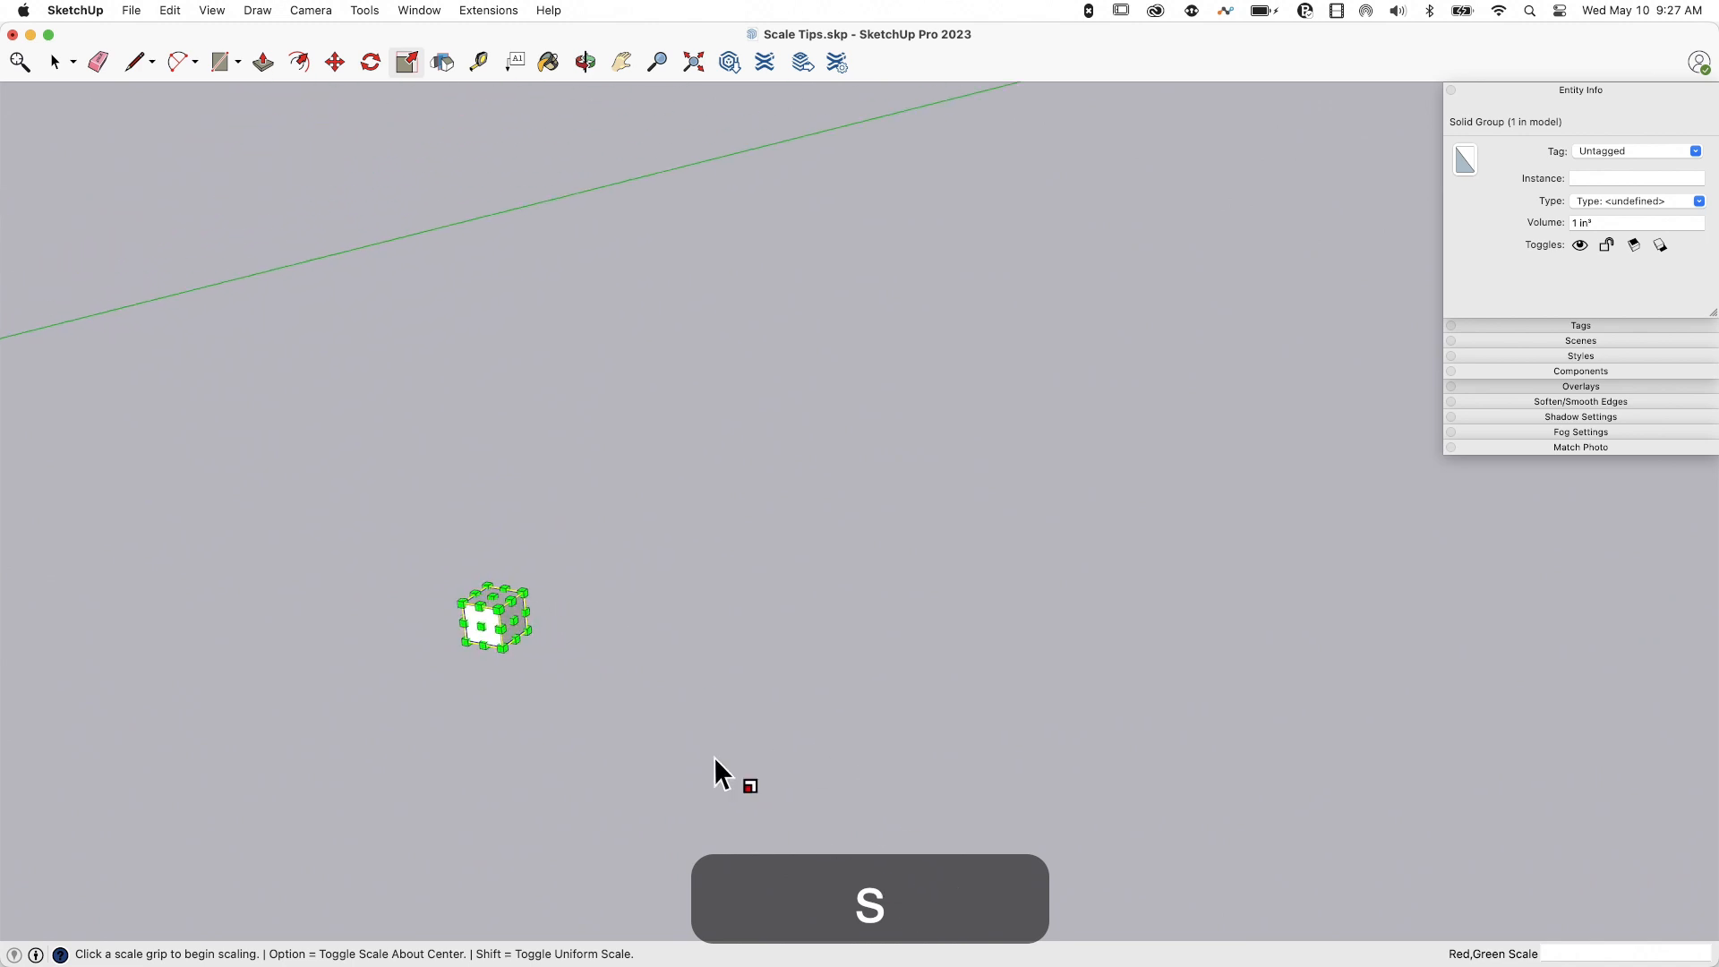
{"action": "mouse_move", "coordinate": [505, 618]}
{"action": "type", "text": "1."}
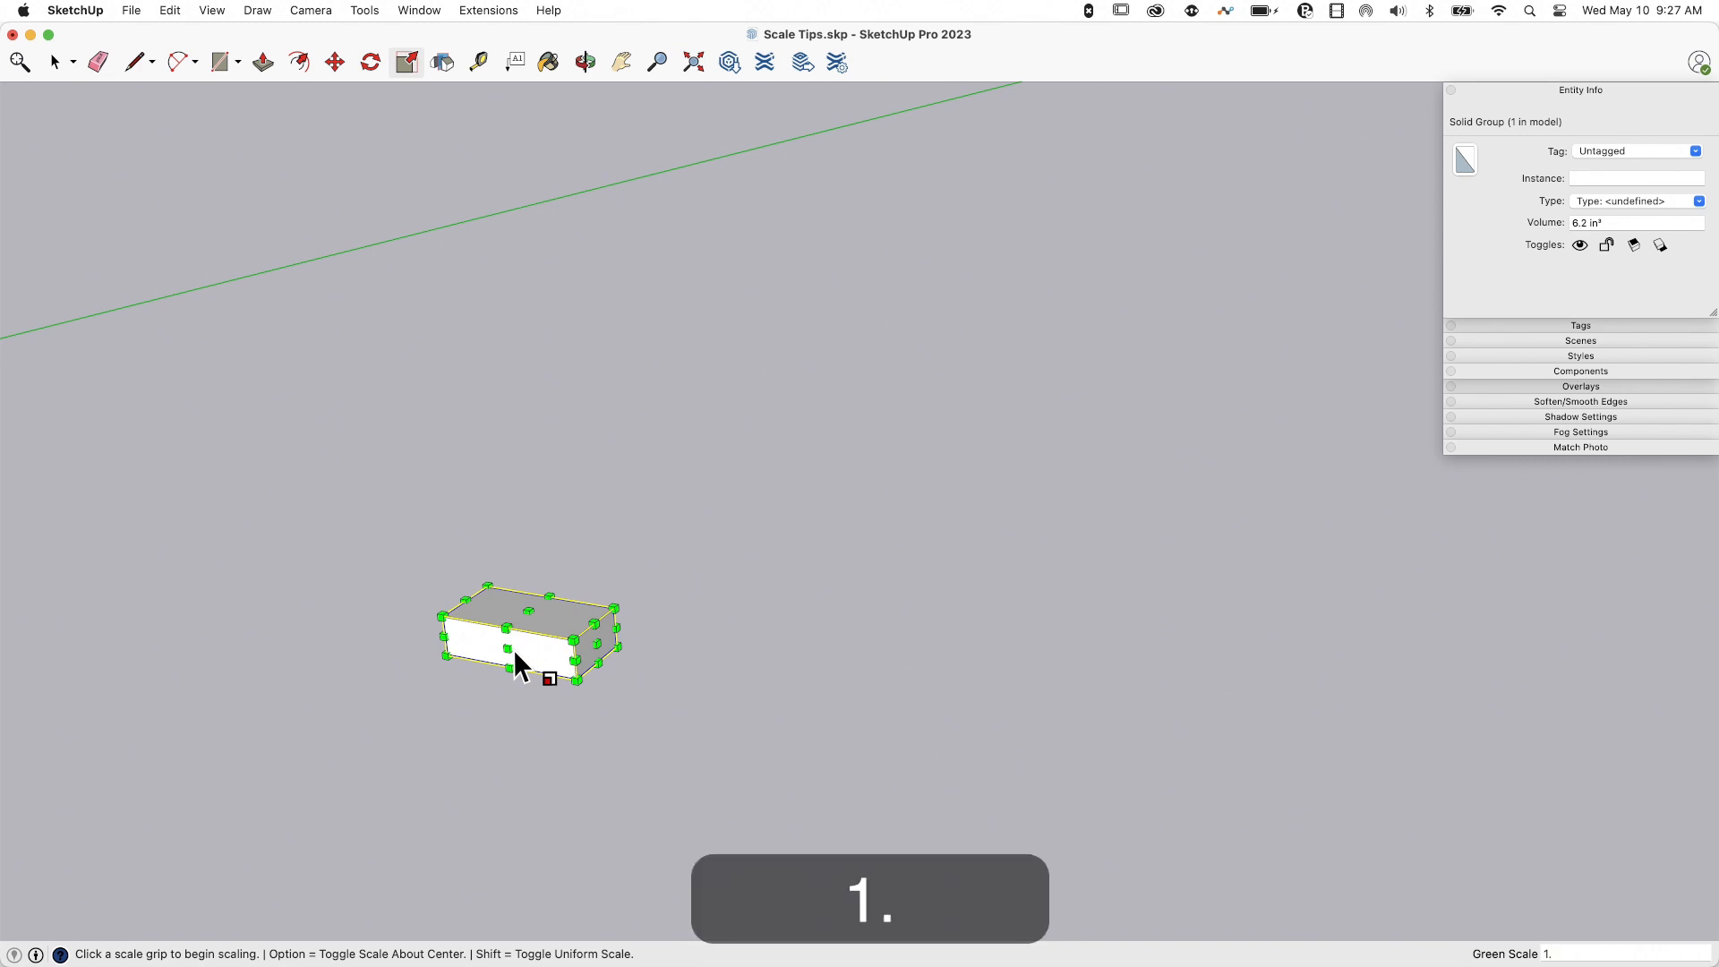
{"action": "type", "text": "8'"}
{"action": "key", "text": "Return"}
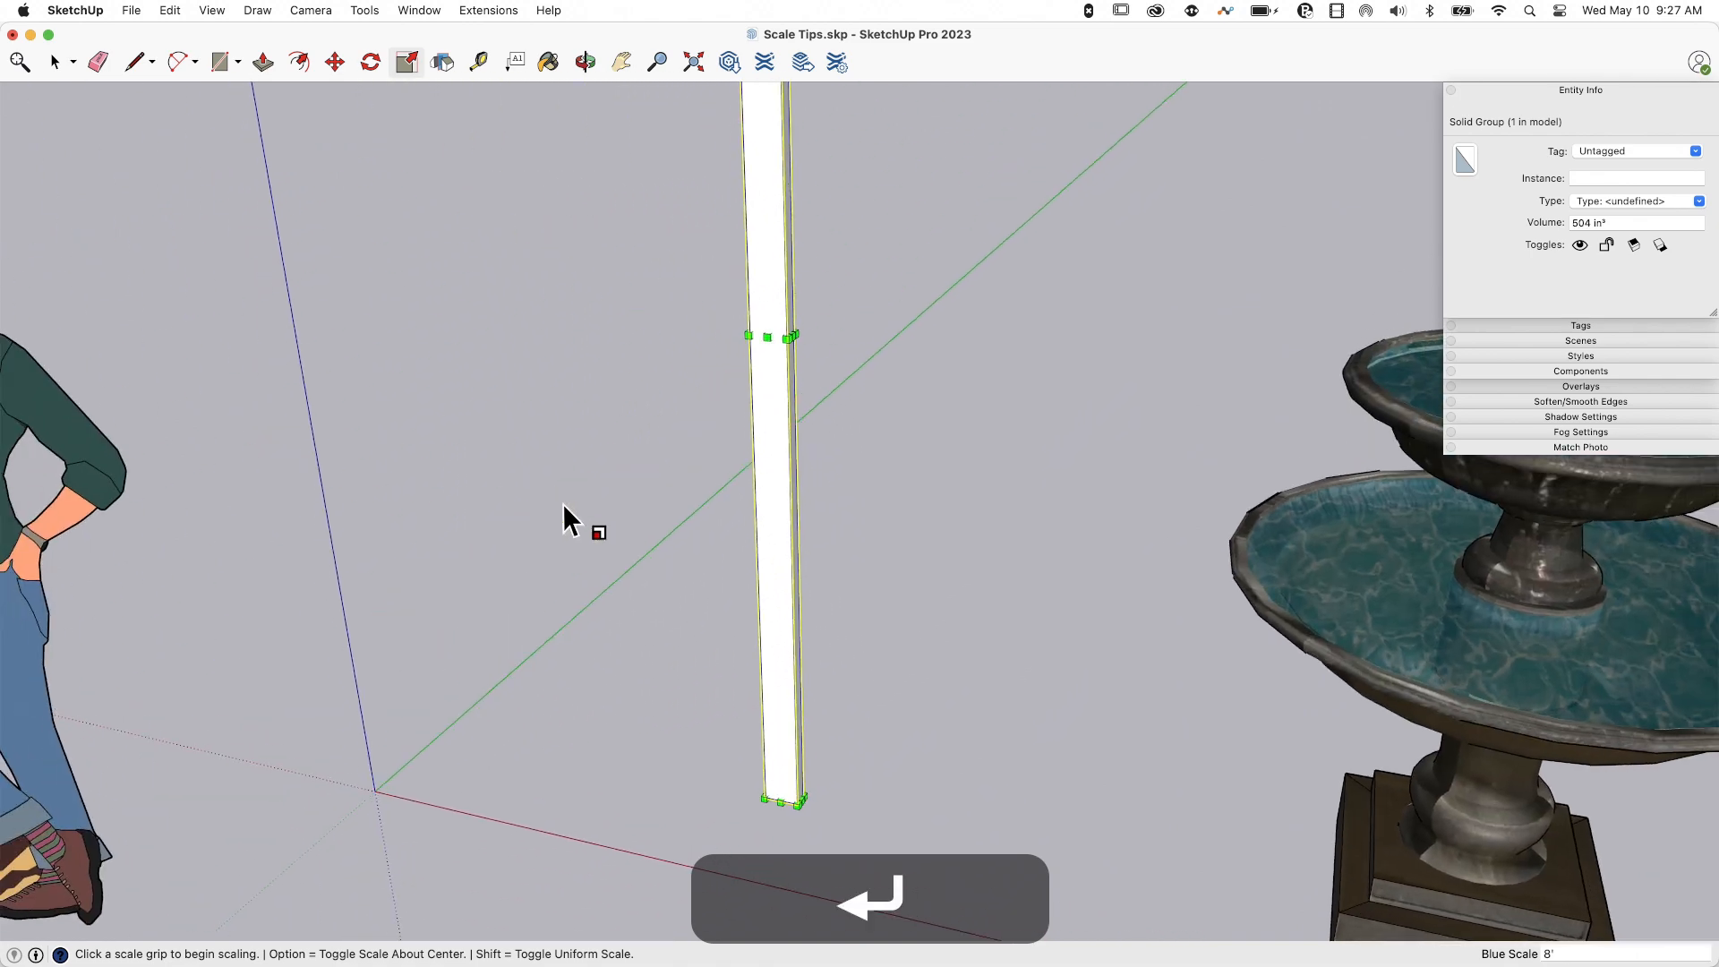
{"action": "key", "text": "space"}
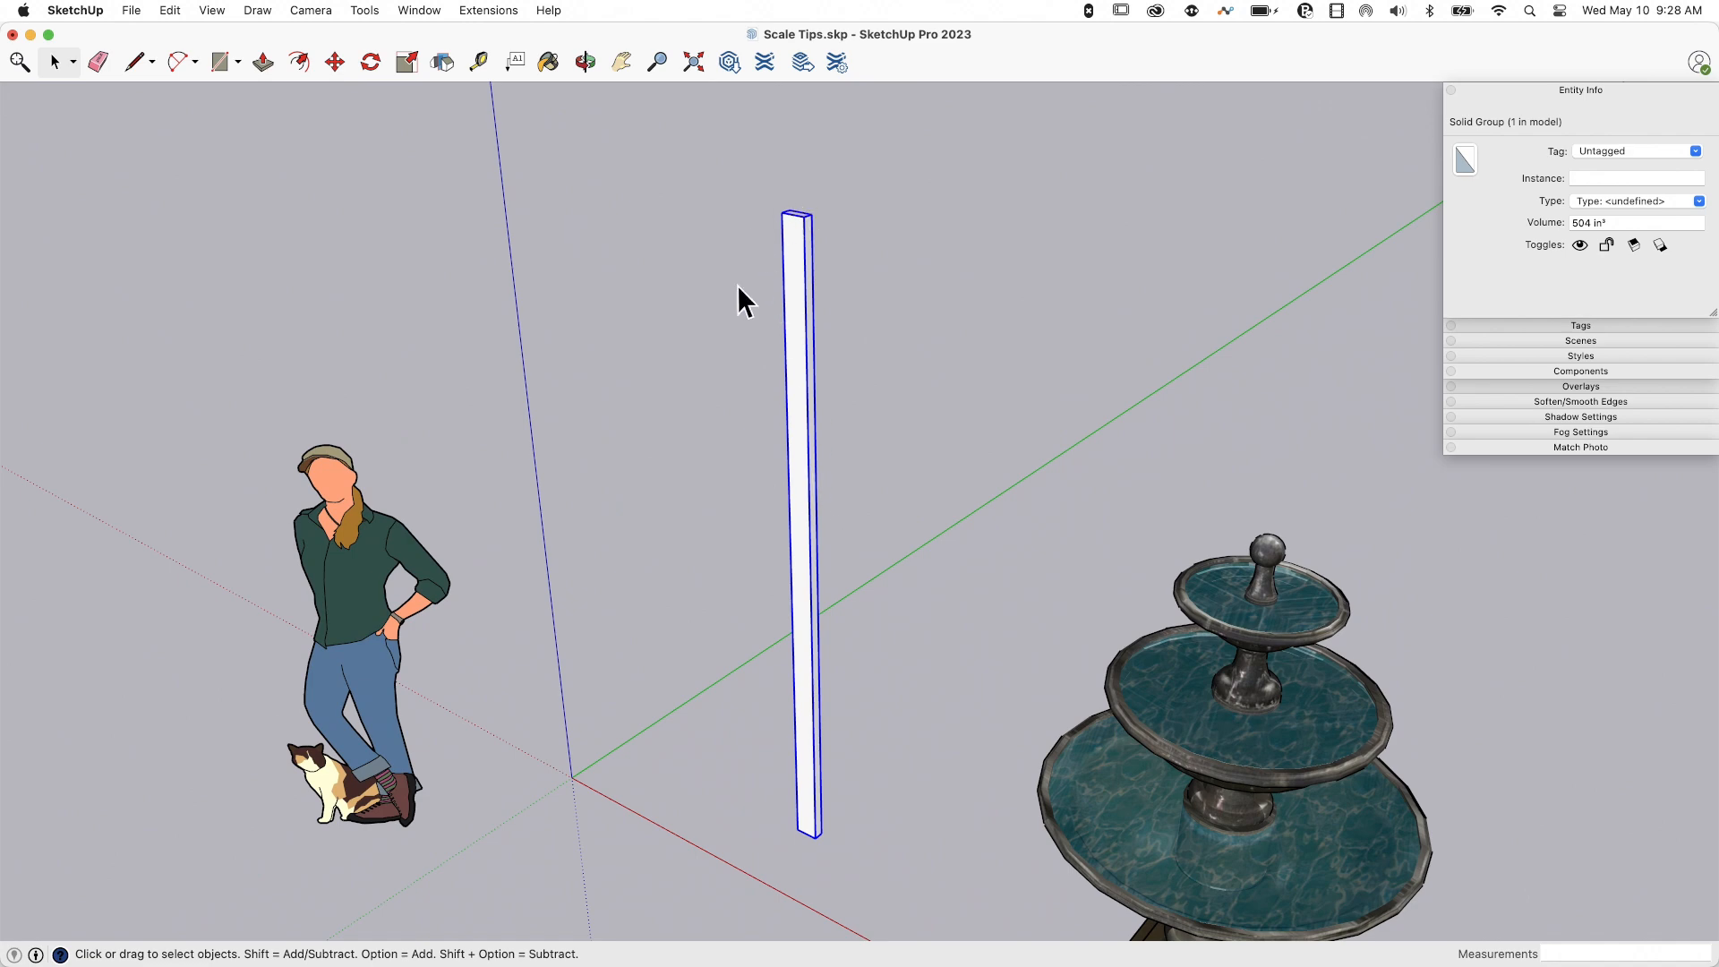
{"action": "mouse_move", "coordinate": [810, 595]}
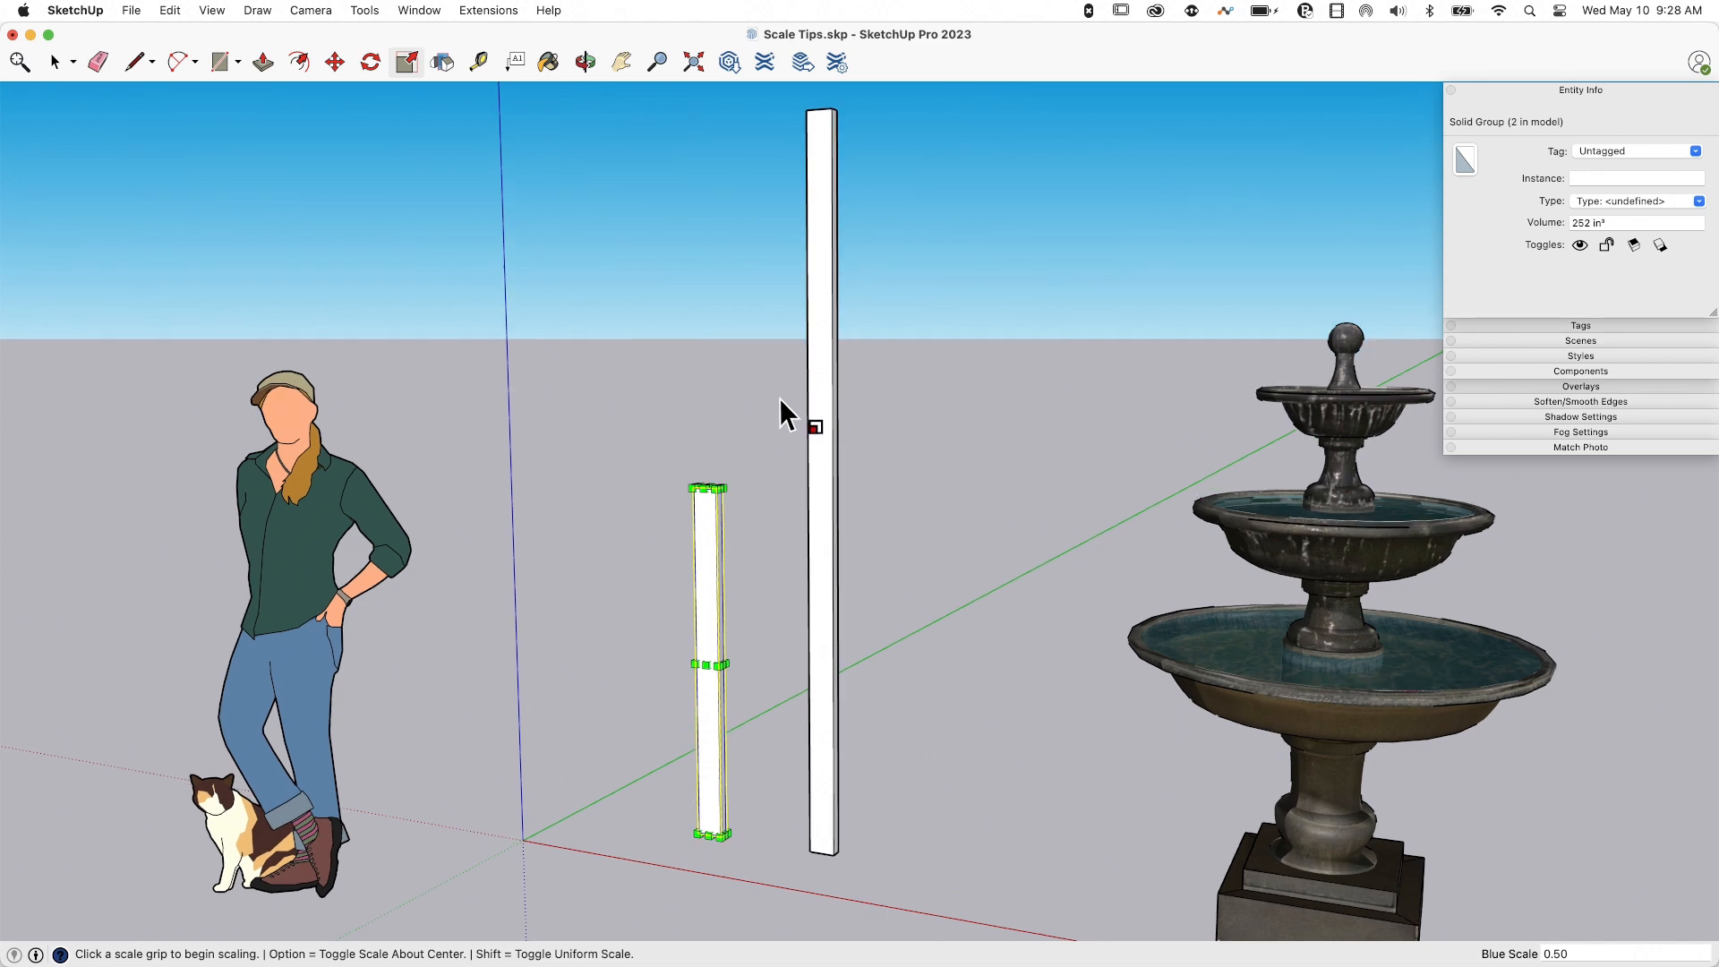
Scale the copied post to 0.50 on the blue axis, giving a 252 cubic inch half-height post.
{"action": "key", "text": "space"}
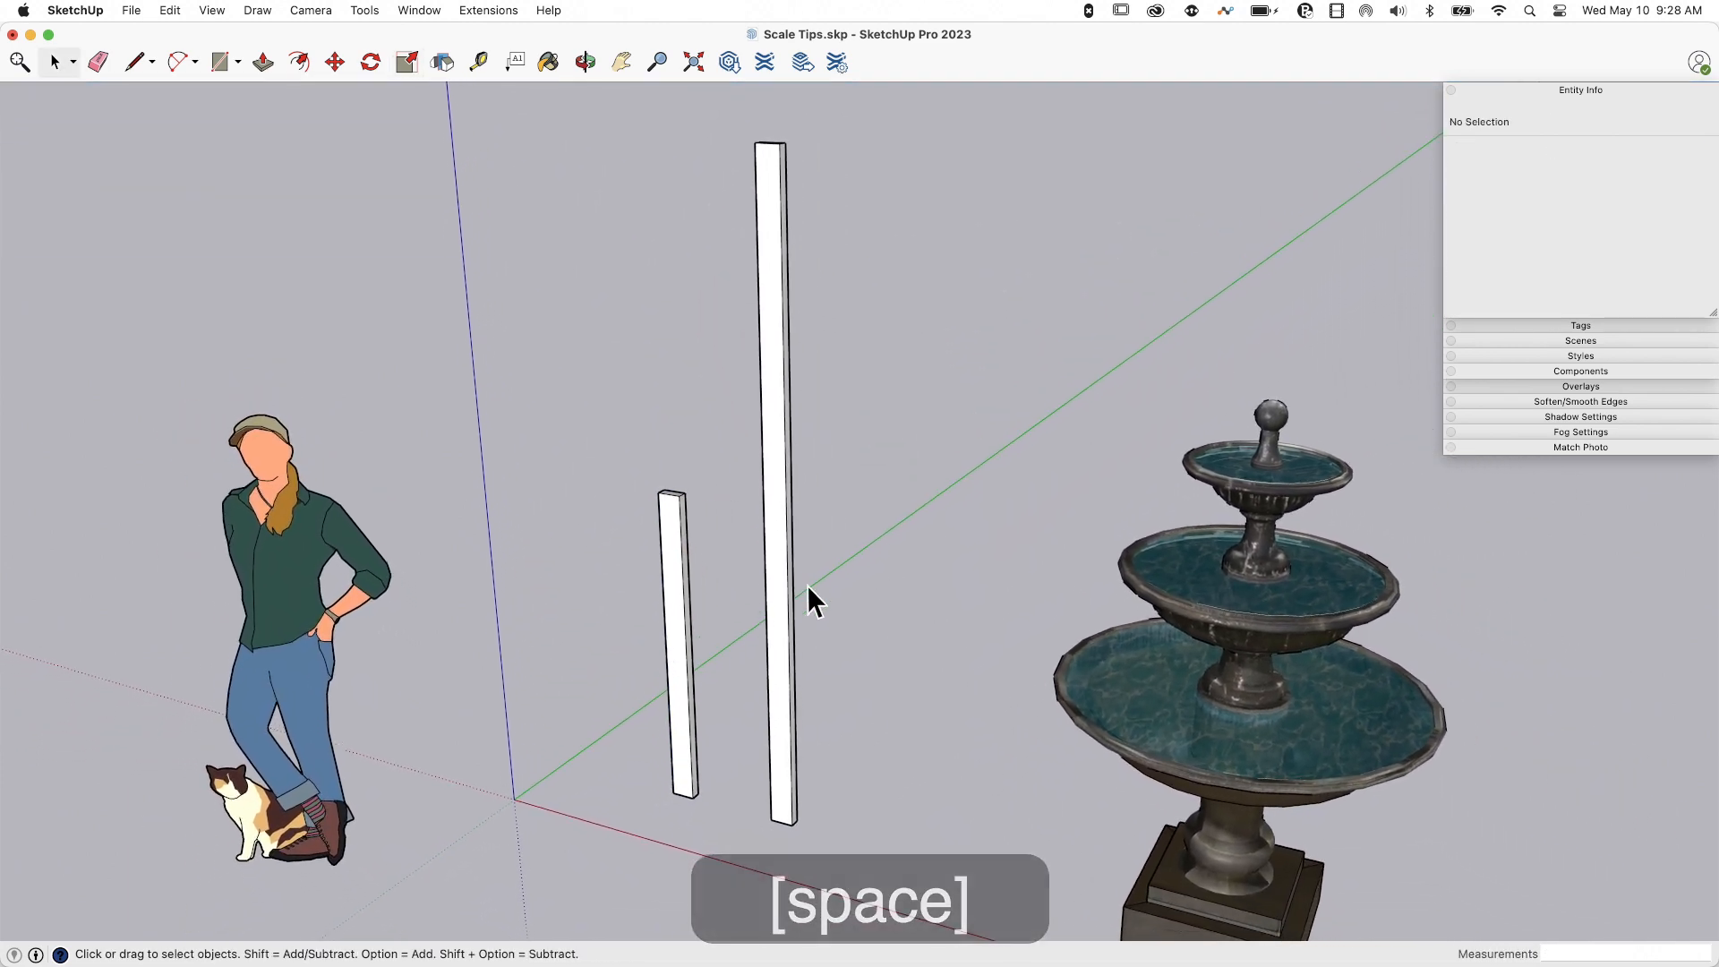
{"action": "left_click", "coordinate": [677, 615]}
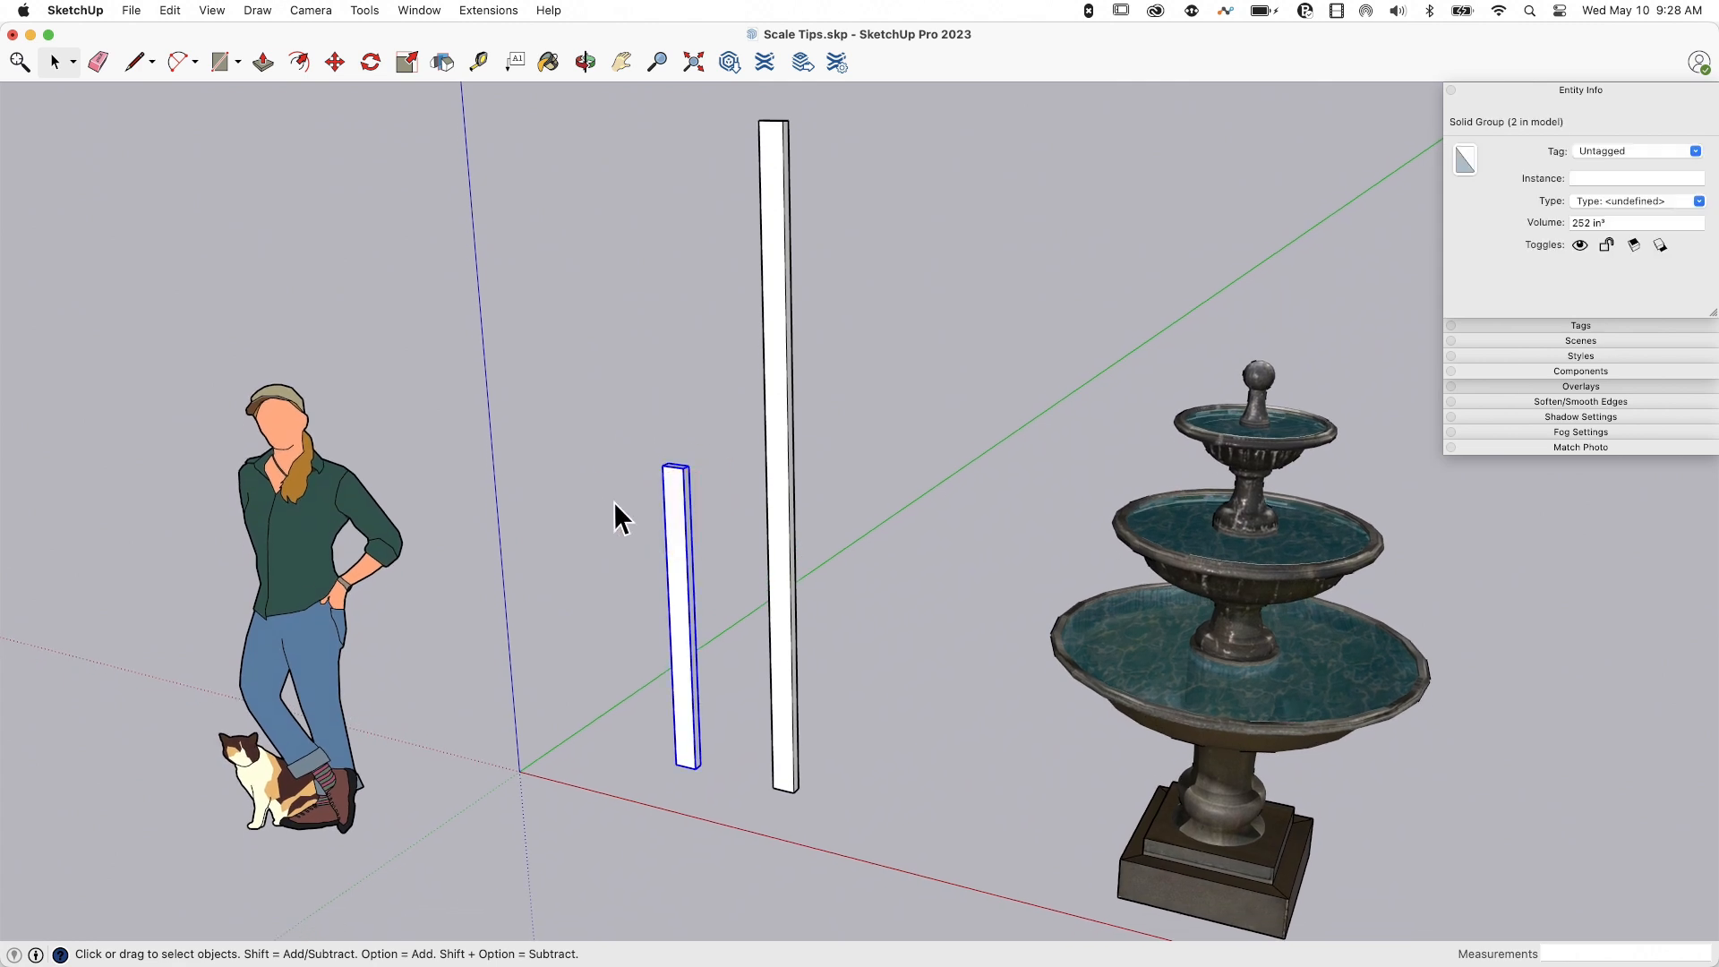
{"action": "mouse_move", "coordinate": [820, 553]}
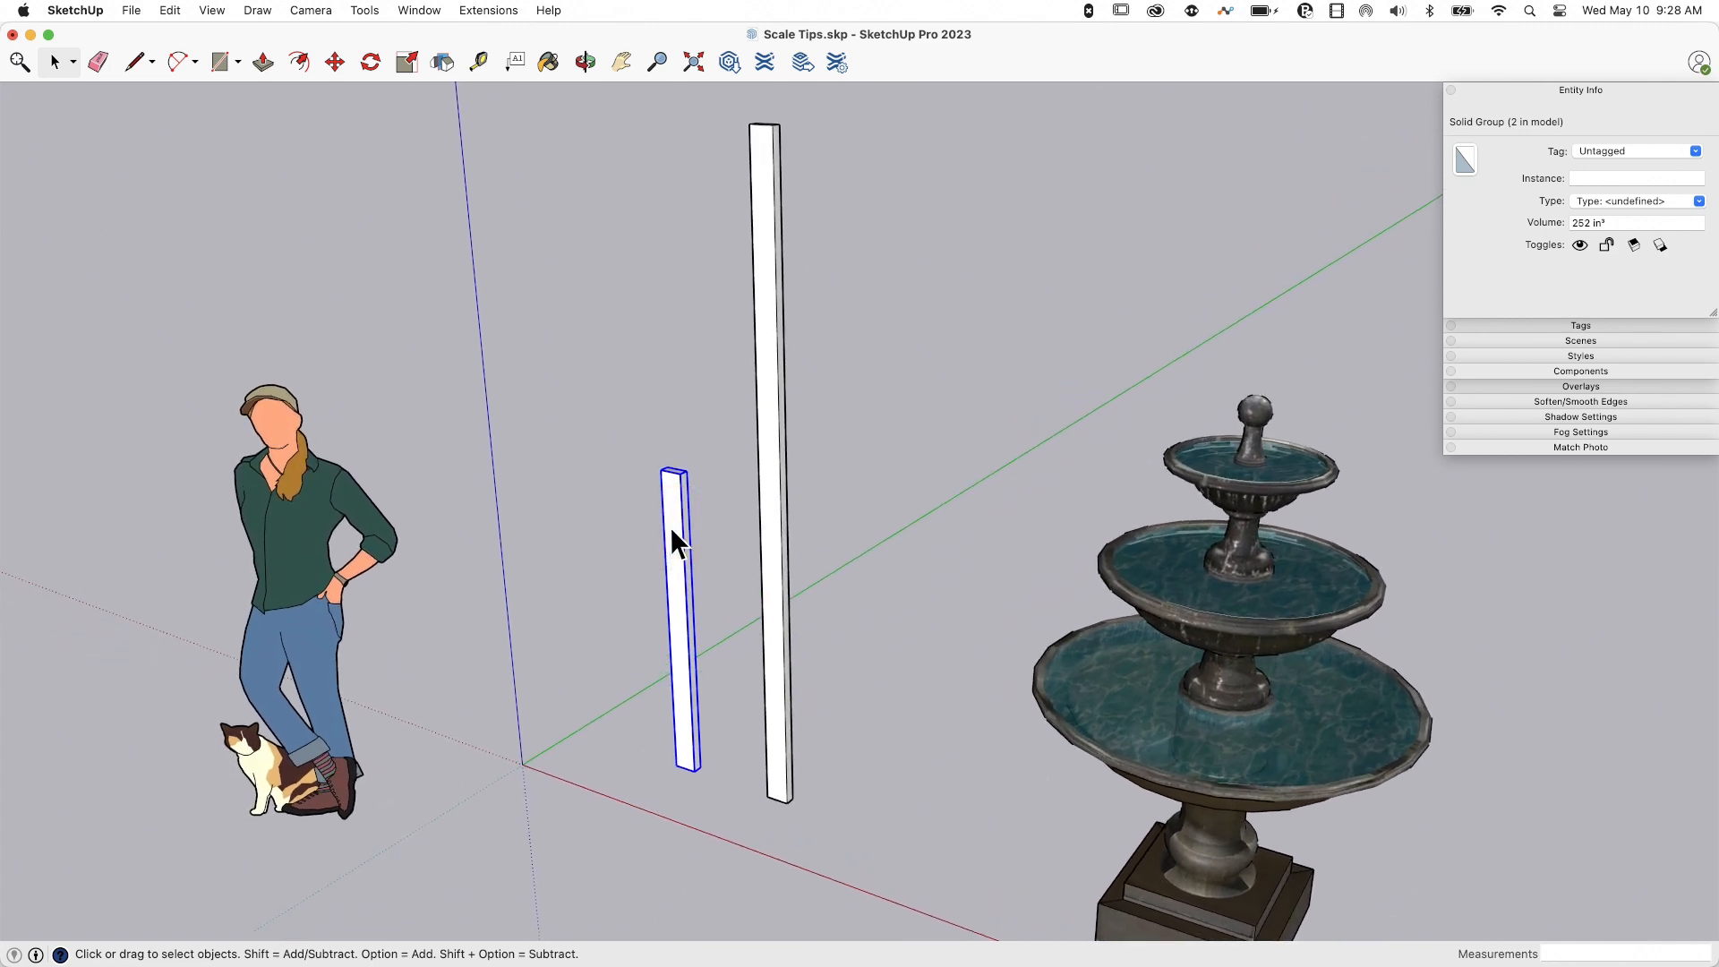
{"action": "mouse_move", "coordinate": [652, 476]}
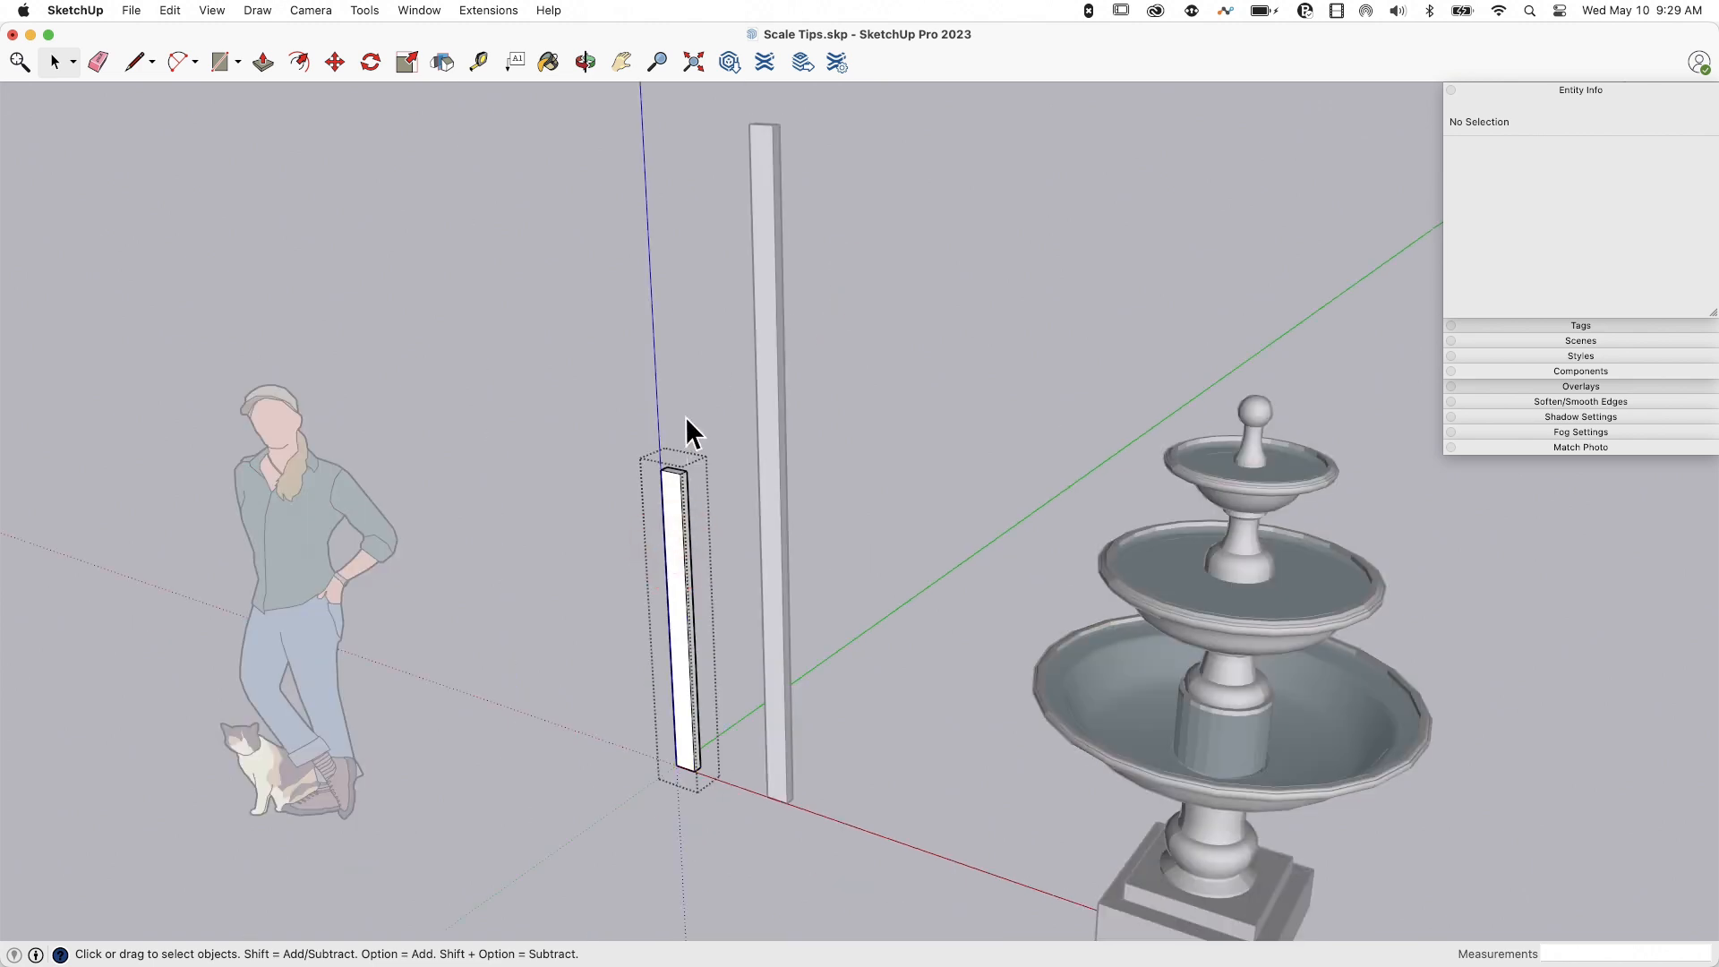
{"action": "mouse_move", "coordinate": [647, 392]}
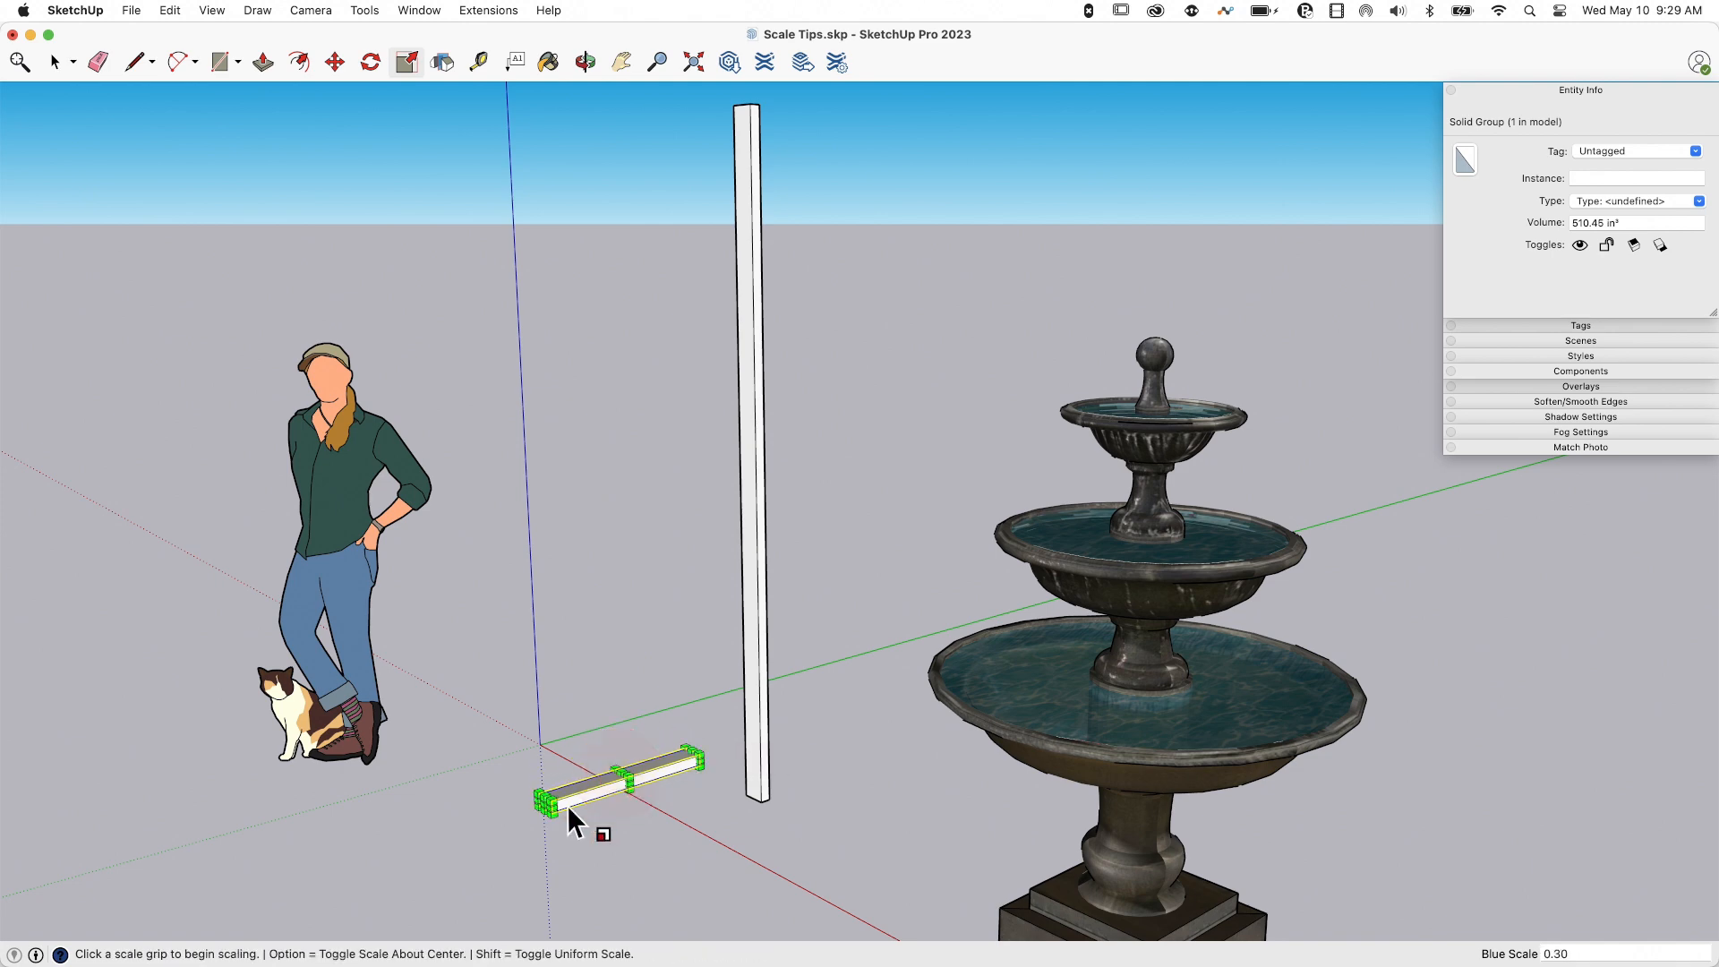
Undo the extra resize, then rotate the short post 90° about its base so it lies flat on the ground.
{"action": "key", "text": "cmd+z"}
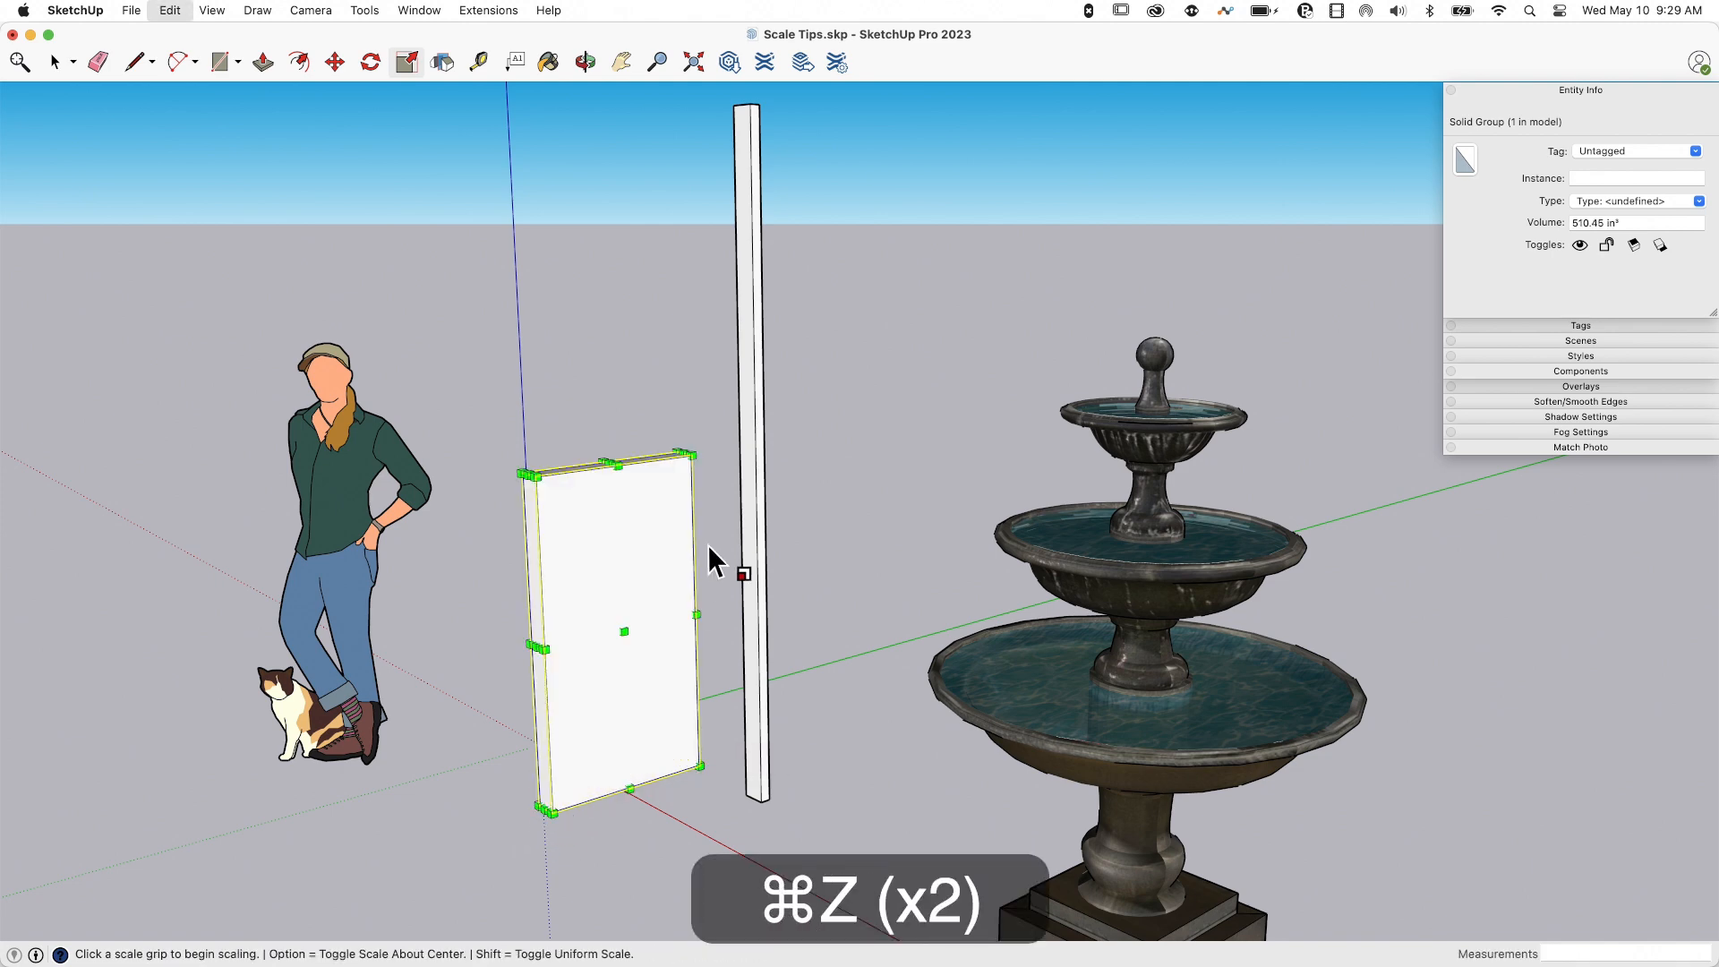
{"action": "key", "text": "space"}
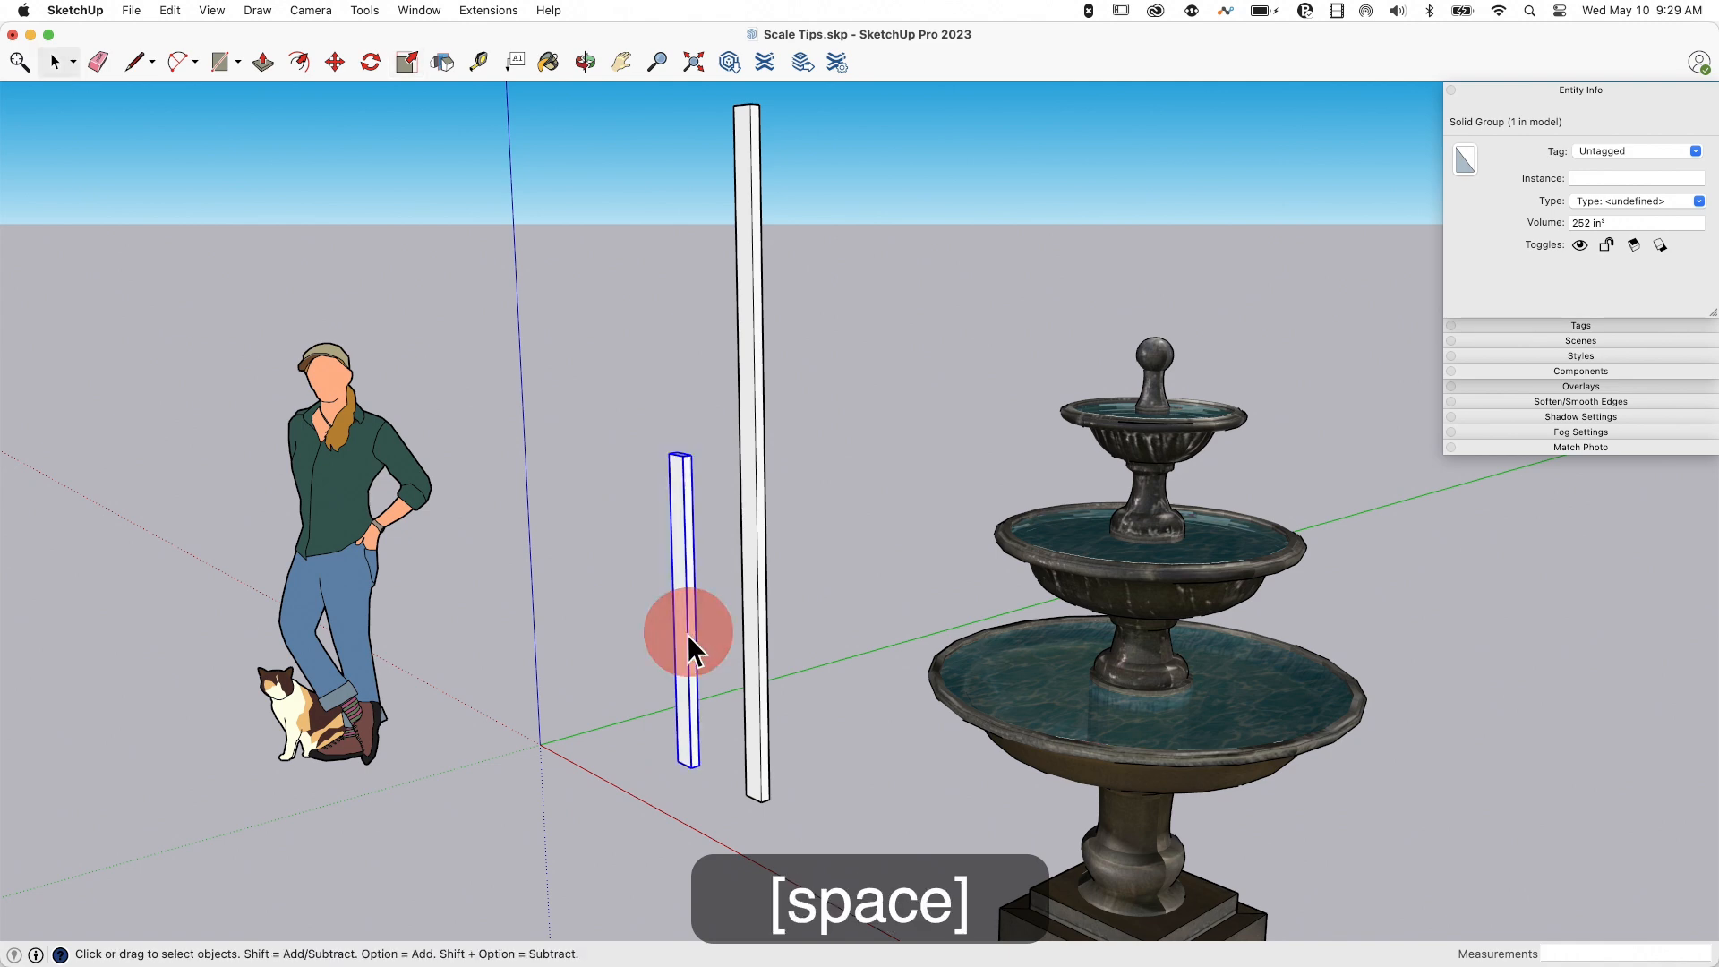
{"action": "key", "text": "q"}
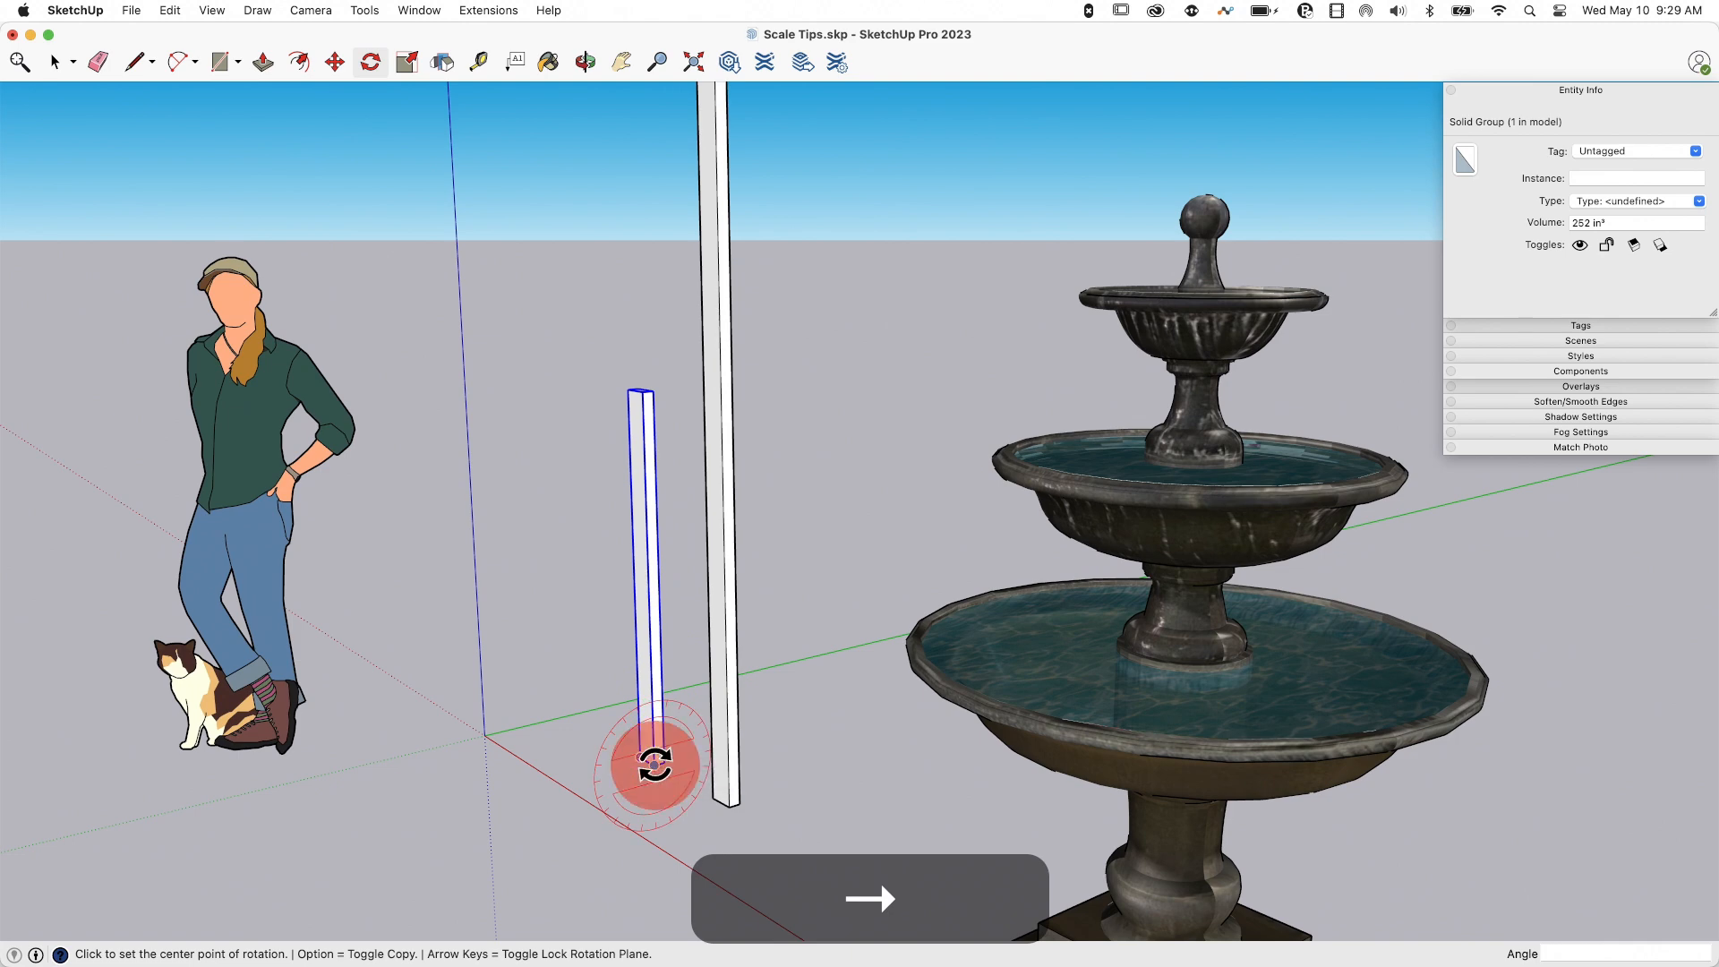
{"action": "left_click", "coordinate": [651, 763]}
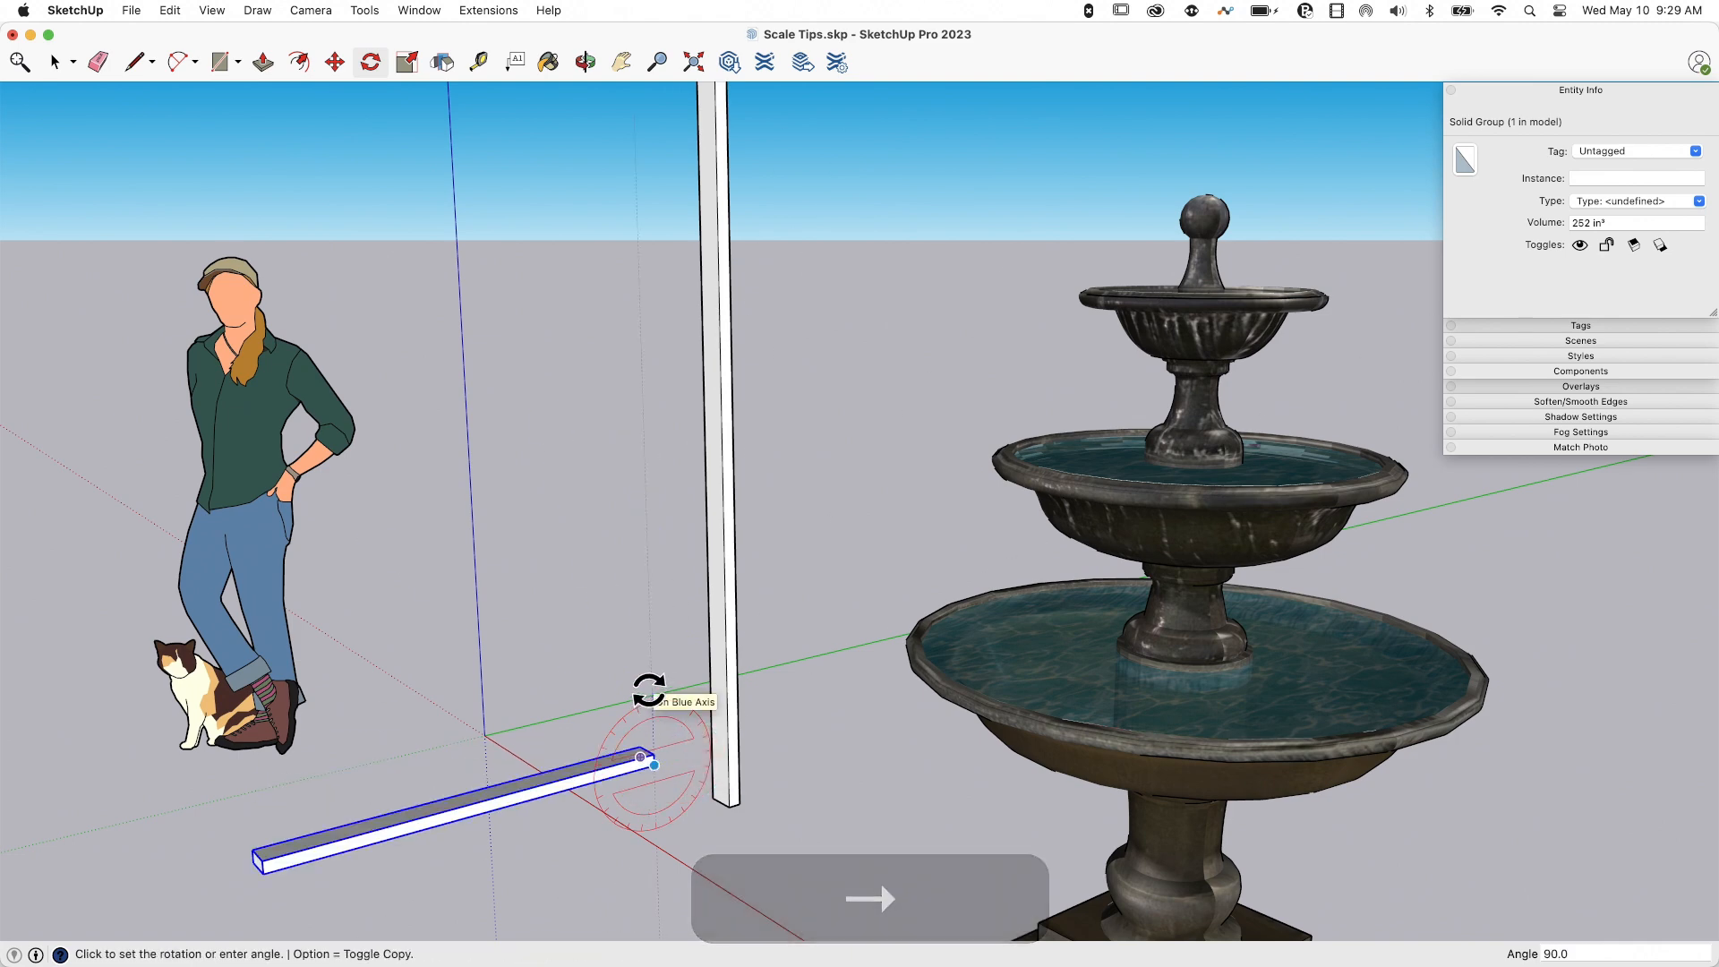
{"action": "key", "text": "space"}
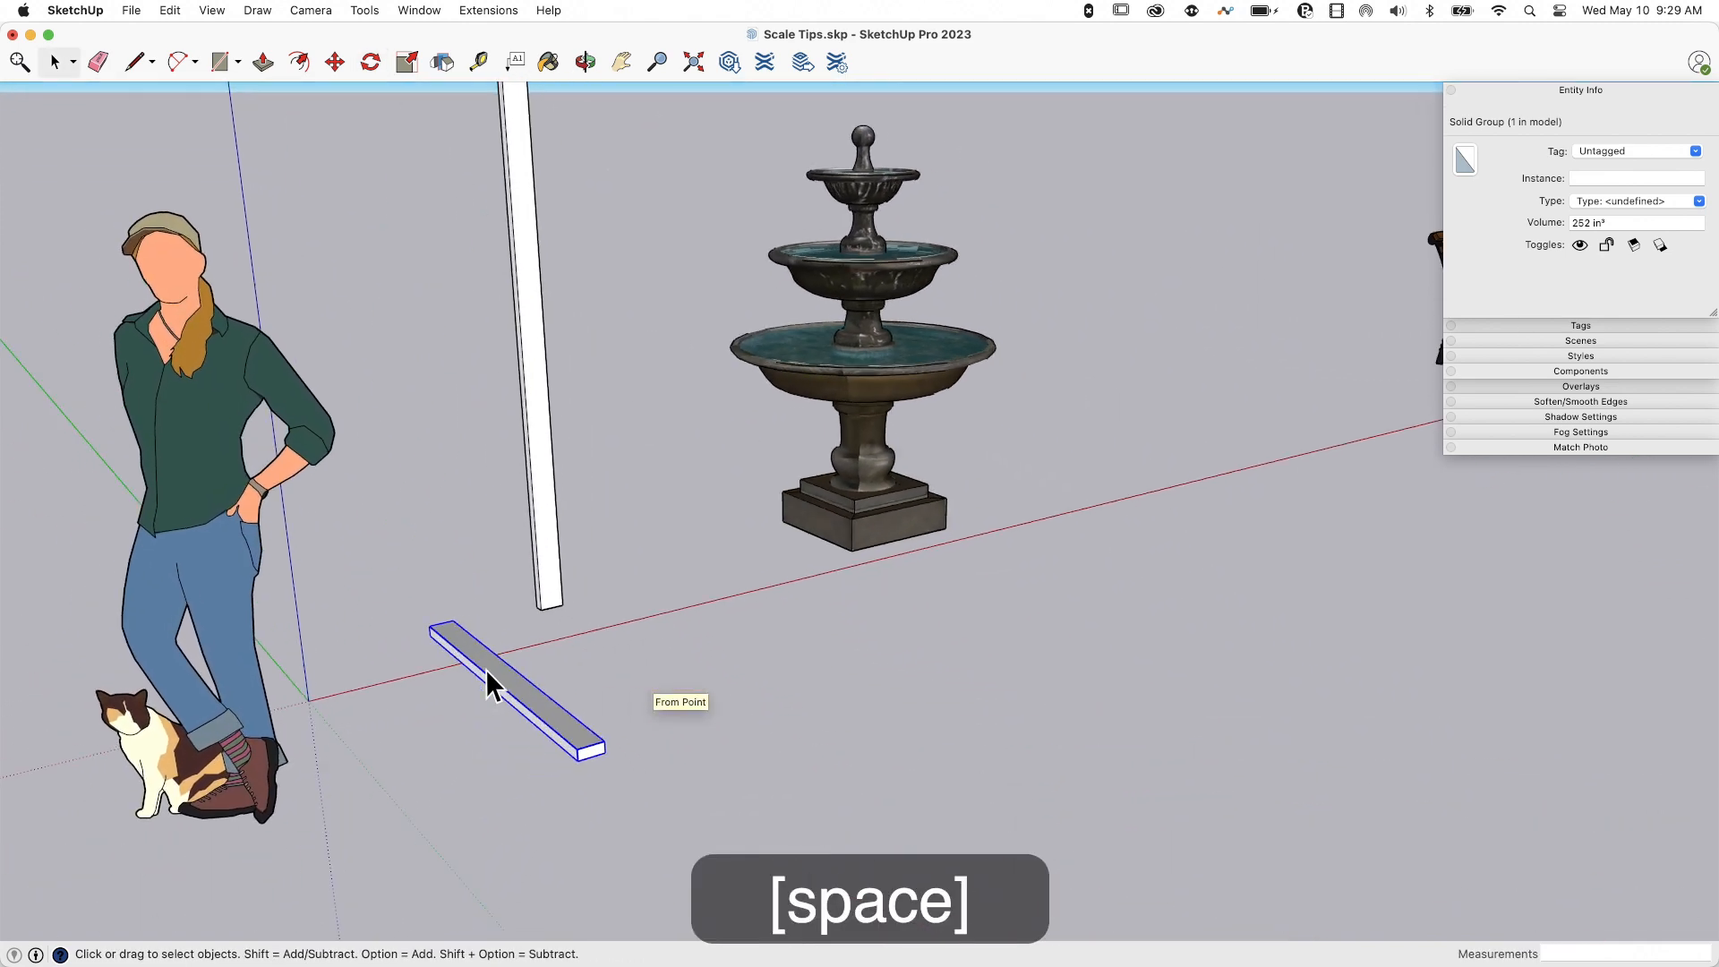
{"action": "key", "text": "space"}
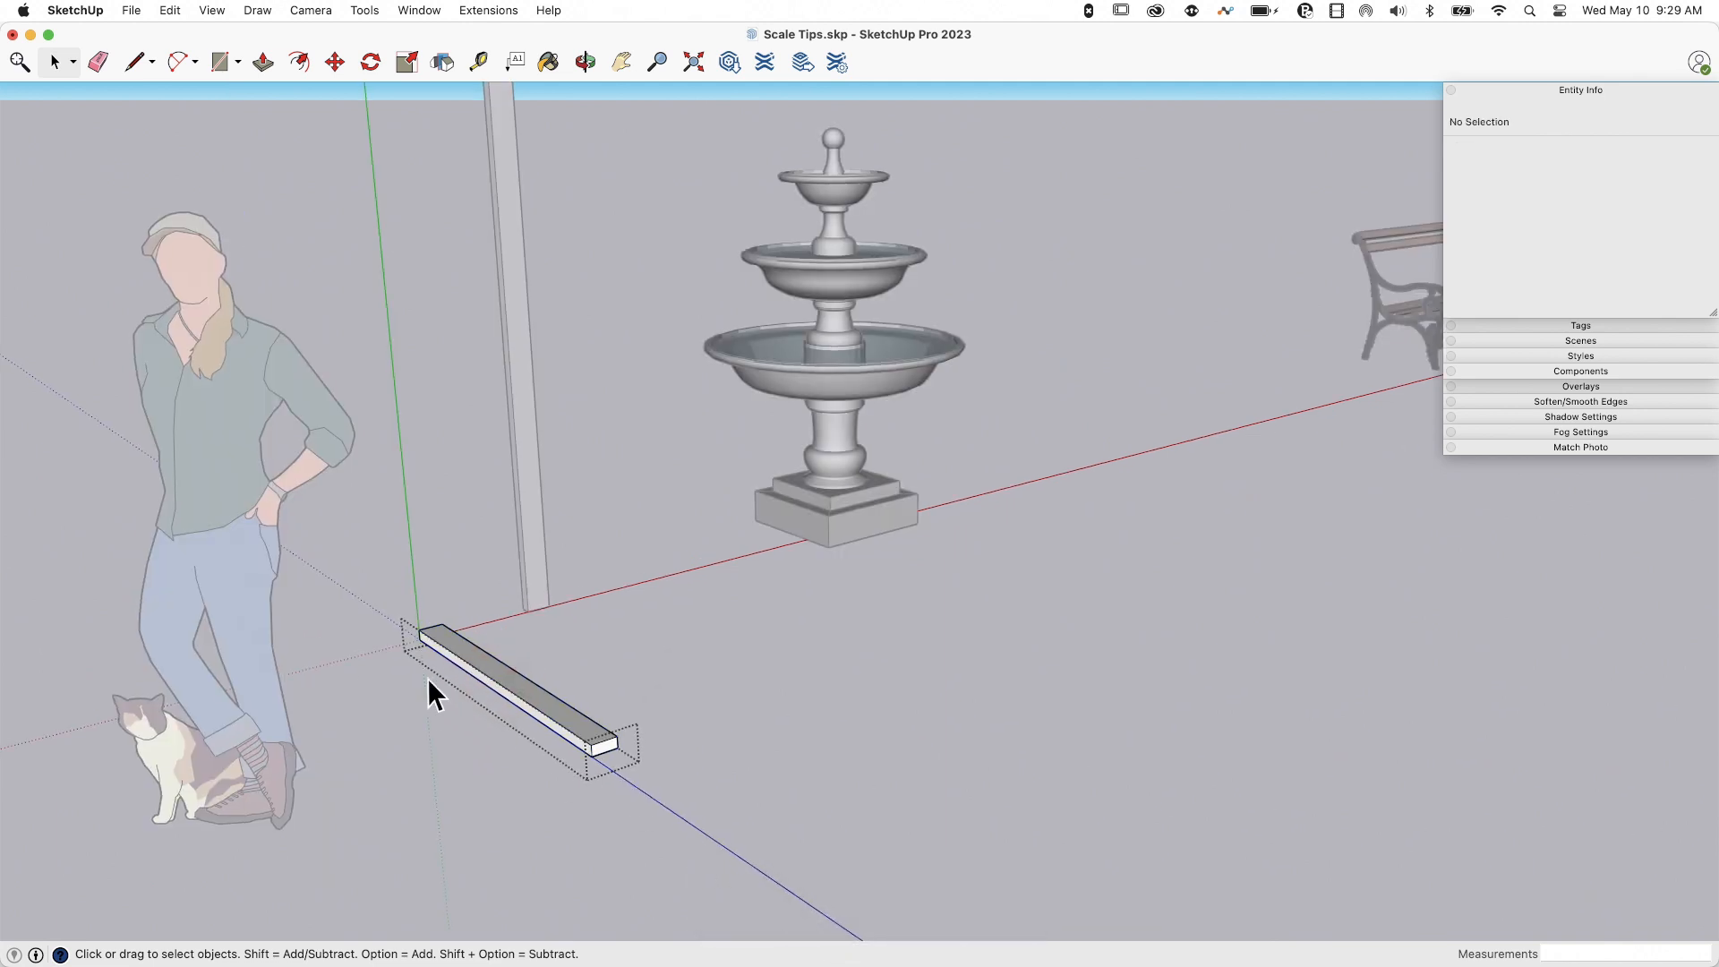
{"action": "left_click", "coordinate": [795, 738]}
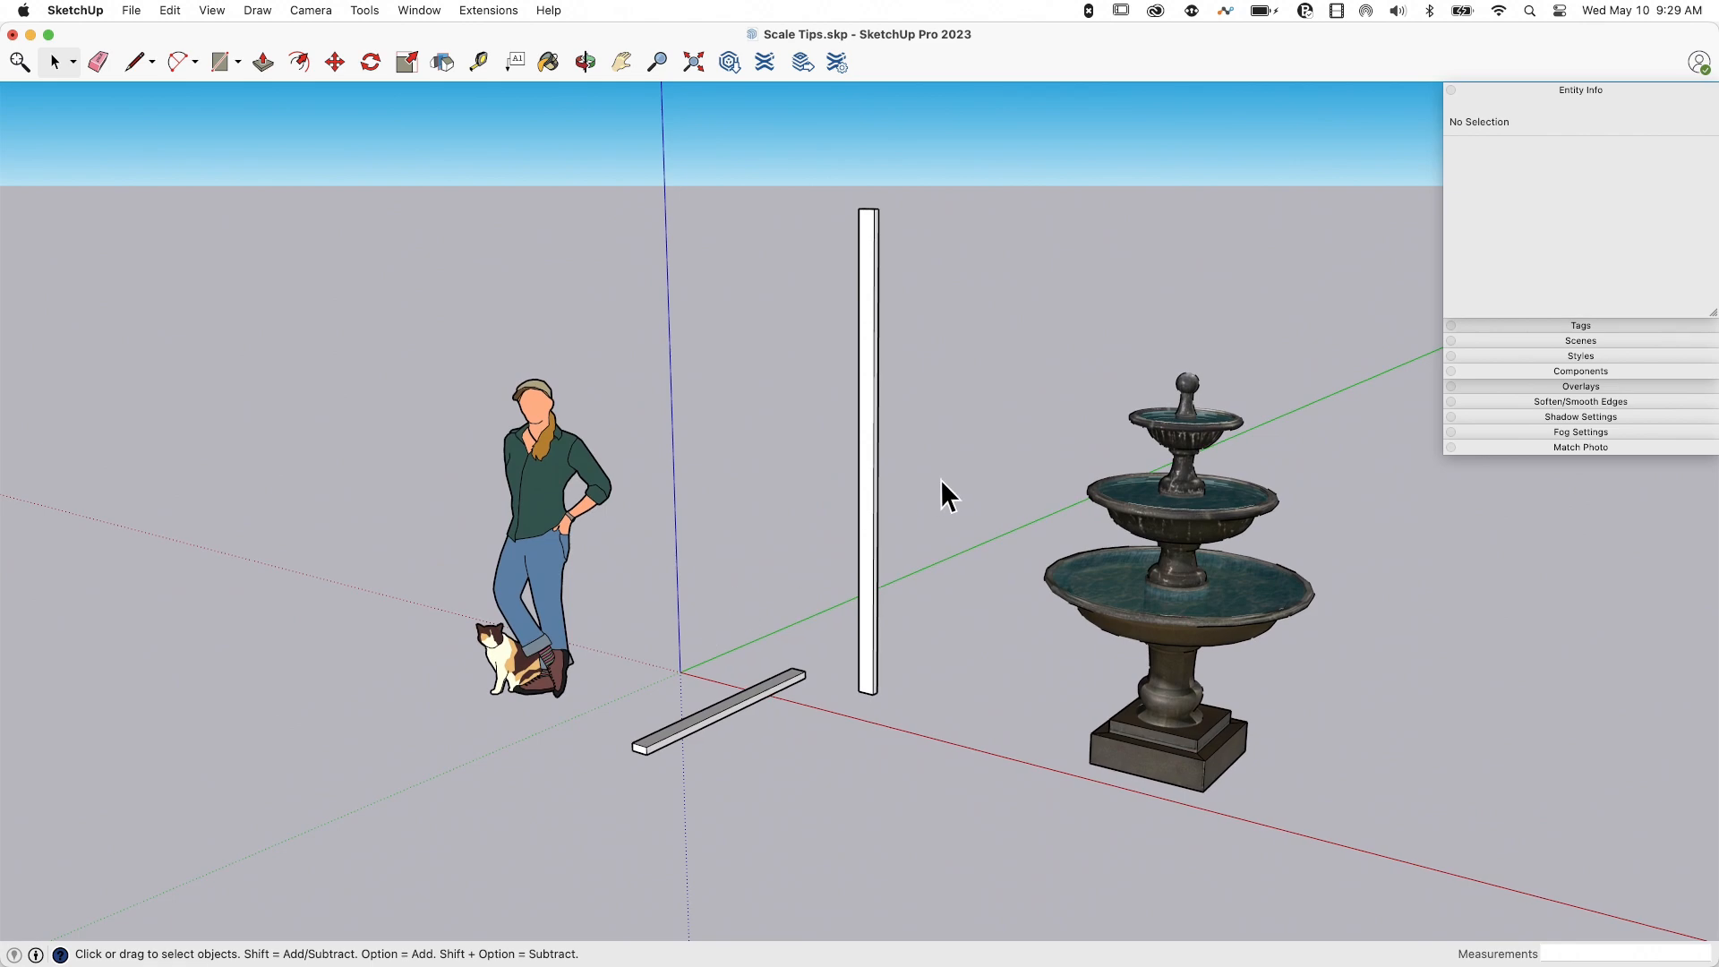
{"action": "mouse_move", "coordinate": [723, 681]}
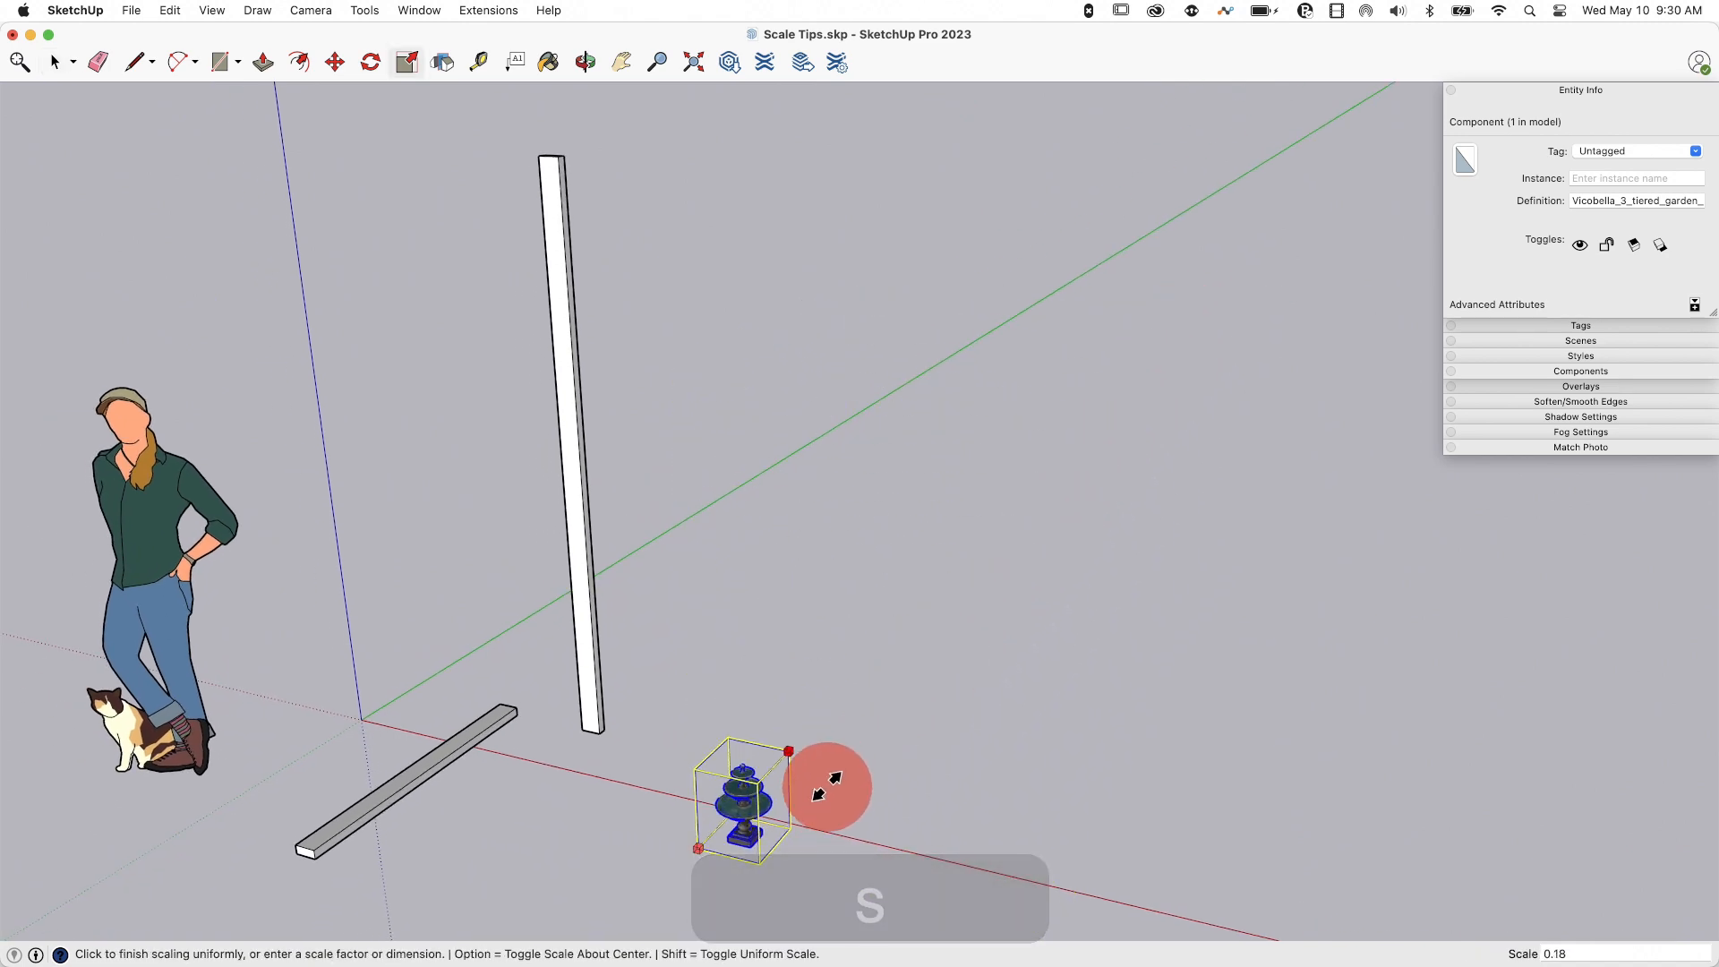
{"action": "left_click", "coordinate": [827, 788]}
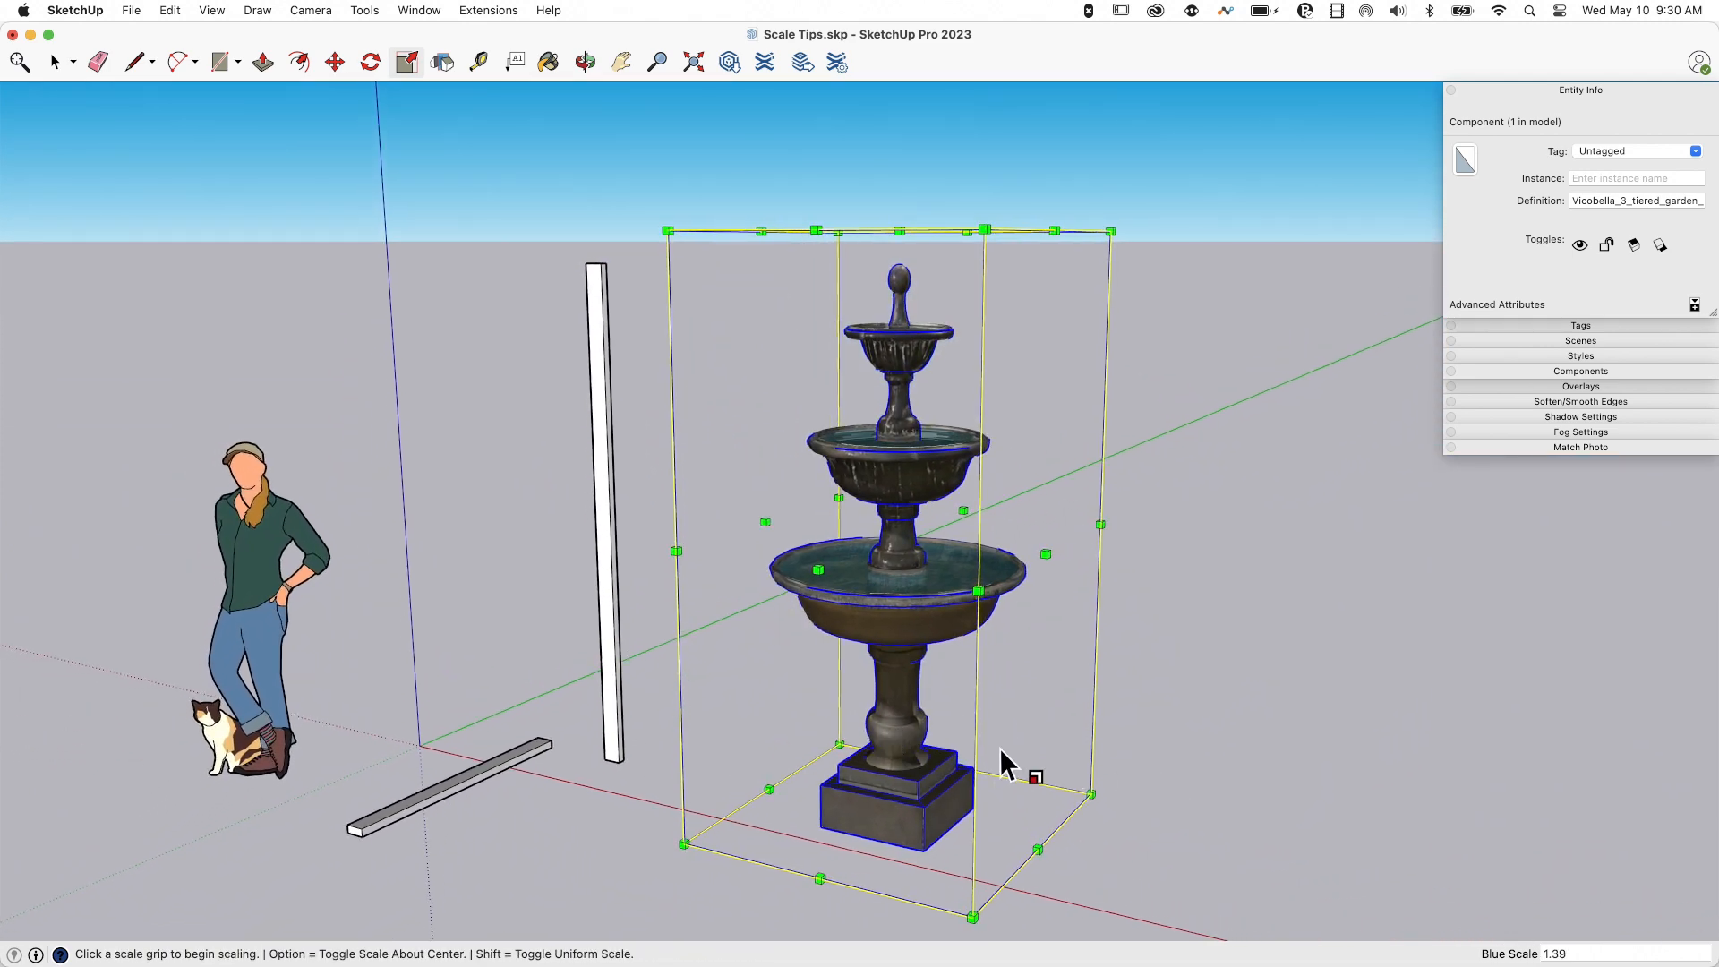
{"action": "key", "text": "cmd+z"}
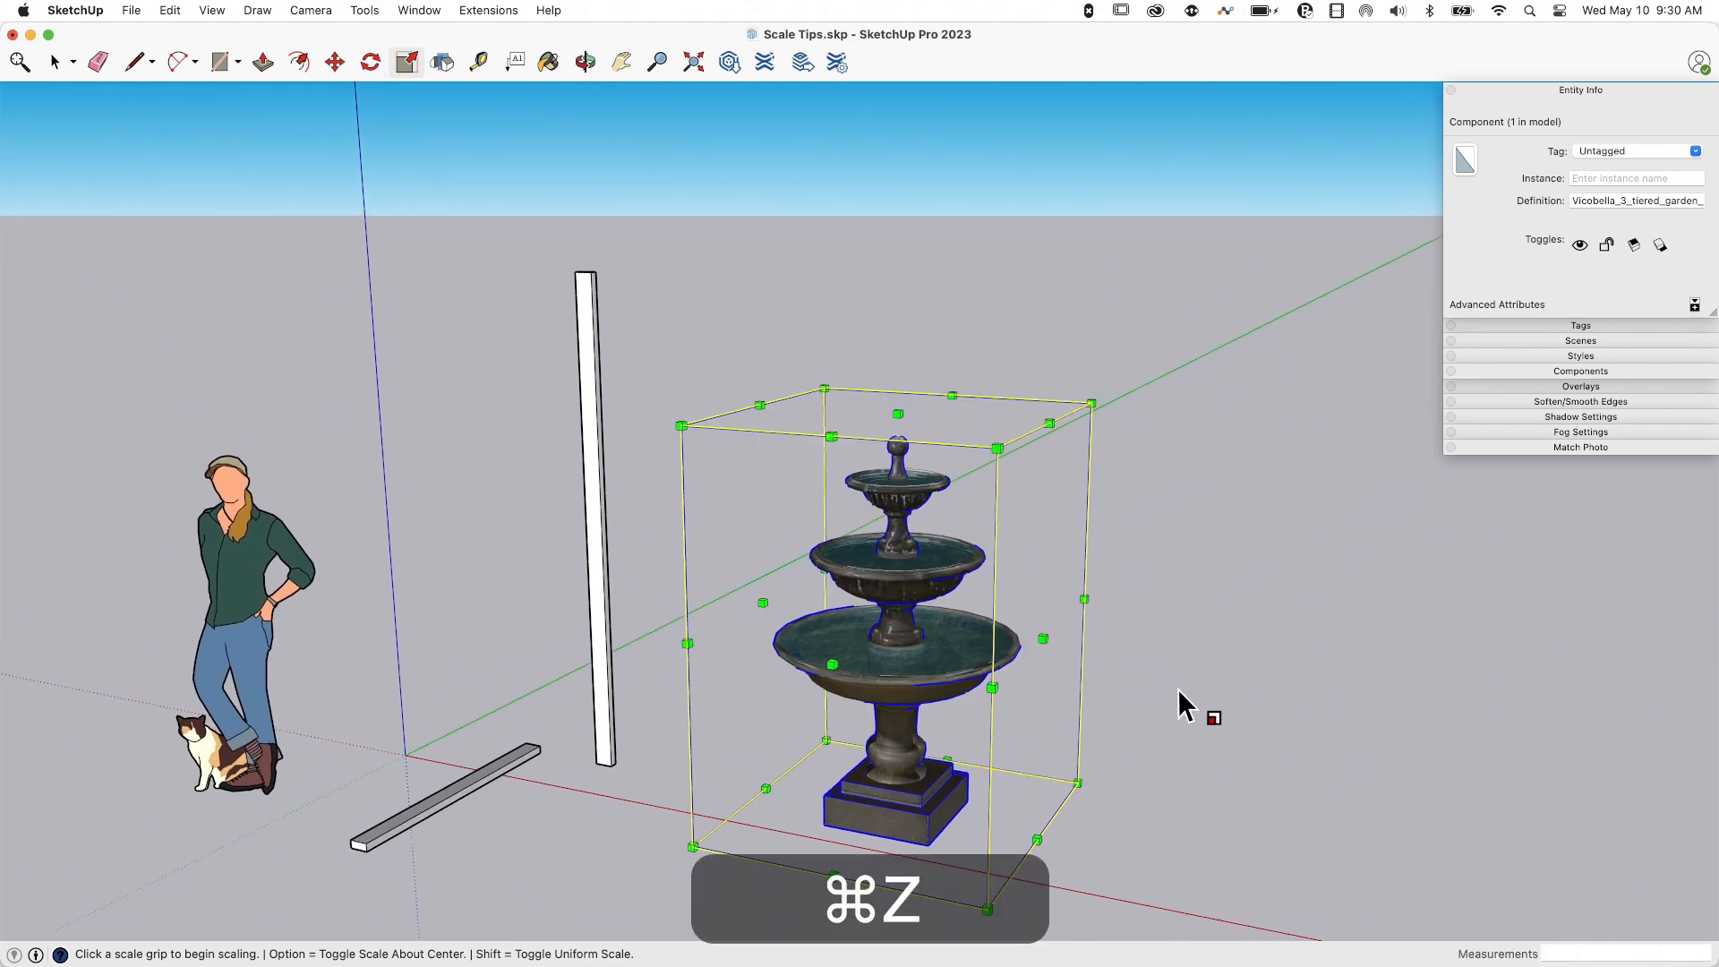
{"action": "key", "text": "cmd+z"}
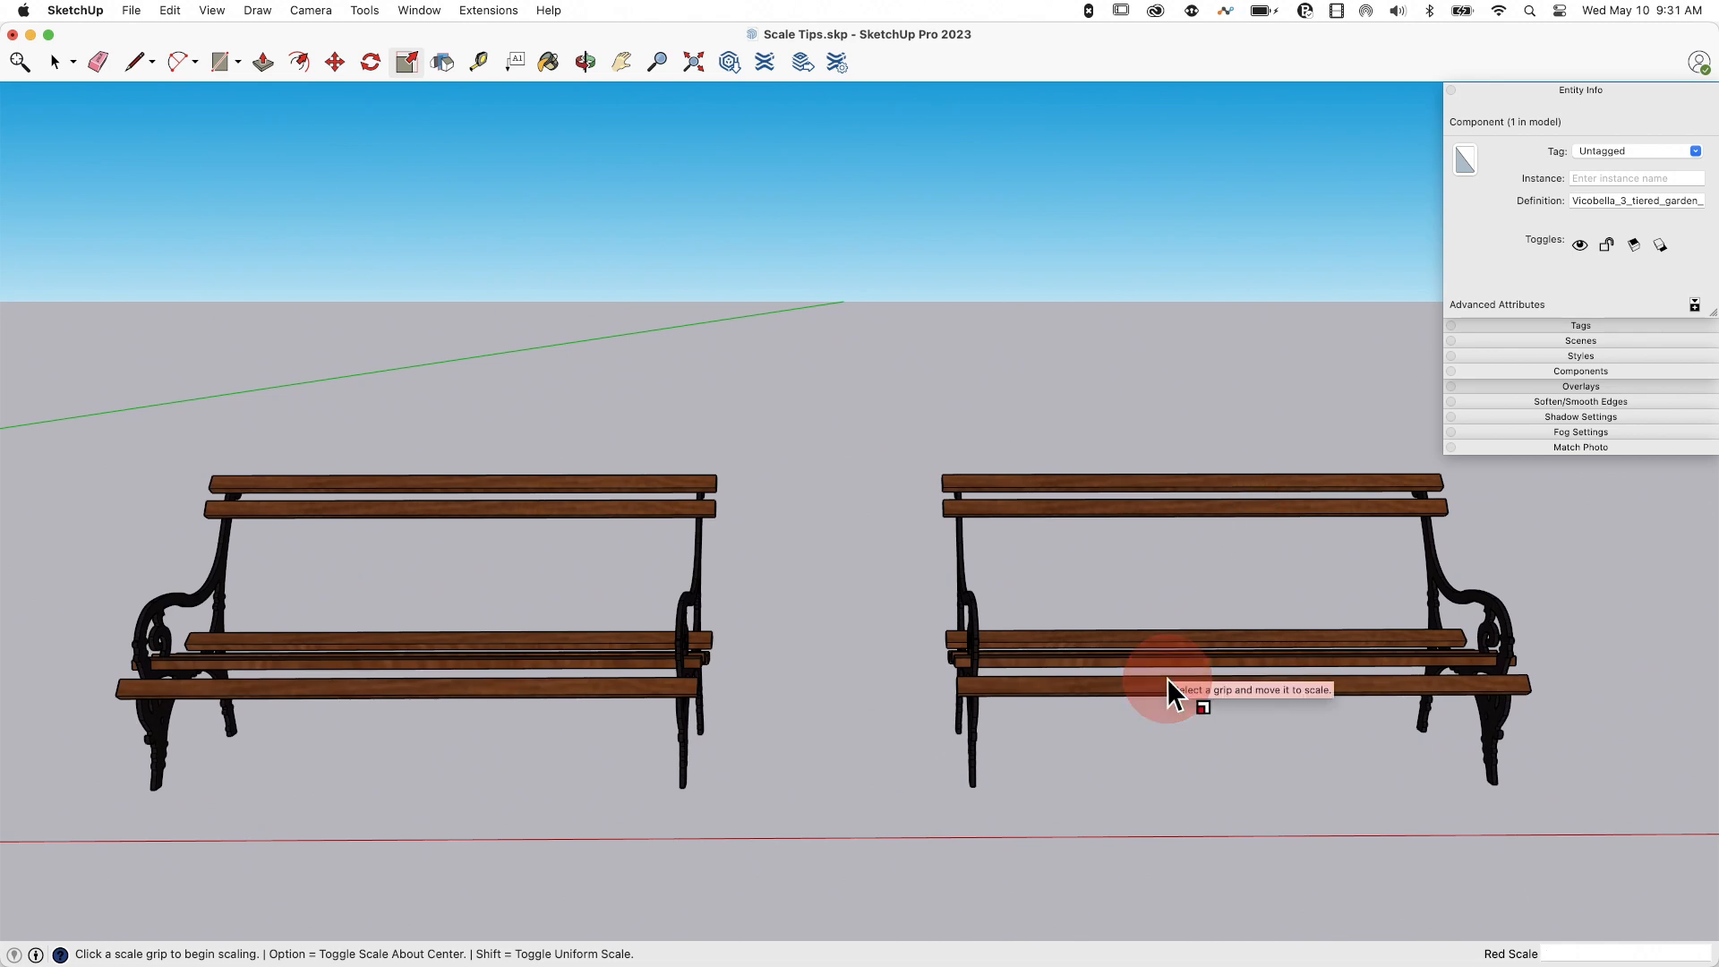
{"action": "key", "text": "space"}
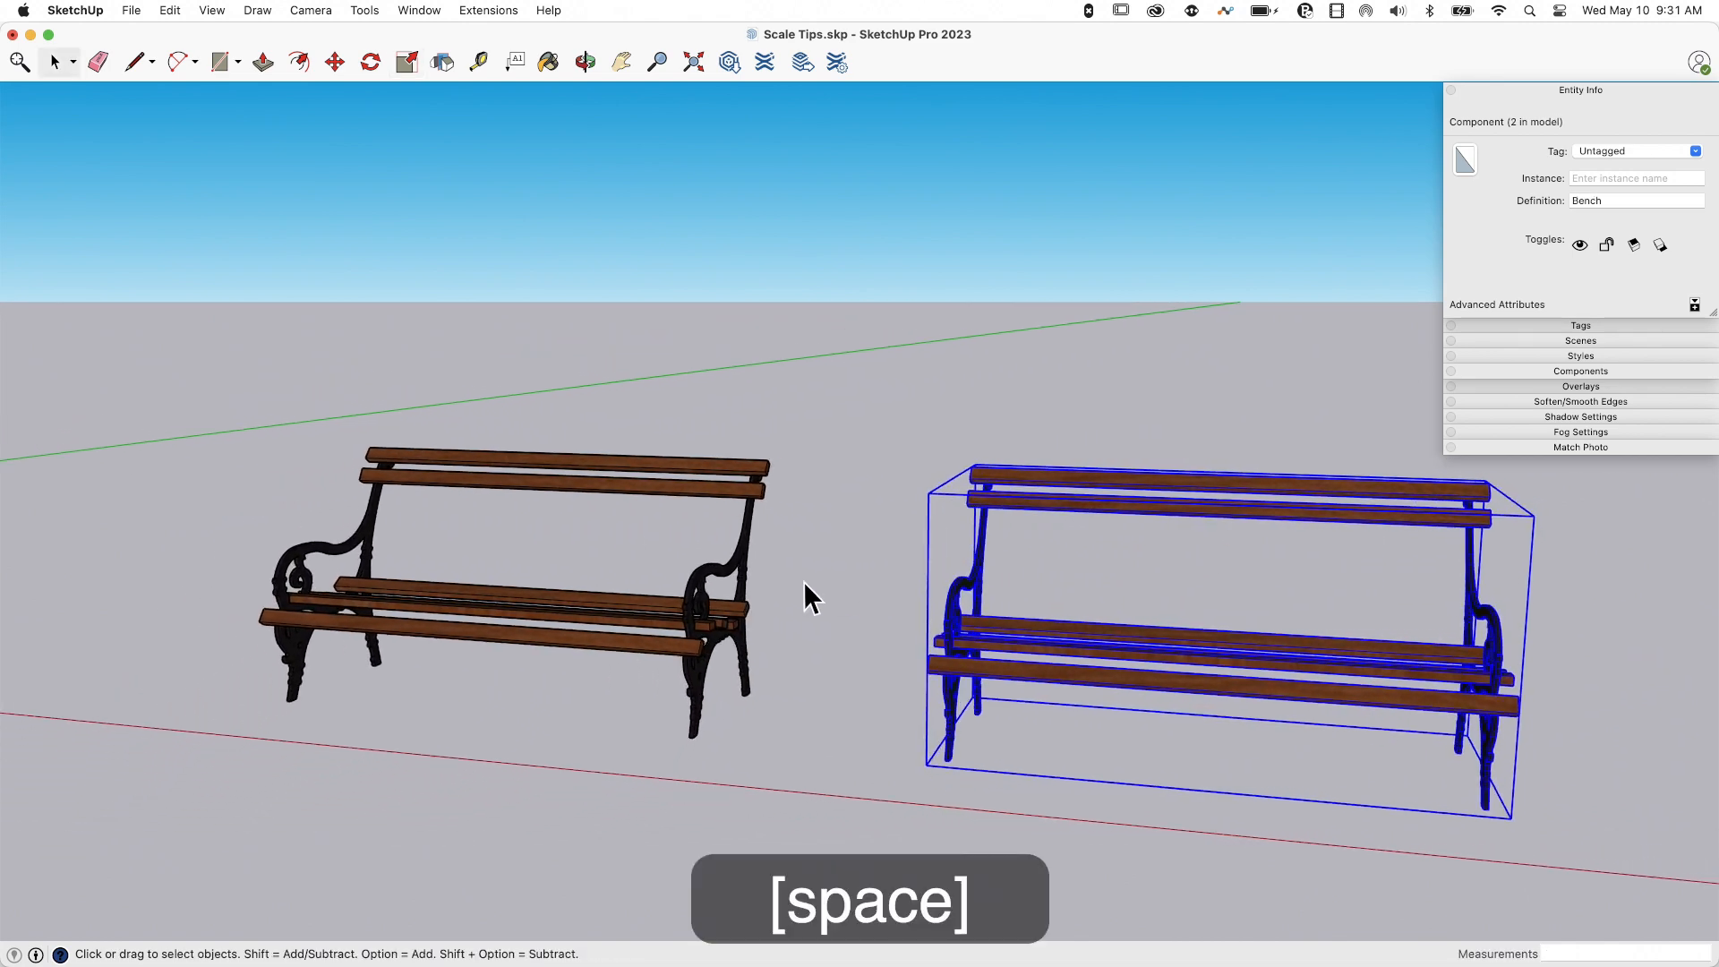
{"action": "left_click", "coordinate": [494, 593]}
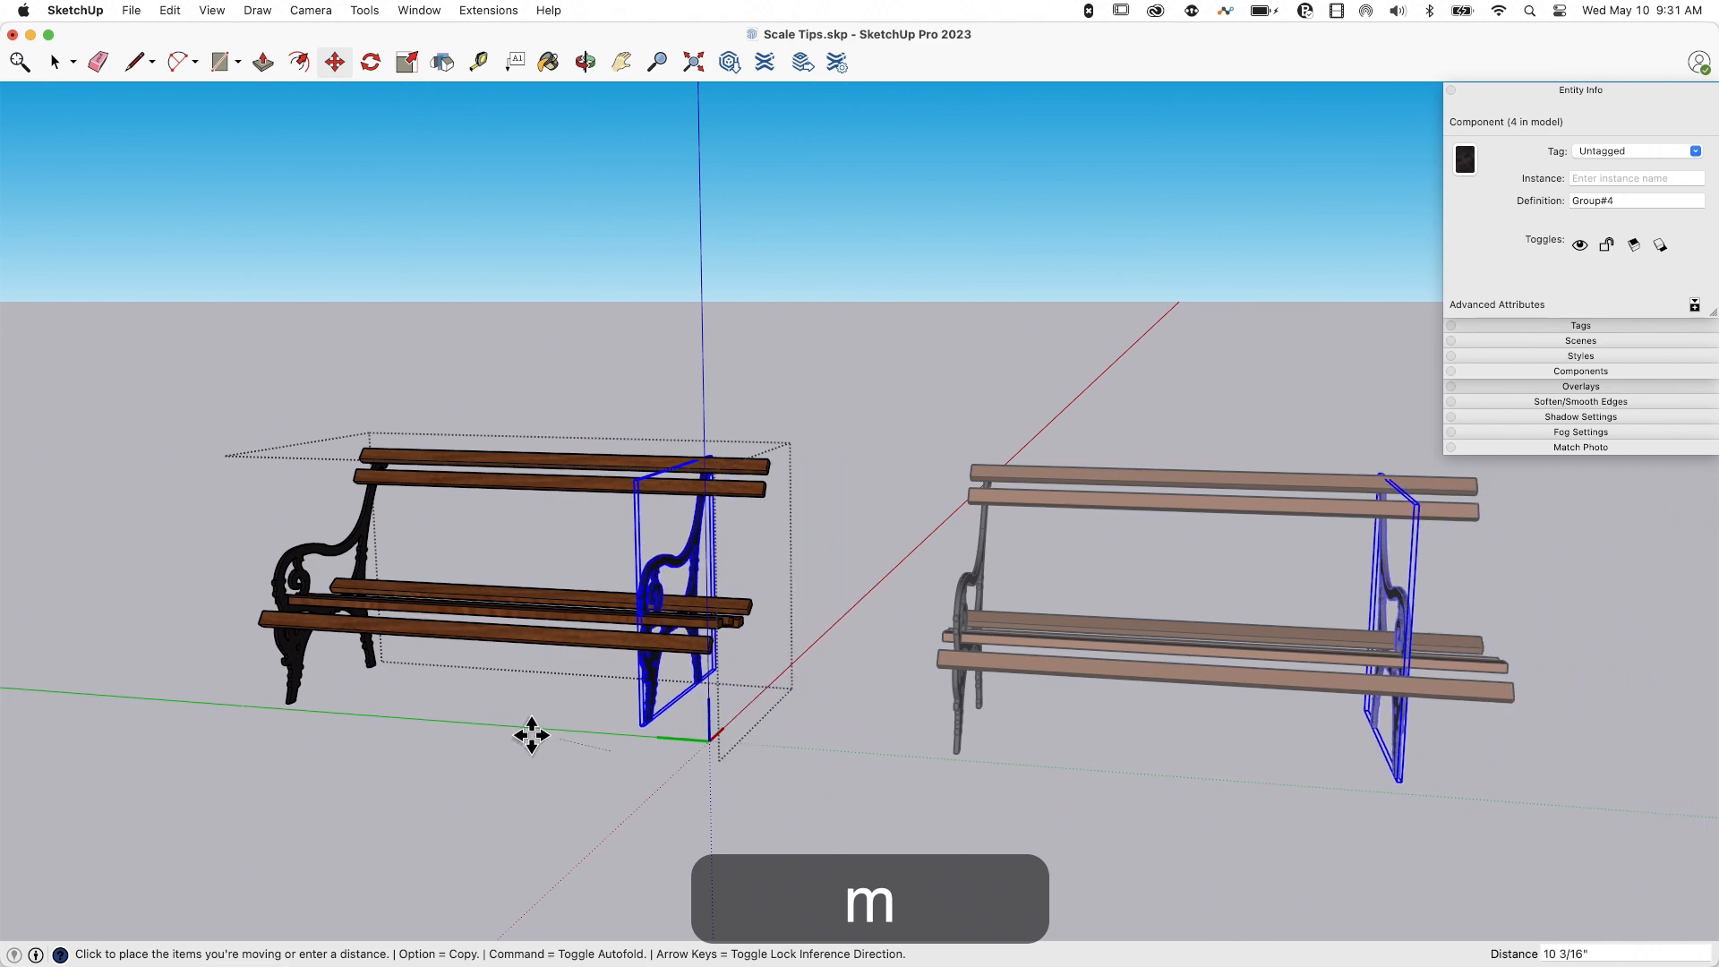
{"action": "key", "text": "space"}
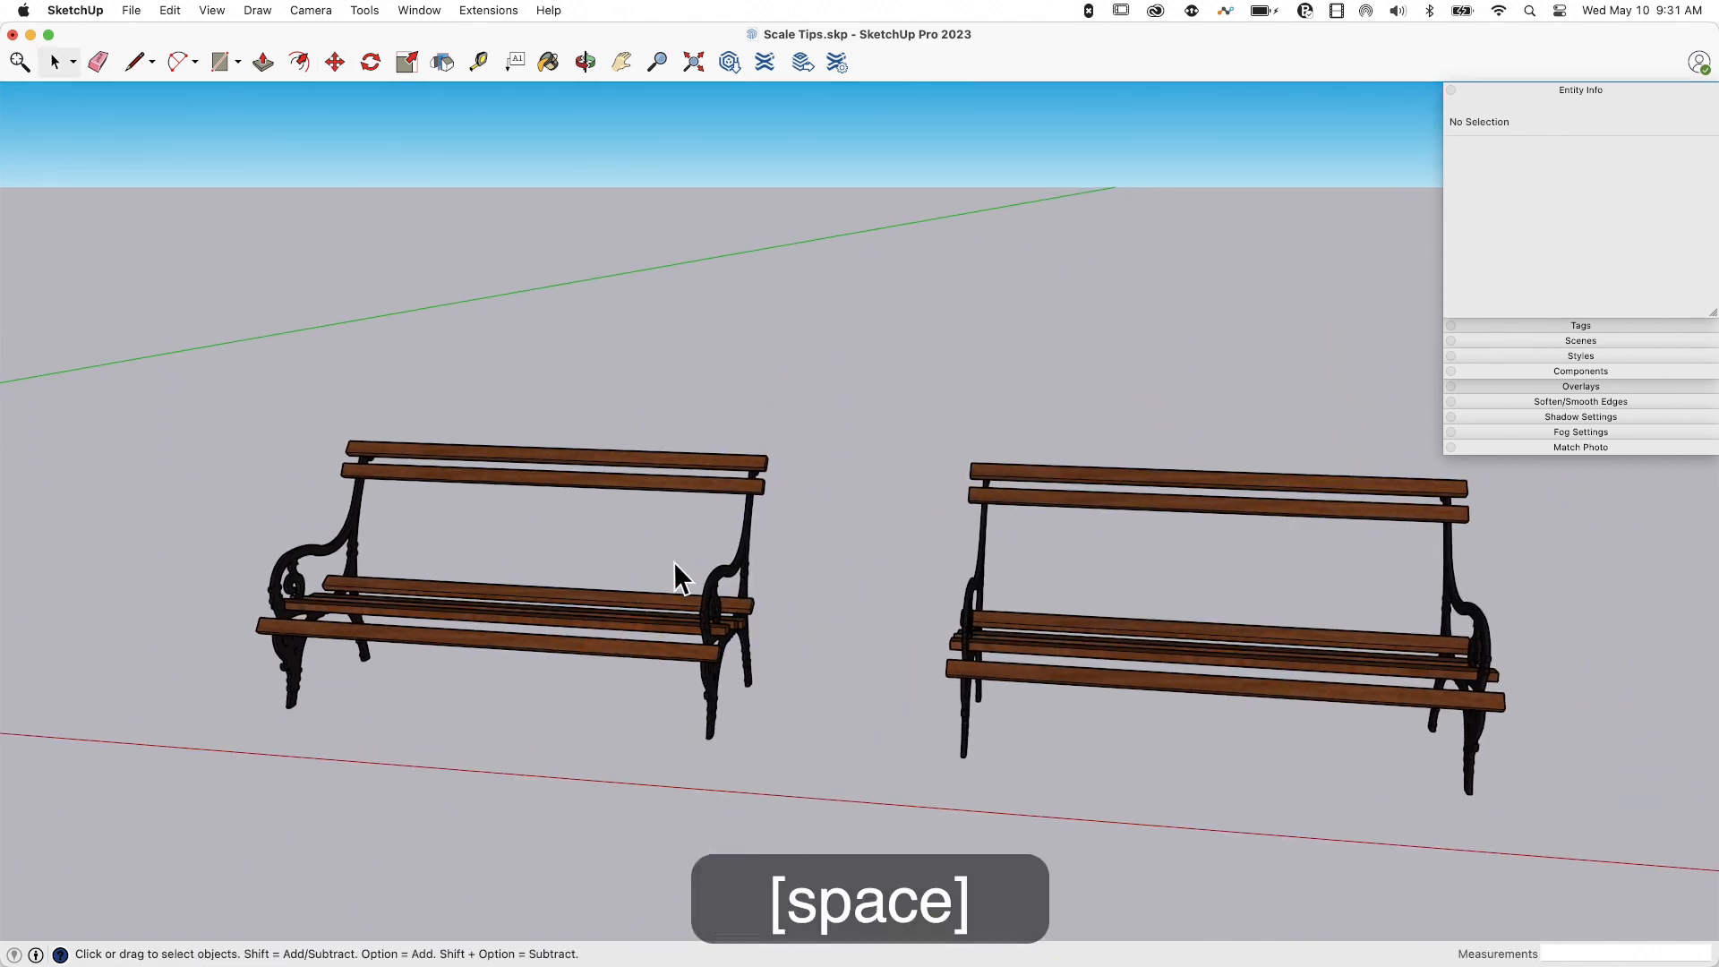
{"action": "key", "text": "s"}
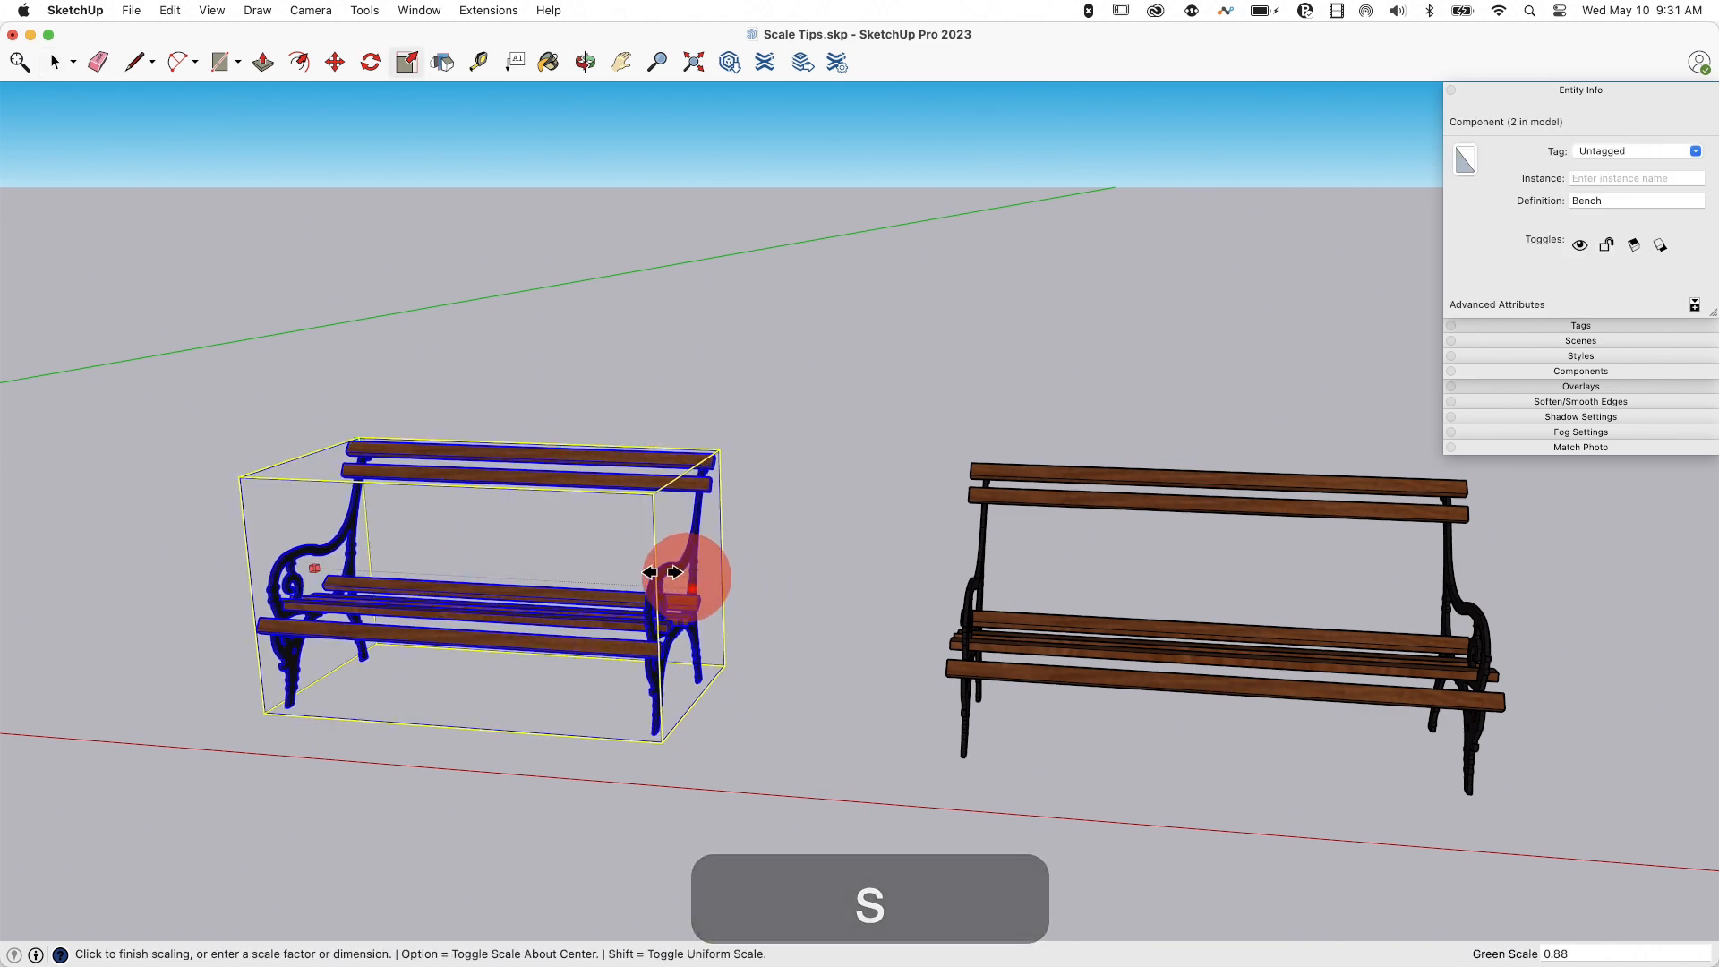
Shorten the left bench along its length, trying a 0.50 factor, undoing it, then 0.80.
{"action": "left_click", "coordinate": [675, 571]}
{"action": "type", "text": "0.5"}
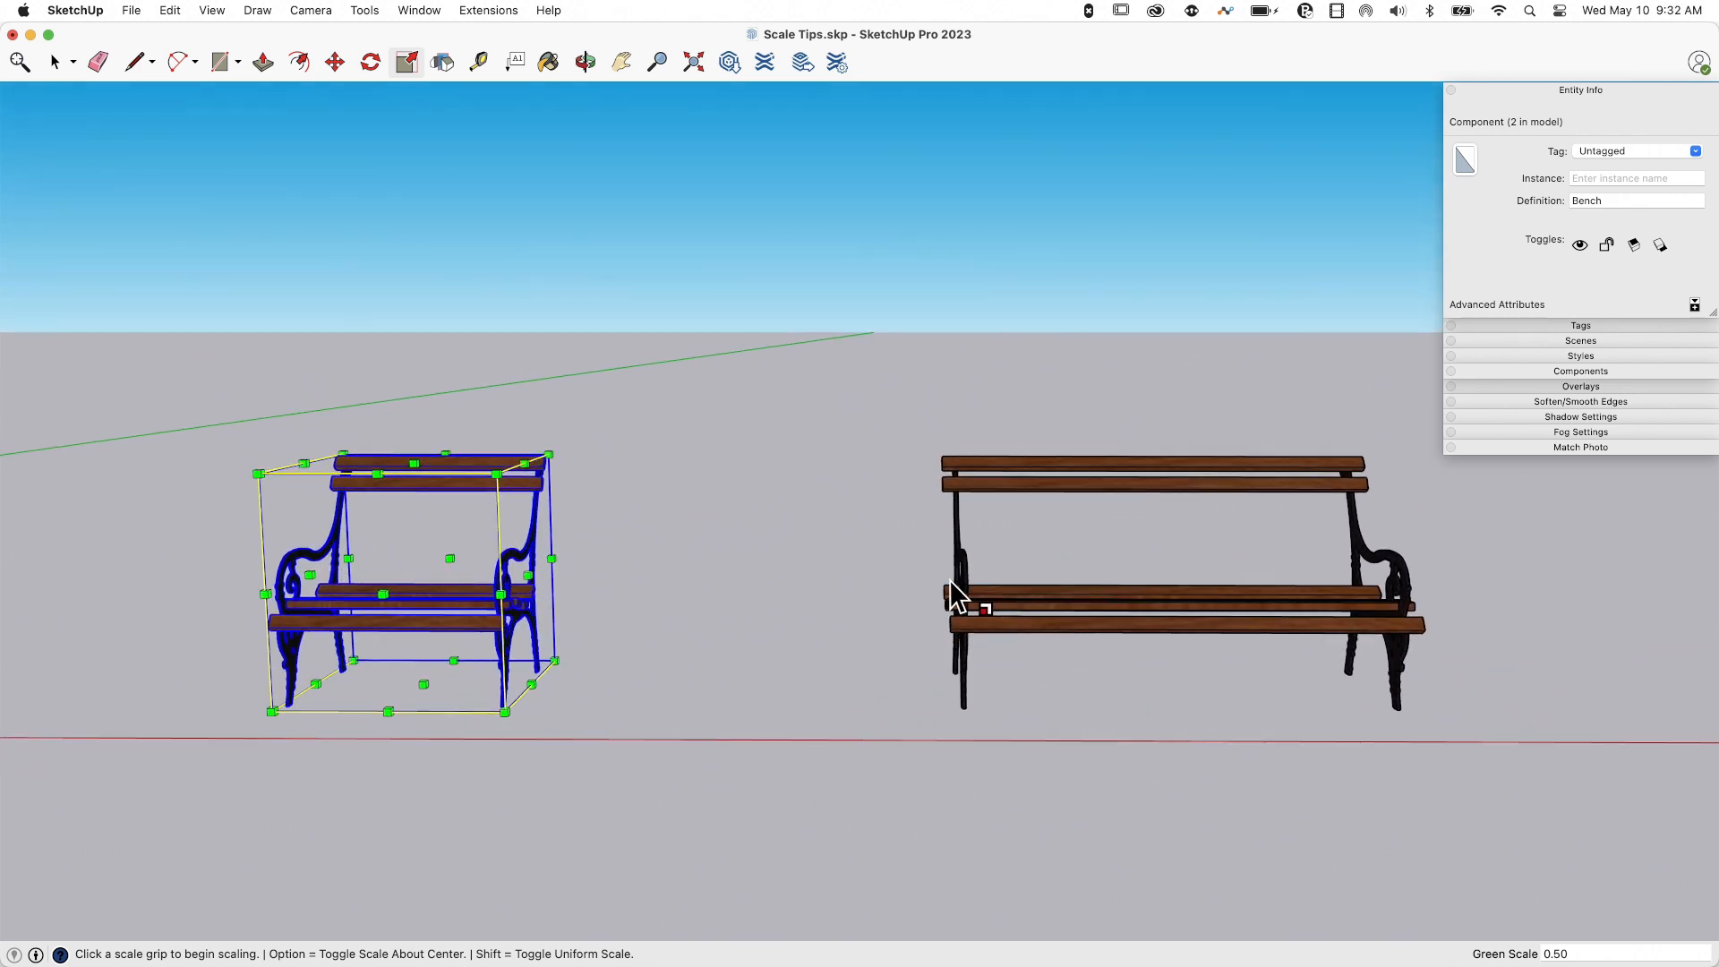
{"action": "key", "text": "cmd+z"}
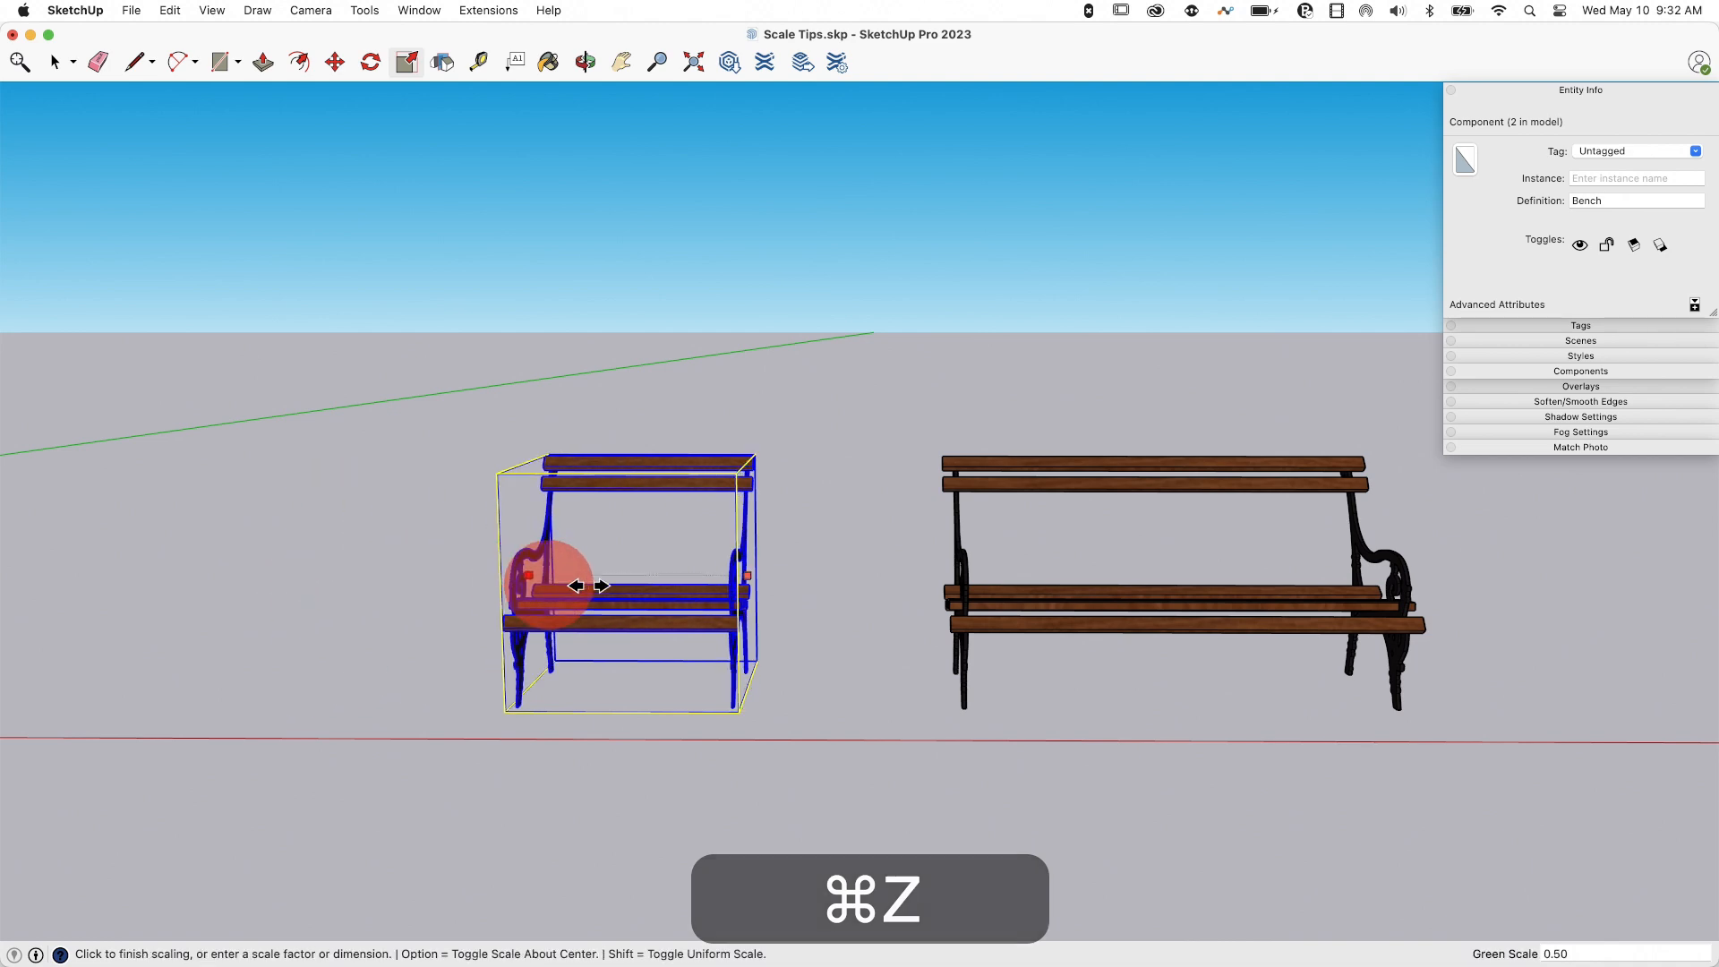
{"action": "key", "text": "space"}
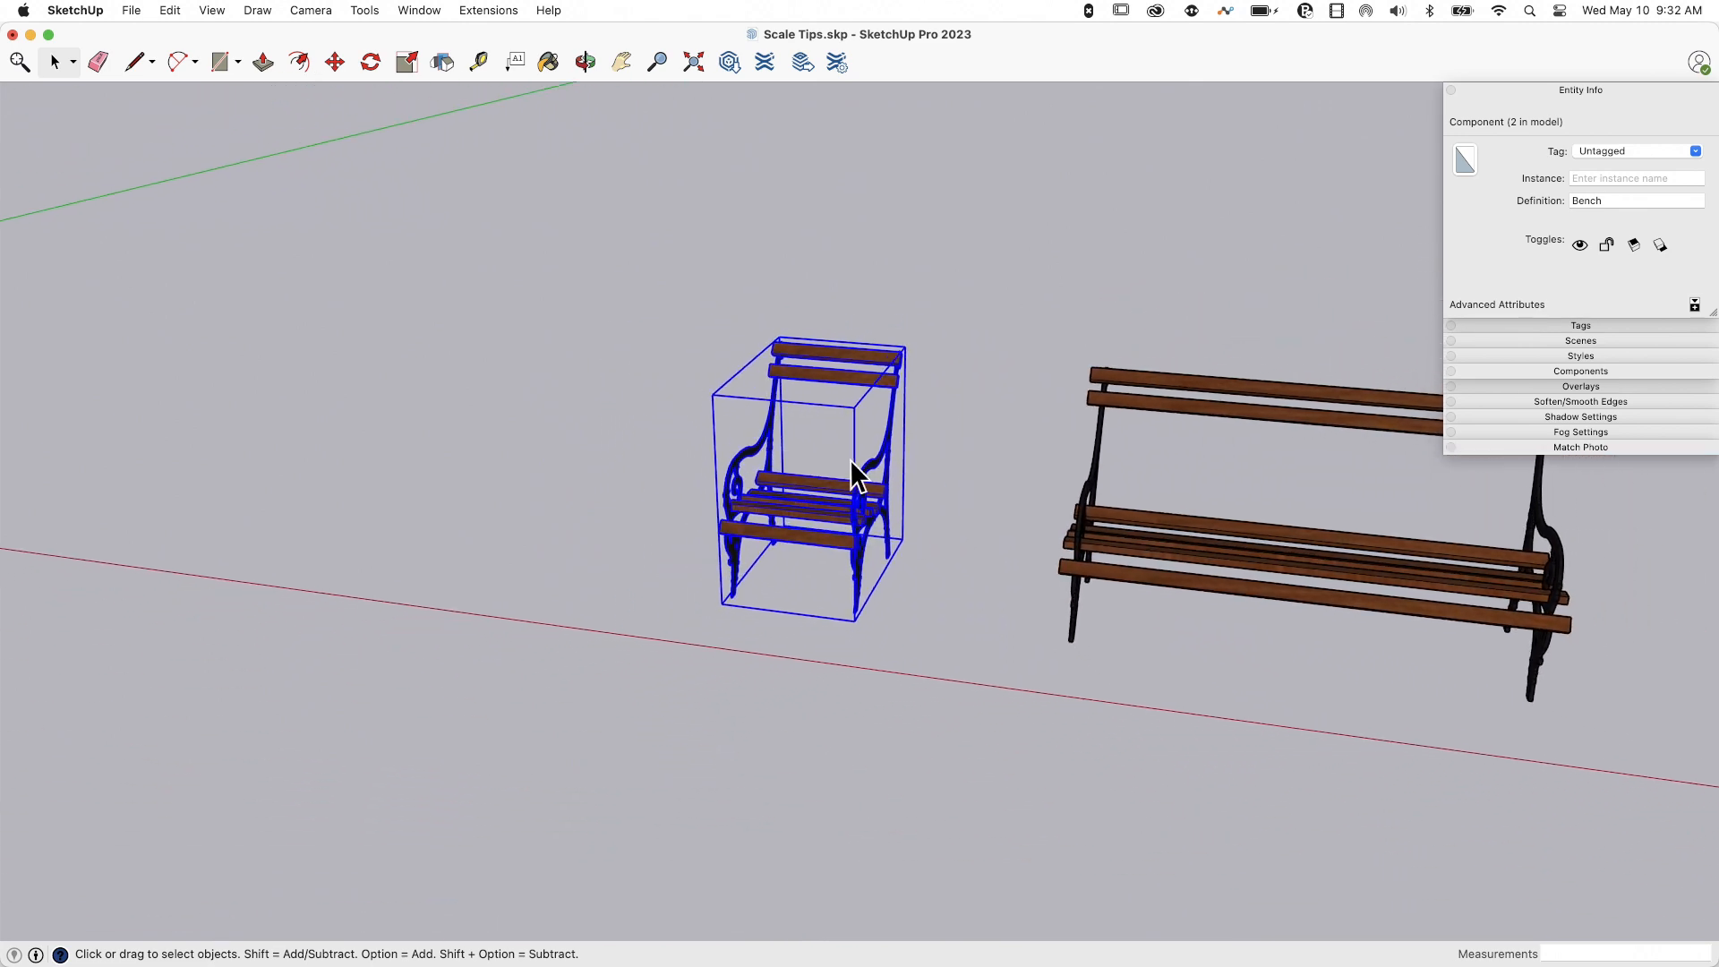
{"action": "key", "text": "cmd+z"}
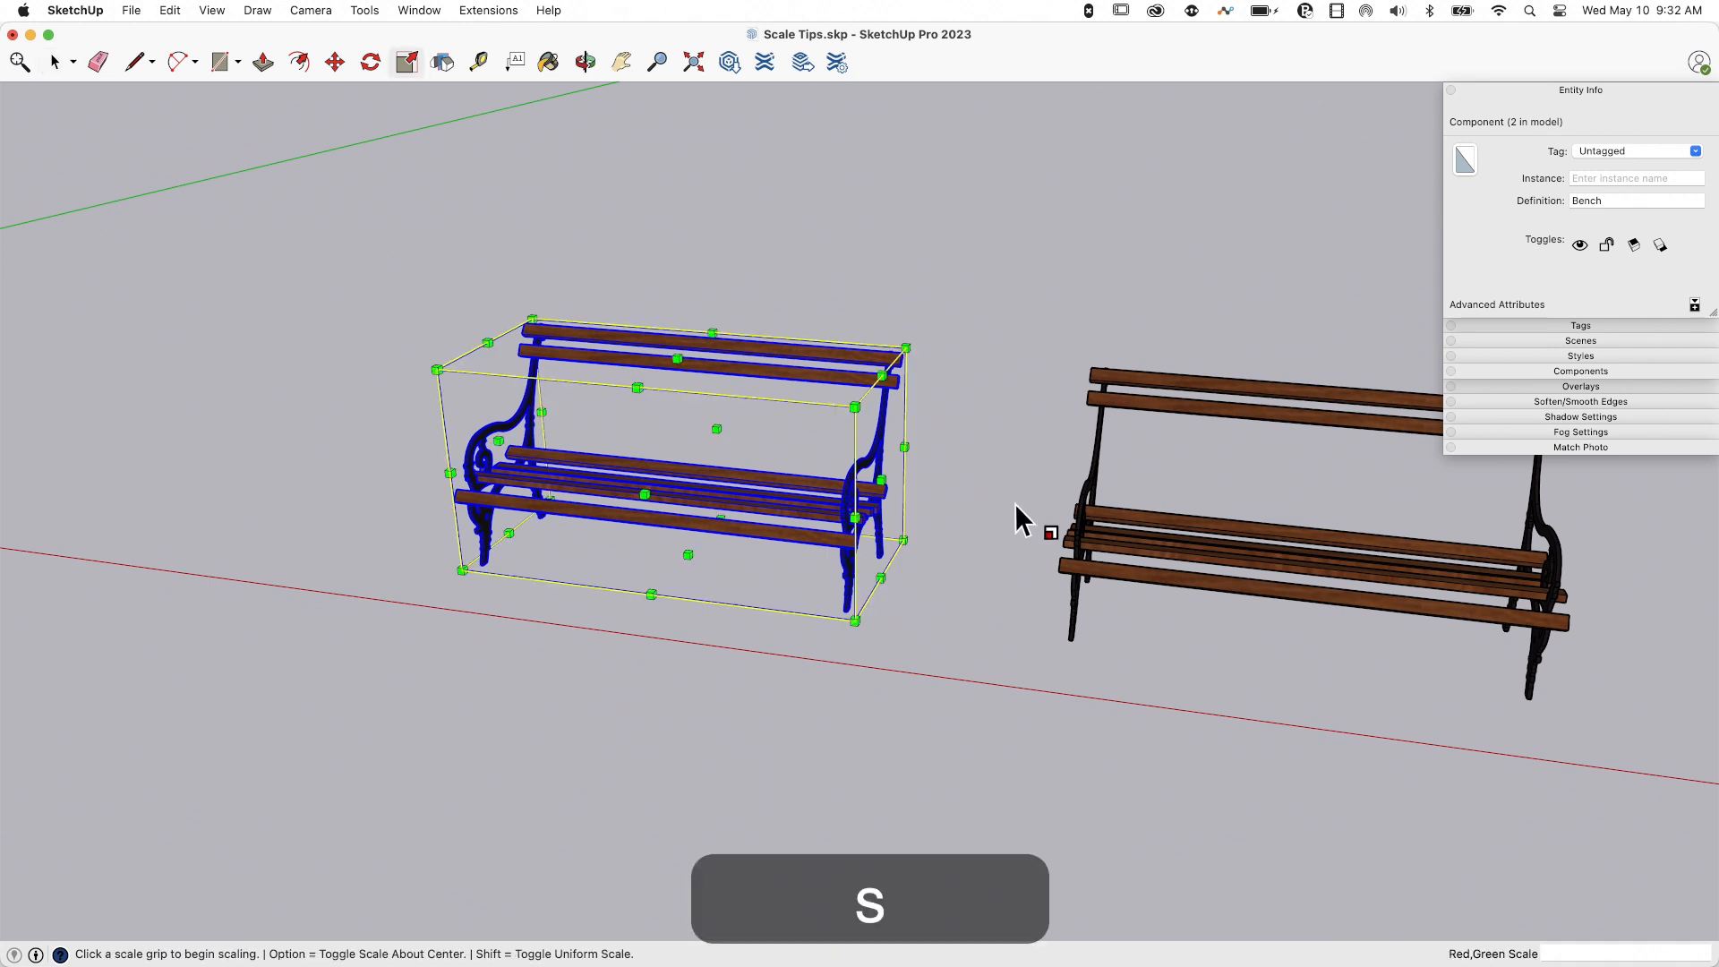
{"action": "mouse_move", "coordinate": [877, 480]}
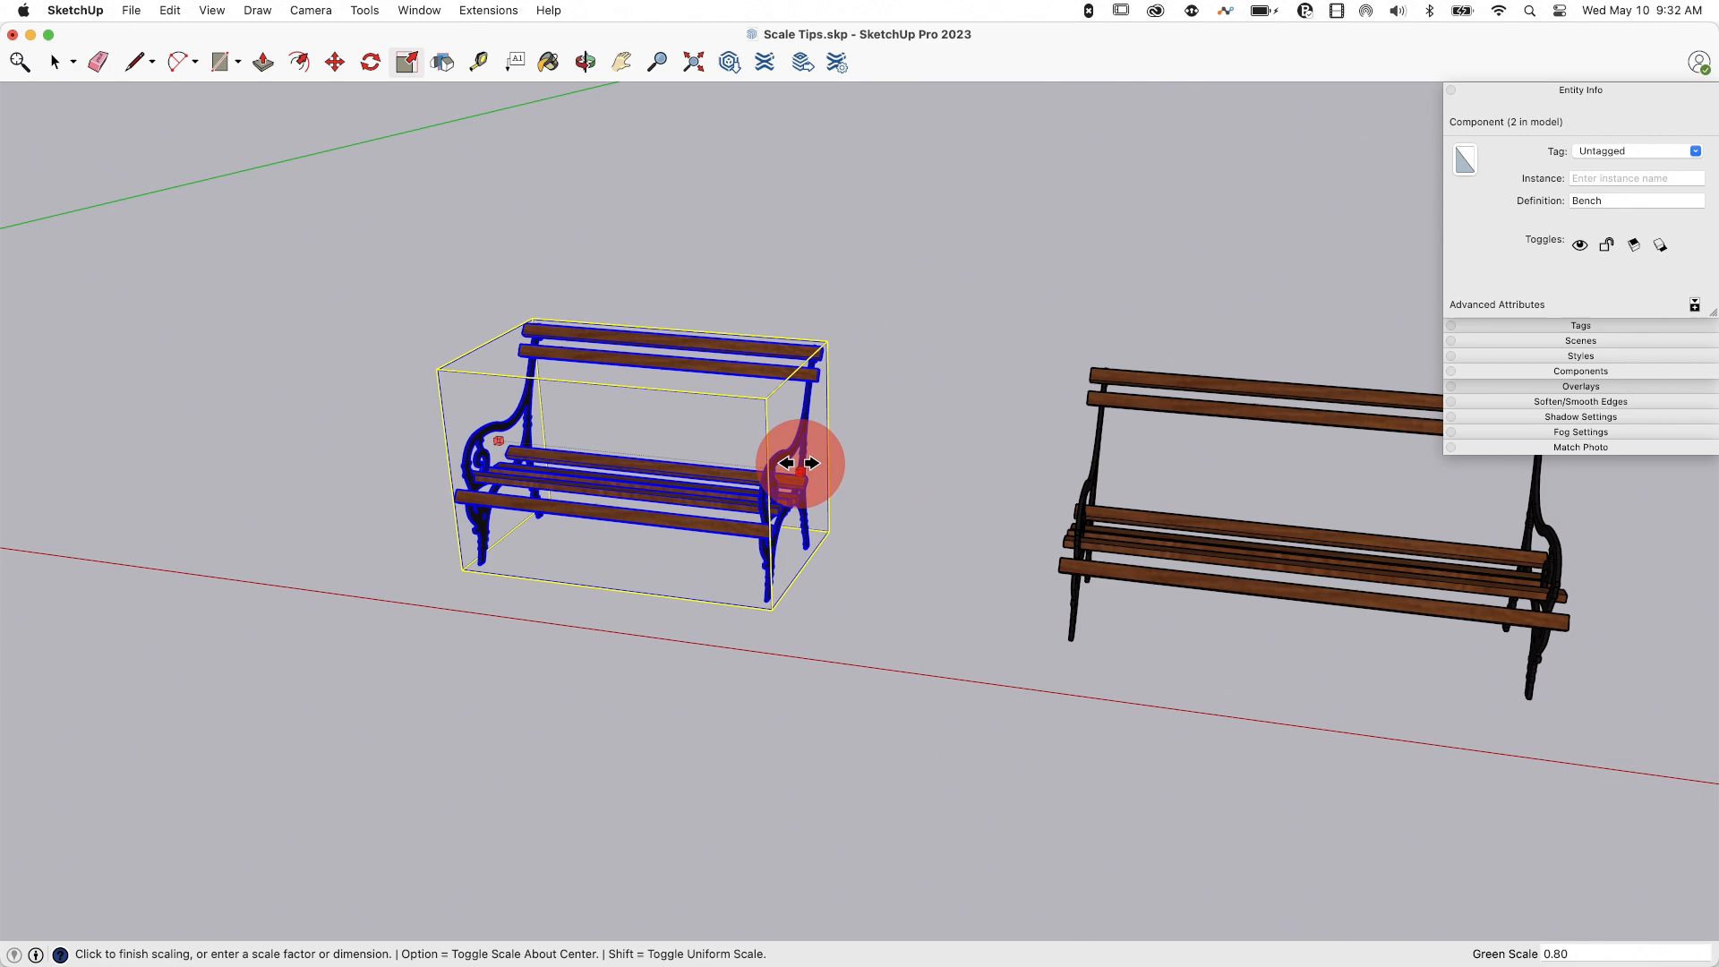
{"action": "left_click", "coordinate": [809, 462]}
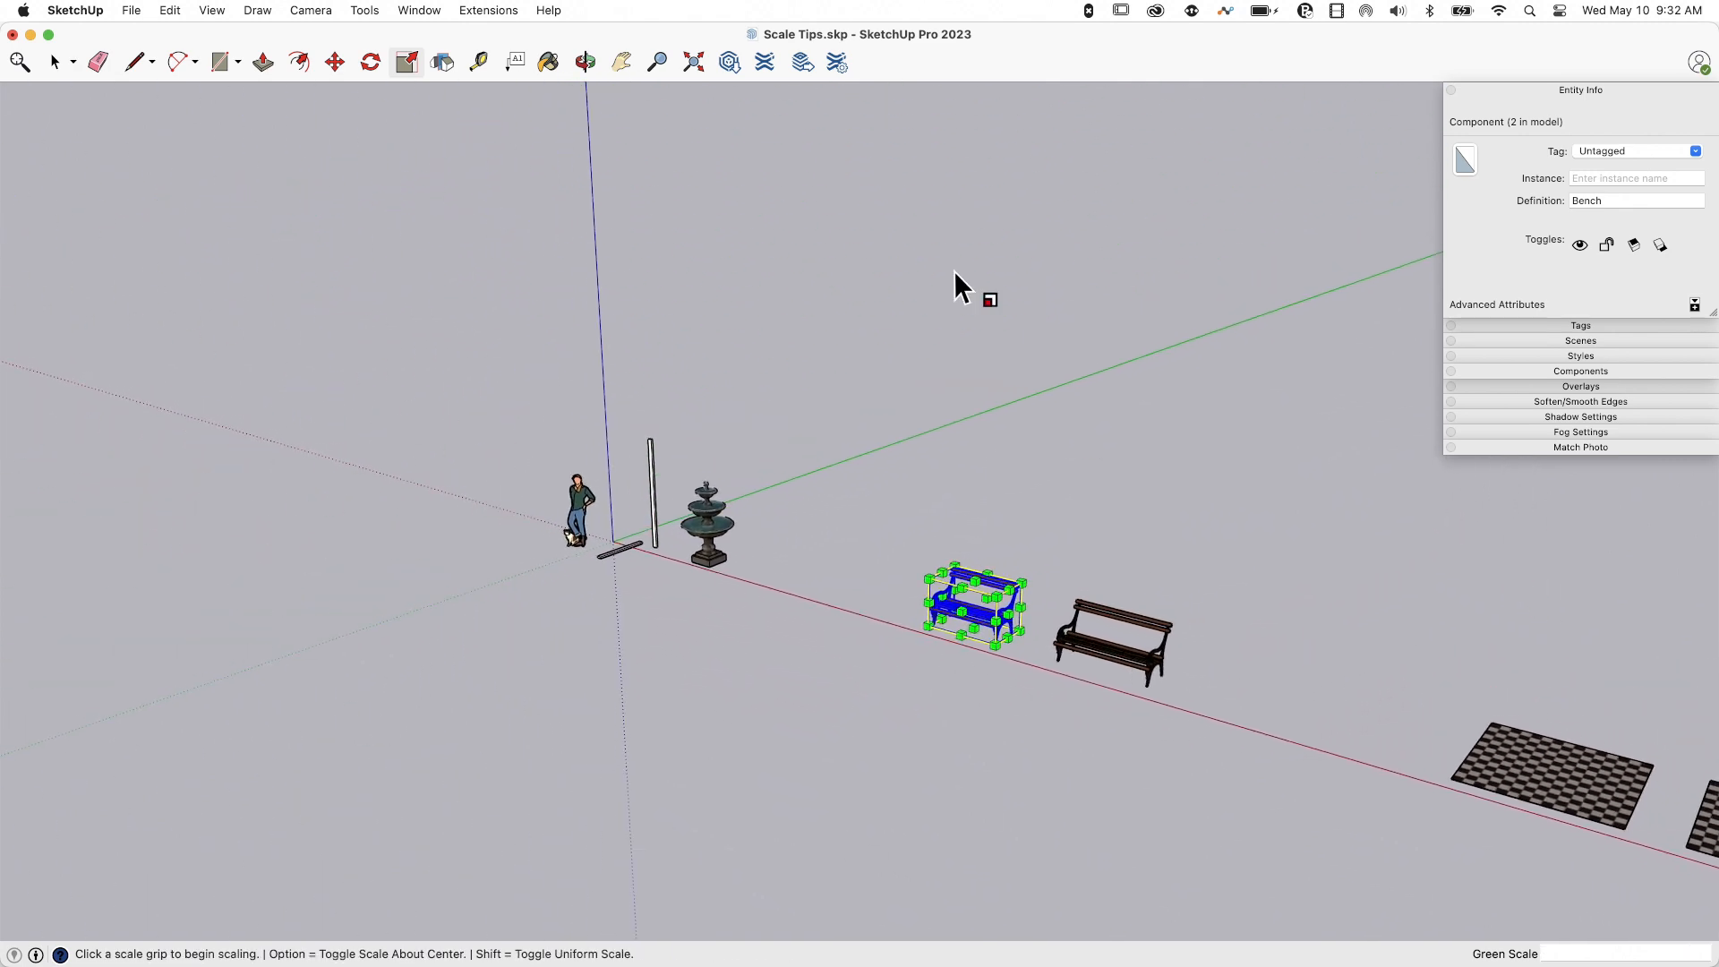
{"action": "key", "text": "space"}
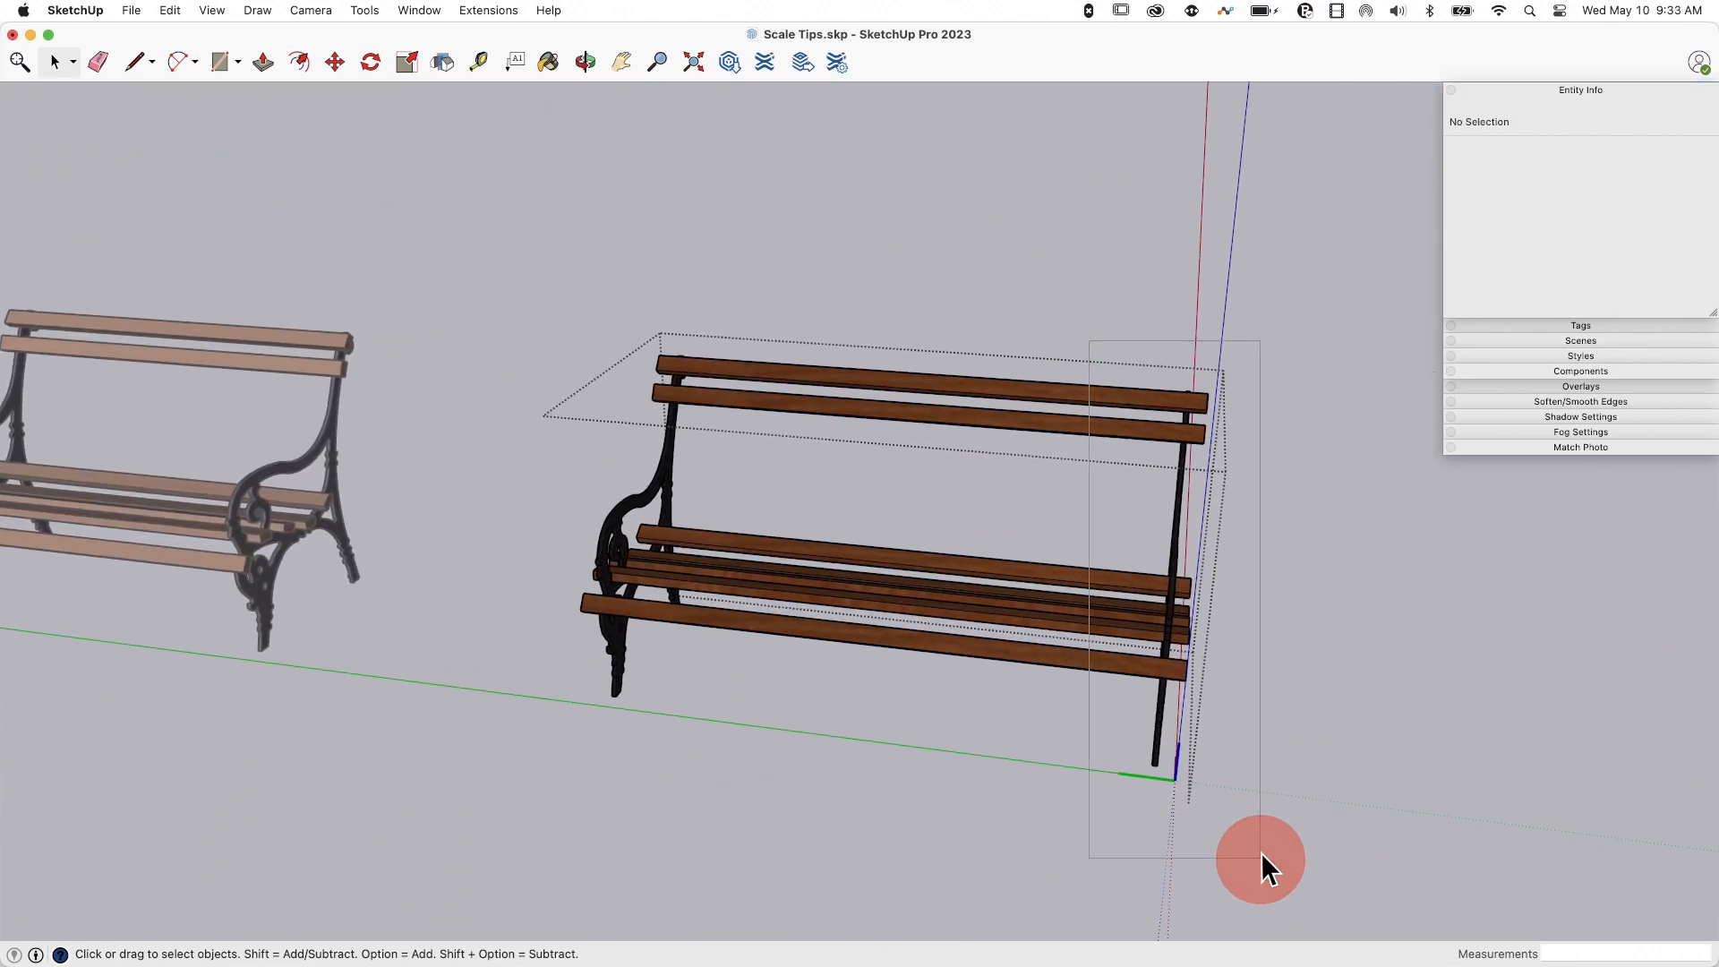
Move the bench end piece and scale the slats to 0.77, then undo both changes.
{"action": "key", "text": "m"}
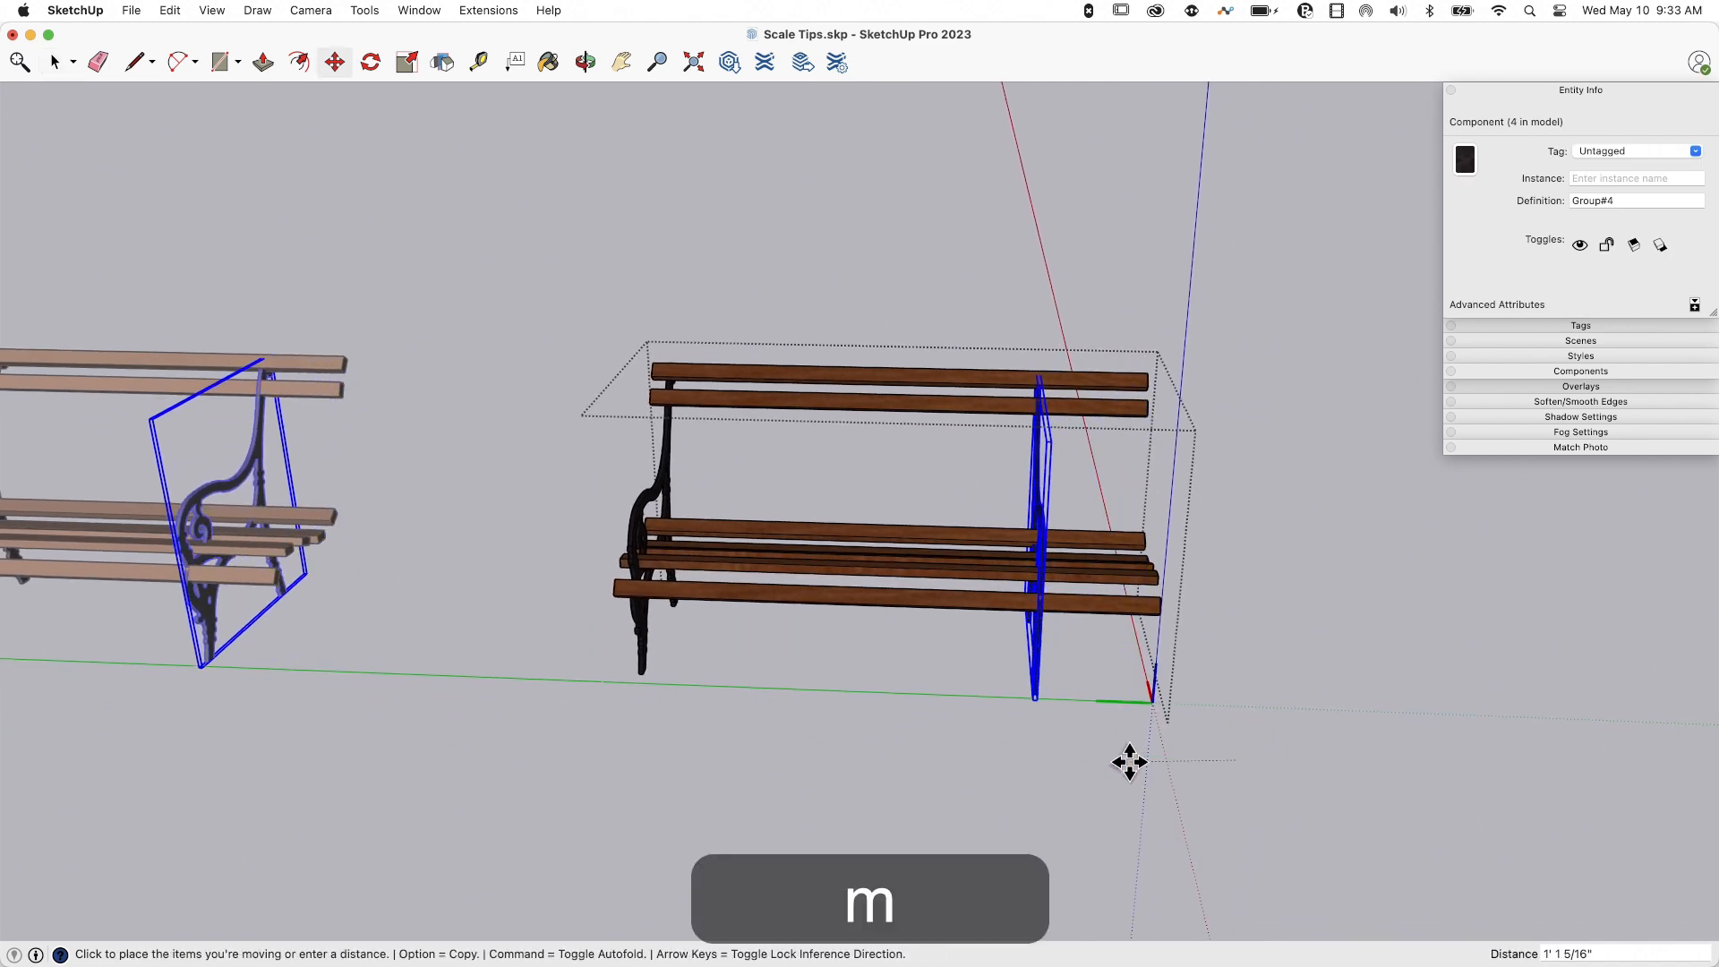
{"action": "mouse_move", "coordinate": [1090, 759]}
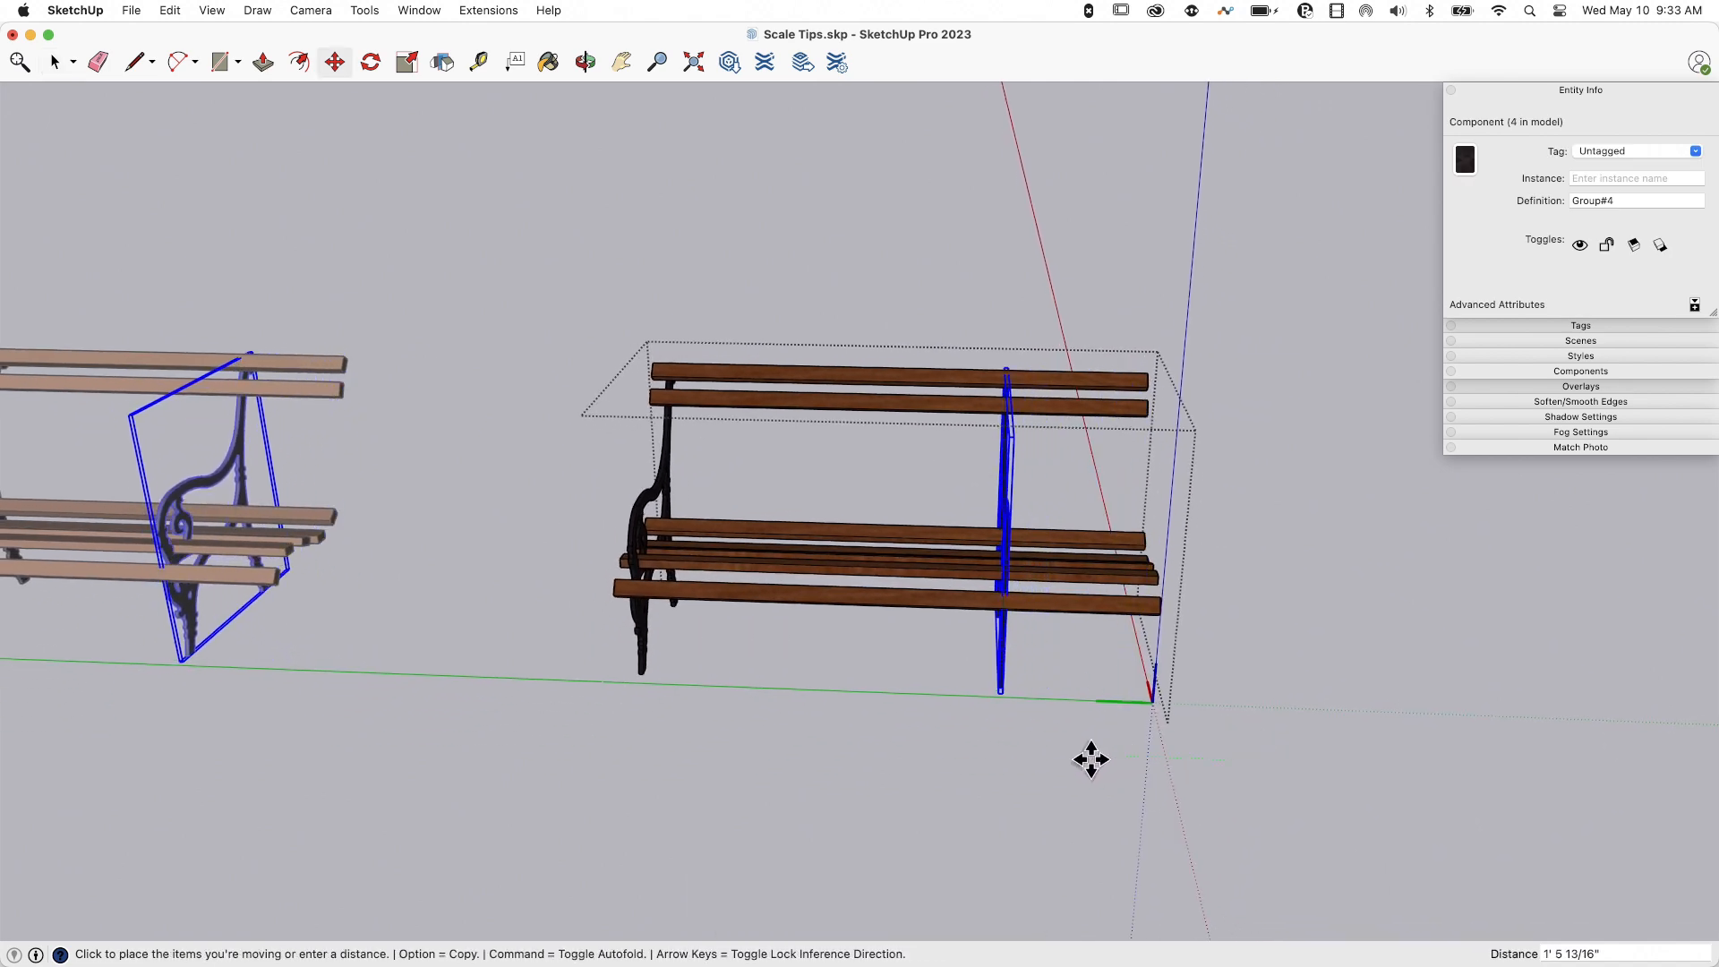
{"action": "key", "text": "space"}
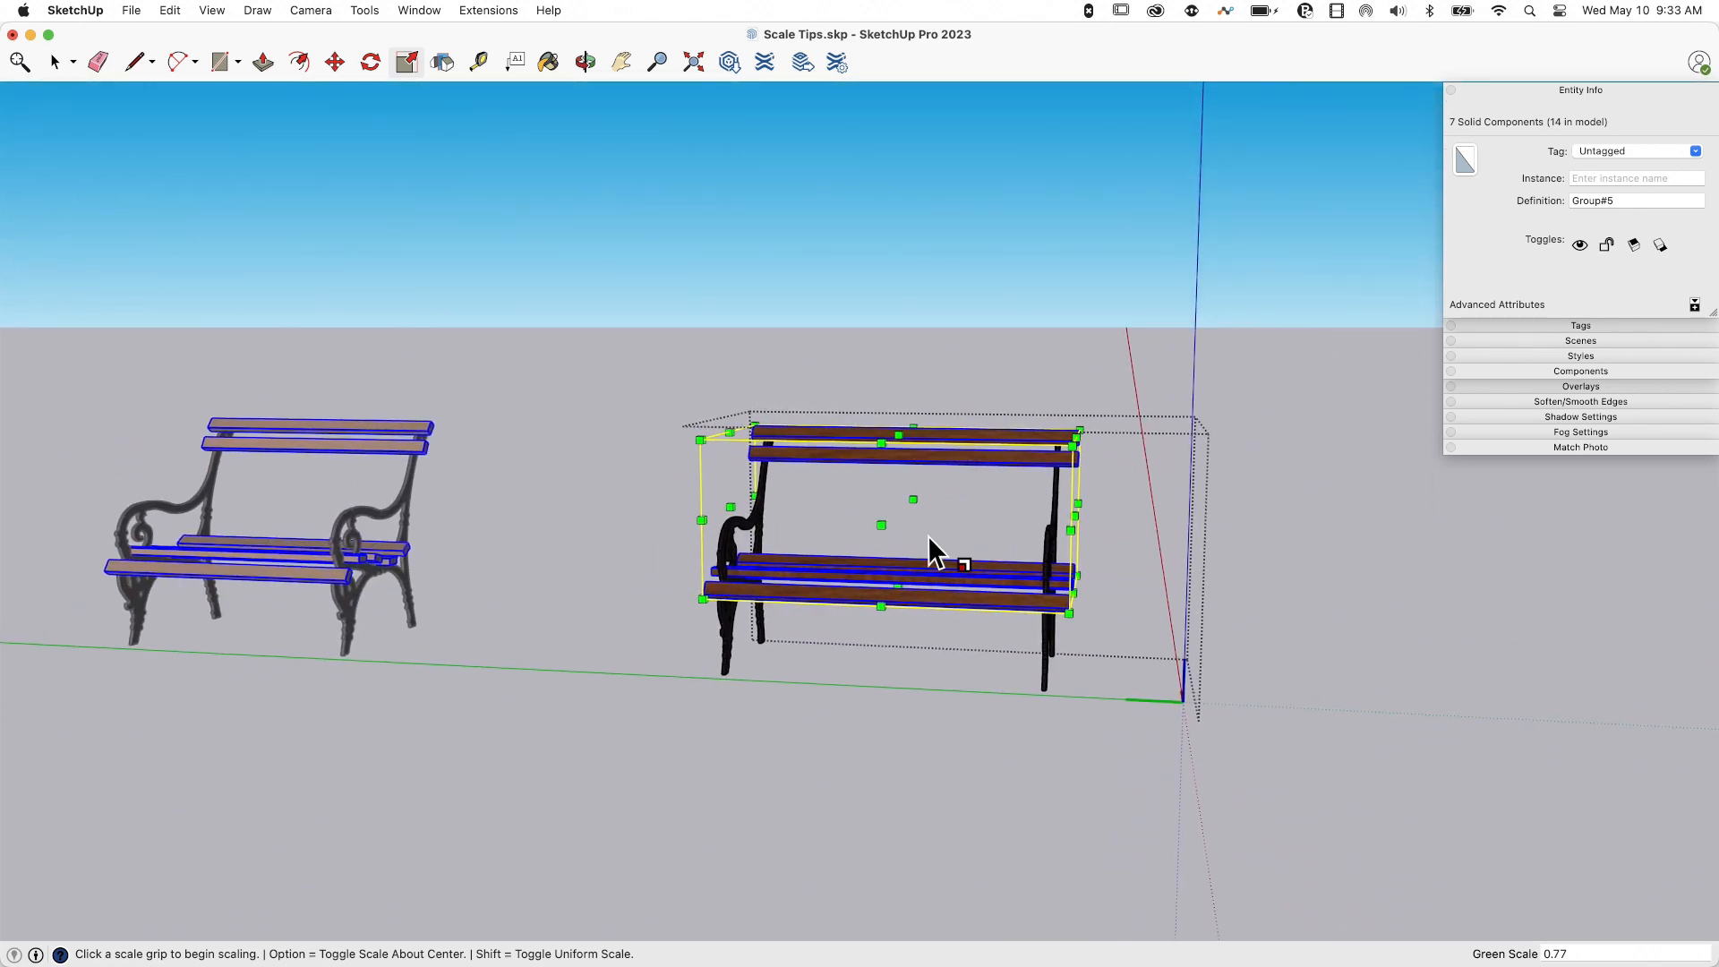
{"action": "mouse_move", "coordinate": [1074, 426]}
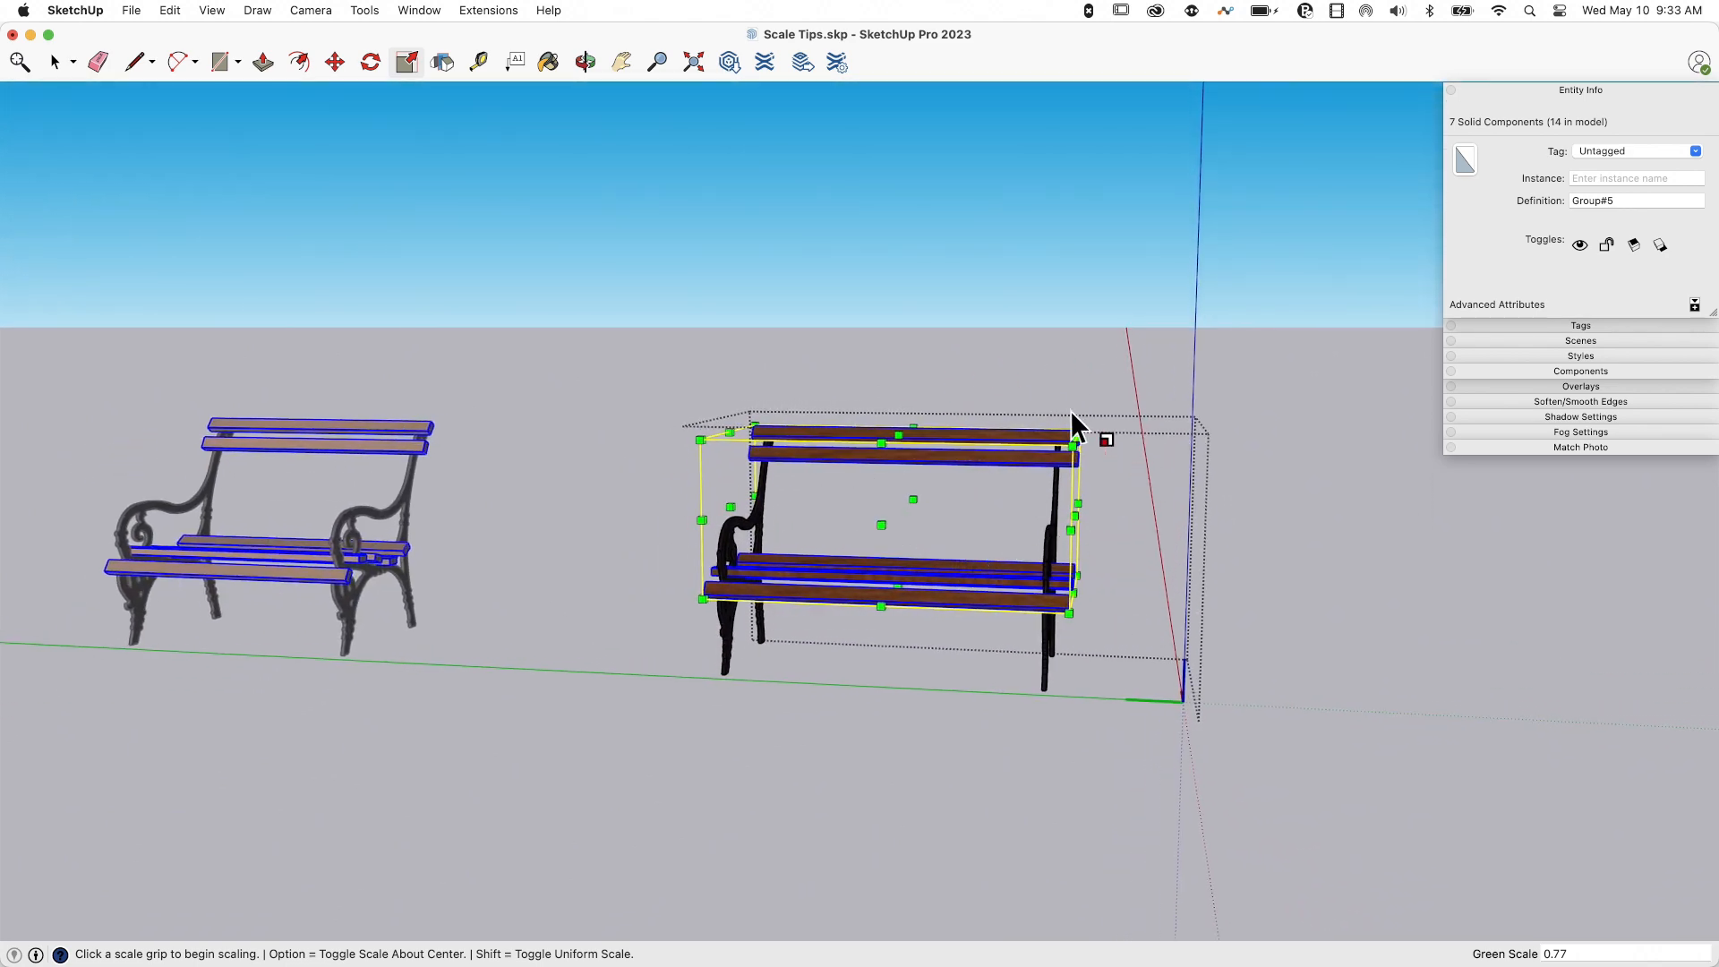
{"action": "mouse_move", "coordinate": [734, 548]}
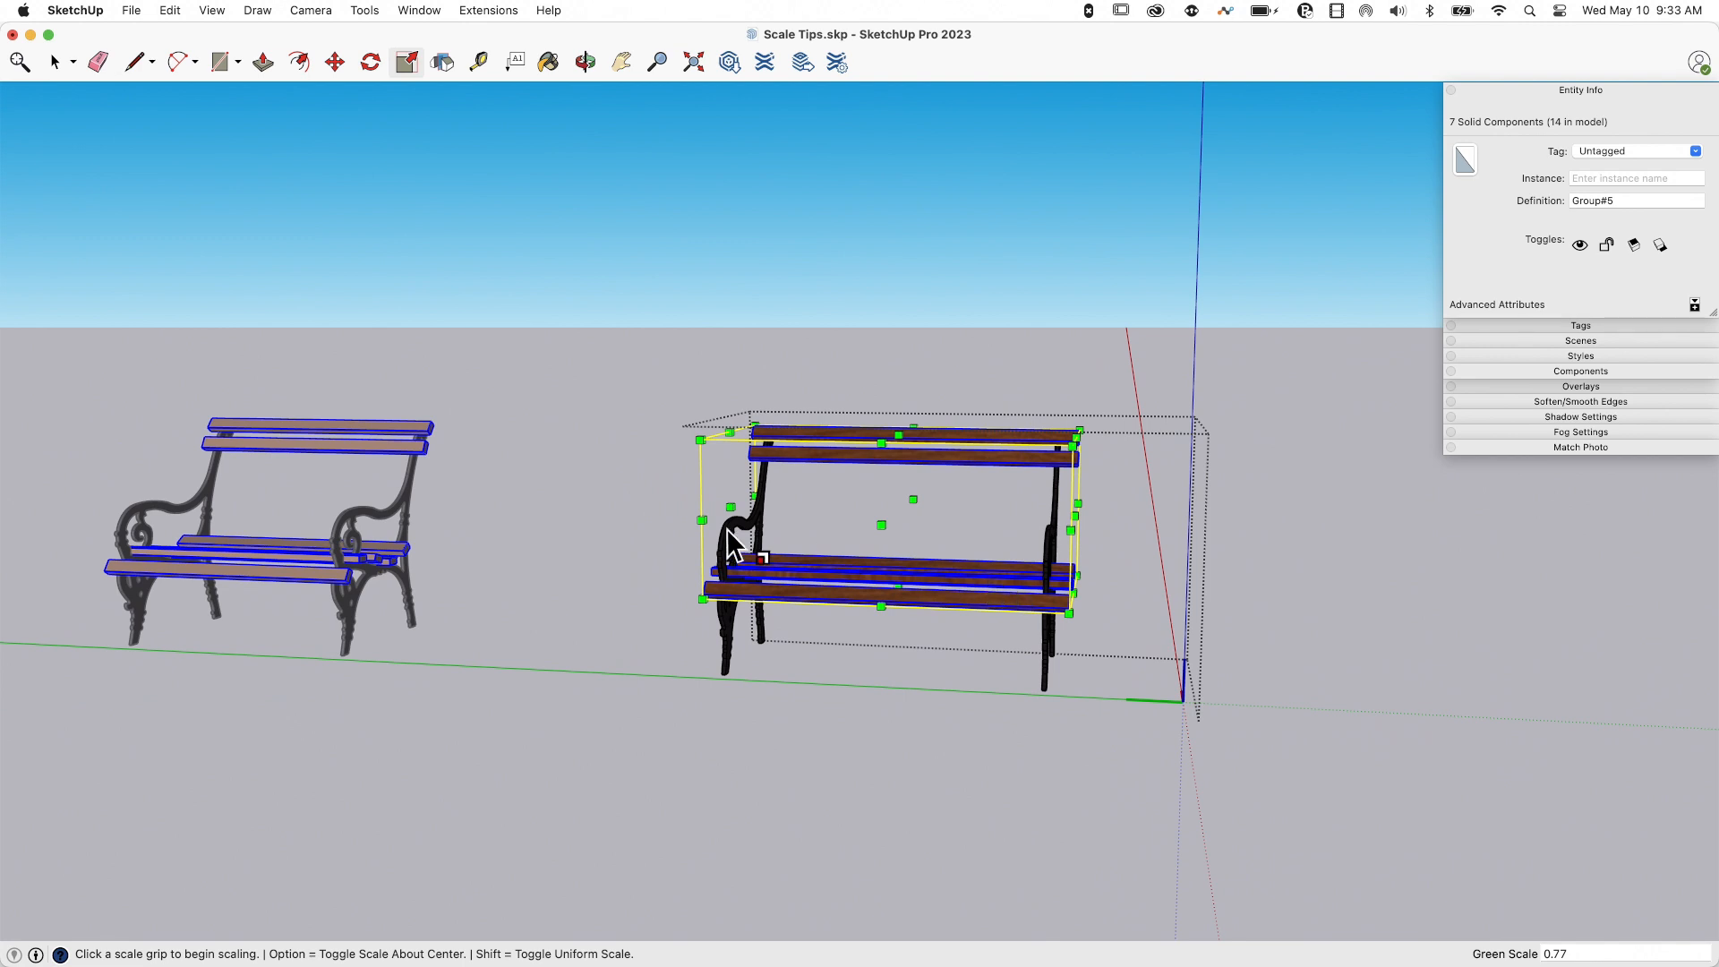
{"action": "key", "text": "cmd+z"}
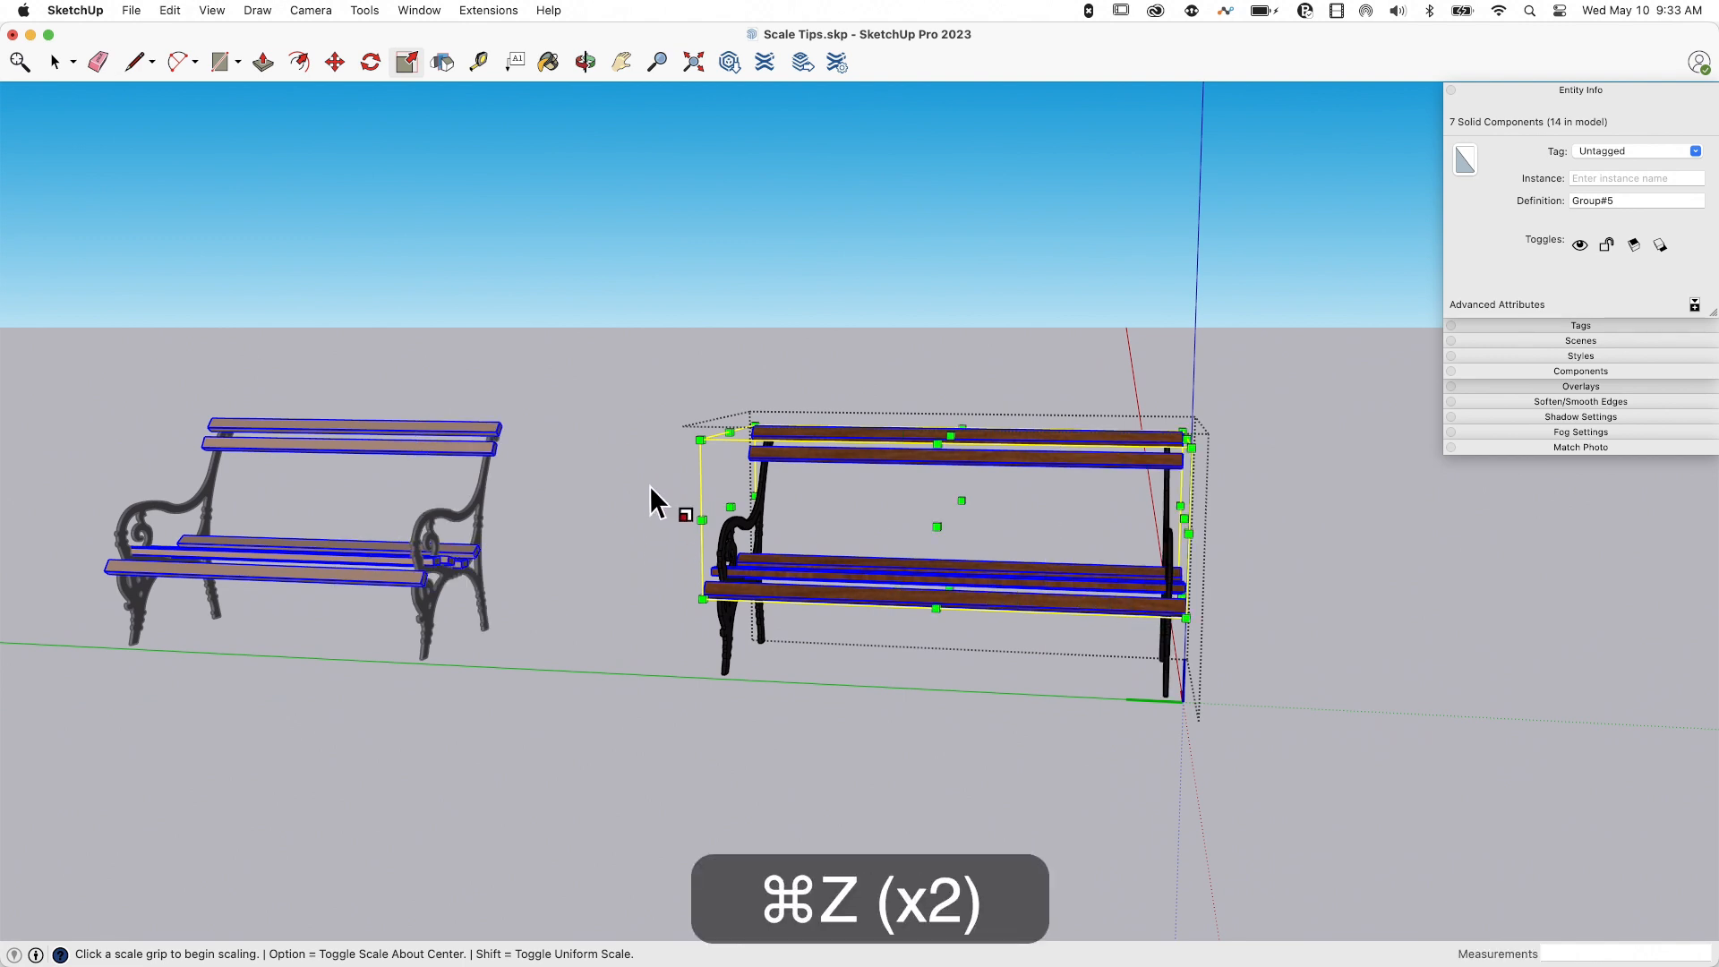
{"action": "key", "text": "space"}
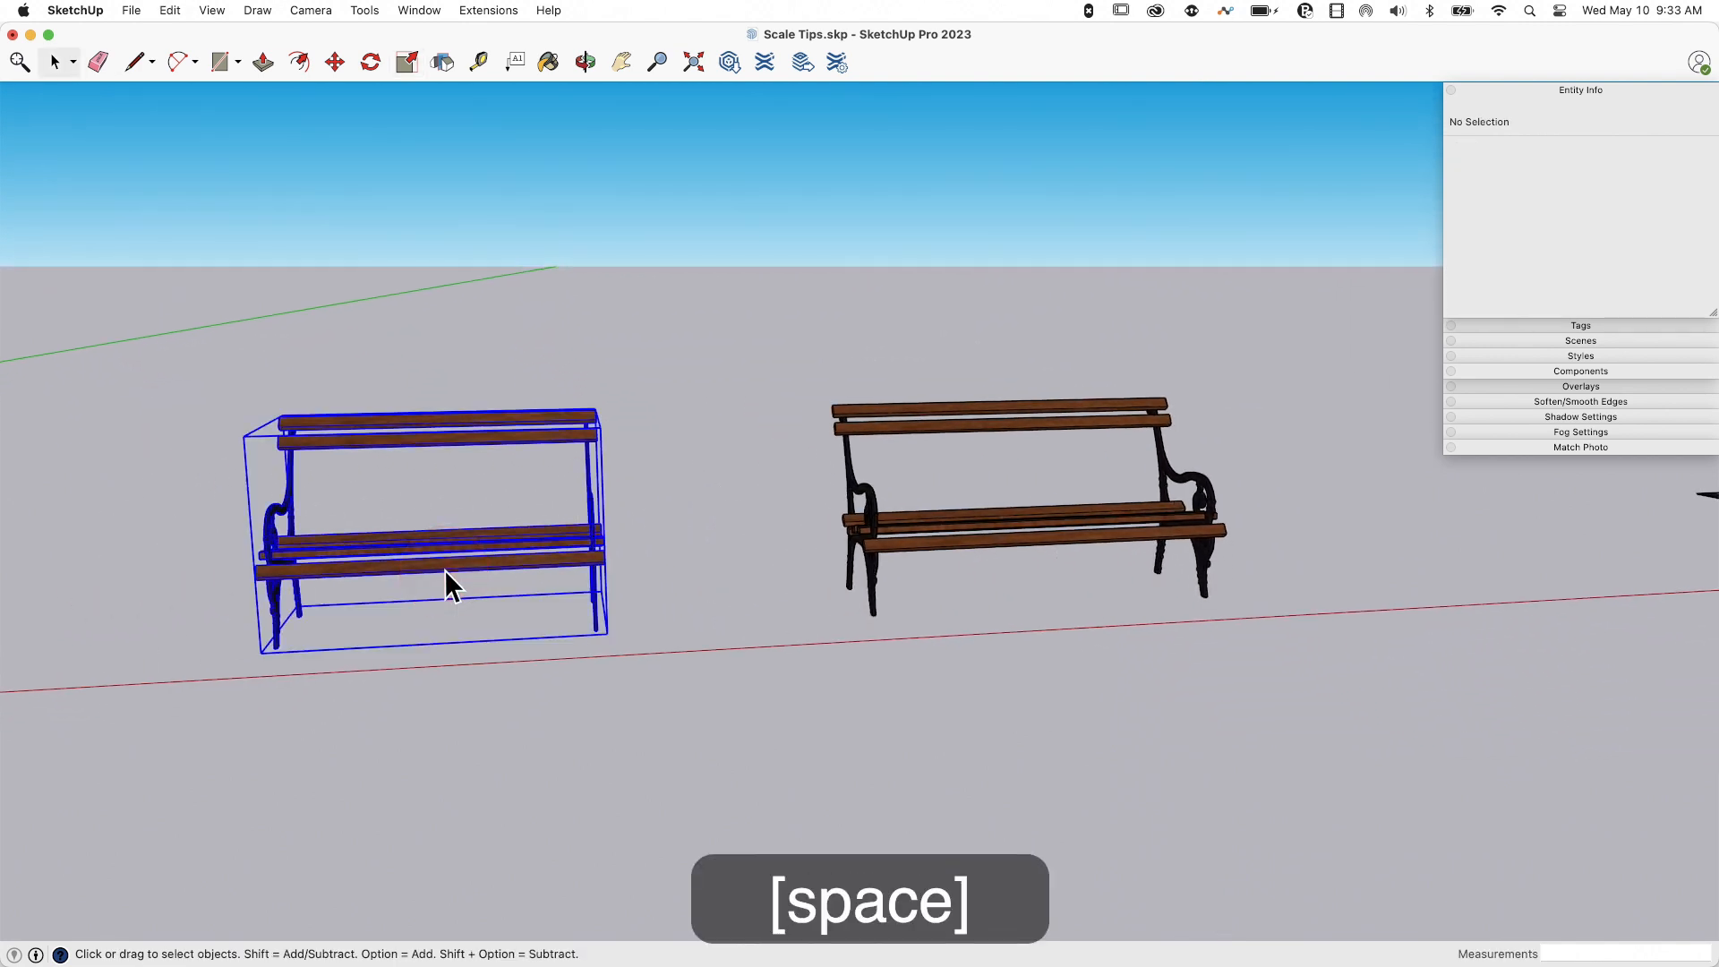
Stretch the left bench back out along the green axis with a 1.16 scale factor.
{"action": "key", "text": "s"}
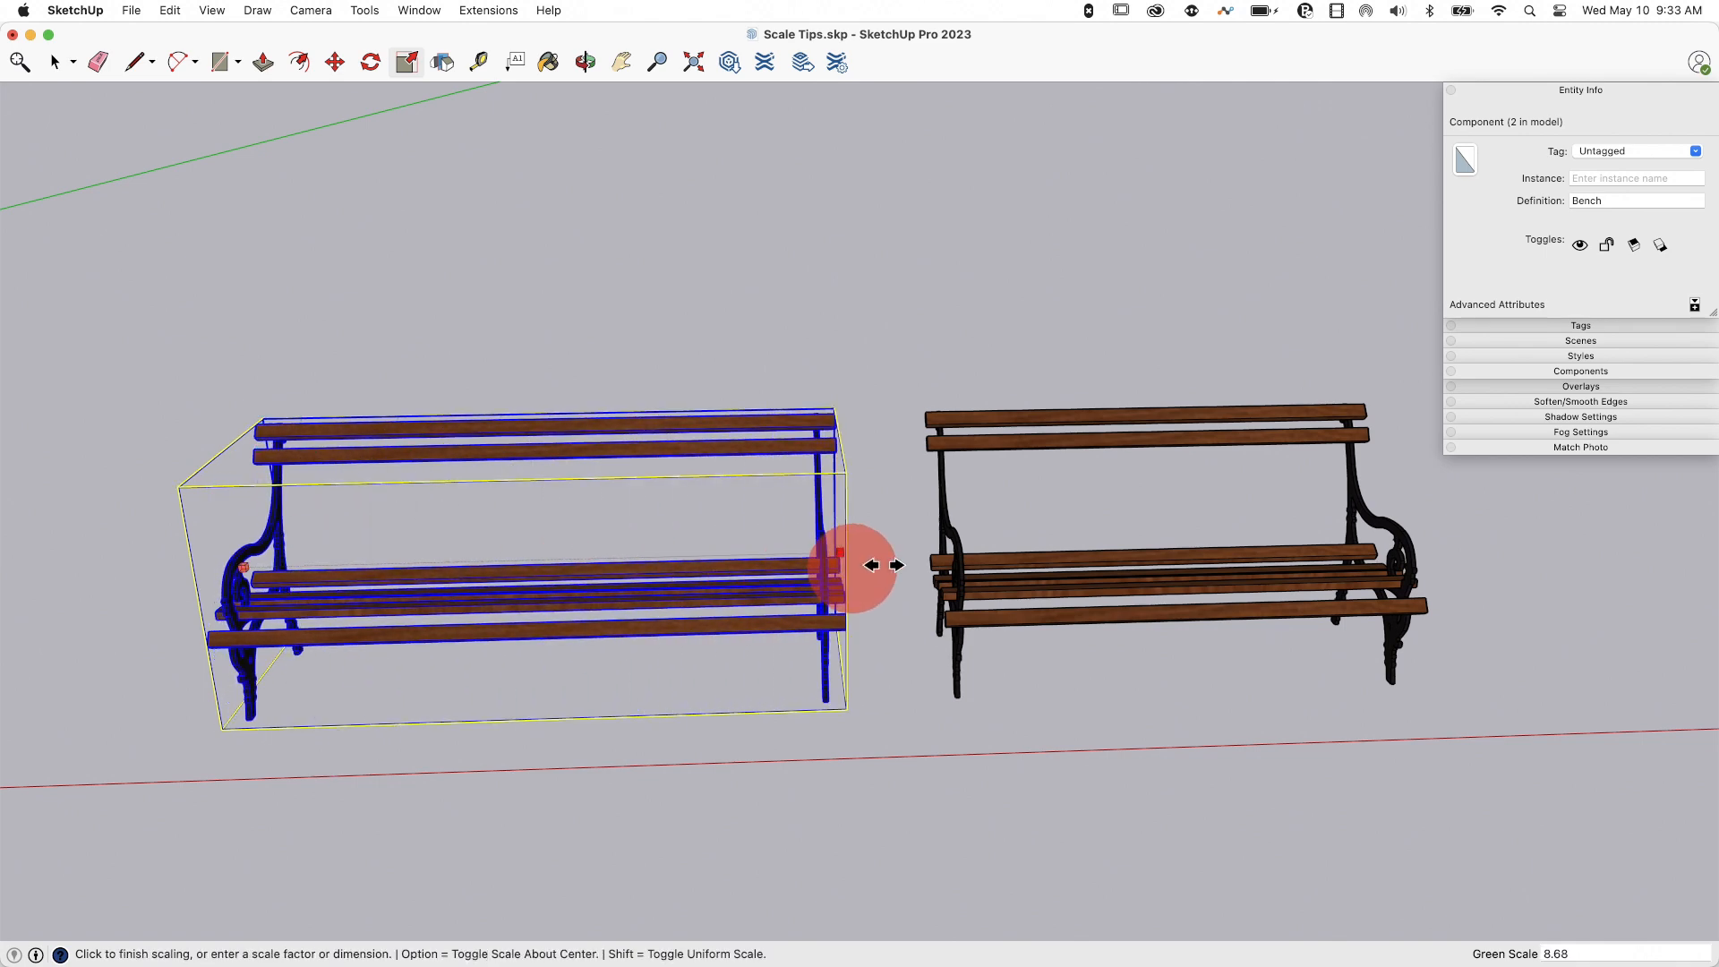
{"action": "left_click", "coordinate": [872, 564]}
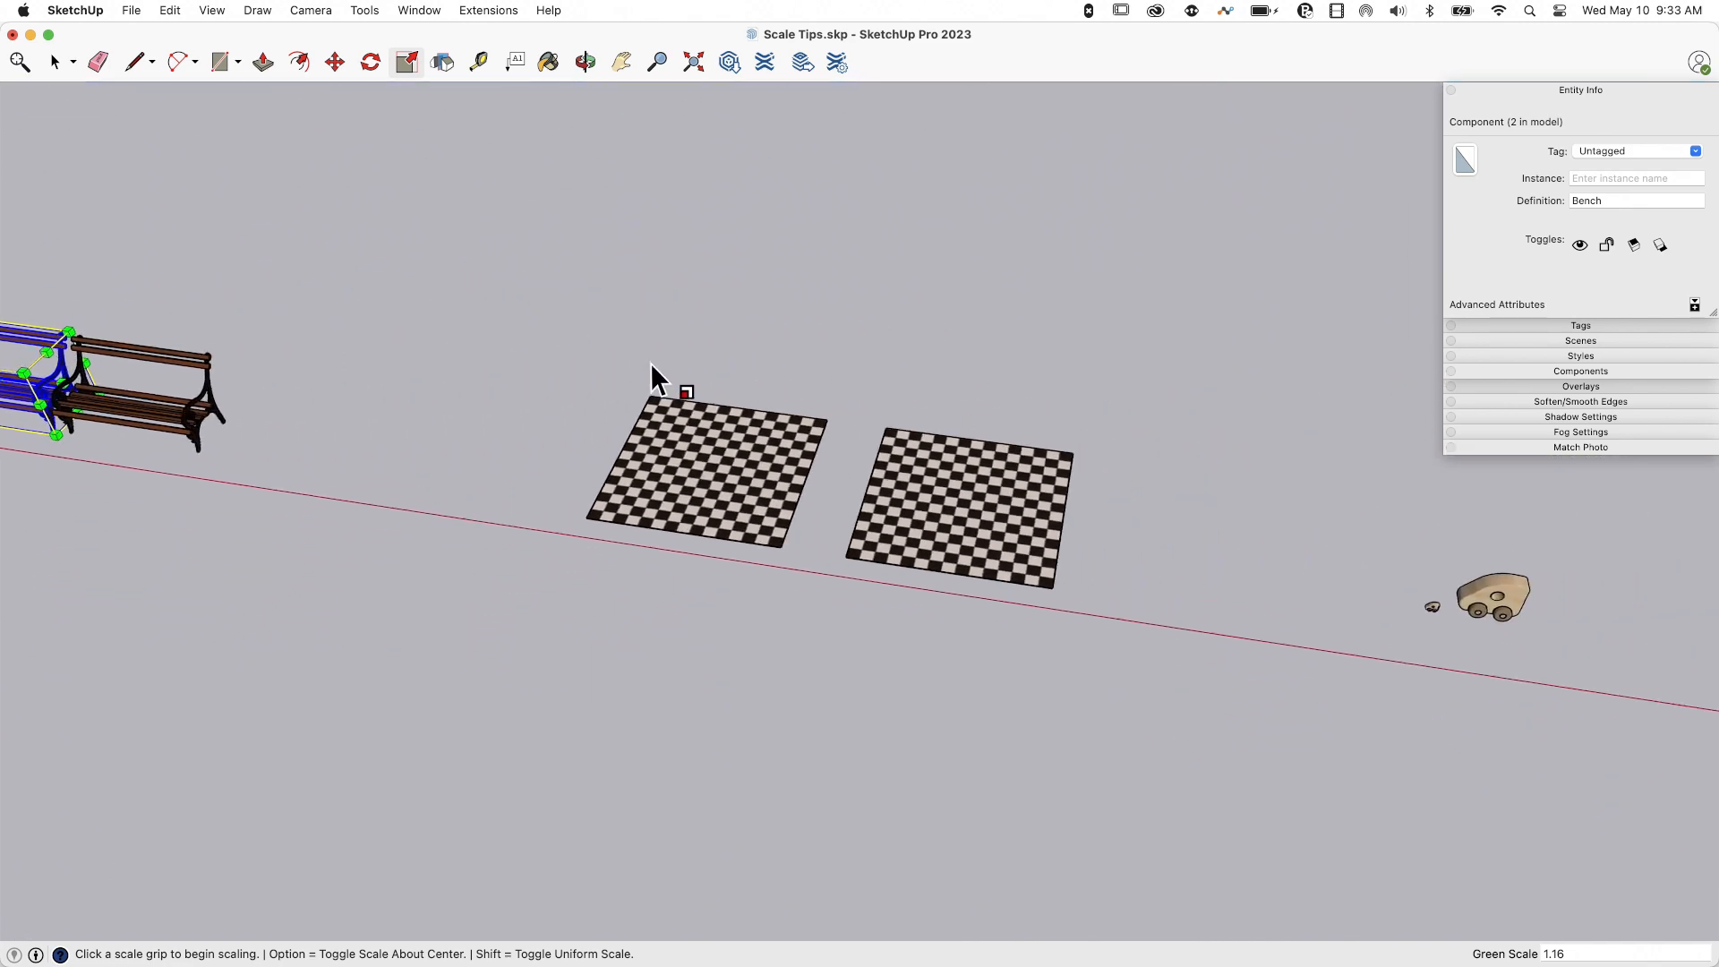
{"action": "key", "text": "space"}
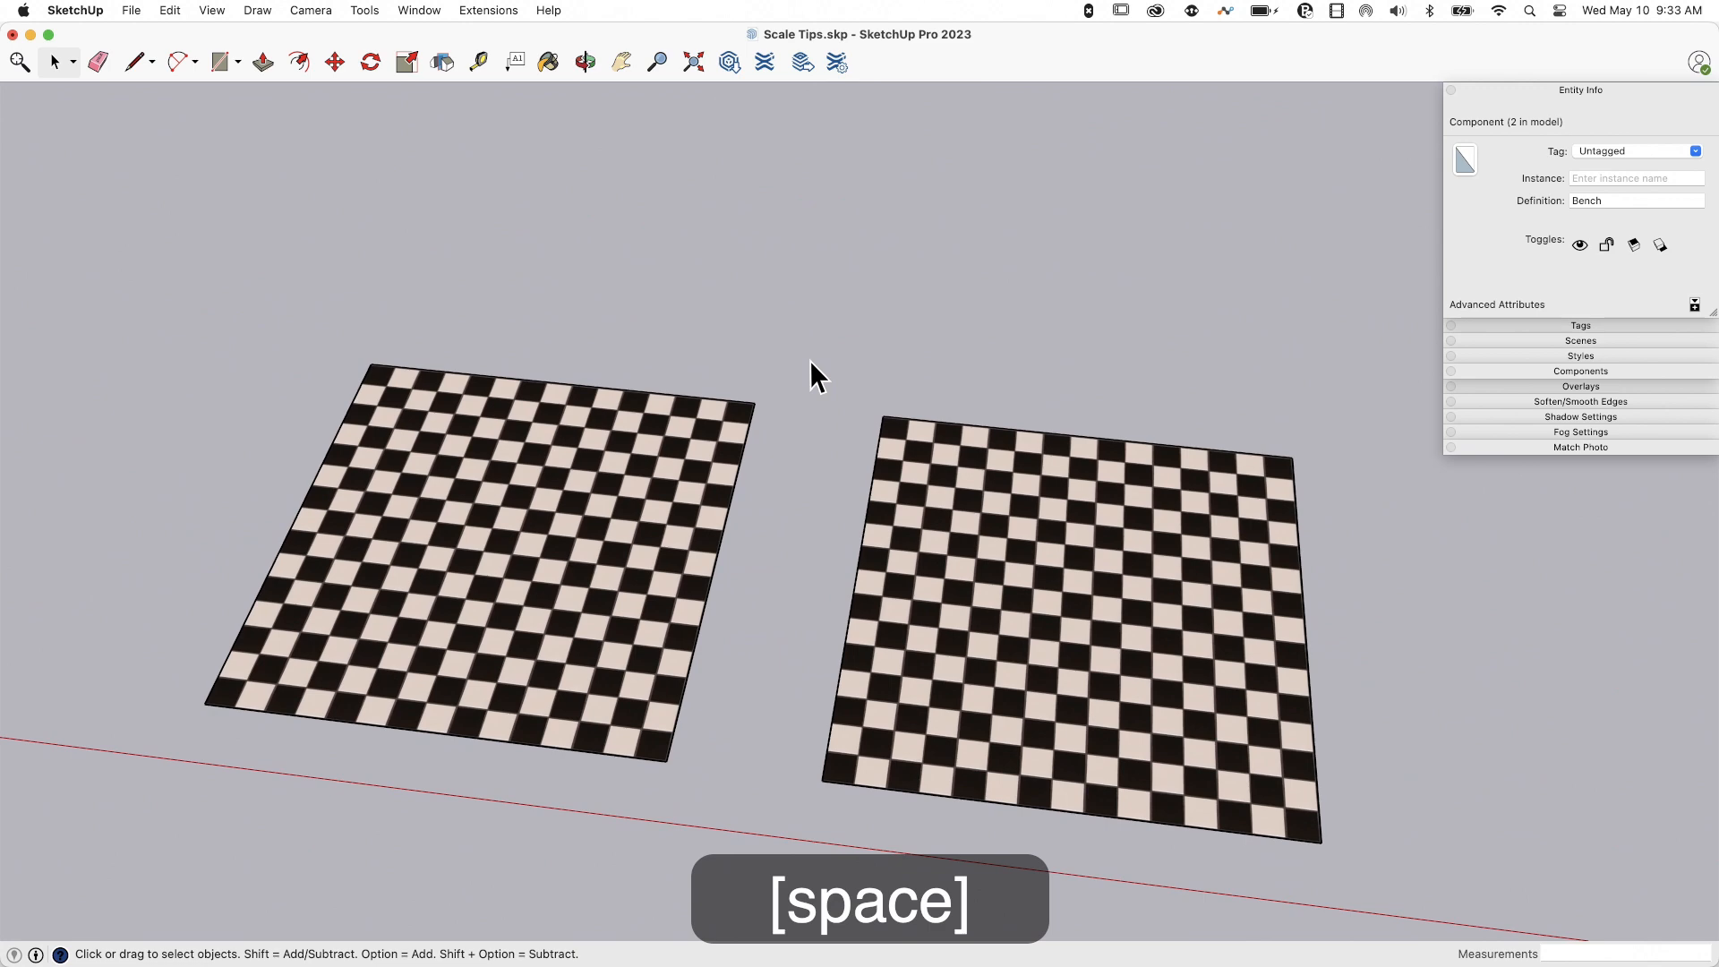
{"action": "key", "text": "space"}
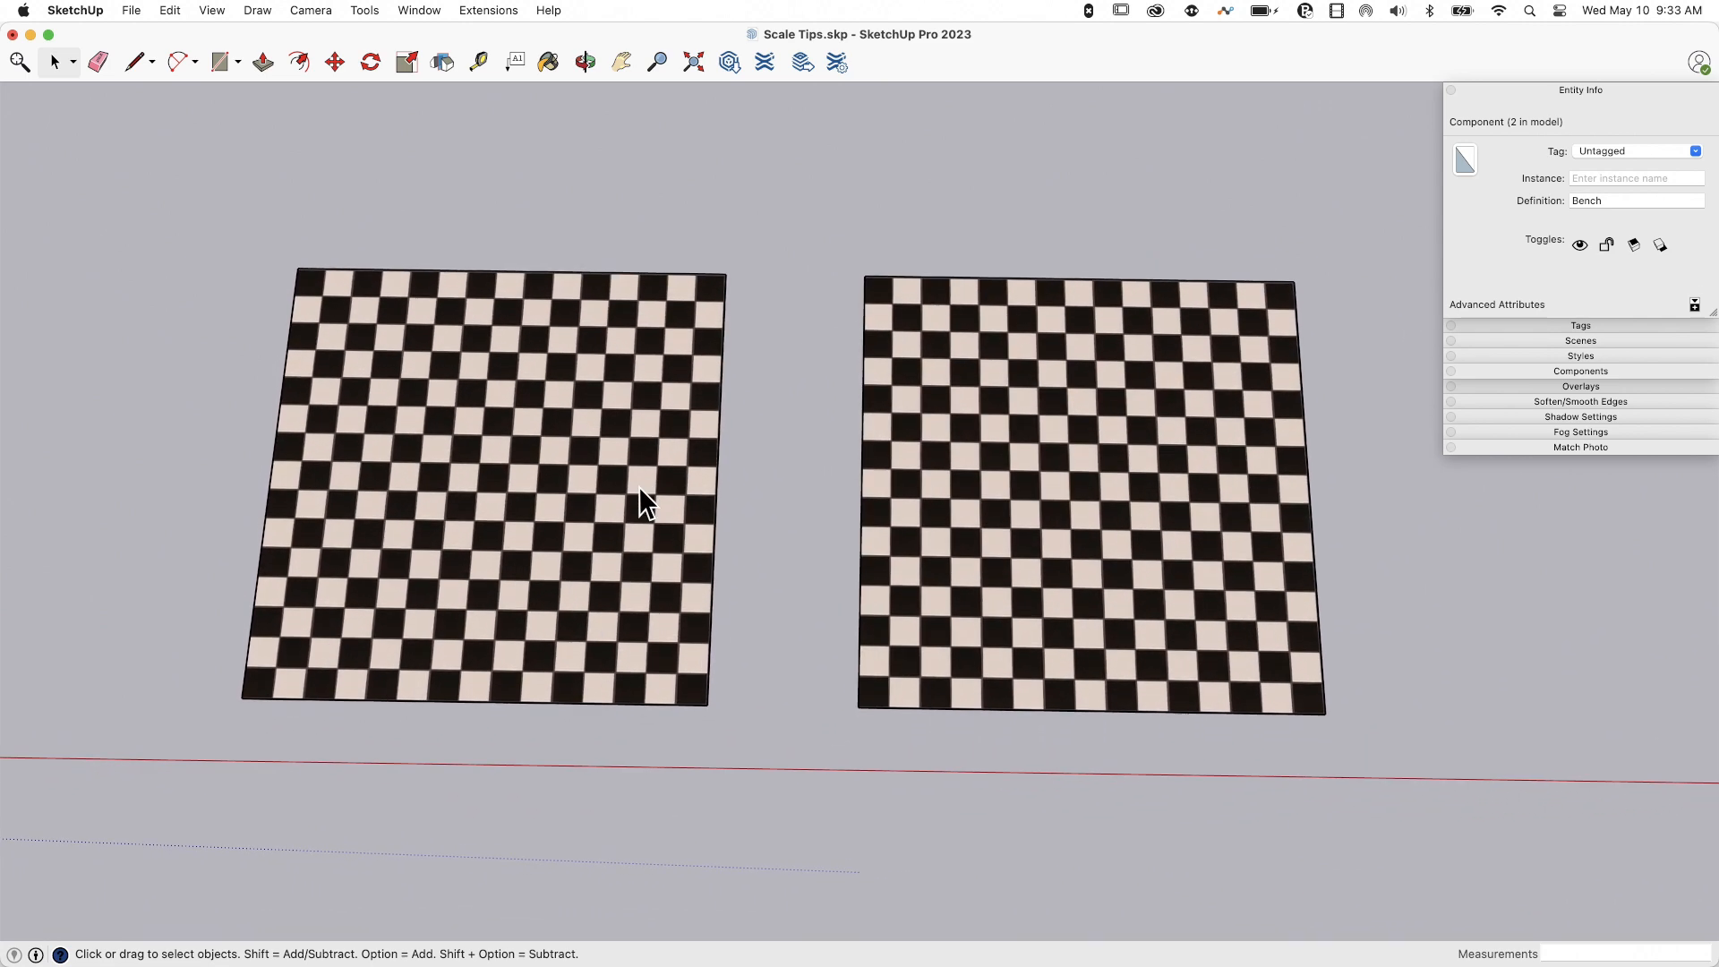
{"action": "mouse_move", "coordinate": [568, 449]}
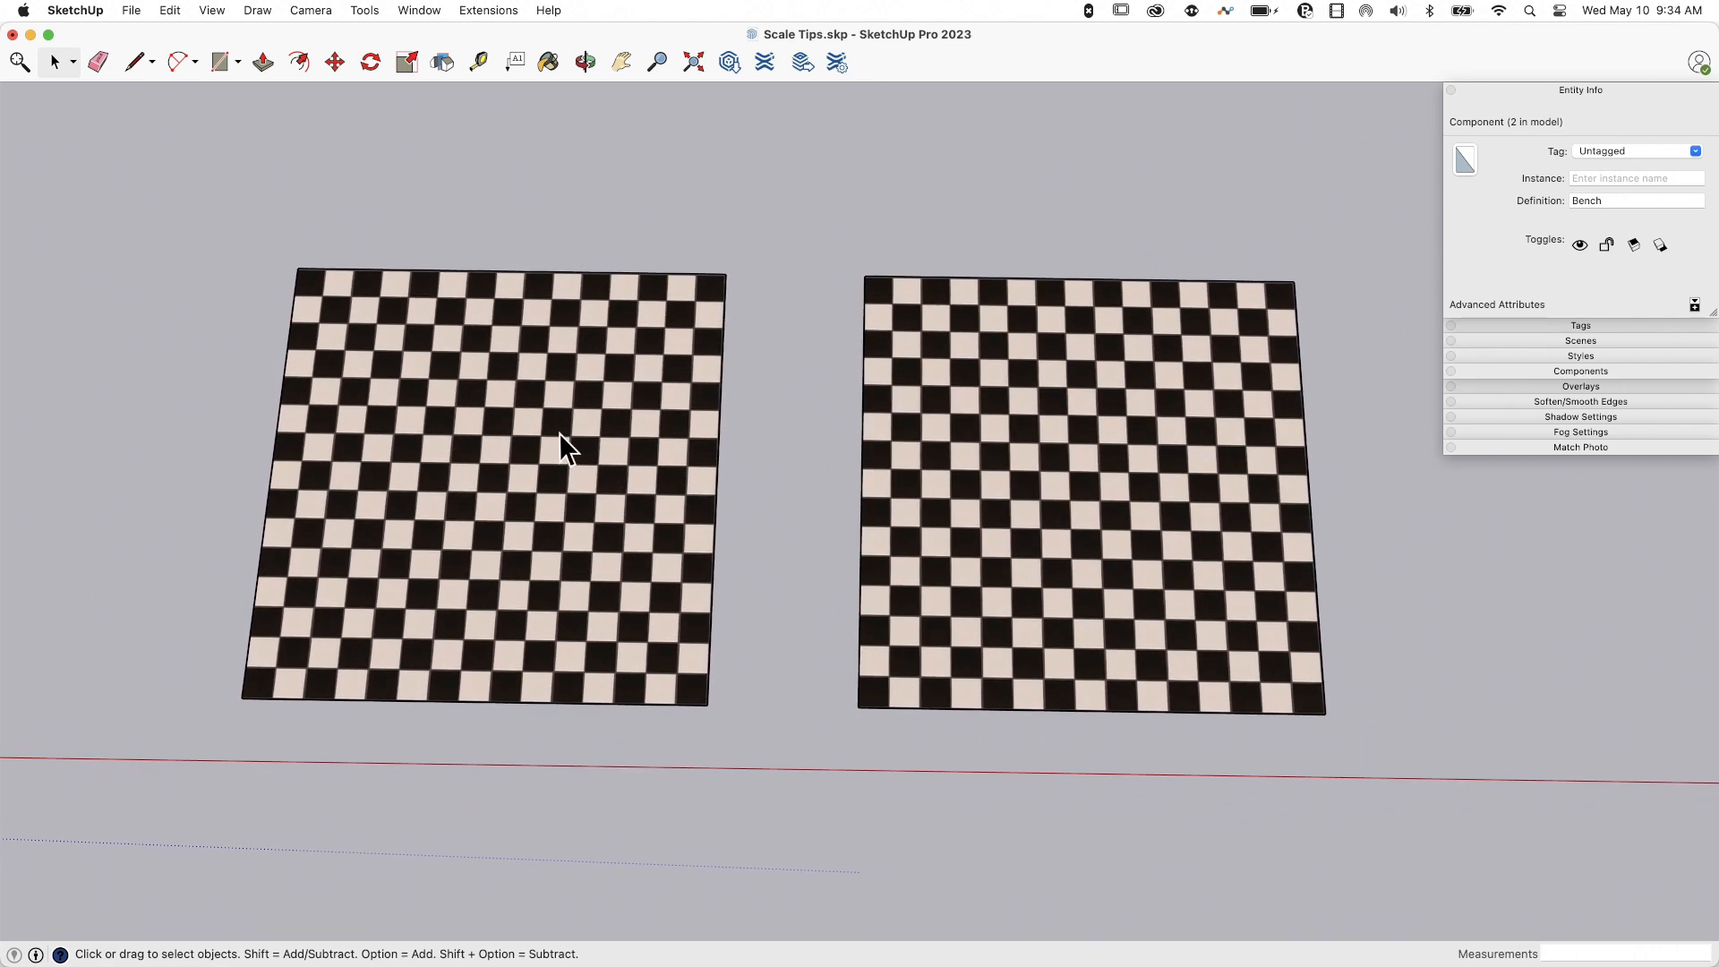
{"action": "left_click", "coordinate": [560, 453]}
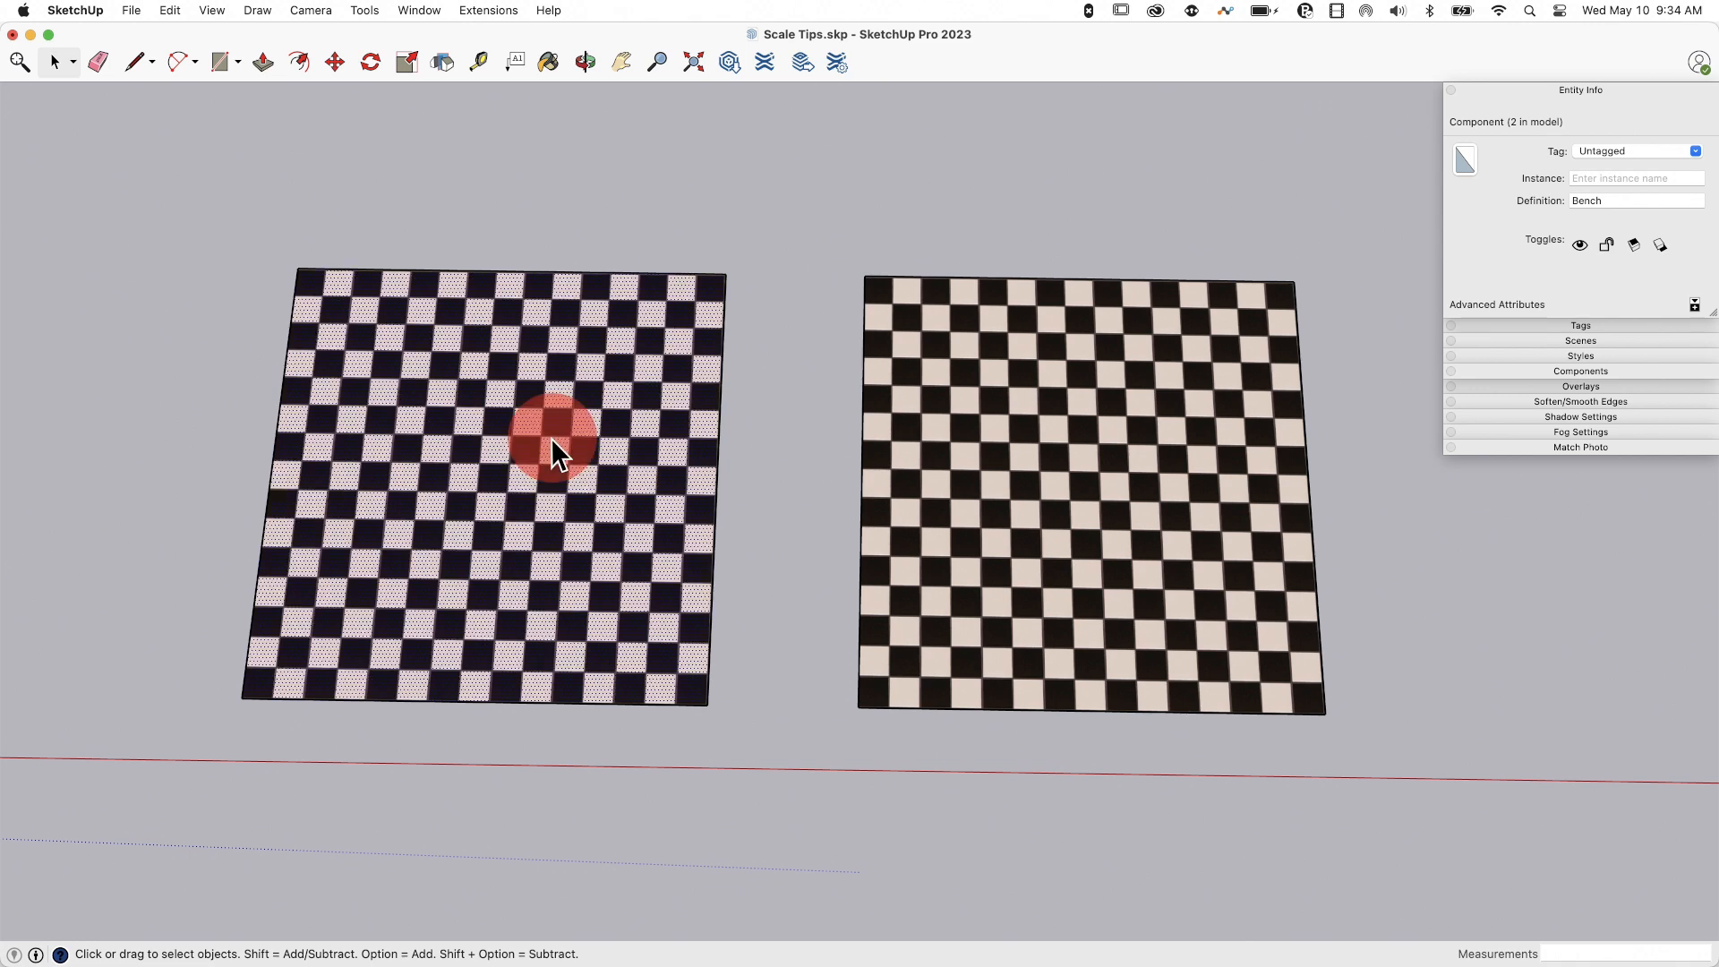
{"action": "left_click", "coordinate": [559, 451]}
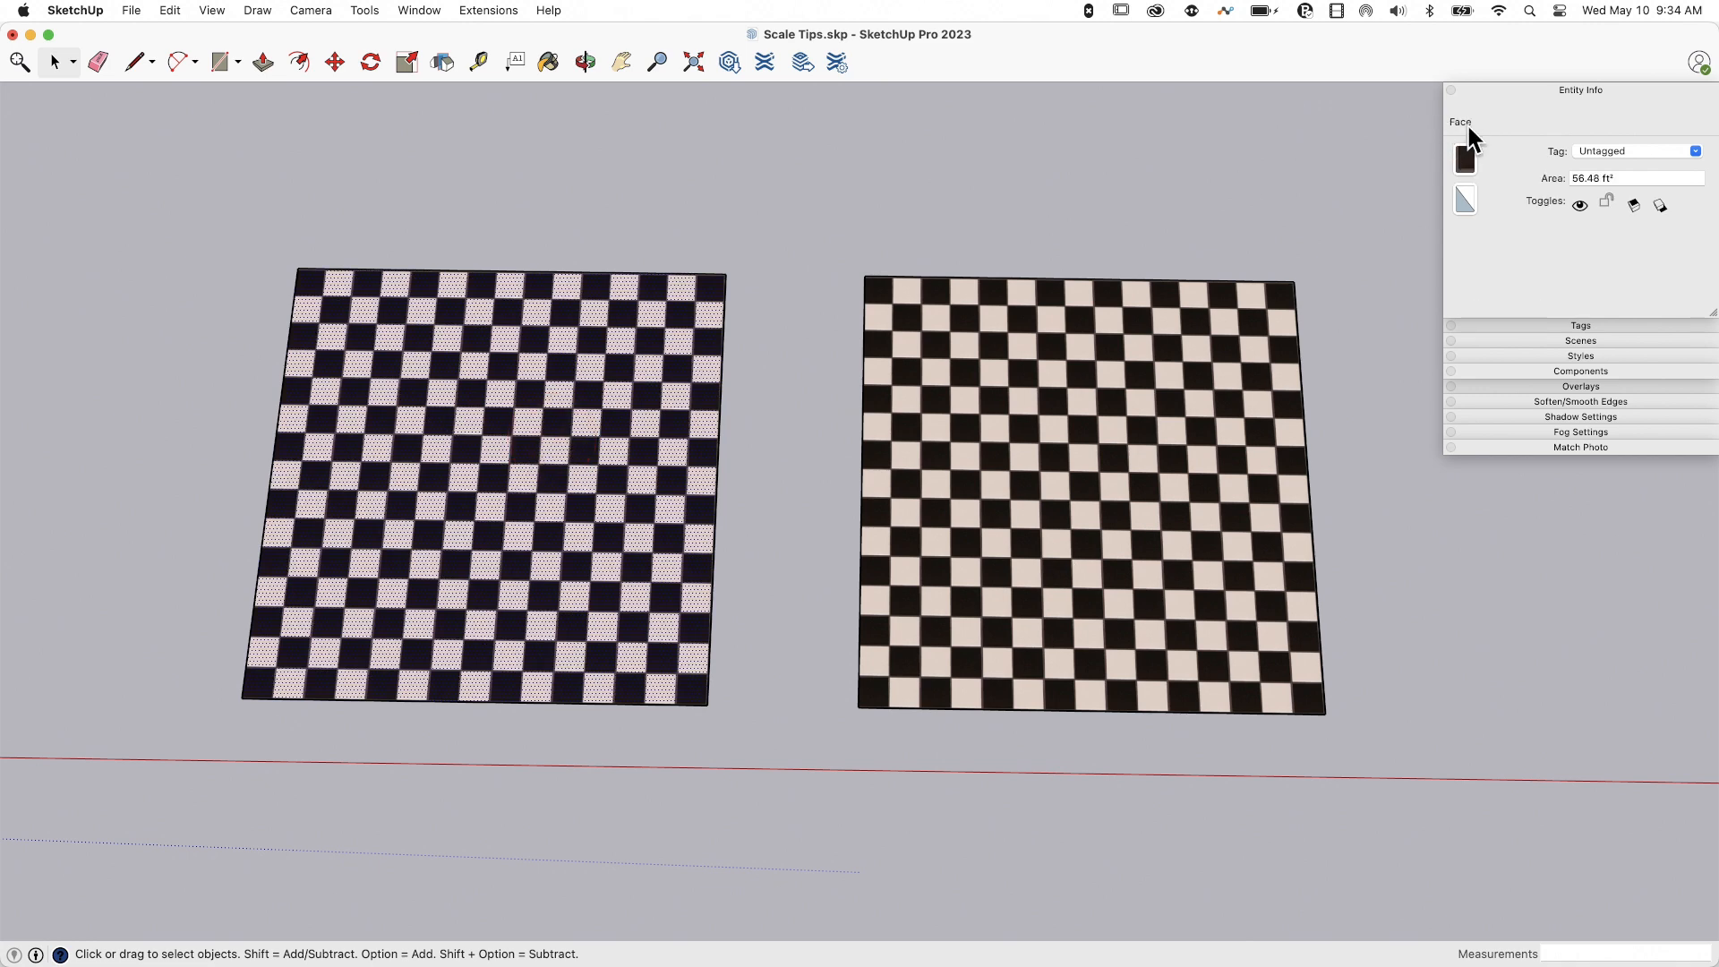
{"action": "left_click", "coordinate": [1056, 495]}
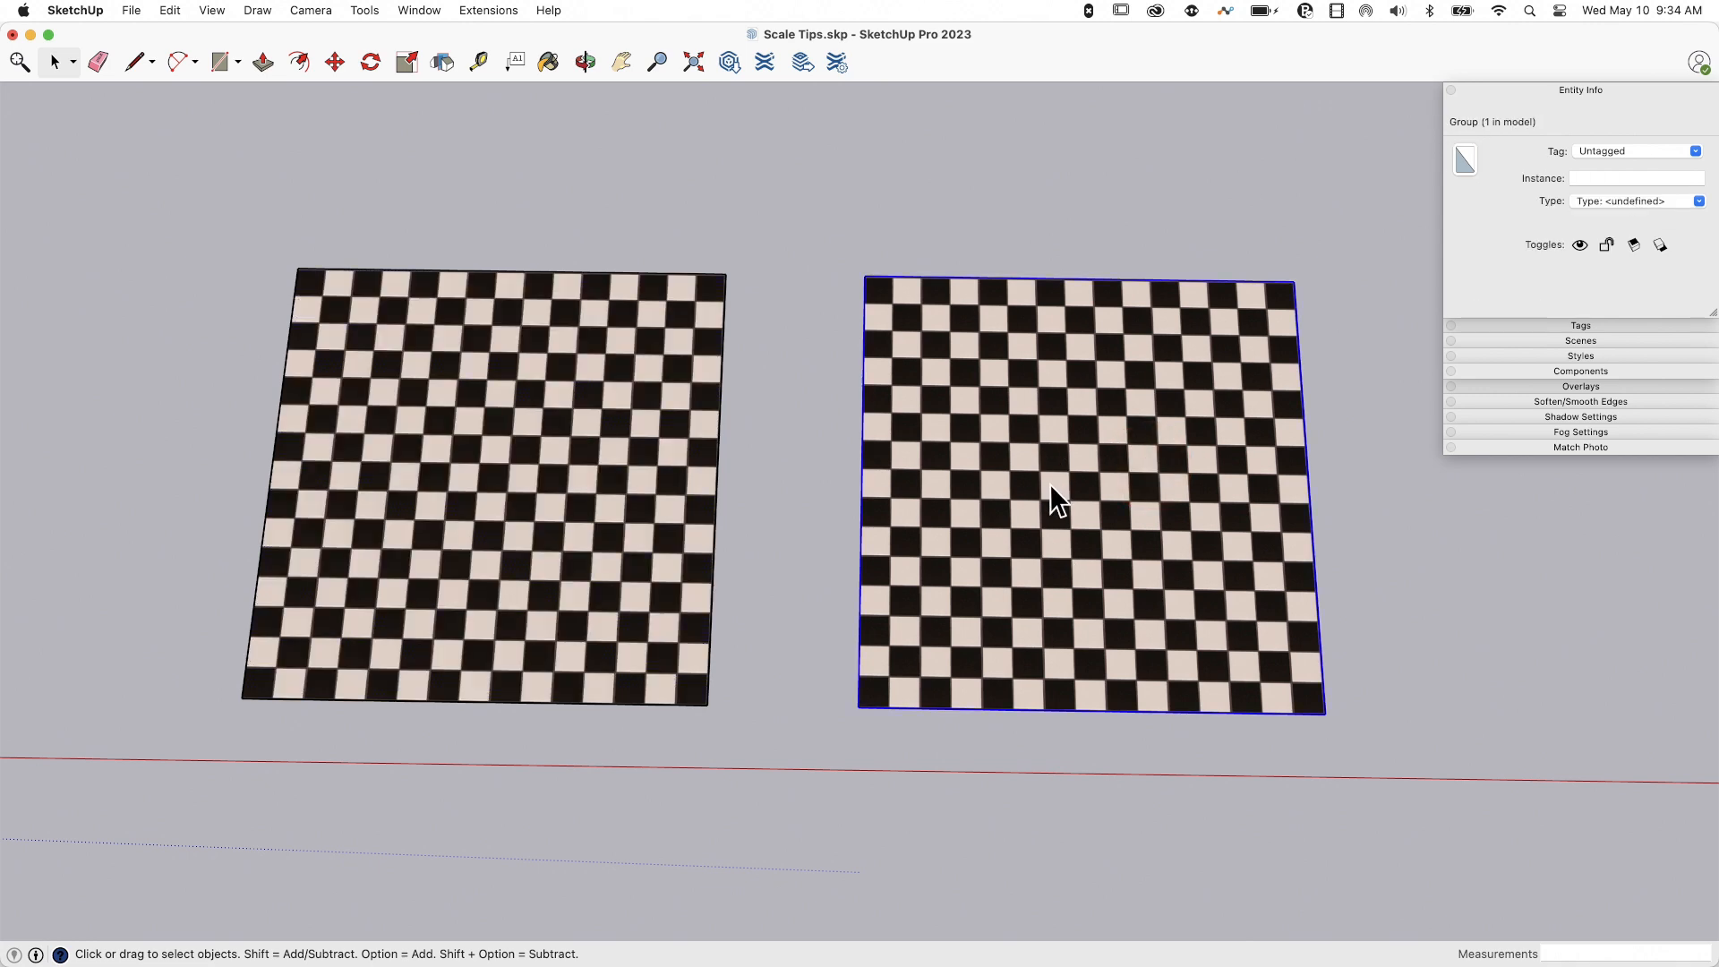
{"action": "mouse_move", "coordinate": [447, 350]}
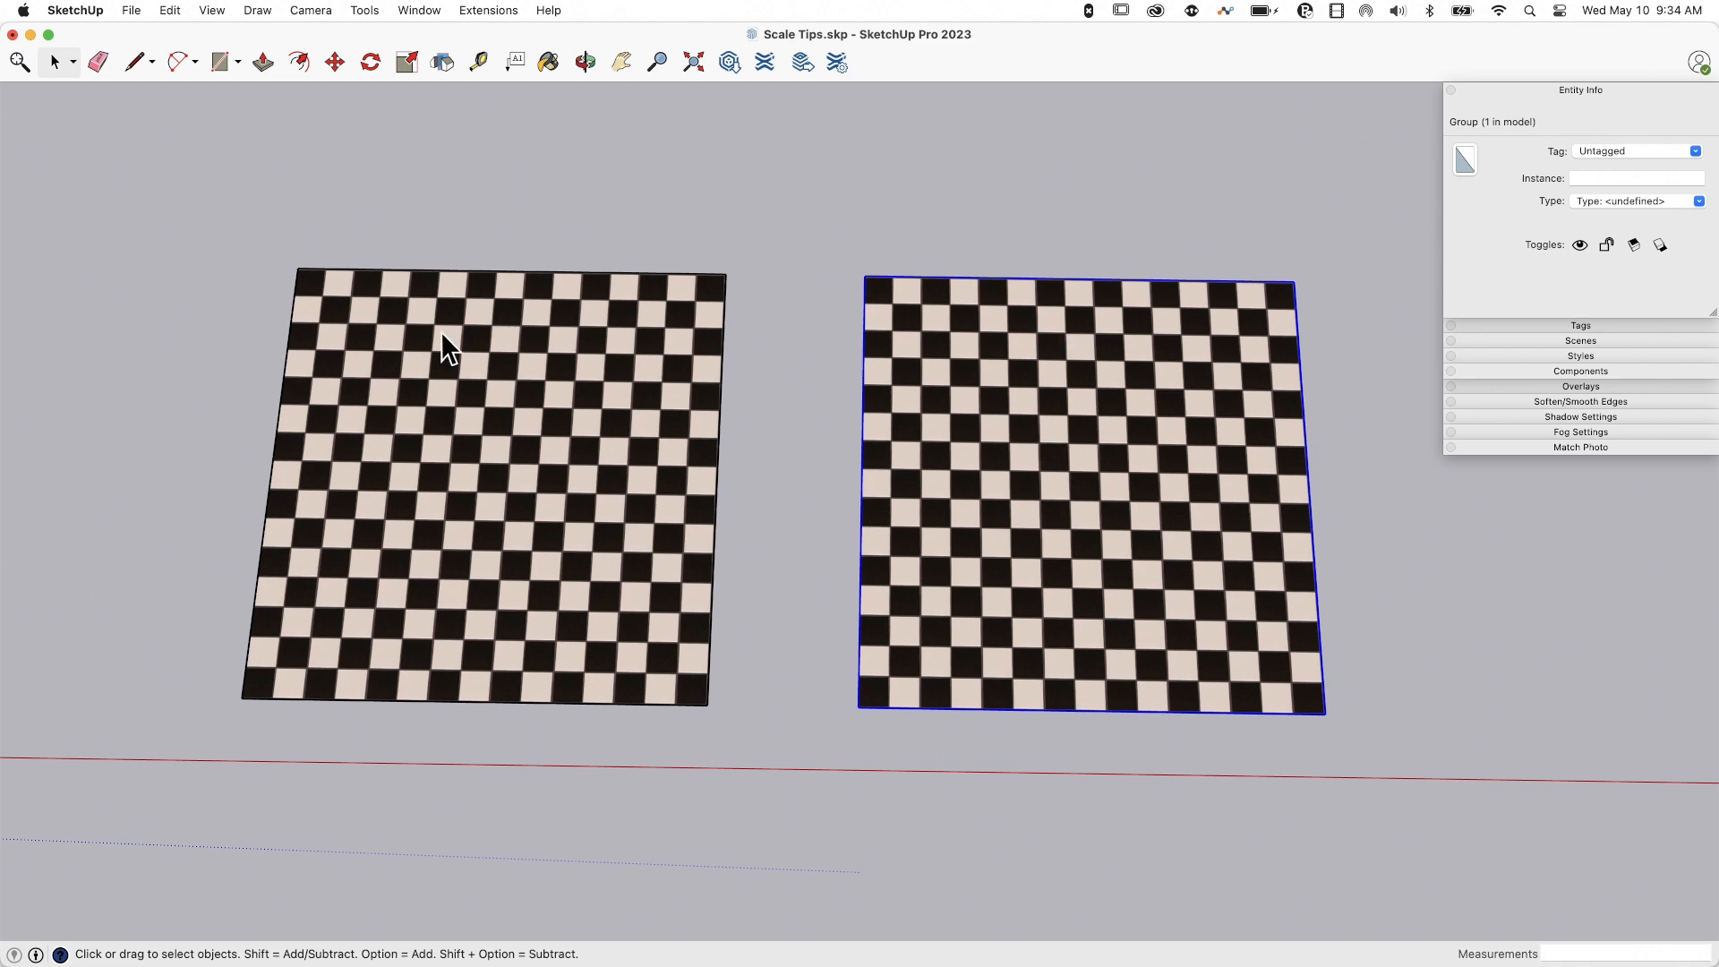
{"action": "left_click", "coordinate": [608, 356]}
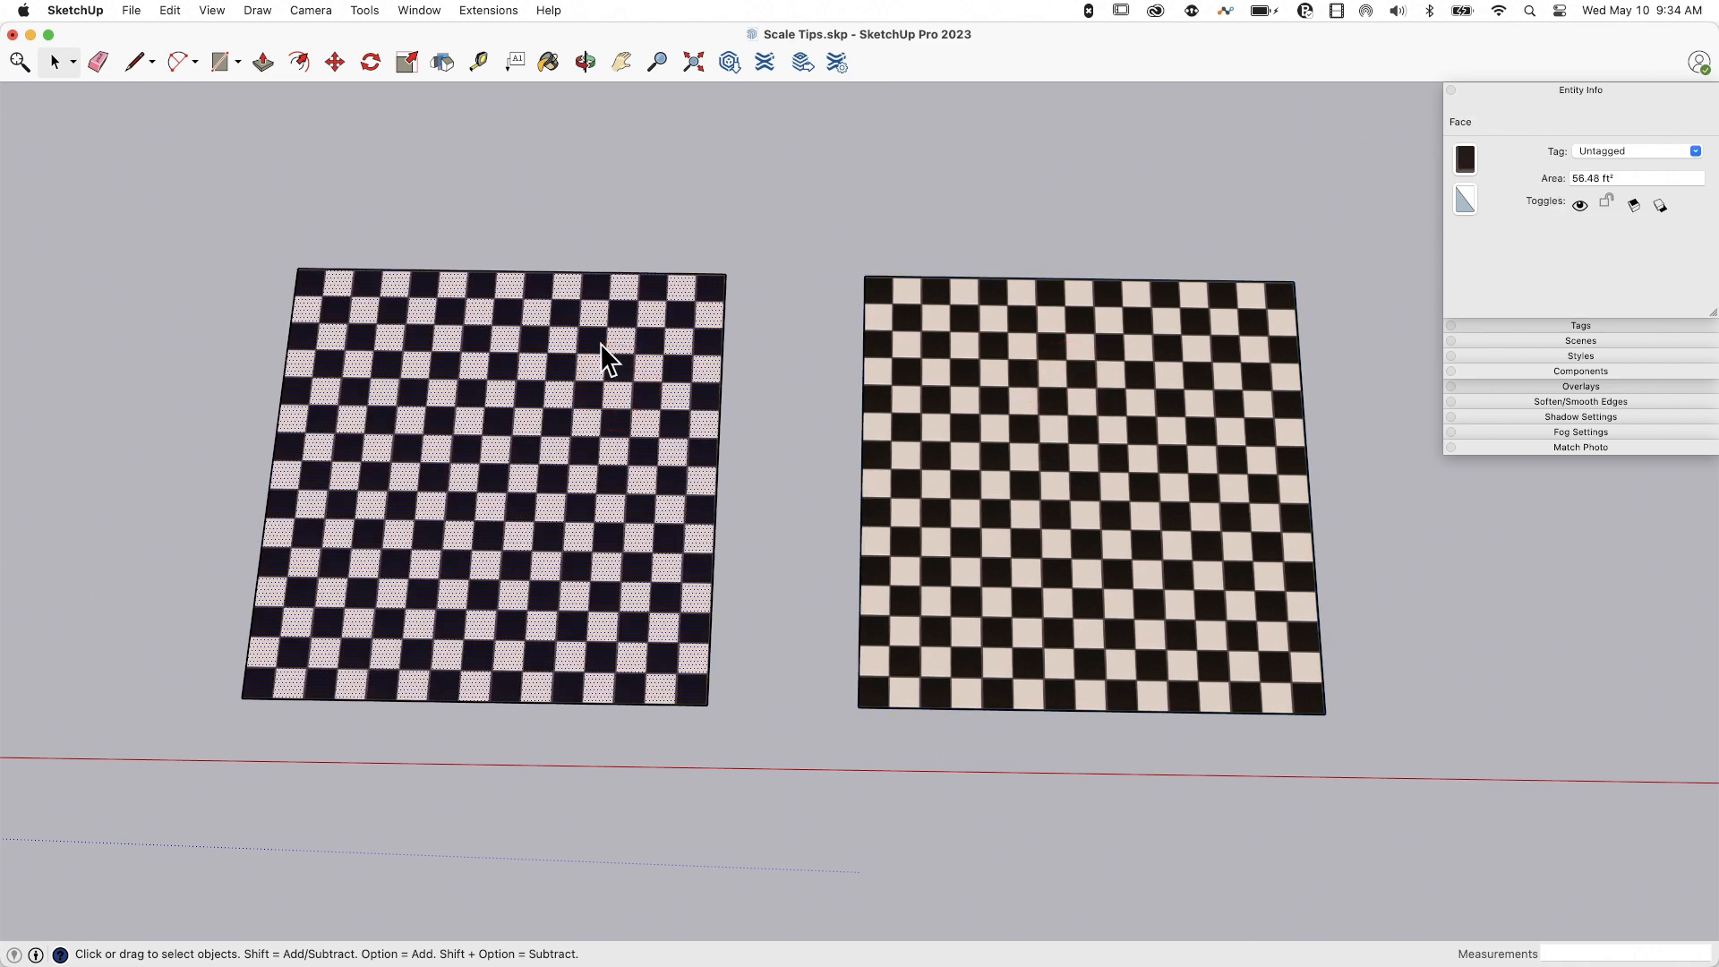
Scale the loose left checkerboard face uniformly to 0.20, leaving 2.26 square feet.
{"action": "key", "text": "s"}
{"action": "type", "text": "0.2"}
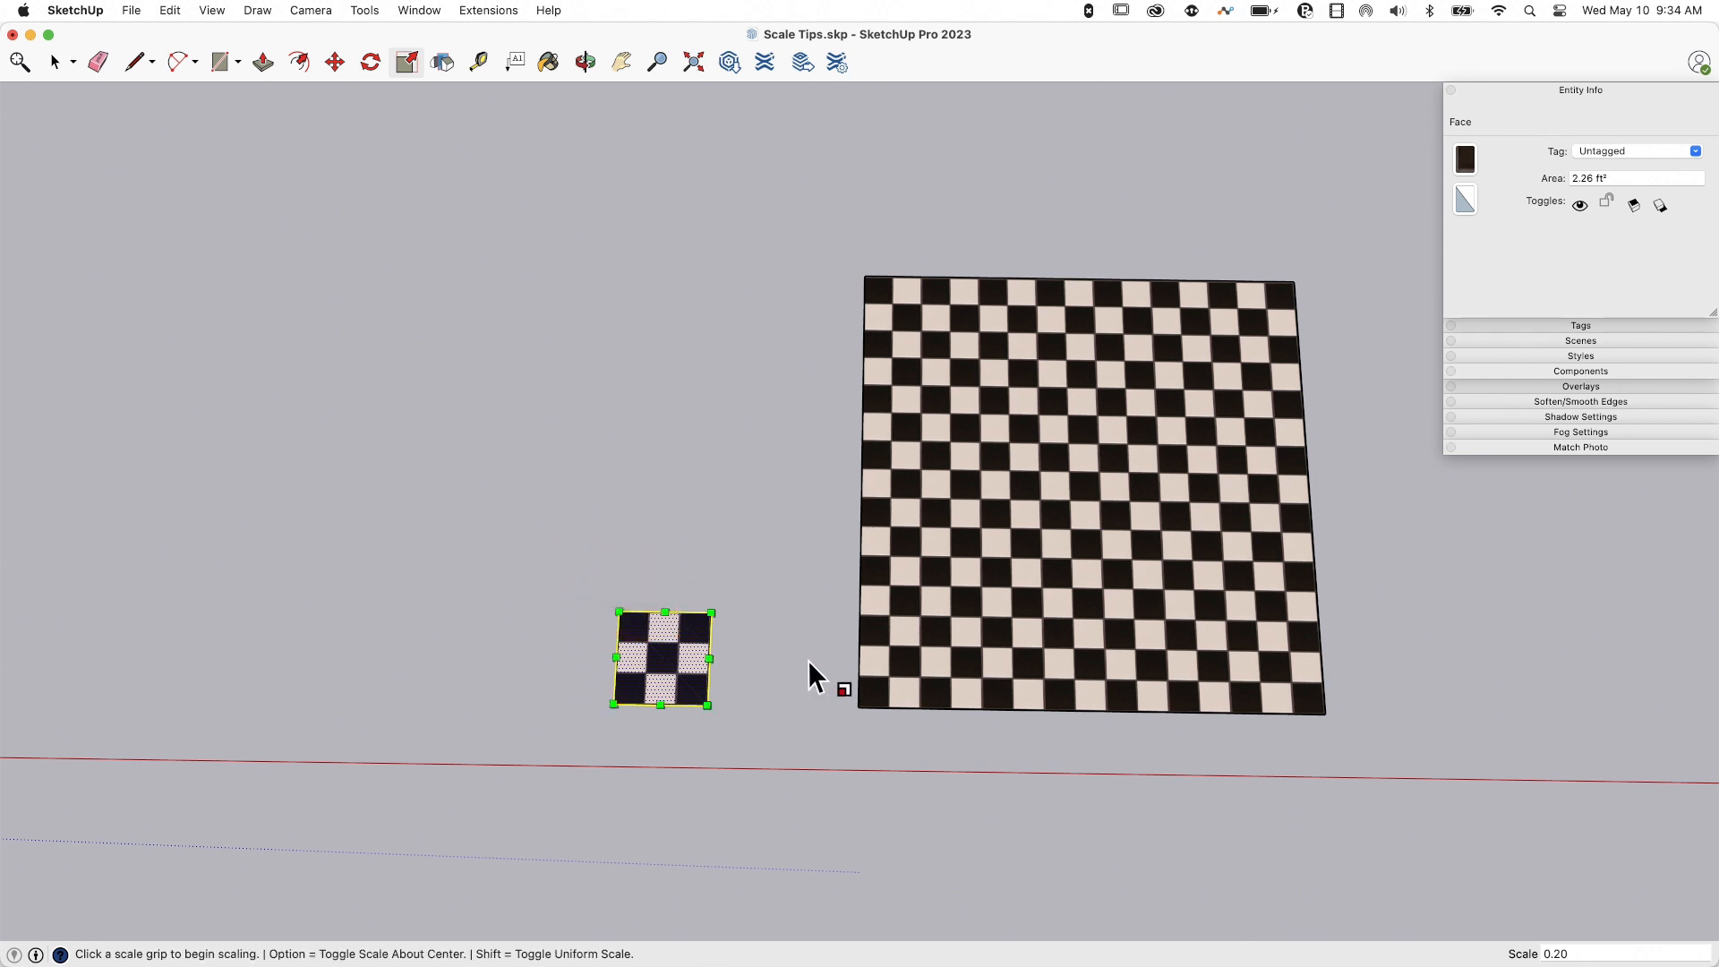
{"action": "mouse_move", "coordinate": [779, 534]}
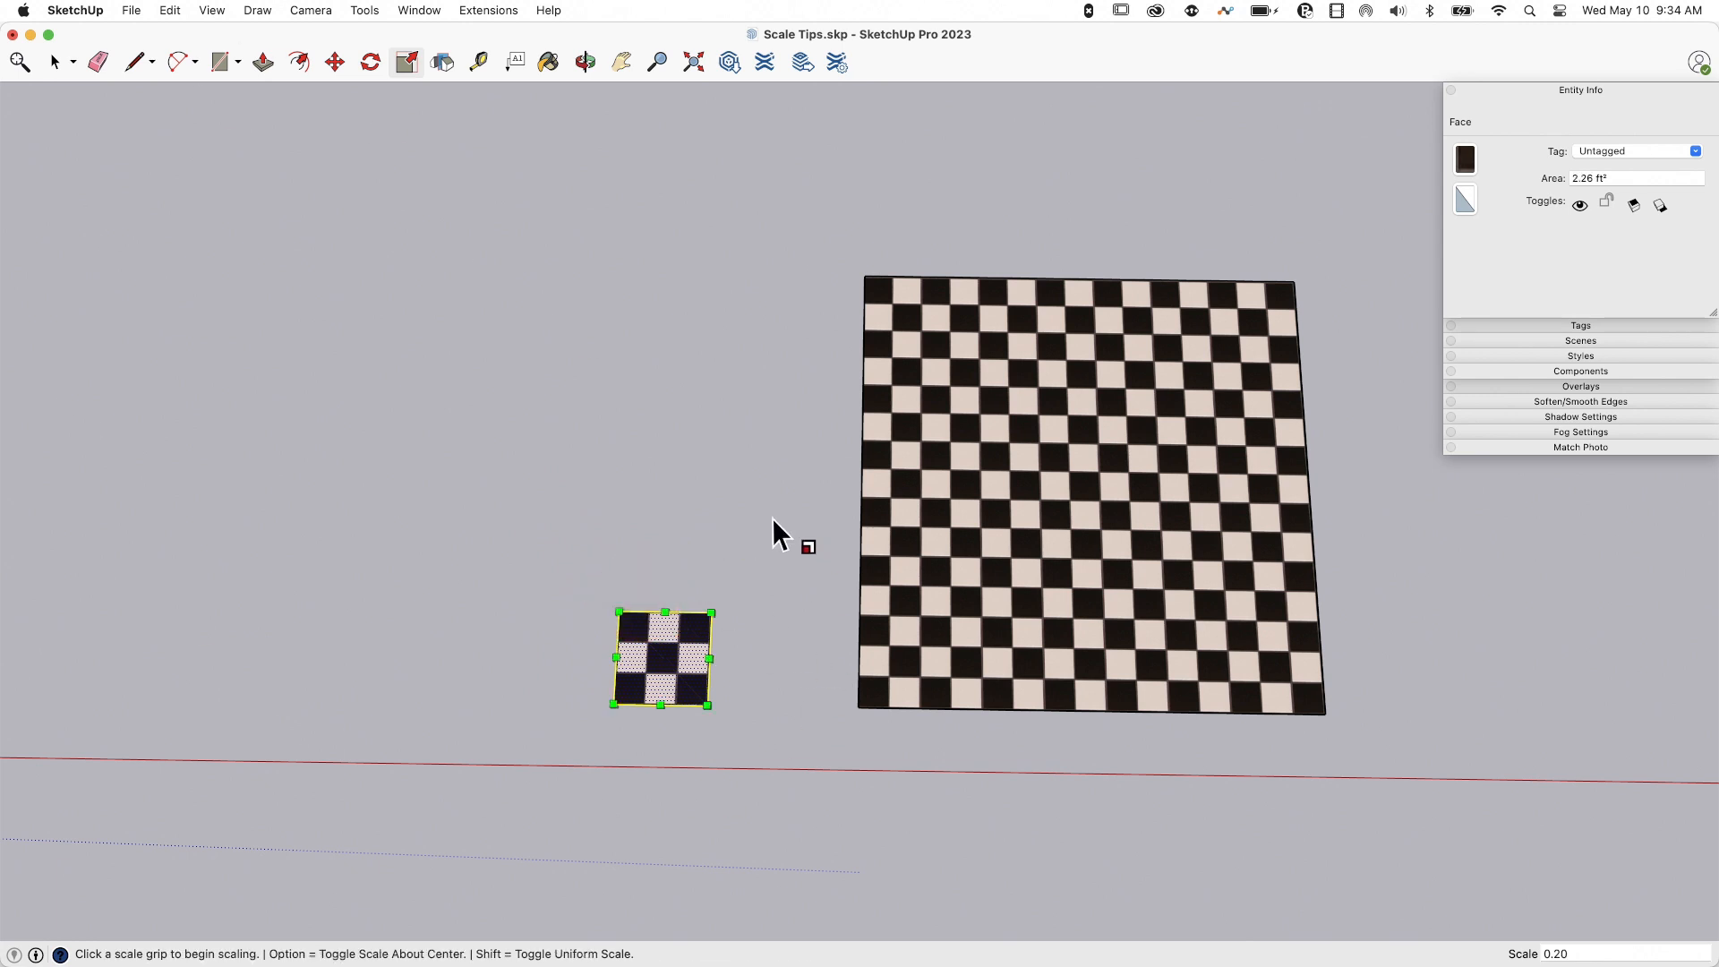
{"action": "mouse_move", "coordinate": [668, 614]}
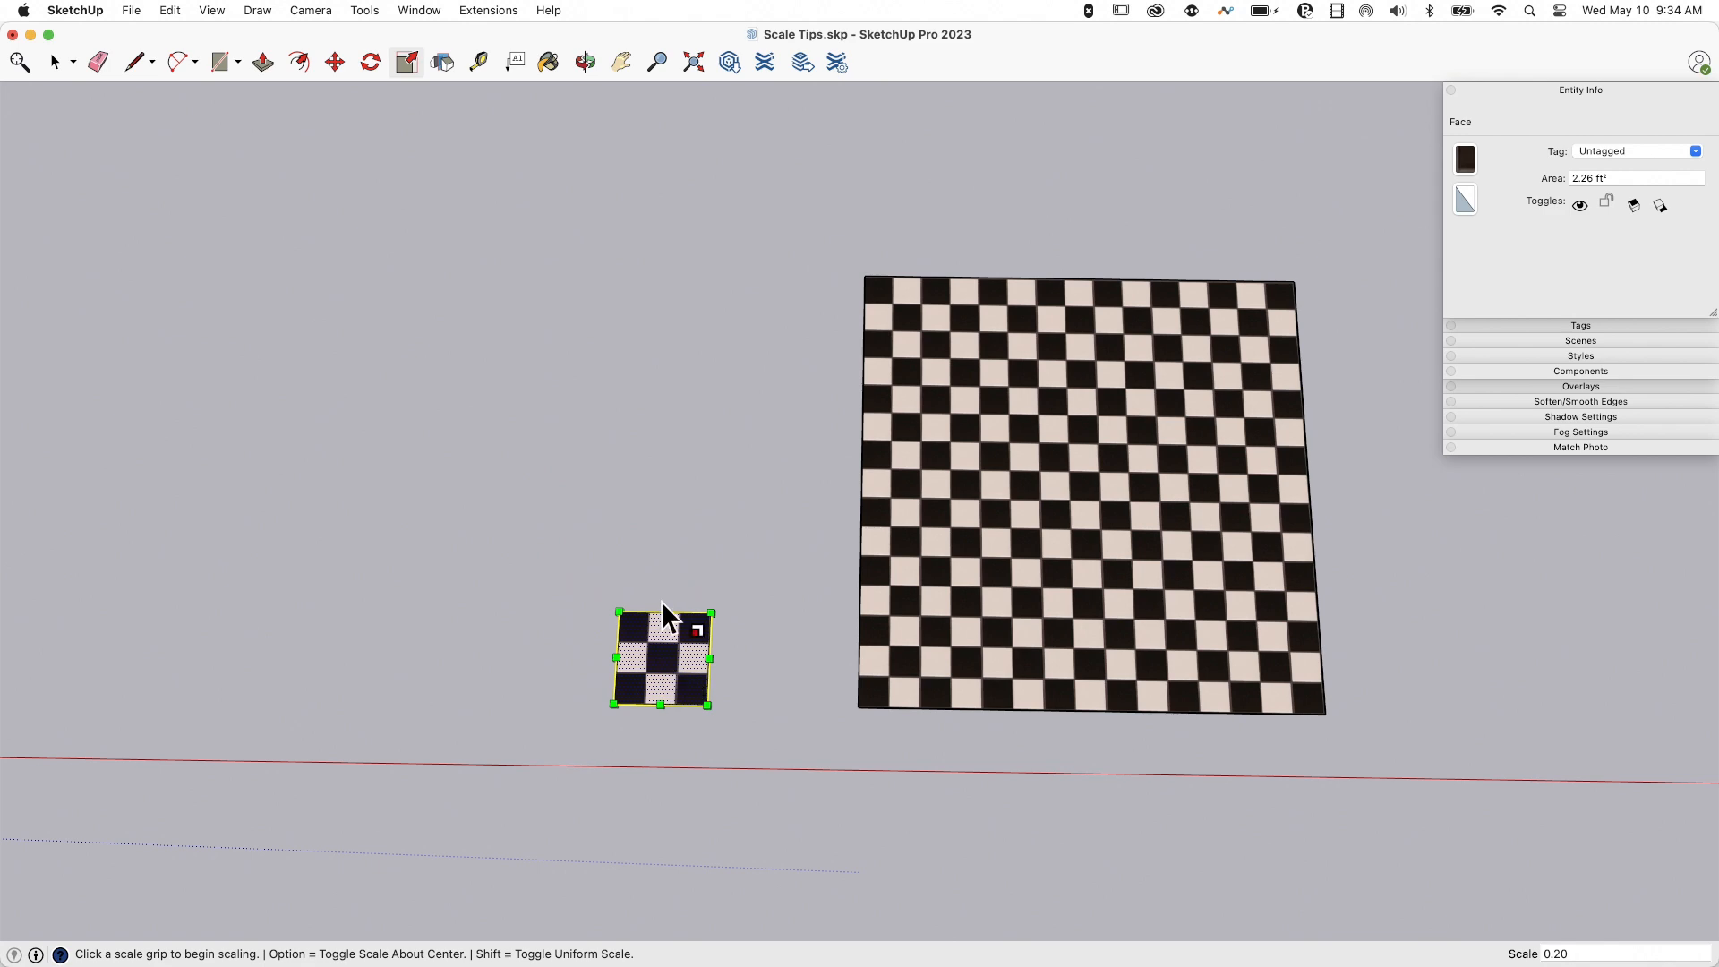
{"action": "key", "text": "space"}
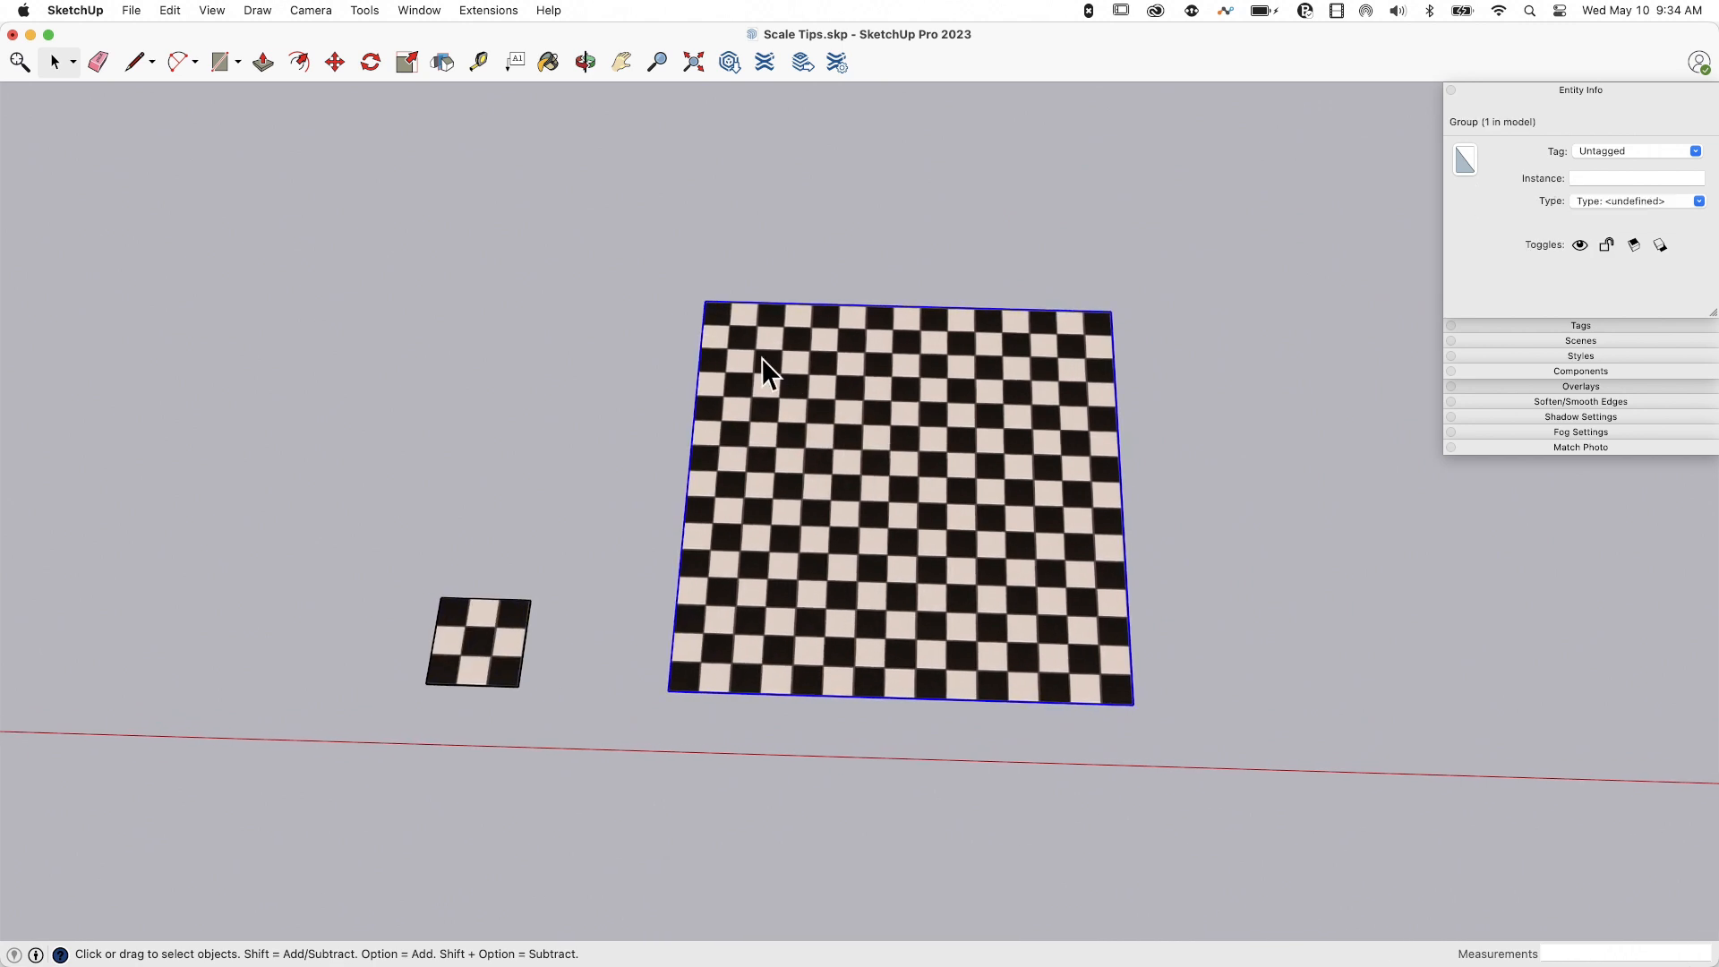
Scale the right checkerboard group uniformly to about 0.21, its pattern shrinking with it, then select it.
{"action": "key", "text": "s"}
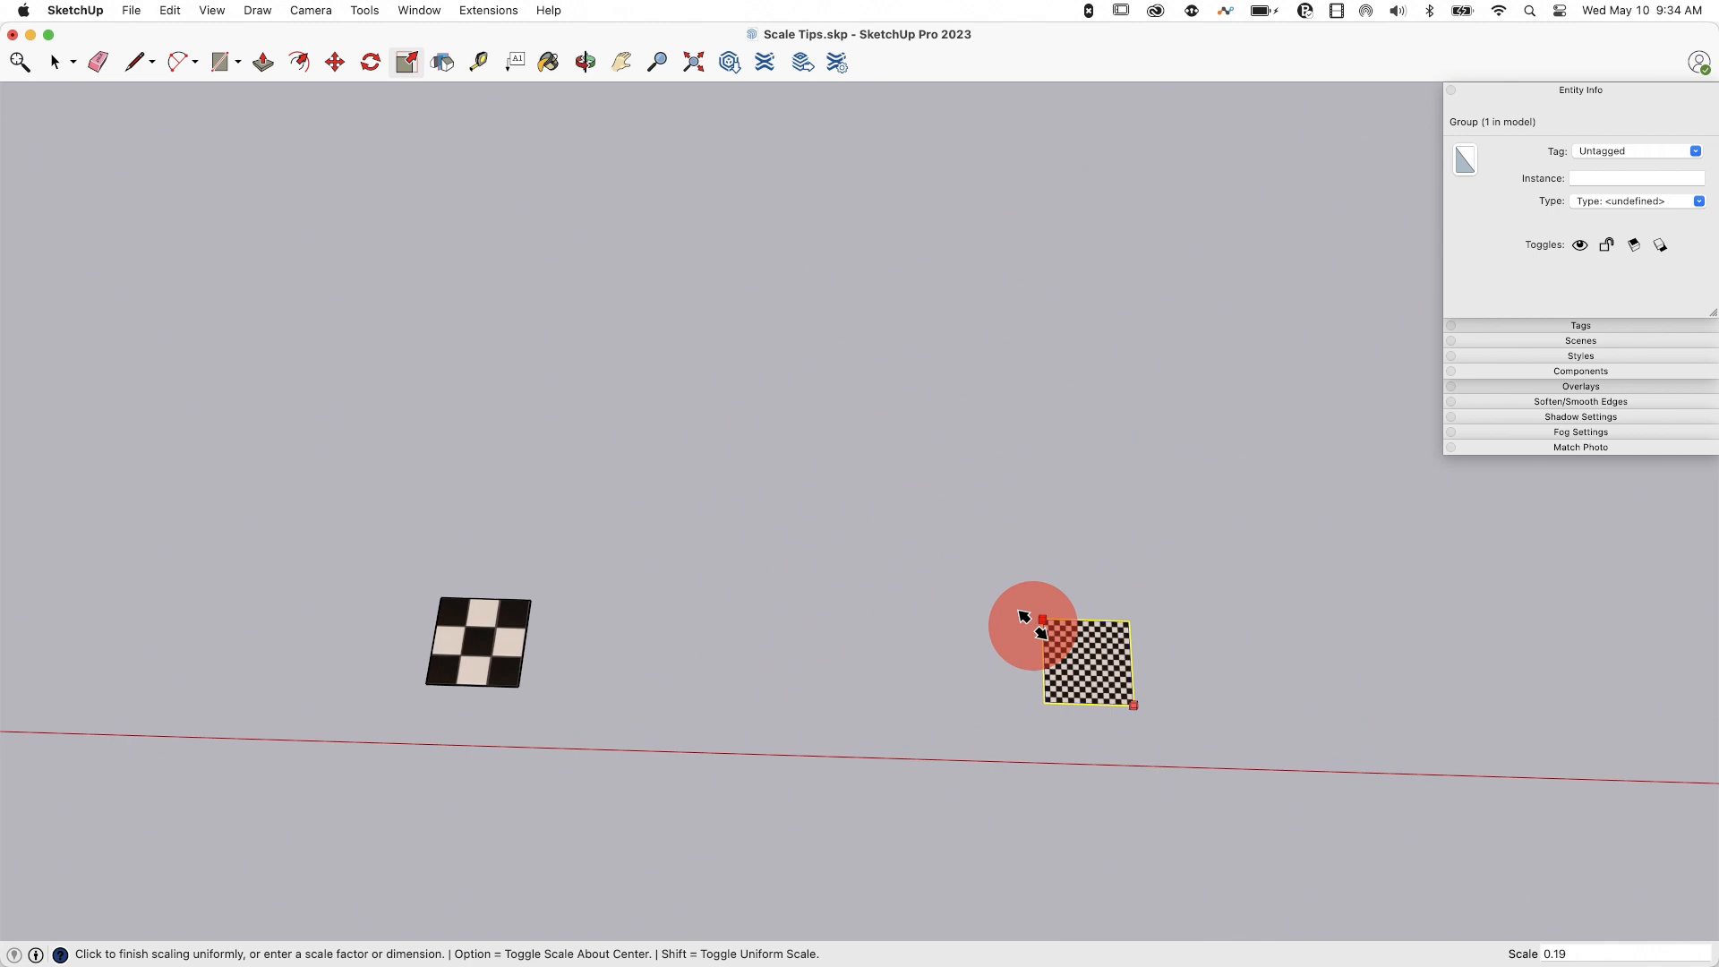
{"action": "left_click", "coordinate": [1041, 614]}
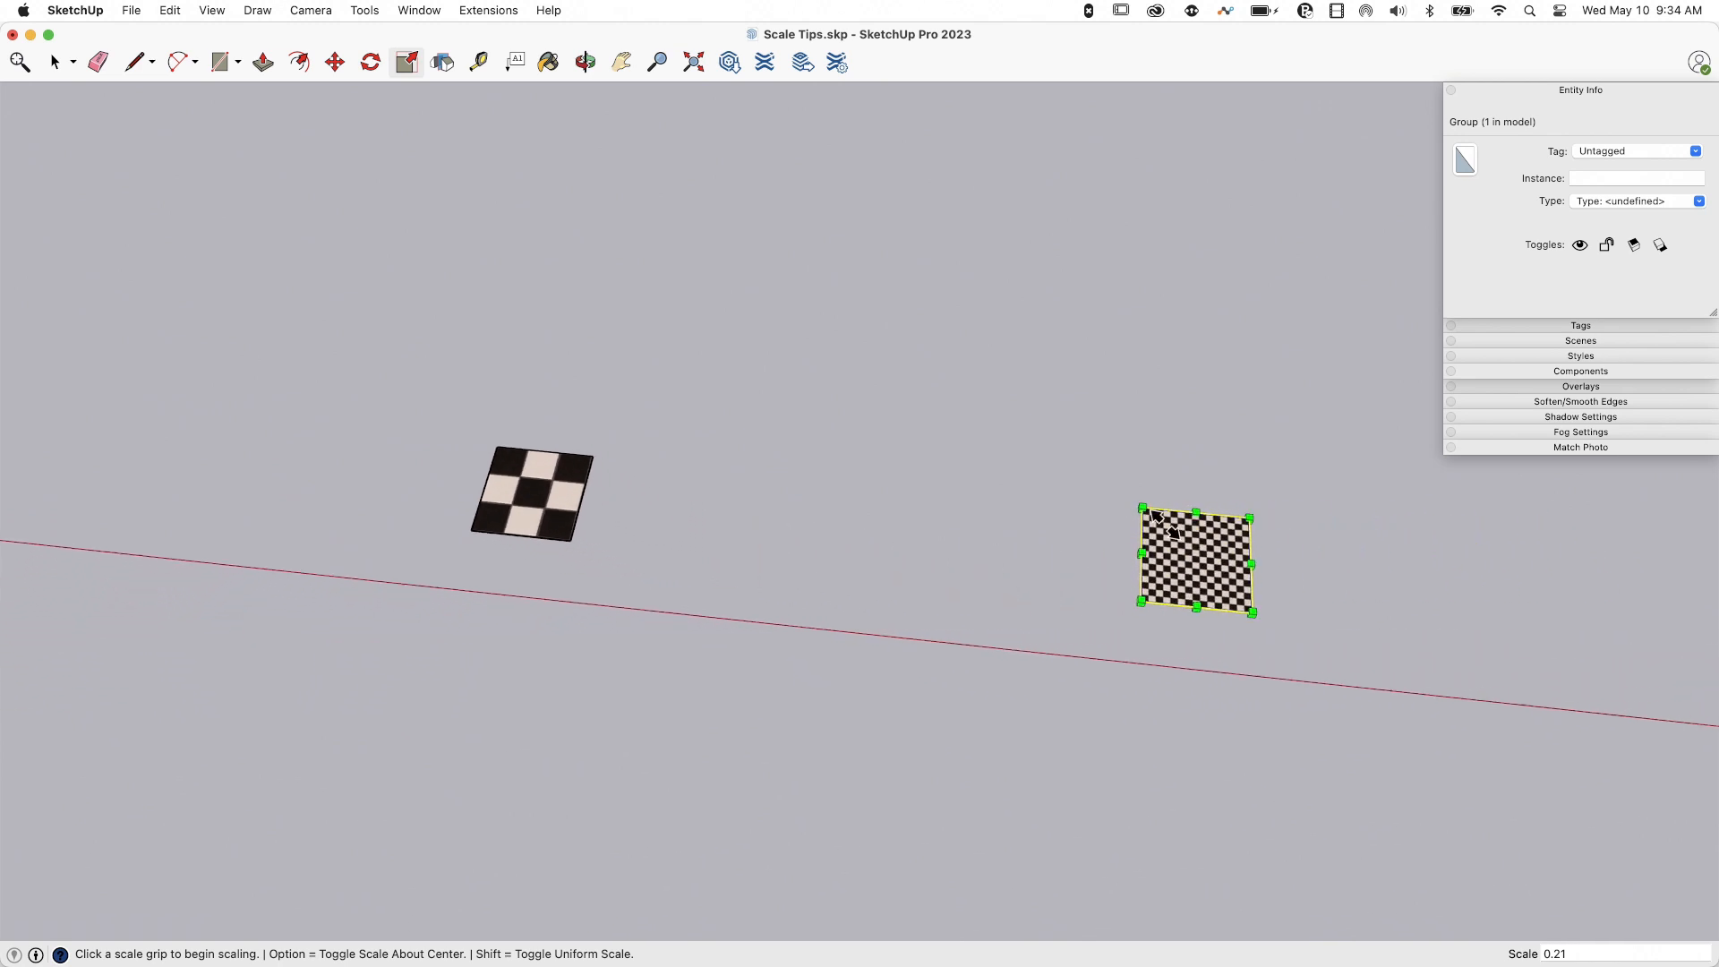
{"action": "mouse_move", "coordinate": [987, 251]}
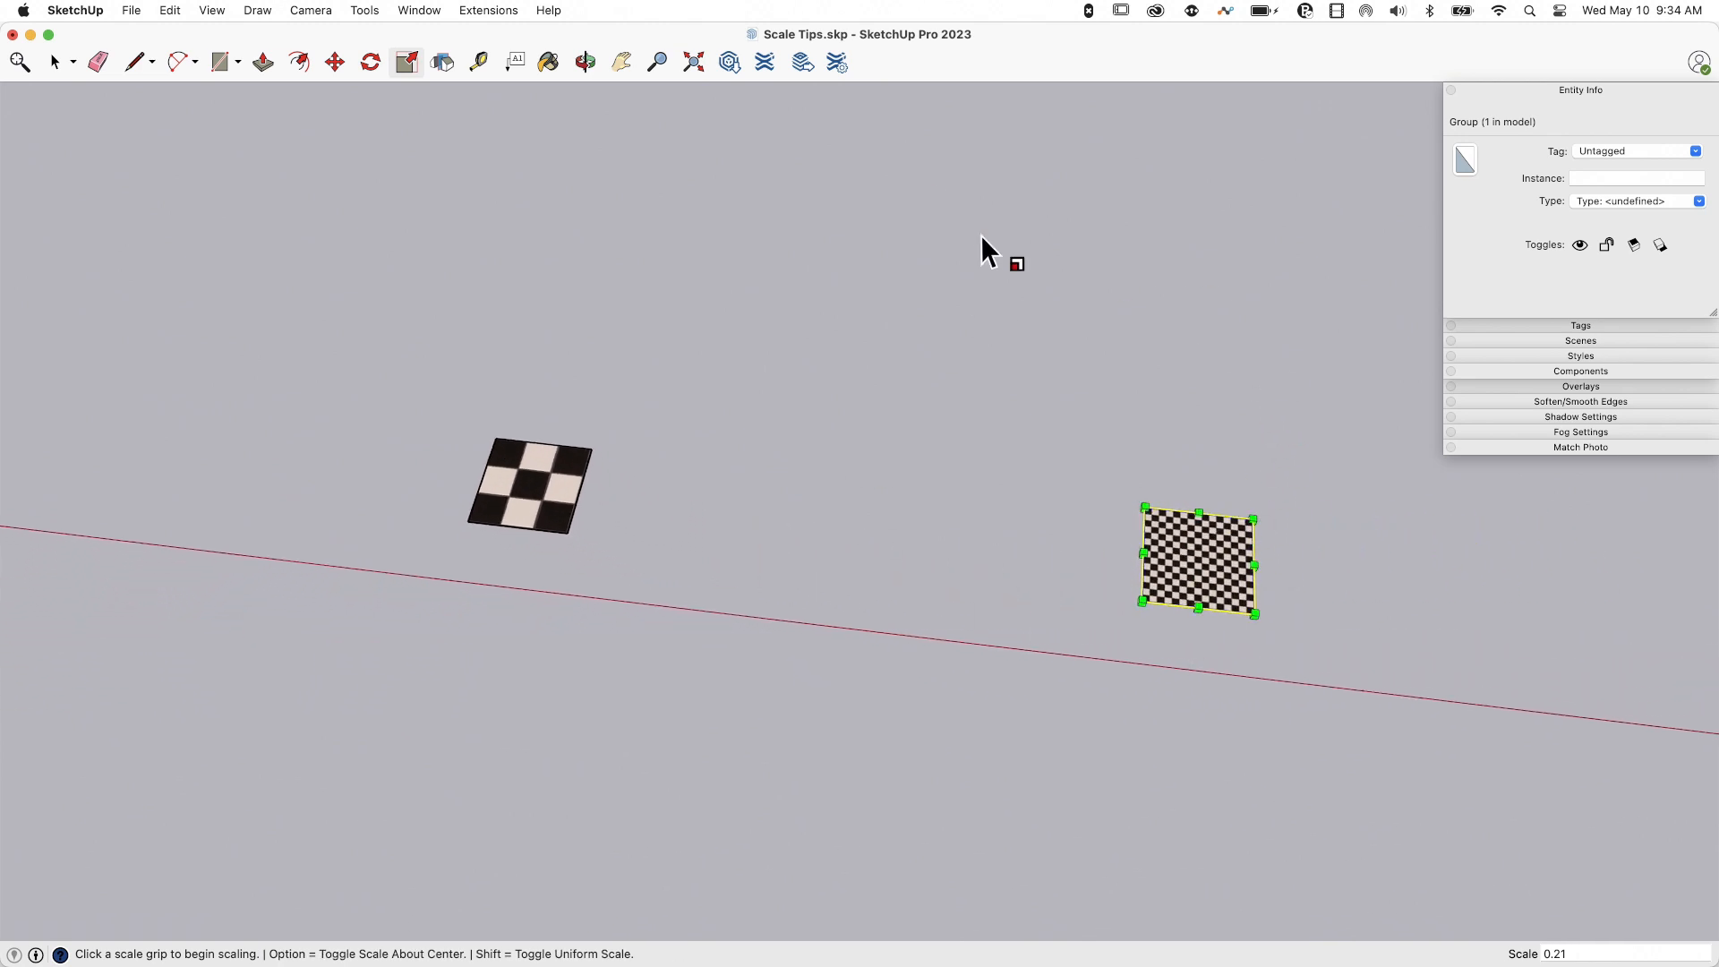
{"action": "mouse_move", "coordinate": [997, 361]}
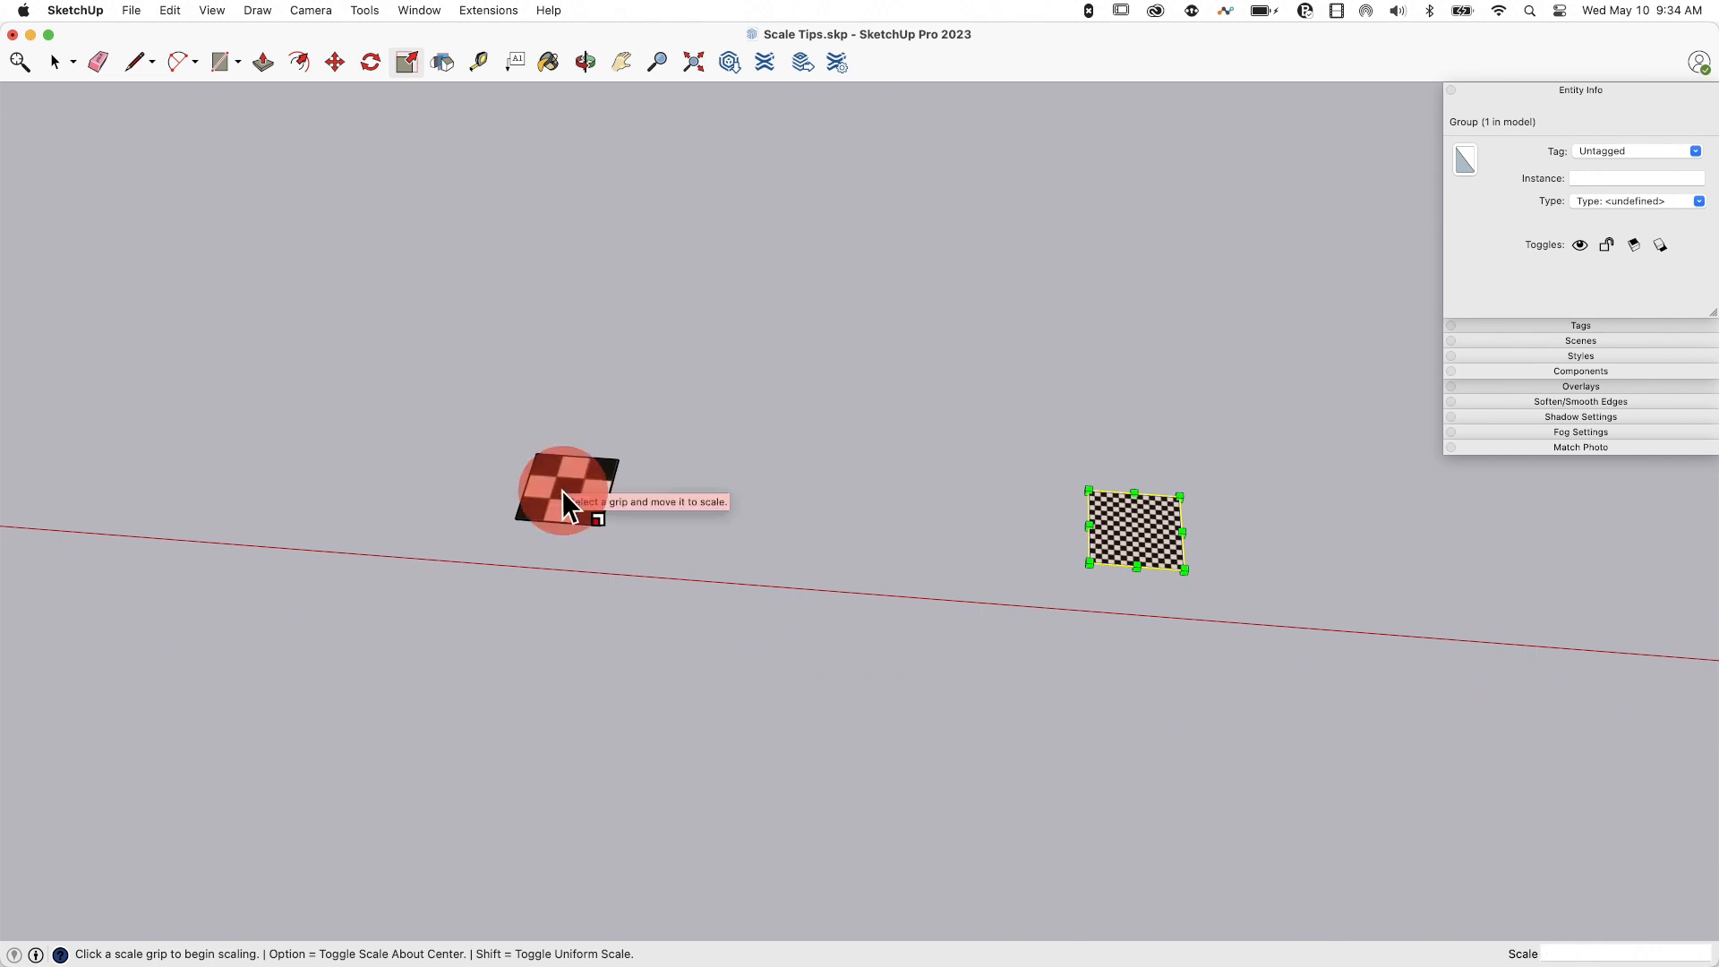
{"action": "mouse_move", "coordinate": [530, 431]}
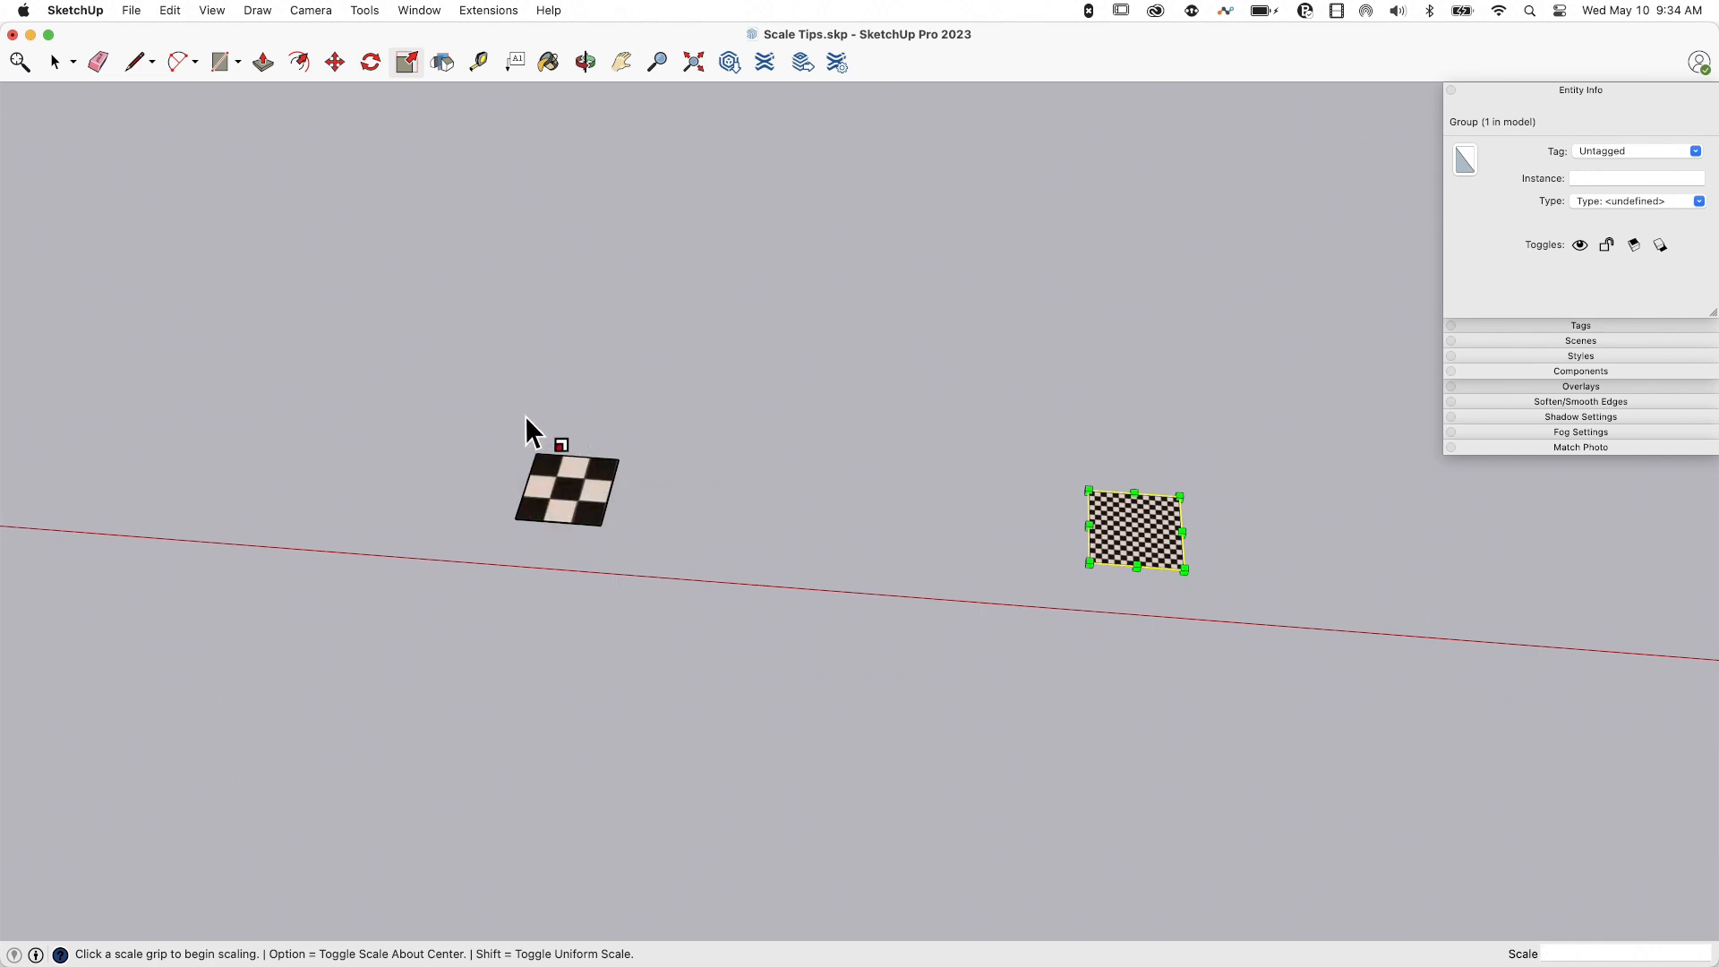
{"action": "key", "text": "space"}
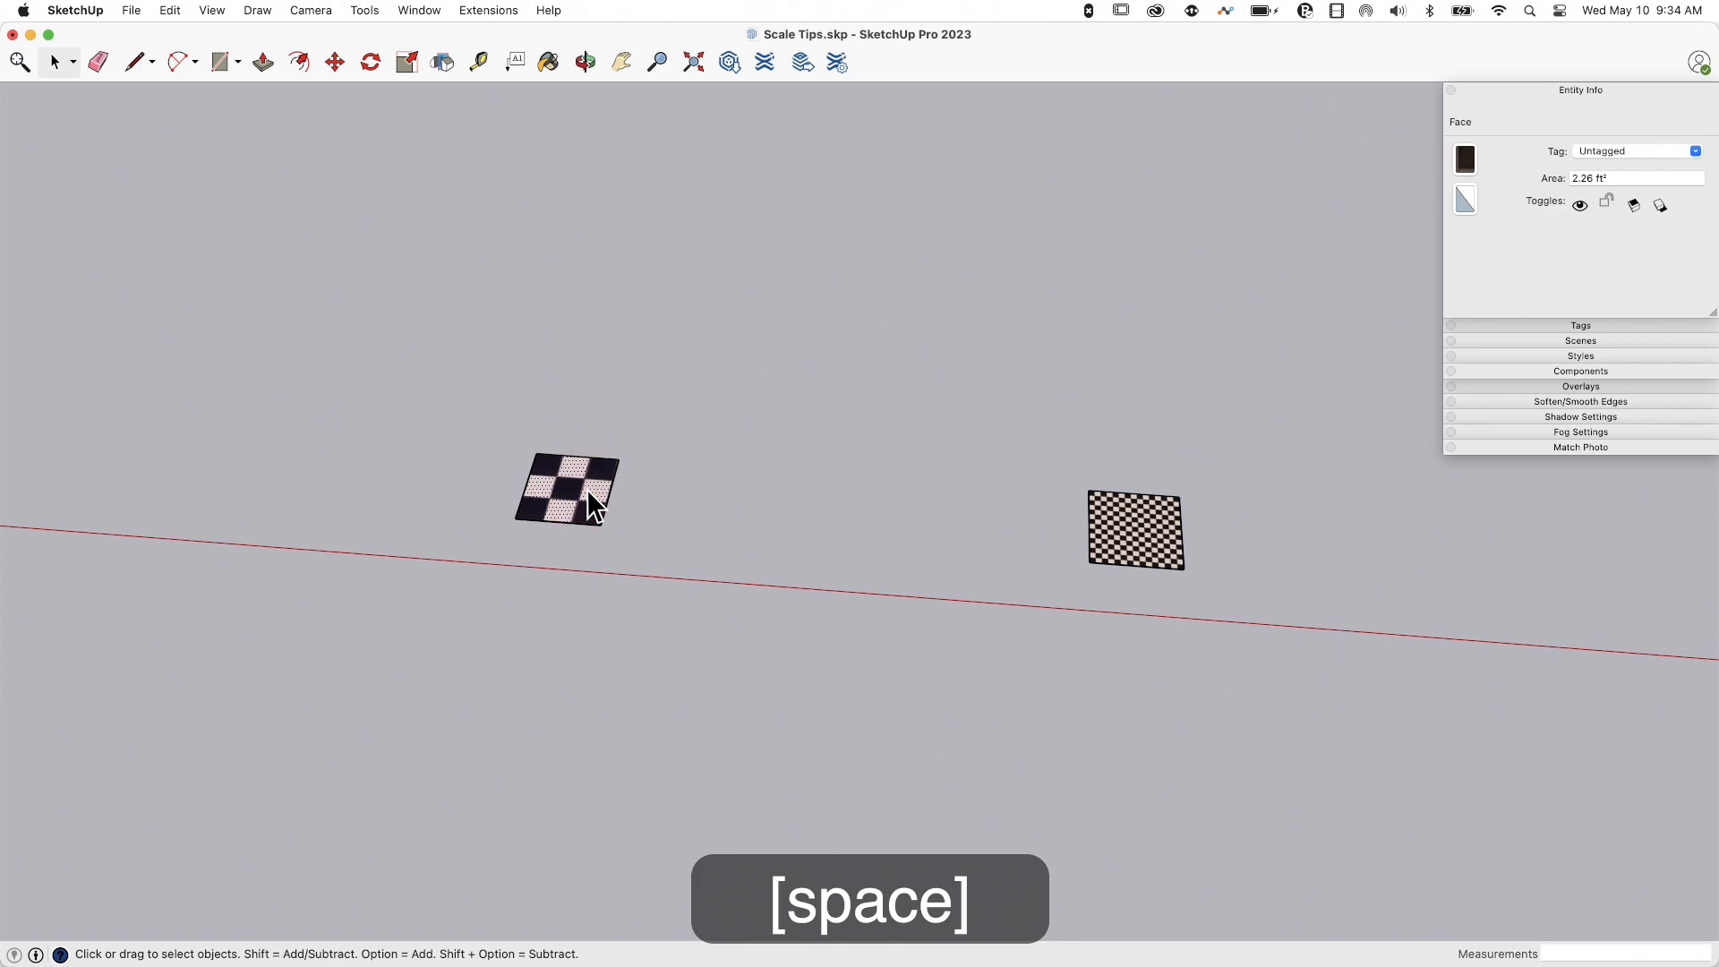
{"action": "left_click", "coordinate": [1135, 530]}
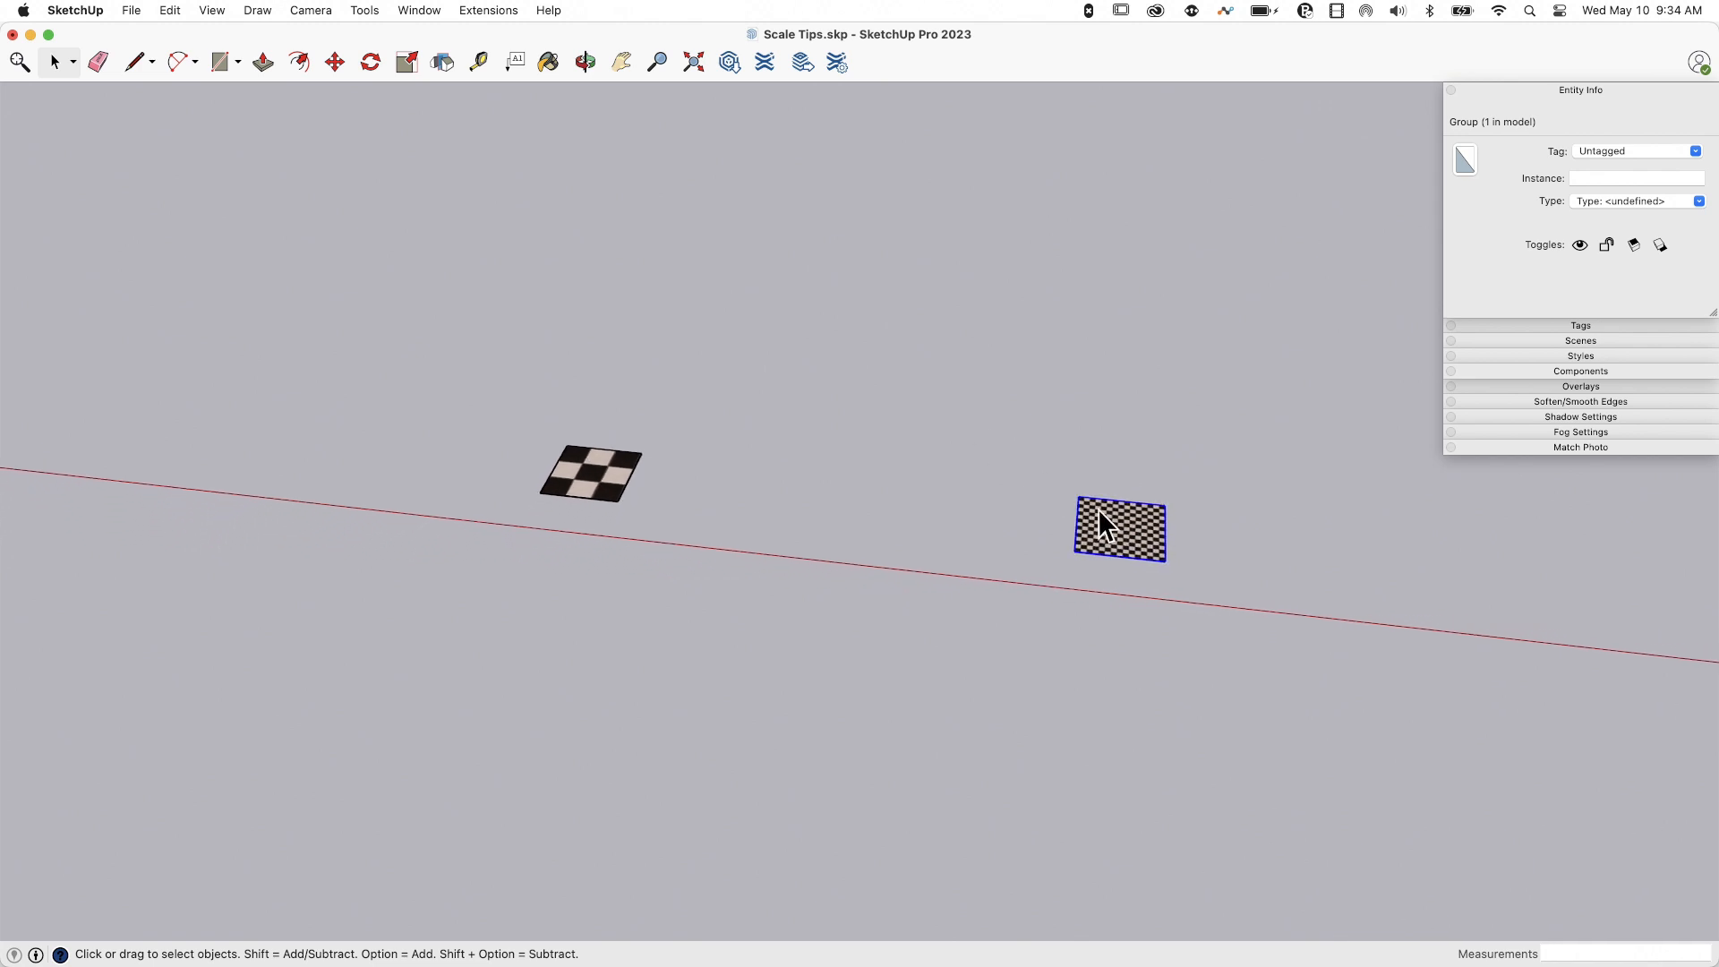
{"action": "mouse_move", "coordinate": [1116, 541]}
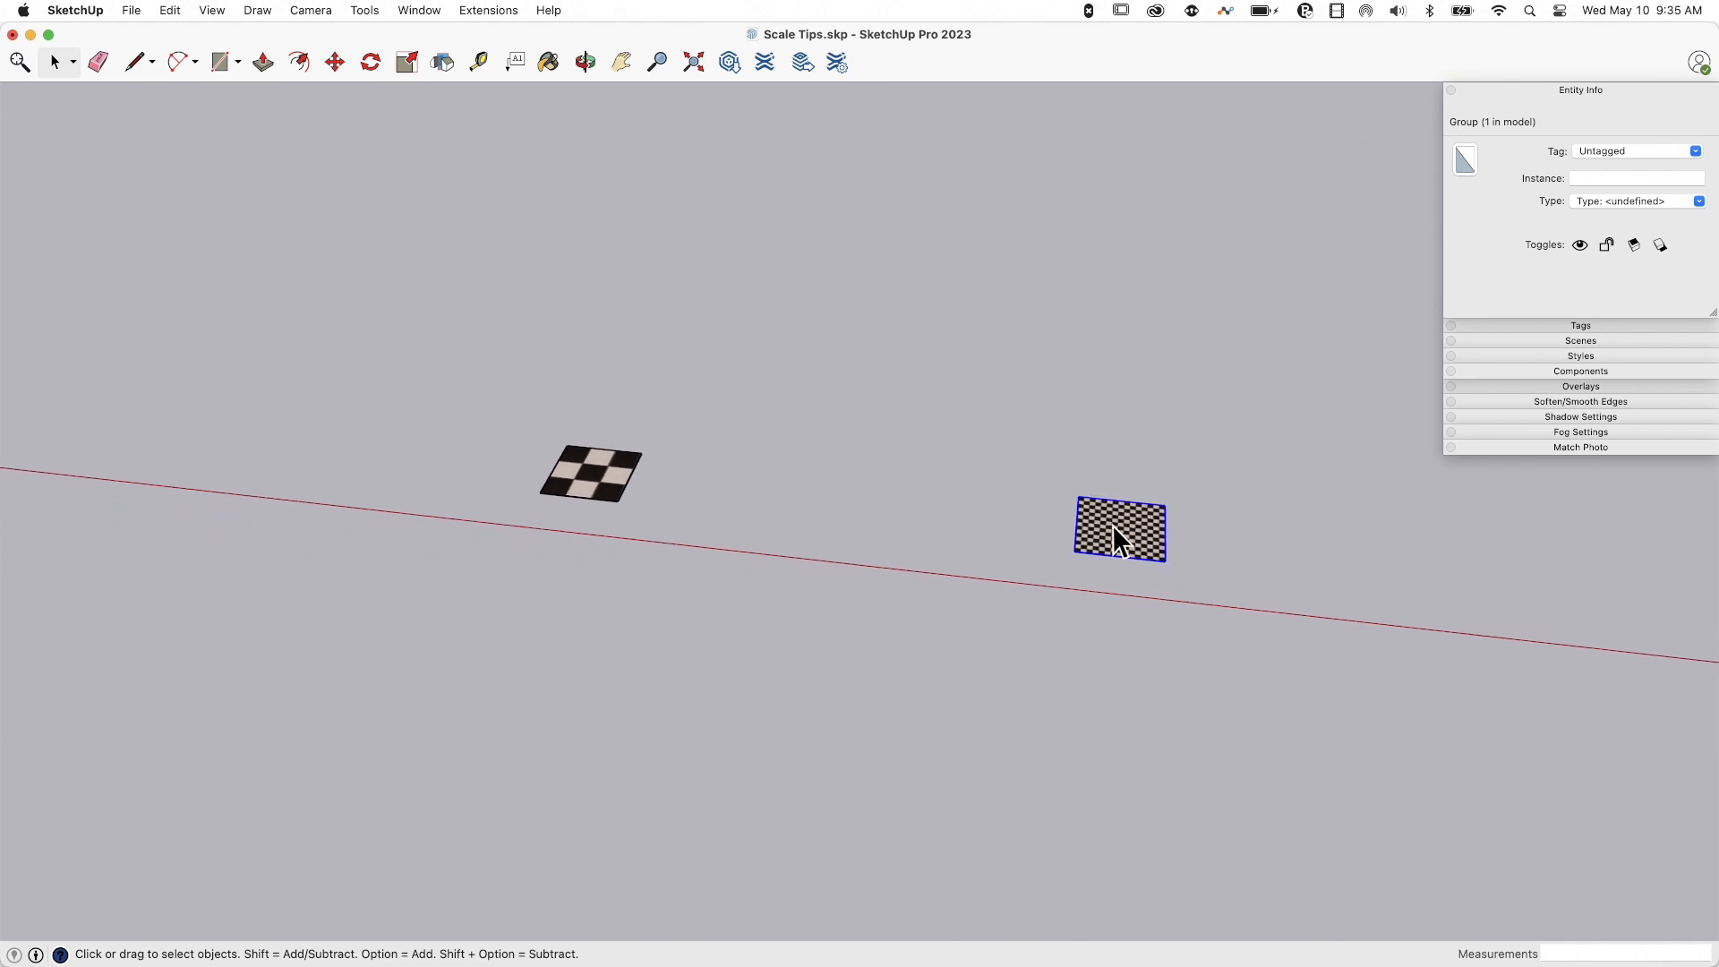
{"action": "mouse_move", "coordinate": [1162, 686]}
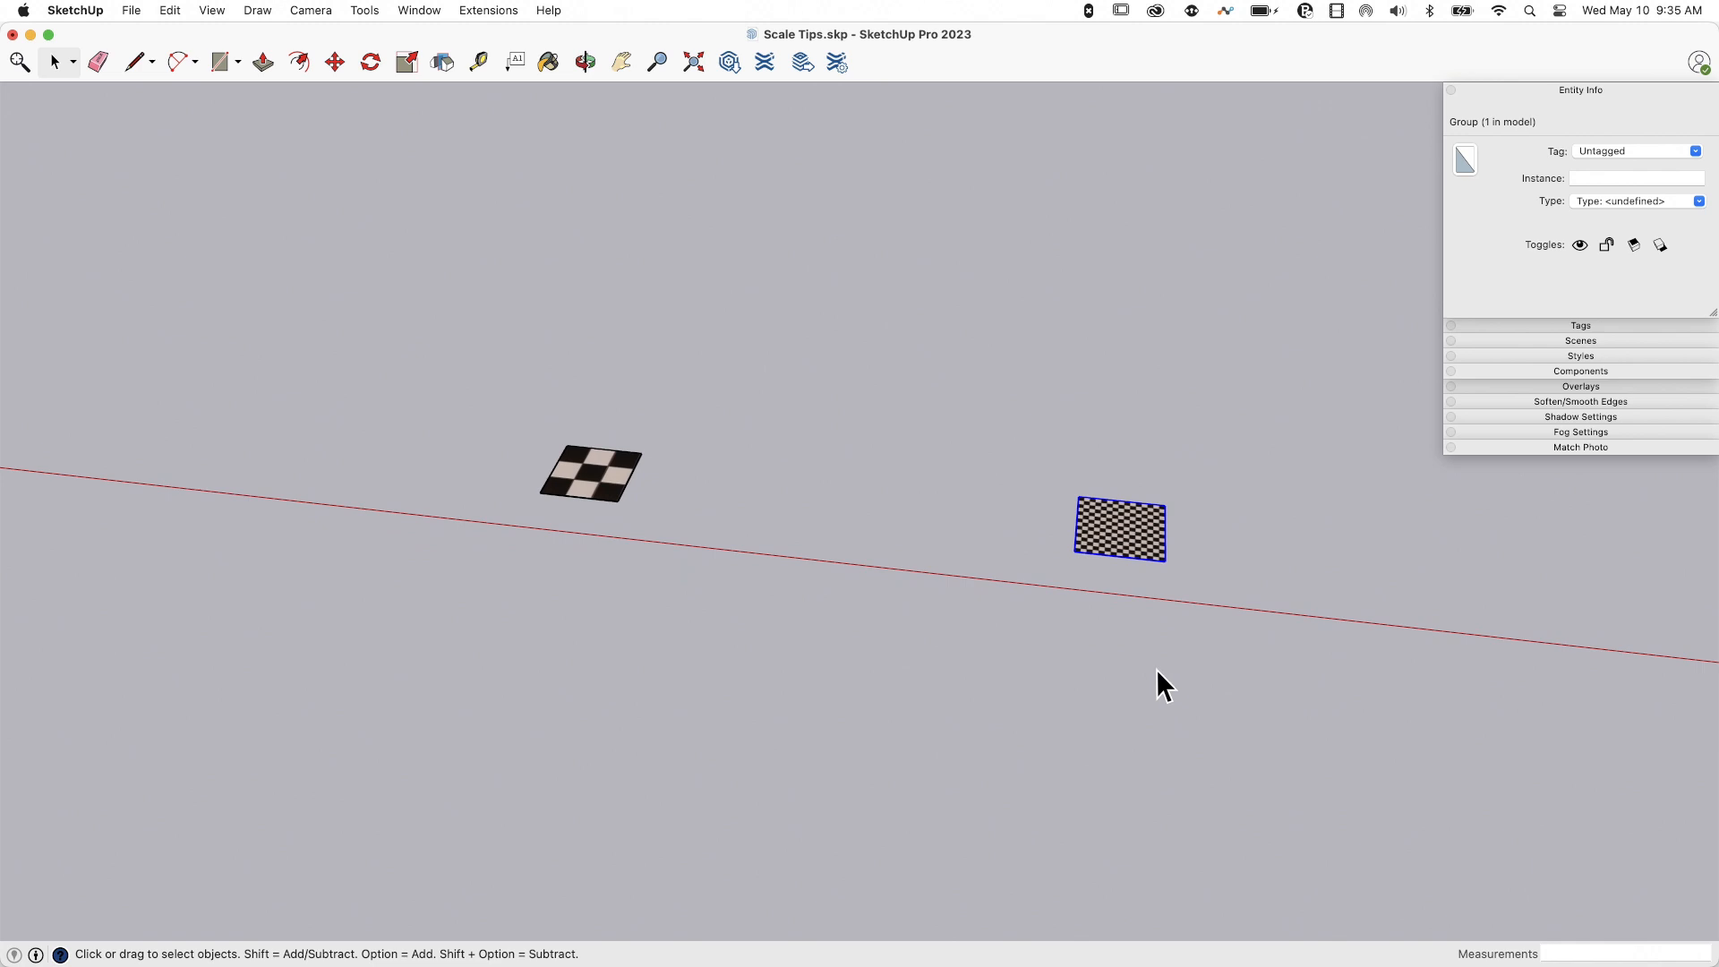
{"action": "mouse_move", "coordinate": [935, 484]}
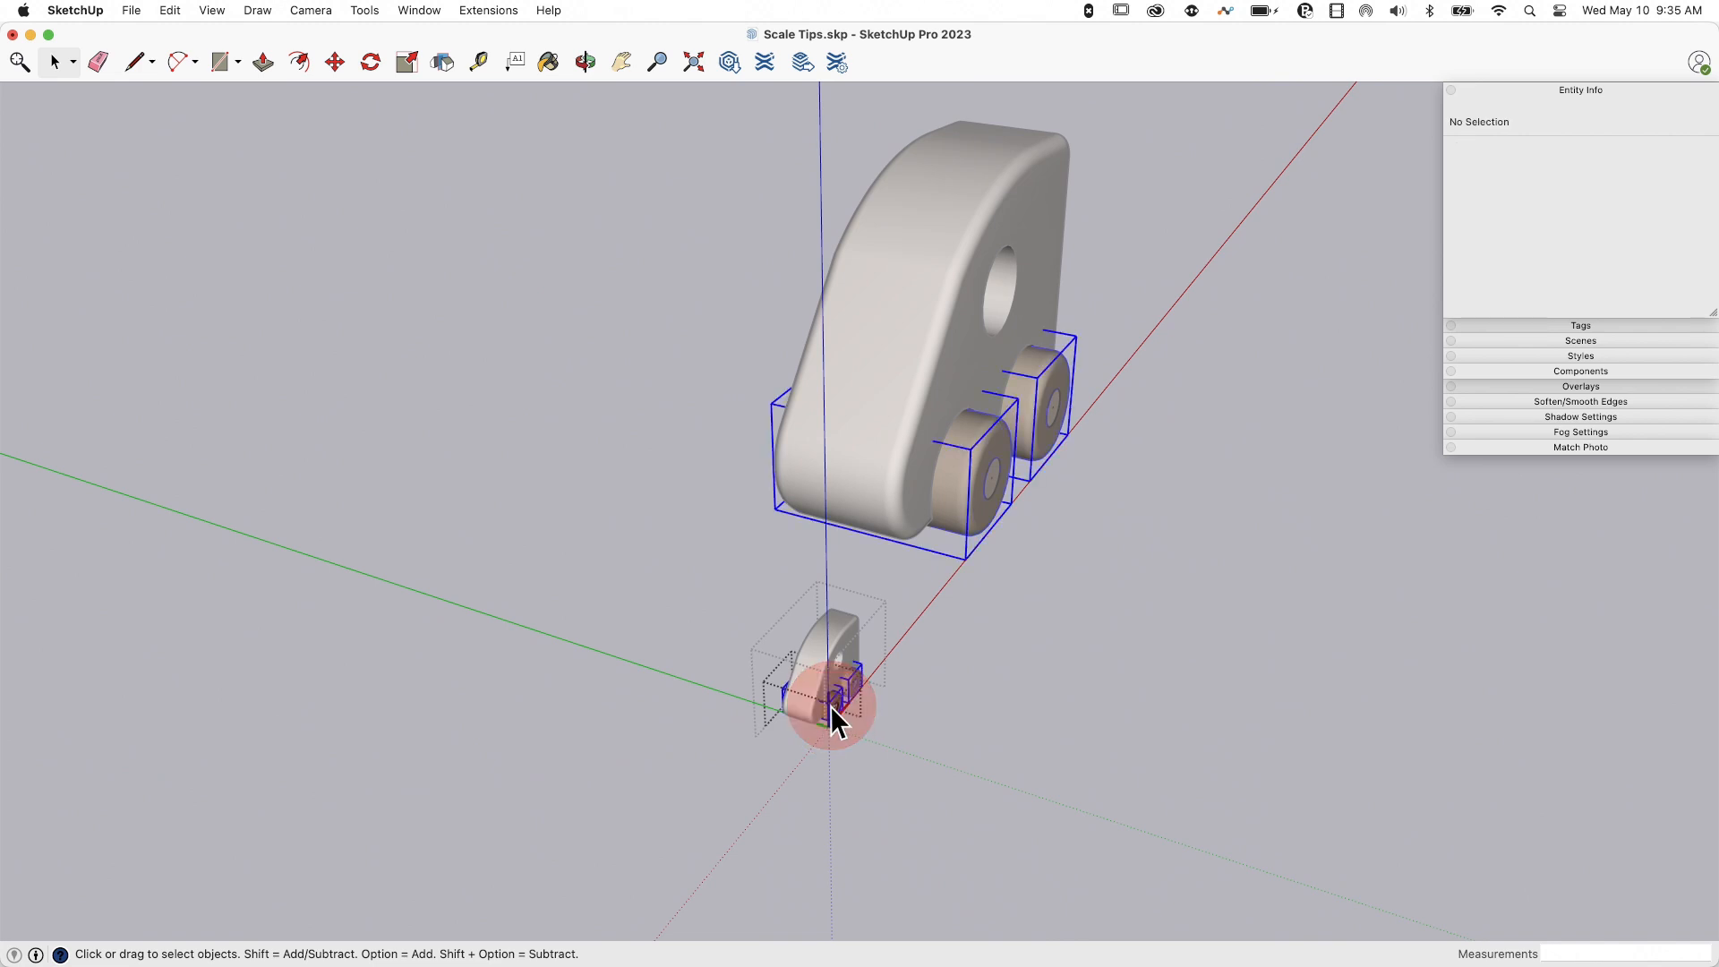
Select a wheel of the small car and deselect, revealing both toy cars with wood textures.
{"action": "left_click", "coordinate": [816, 696]}
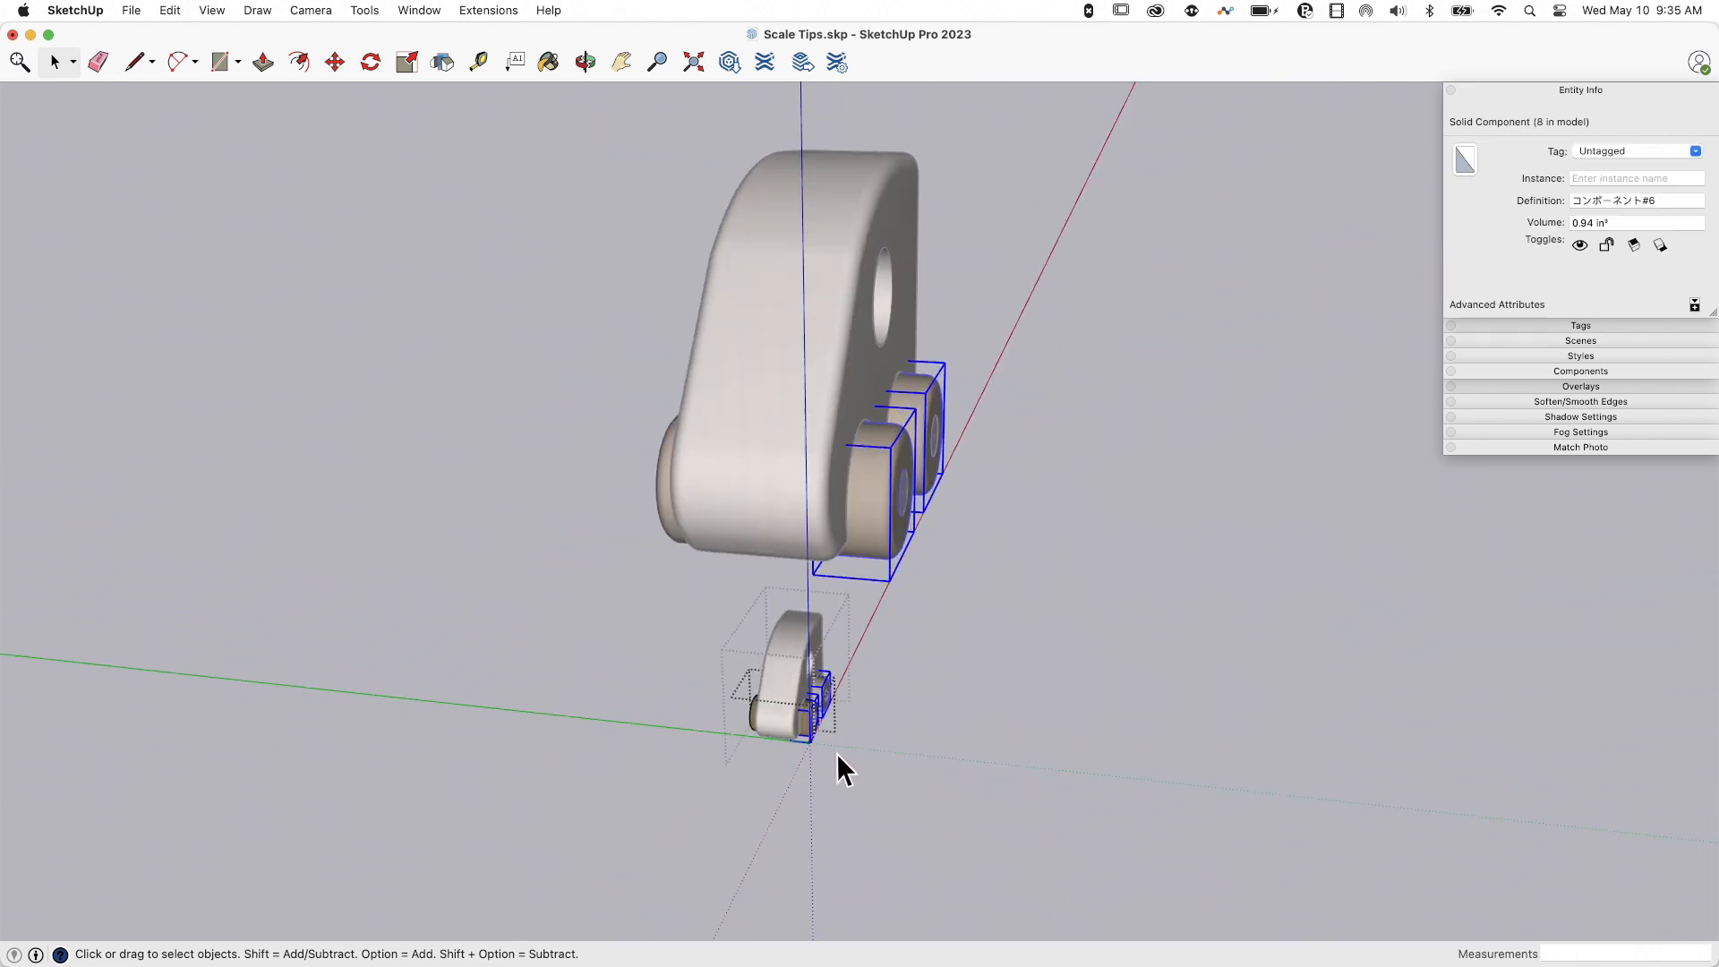
{"action": "left_click", "coordinate": [974, 774]}
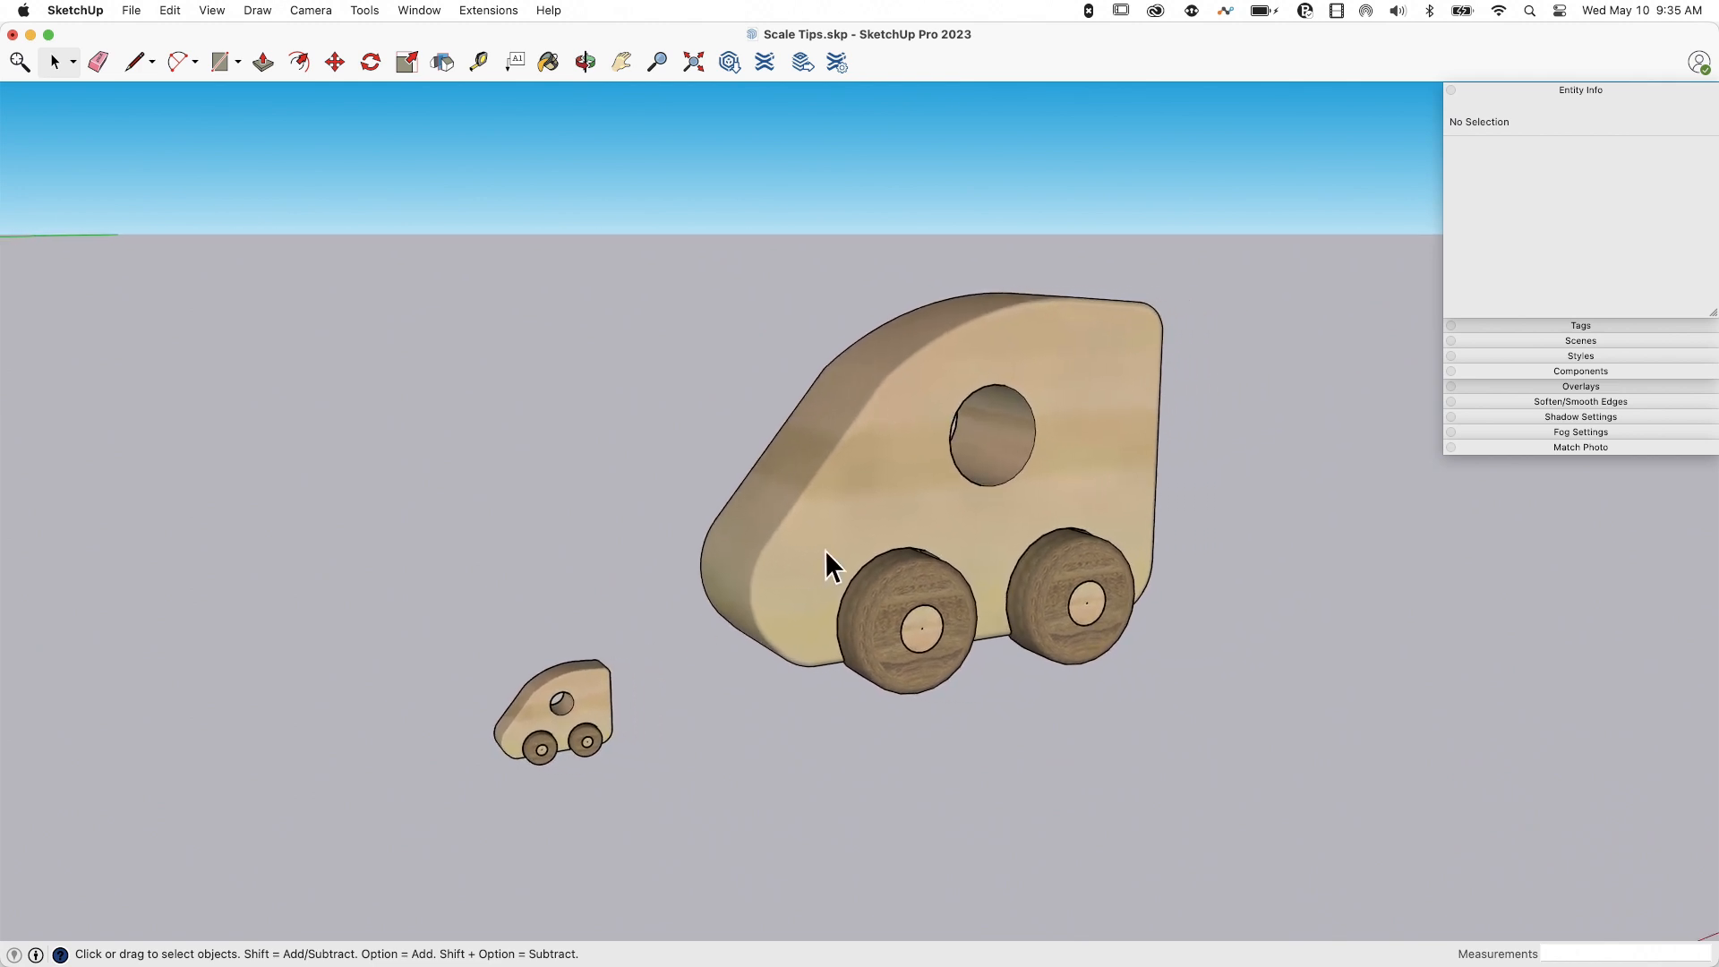
{"action": "left_click", "coordinate": [931, 494]}
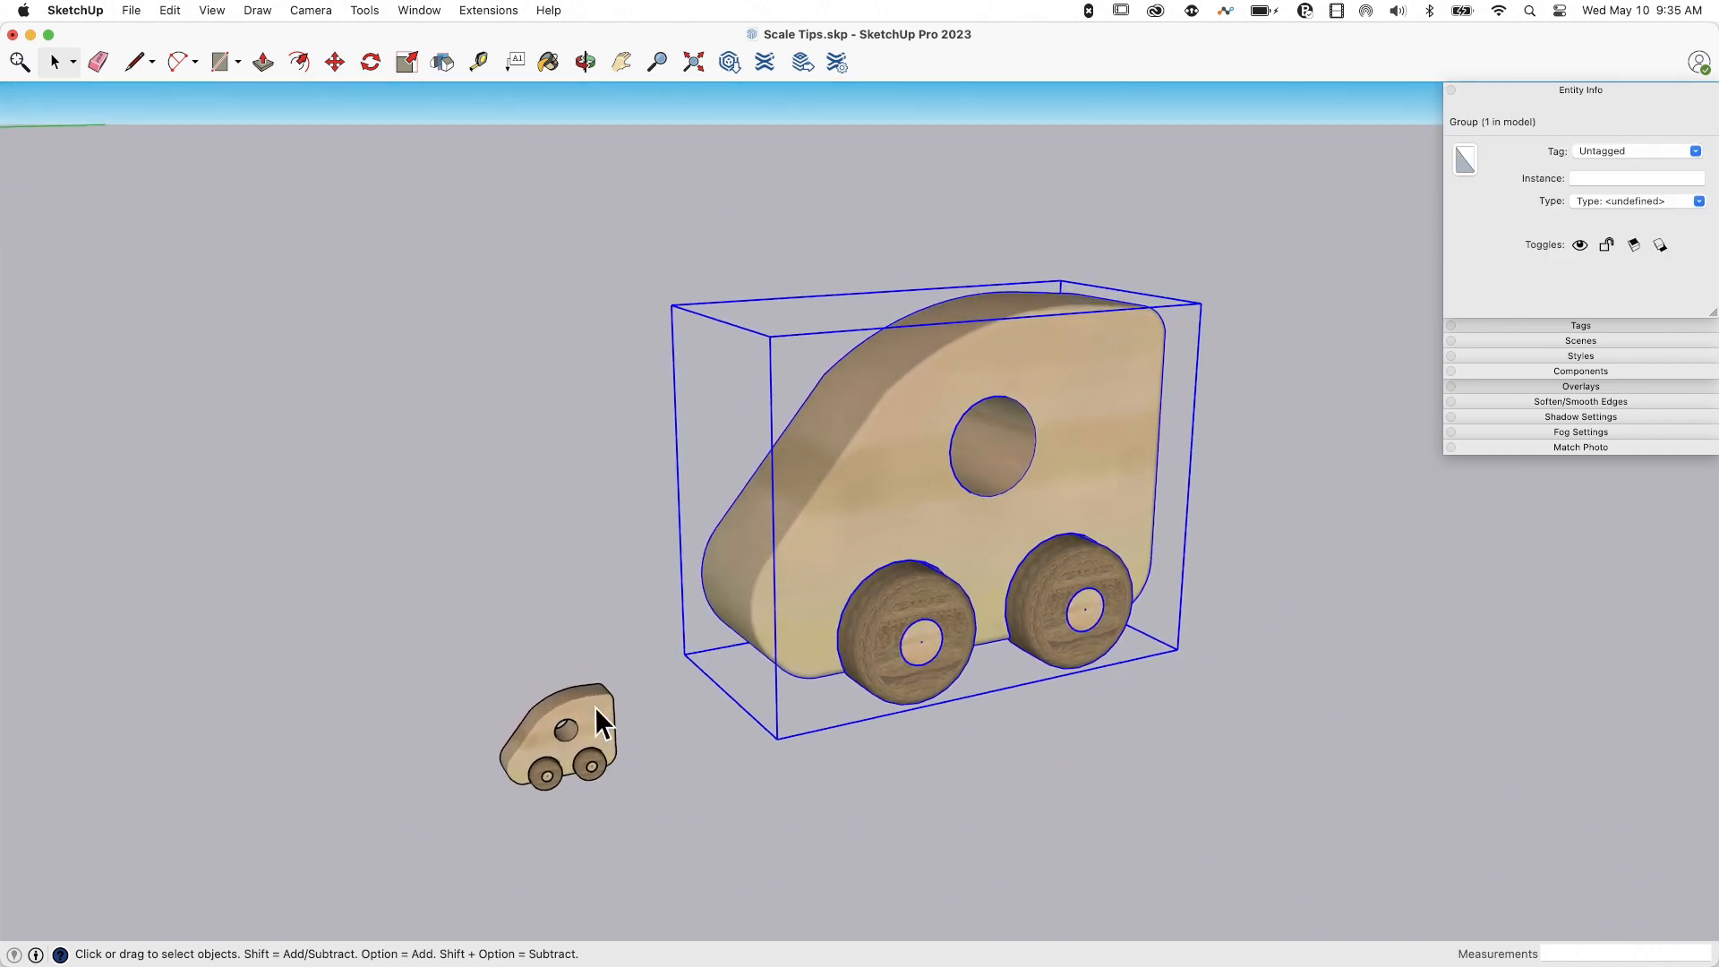
{"action": "left_click", "coordinate": [555, 735]}
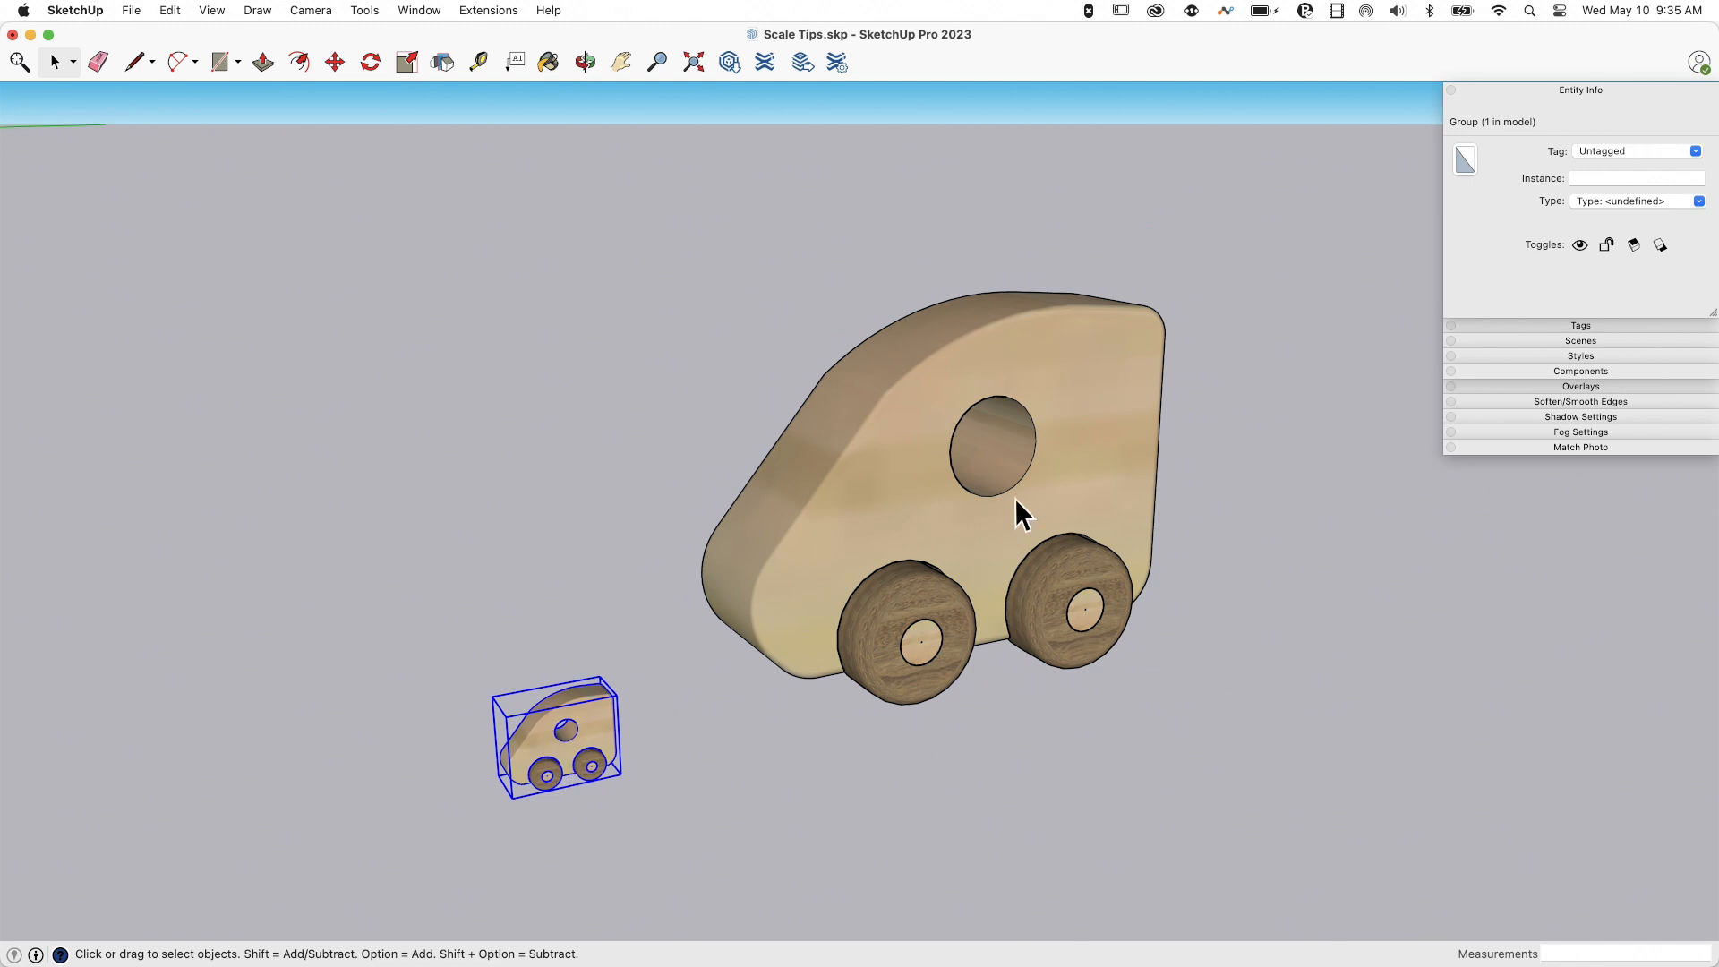
{"action": "left_click", "coordinate": [1018, 515]}
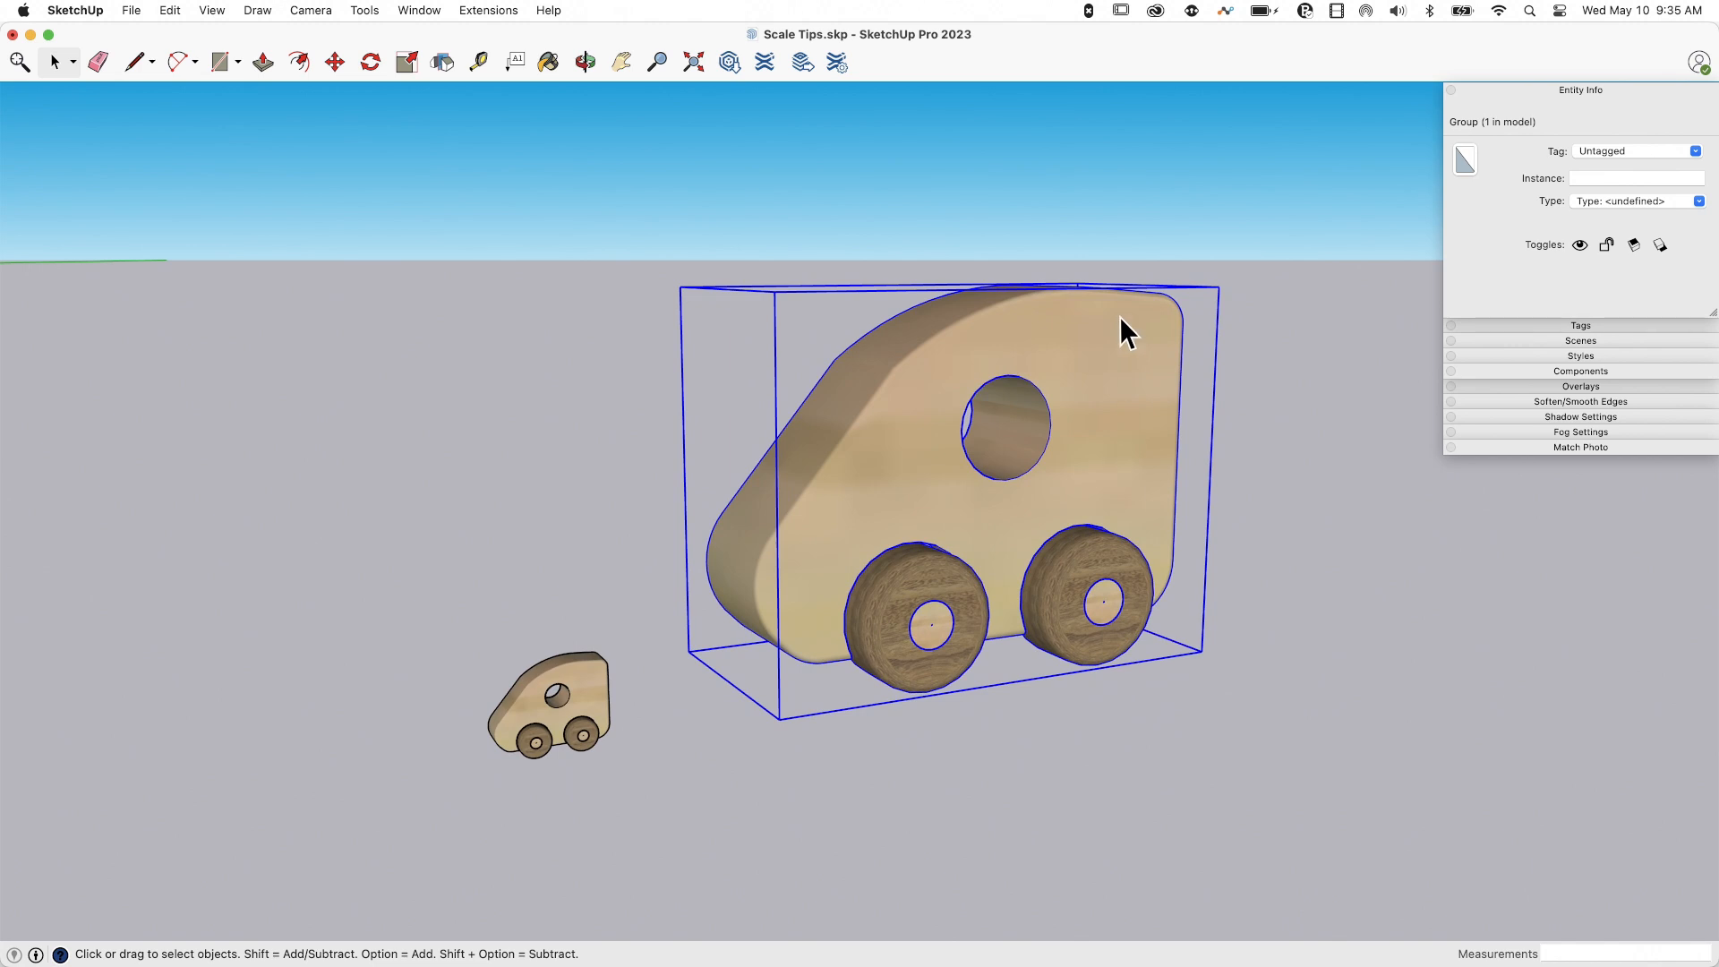
{"action": "right_click", "coordinate": [1129, 335]}
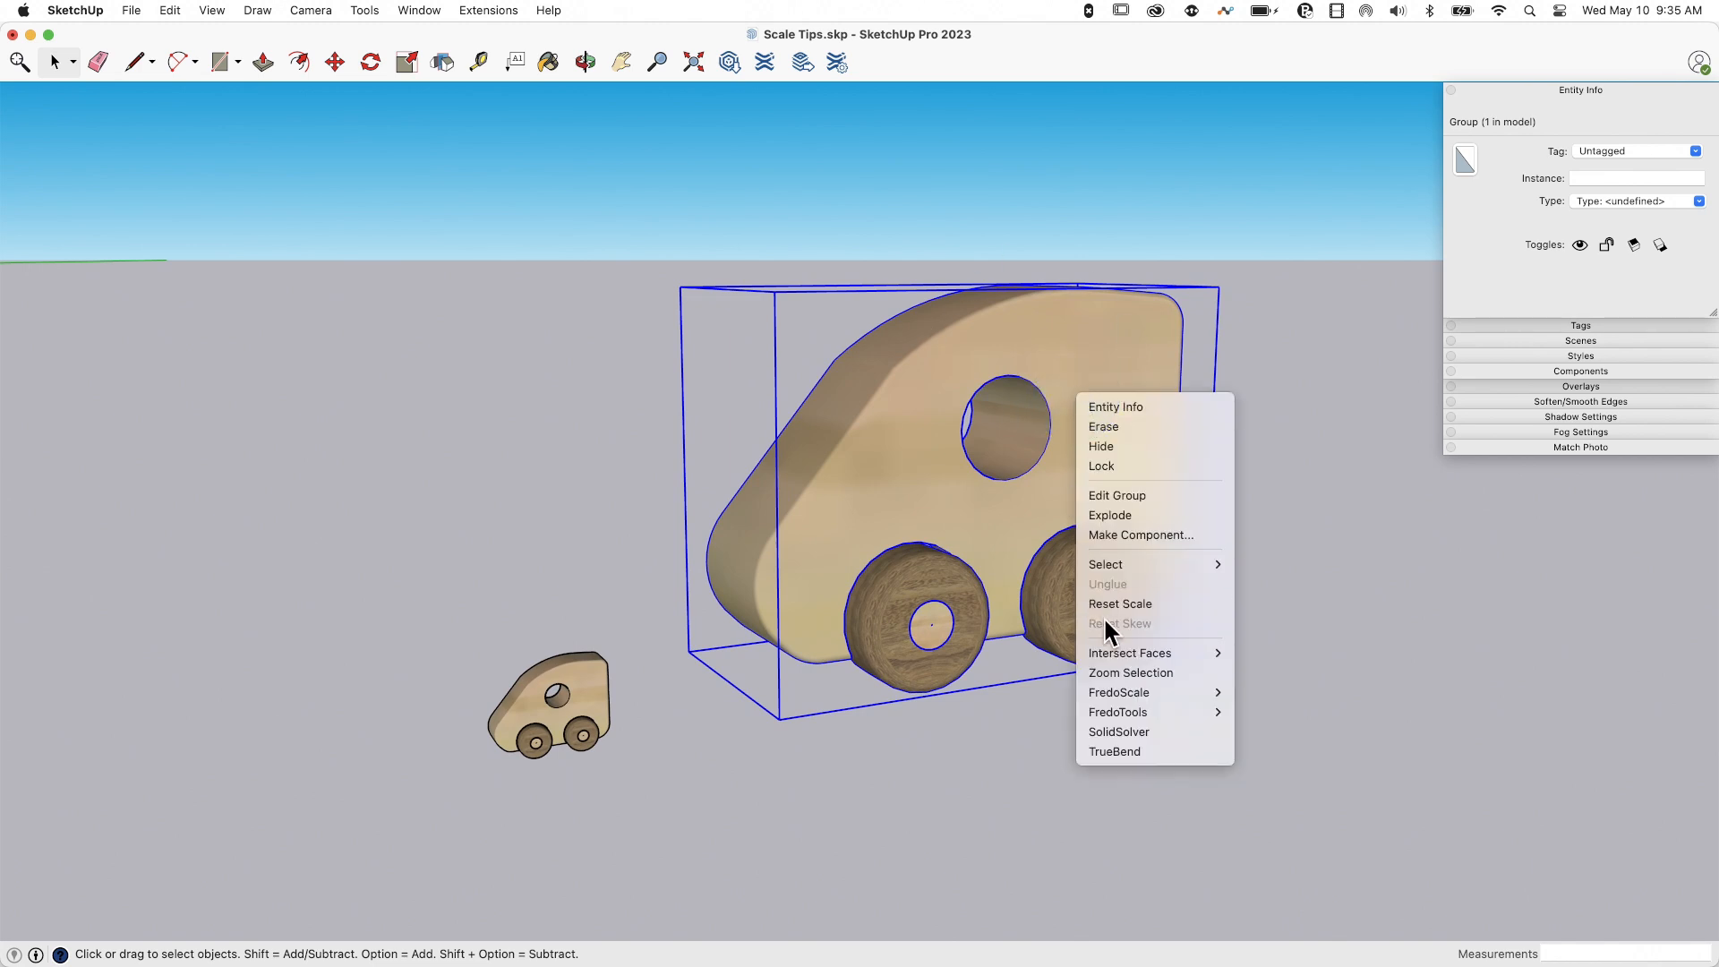
{"action": "mouse_move", "coordinate": [1121, 603]}
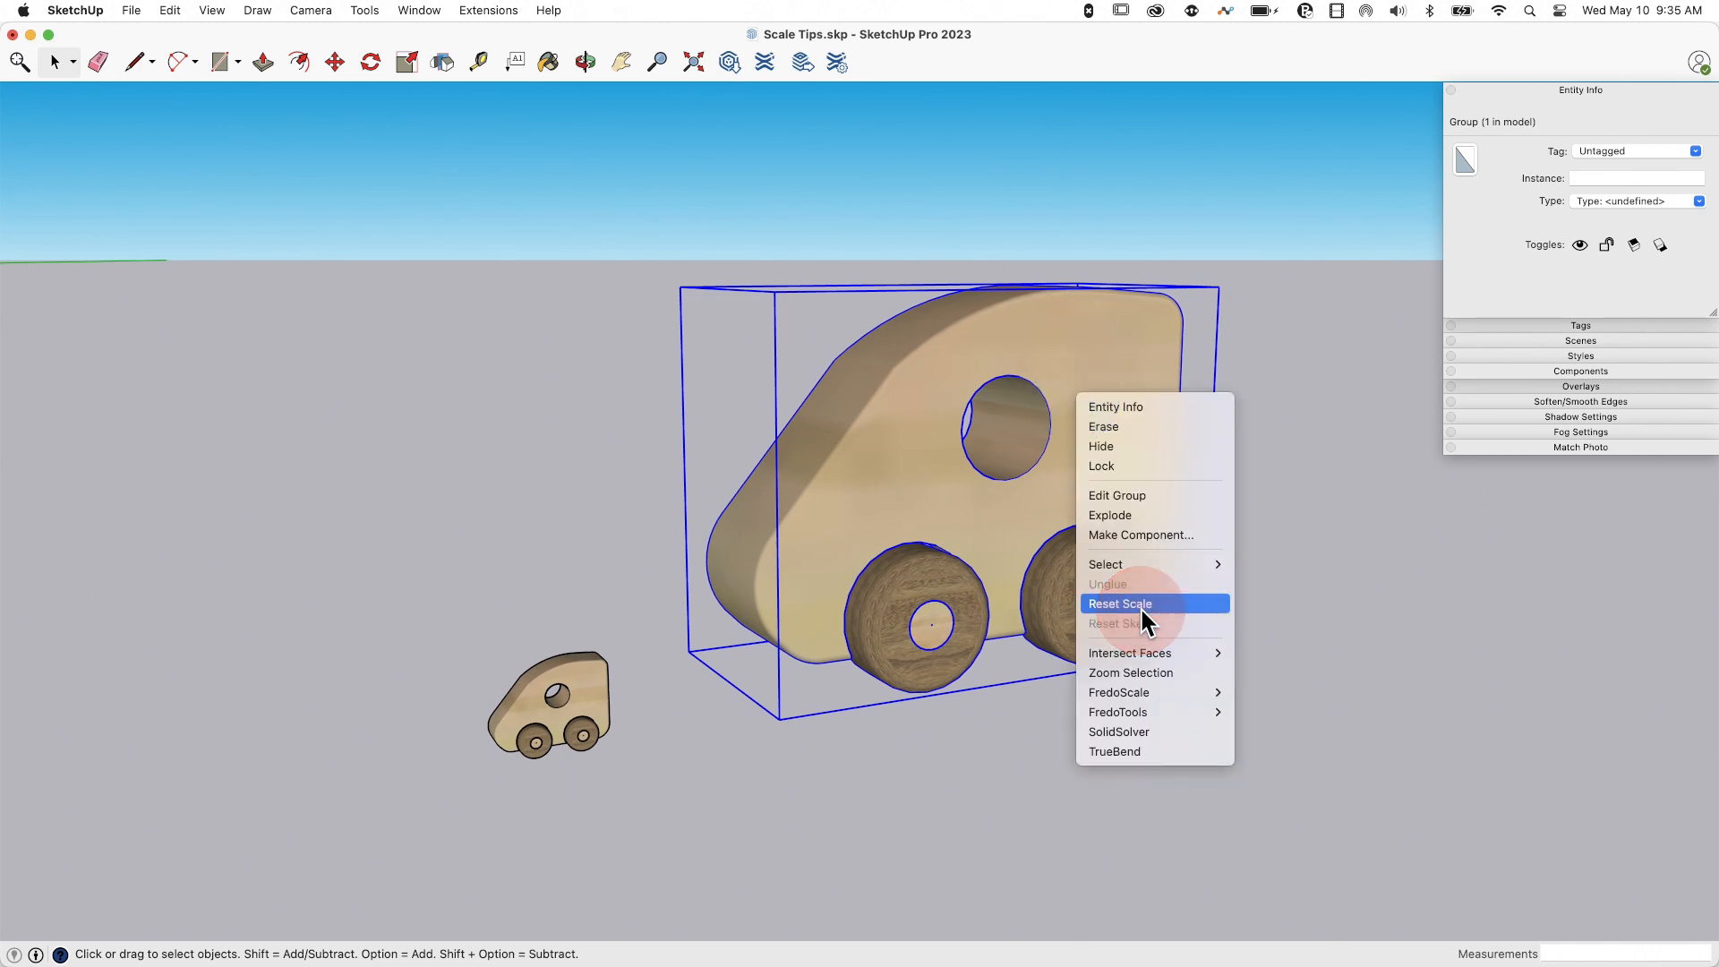
{"action": "left_click", "coordinate": [1120, 603]}
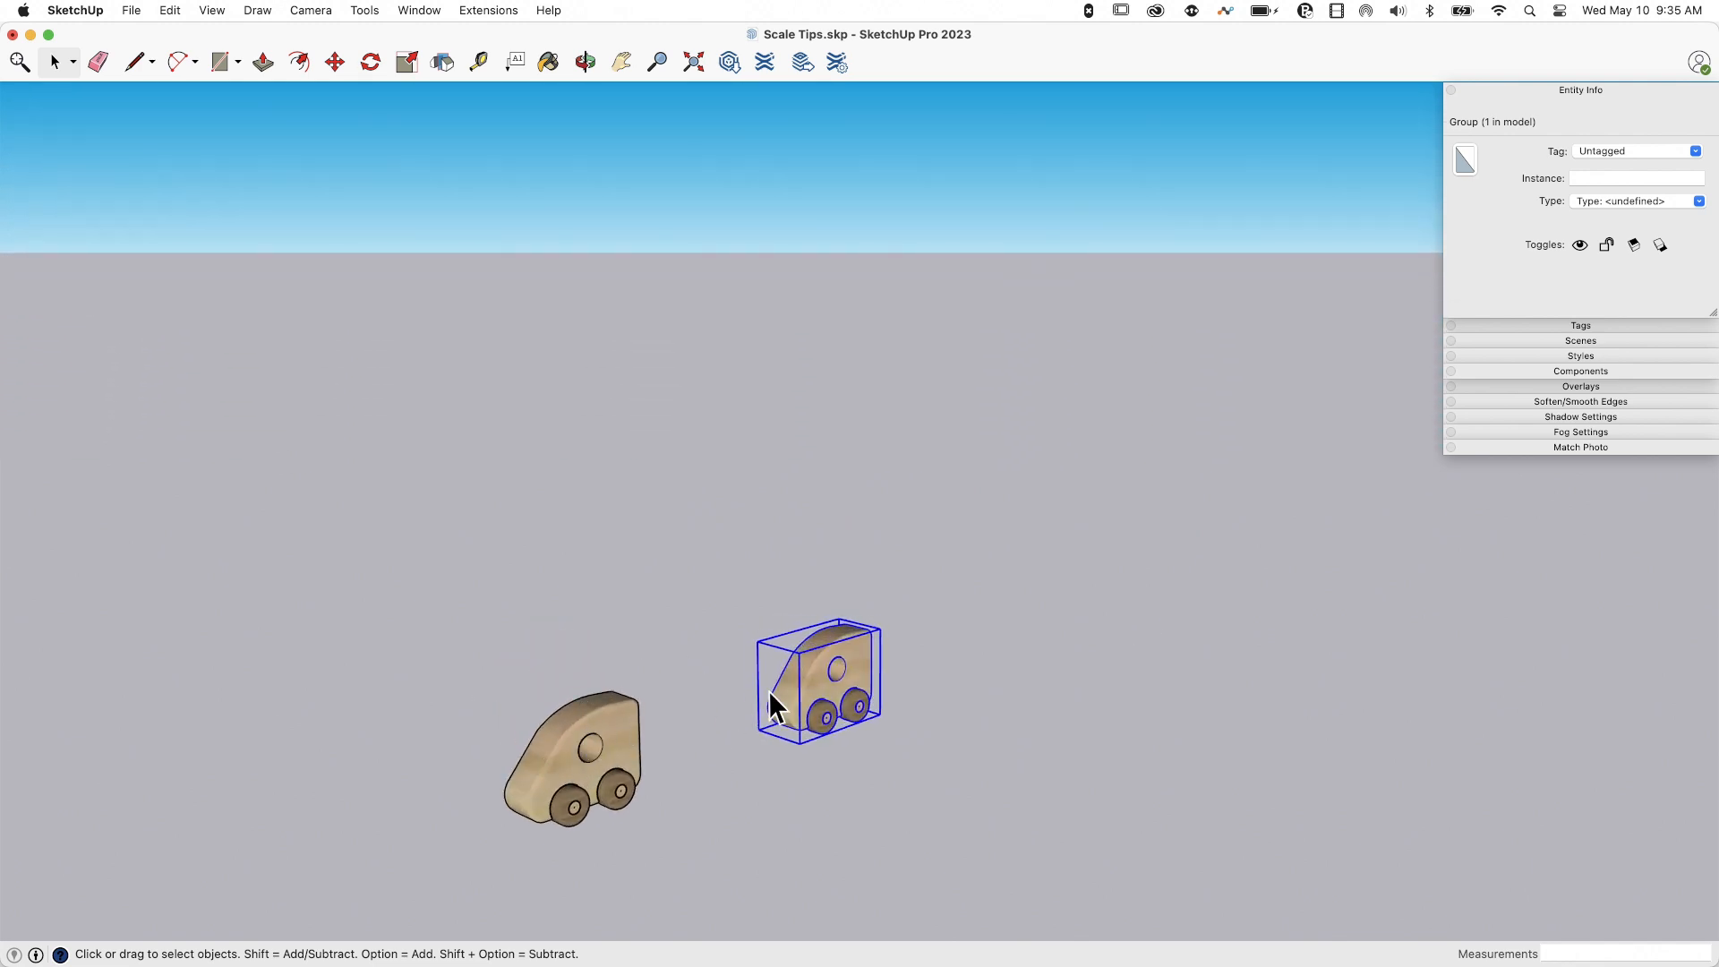
{"action": "key", "text": "cmd+z"}
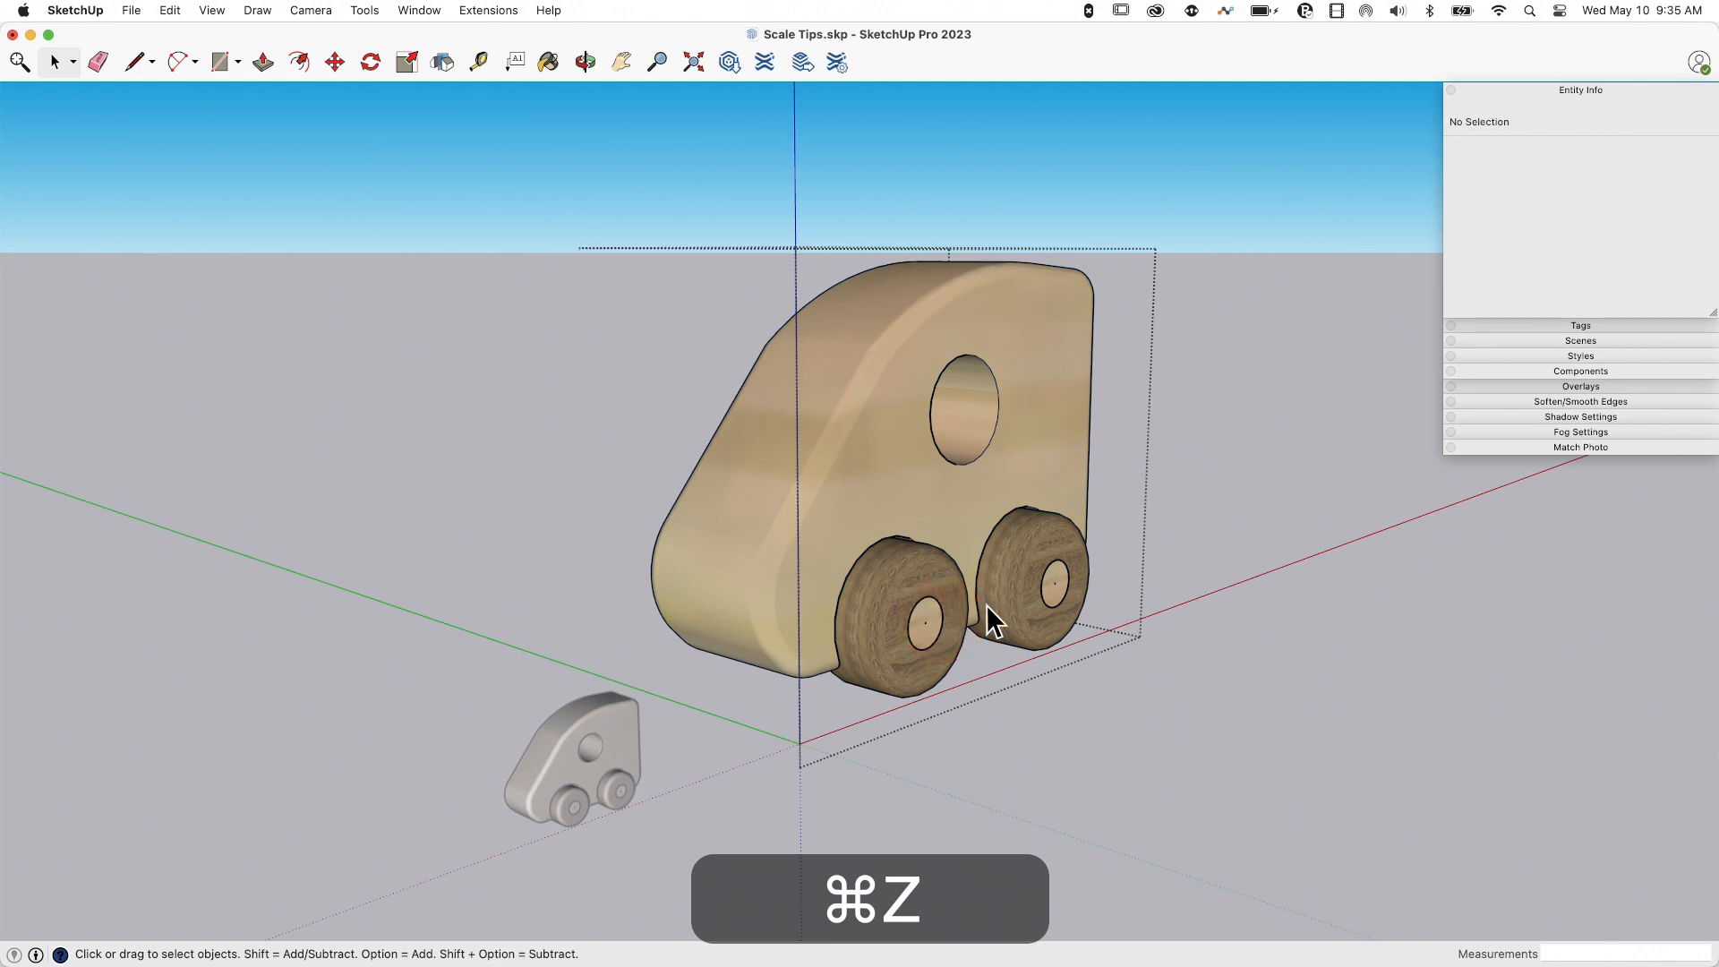
{"action": "right_click", "coordinate": [921, 593]}
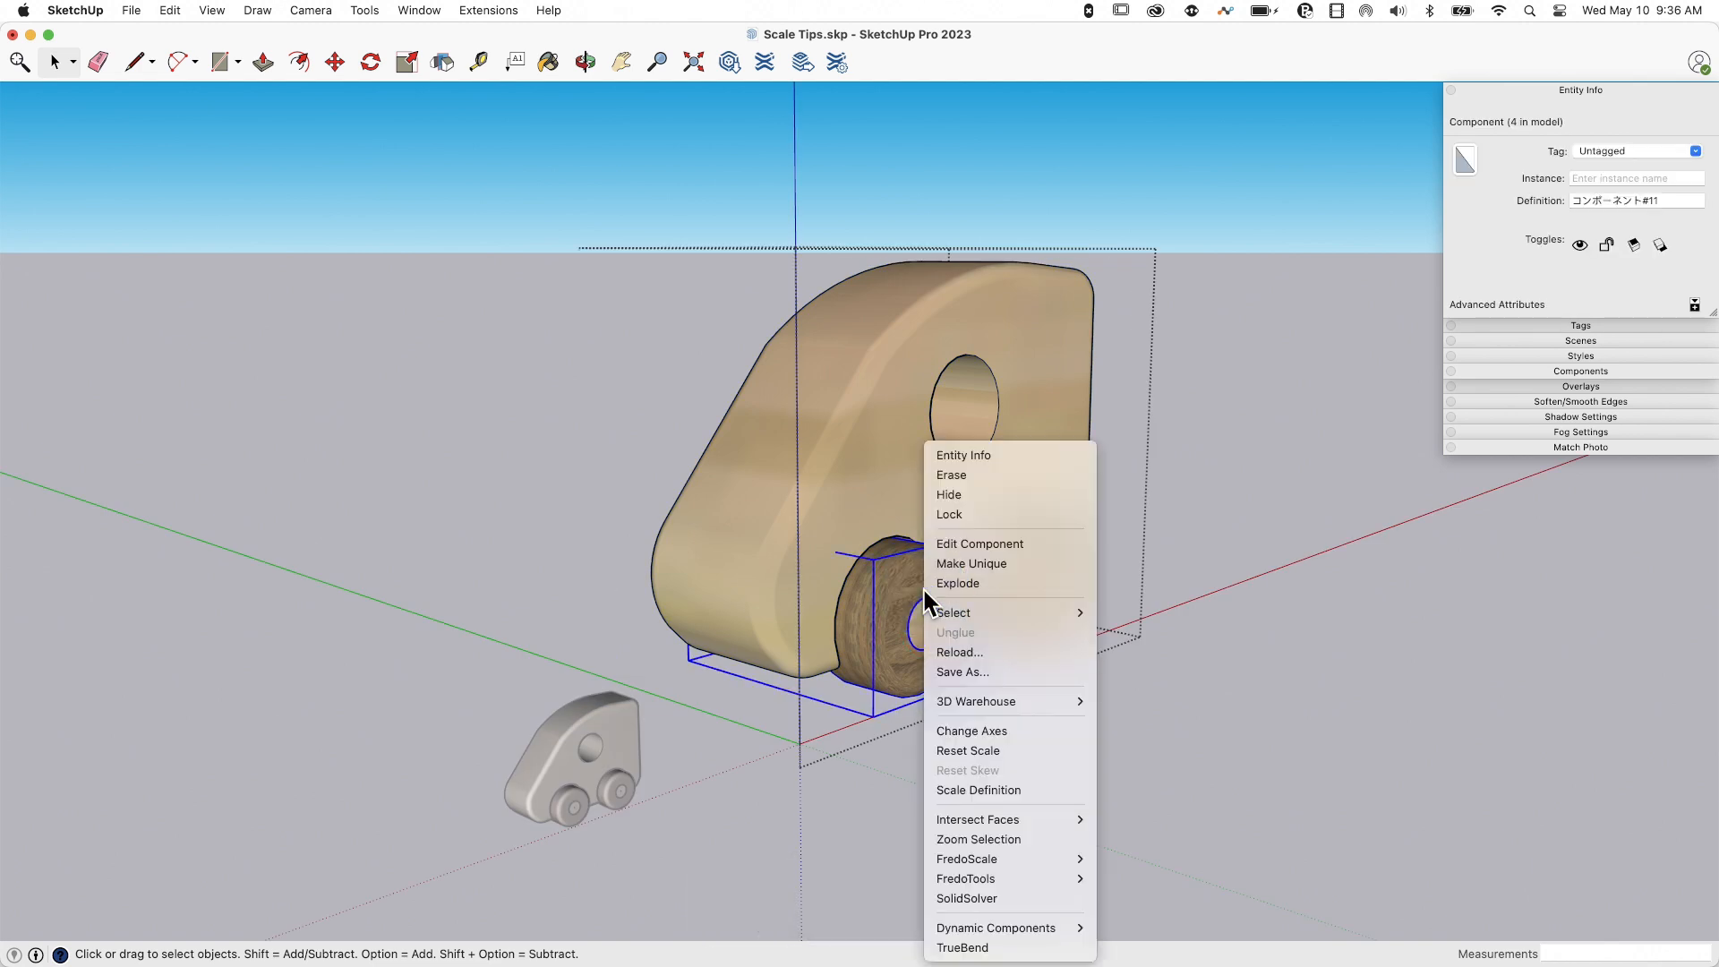
{"action": "left_click", "coordinate": [969, 770]}
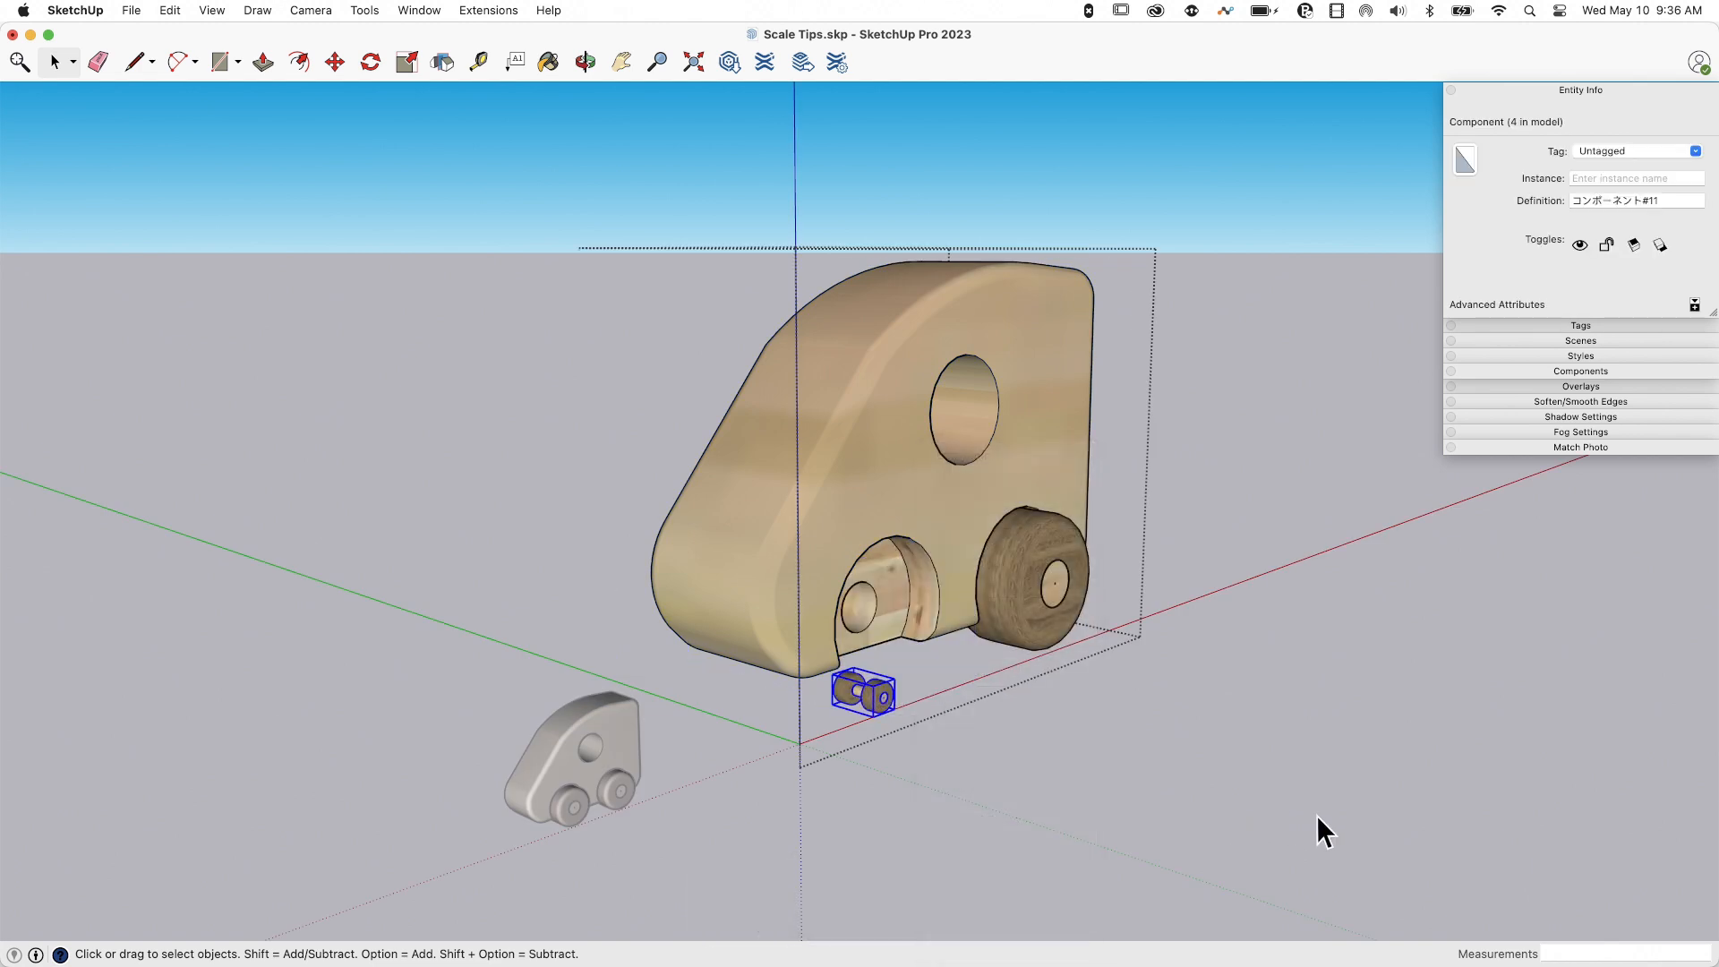
{"action": "right_click", "coordinate": [998, 580]}
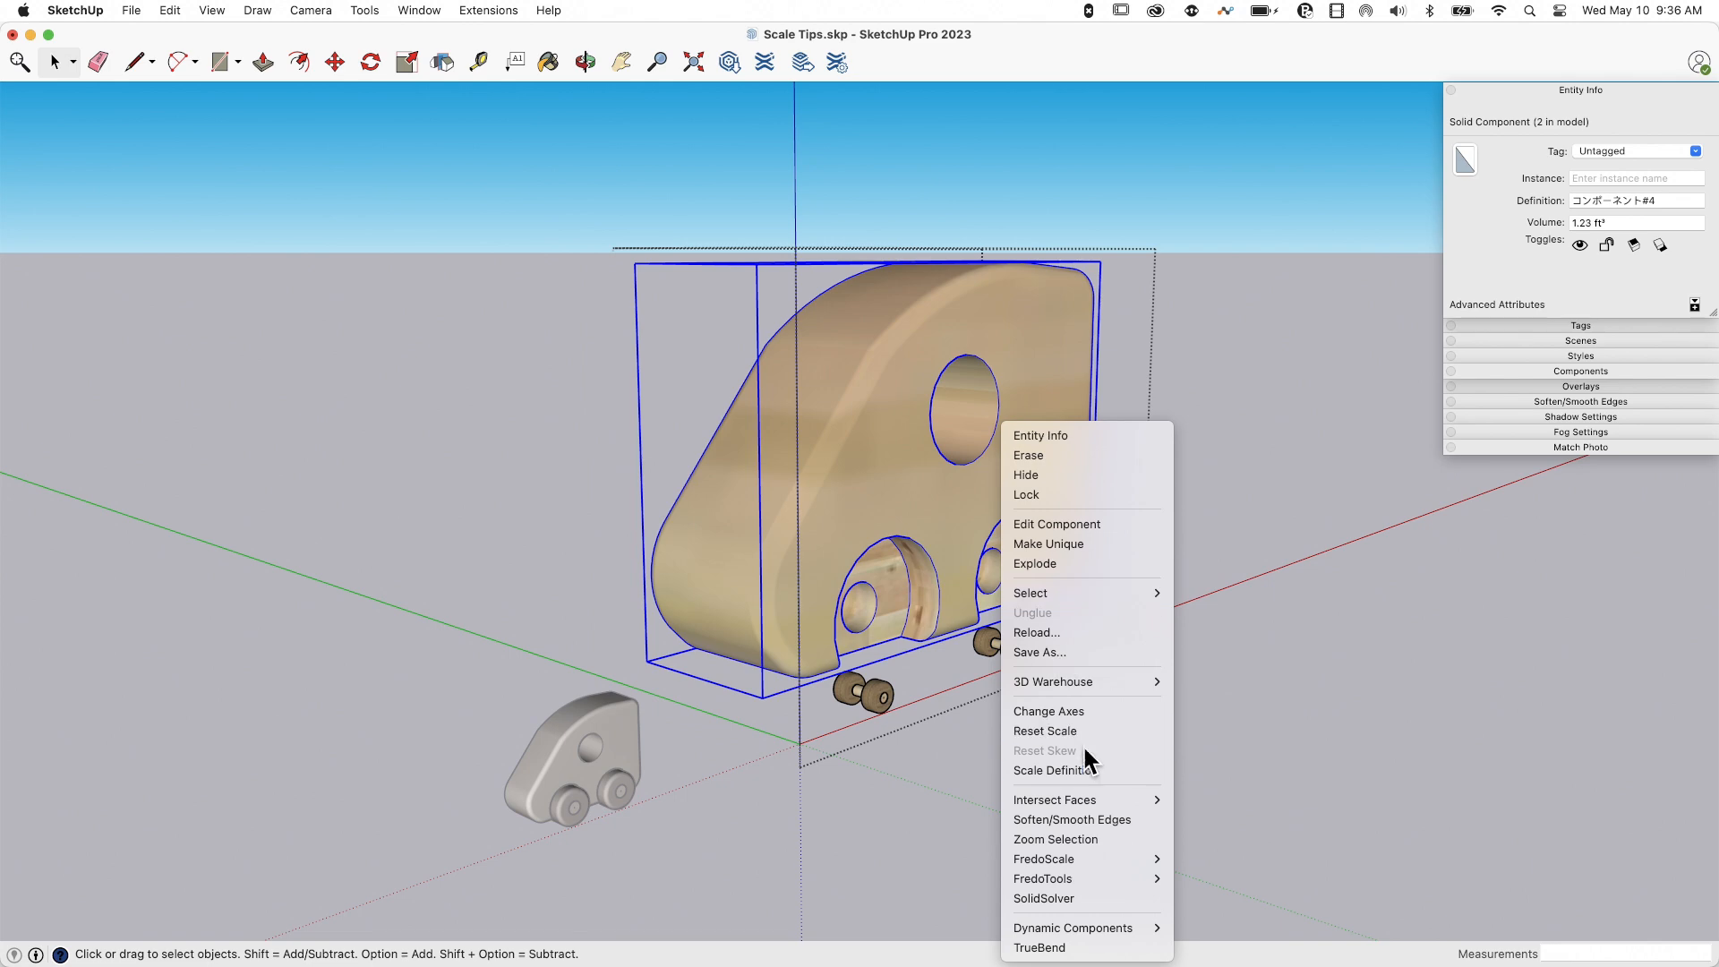
{"action": "left_click", "coordinate": [1044, 731]}
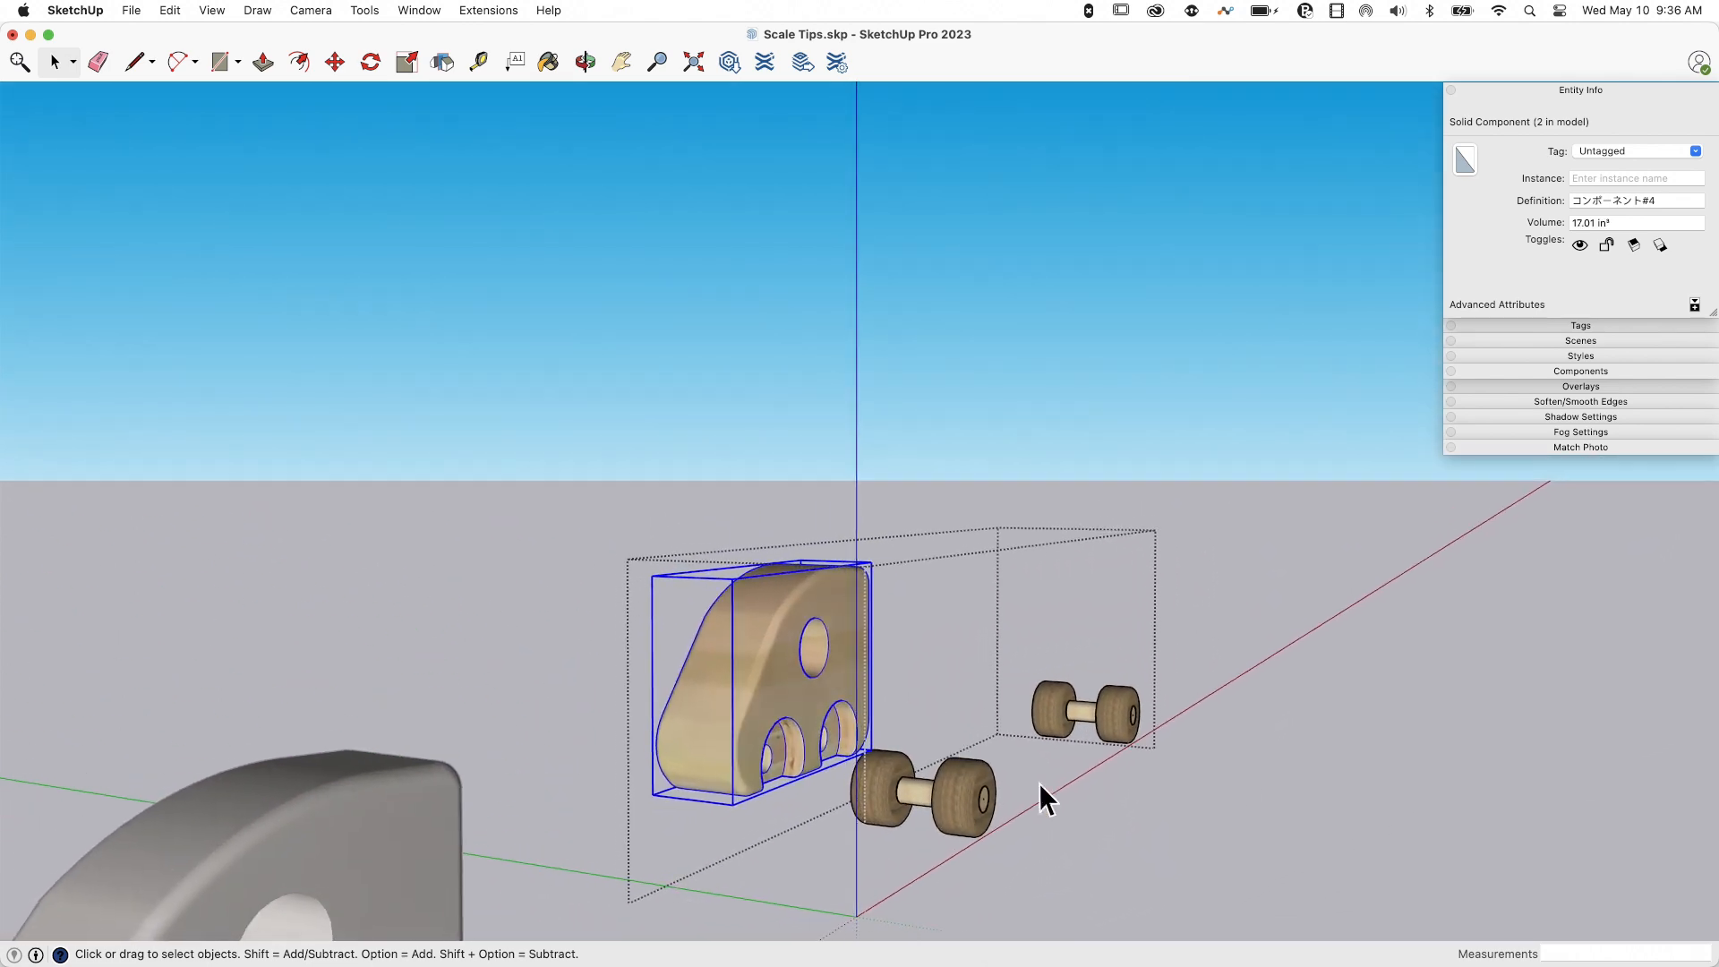
{"action": "key", "text": "cmd+z"}
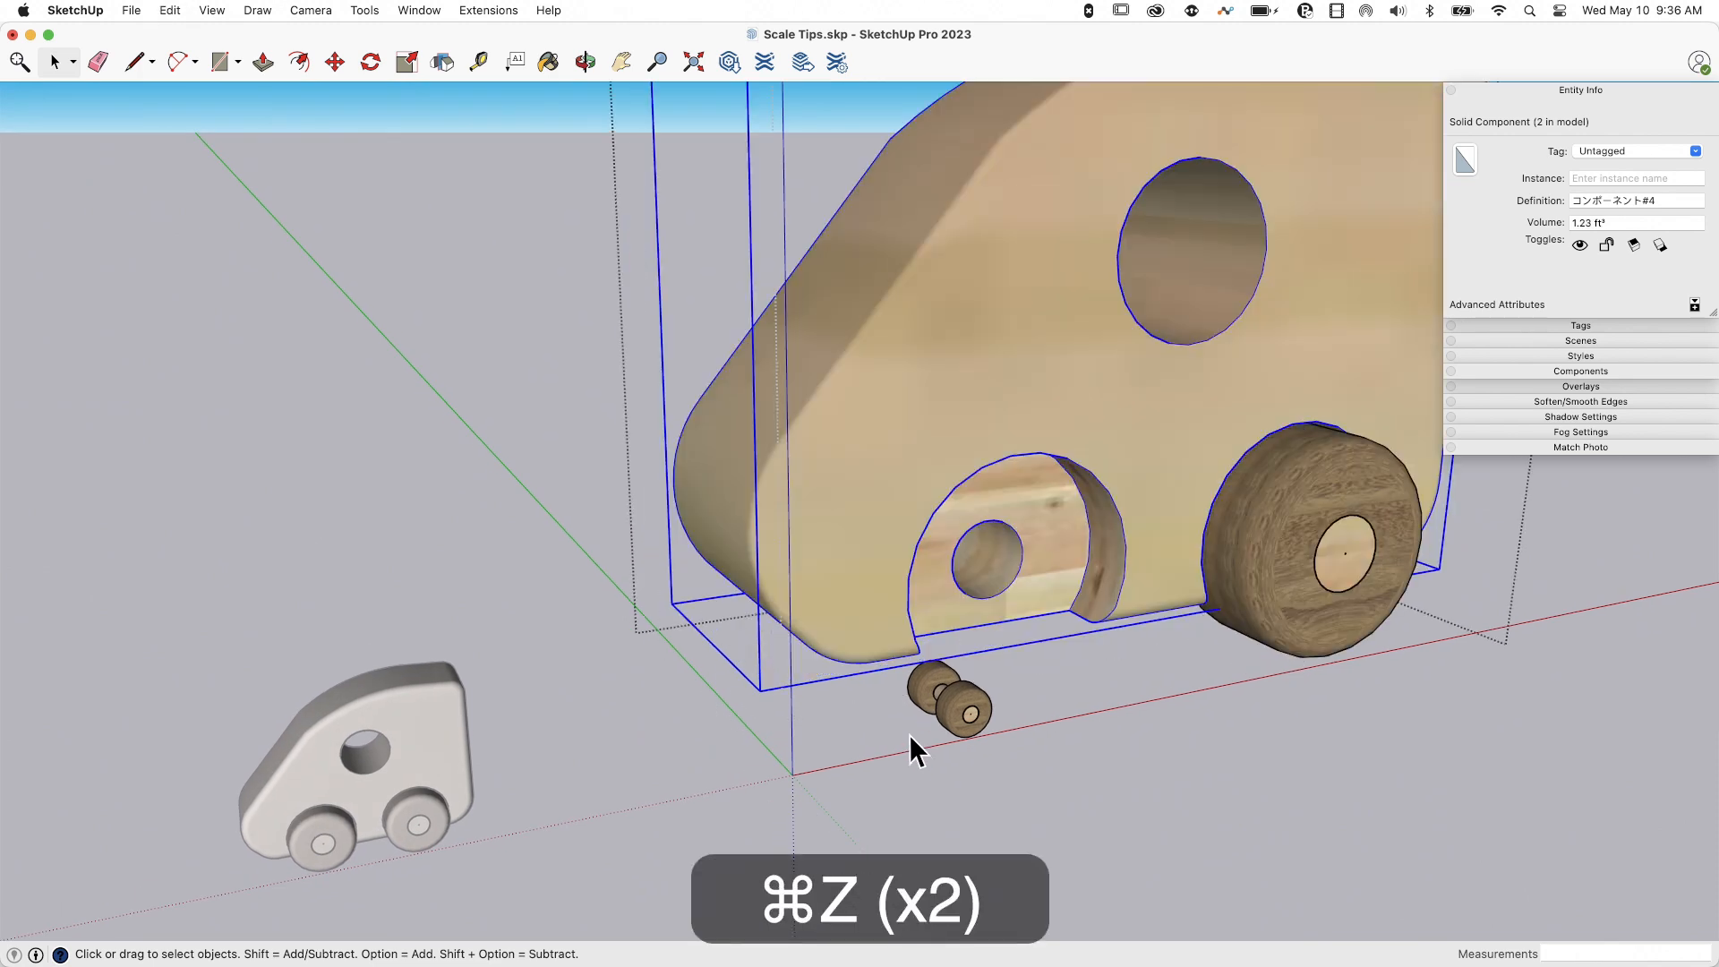
{"action": "key", "text": "cmd+z"}
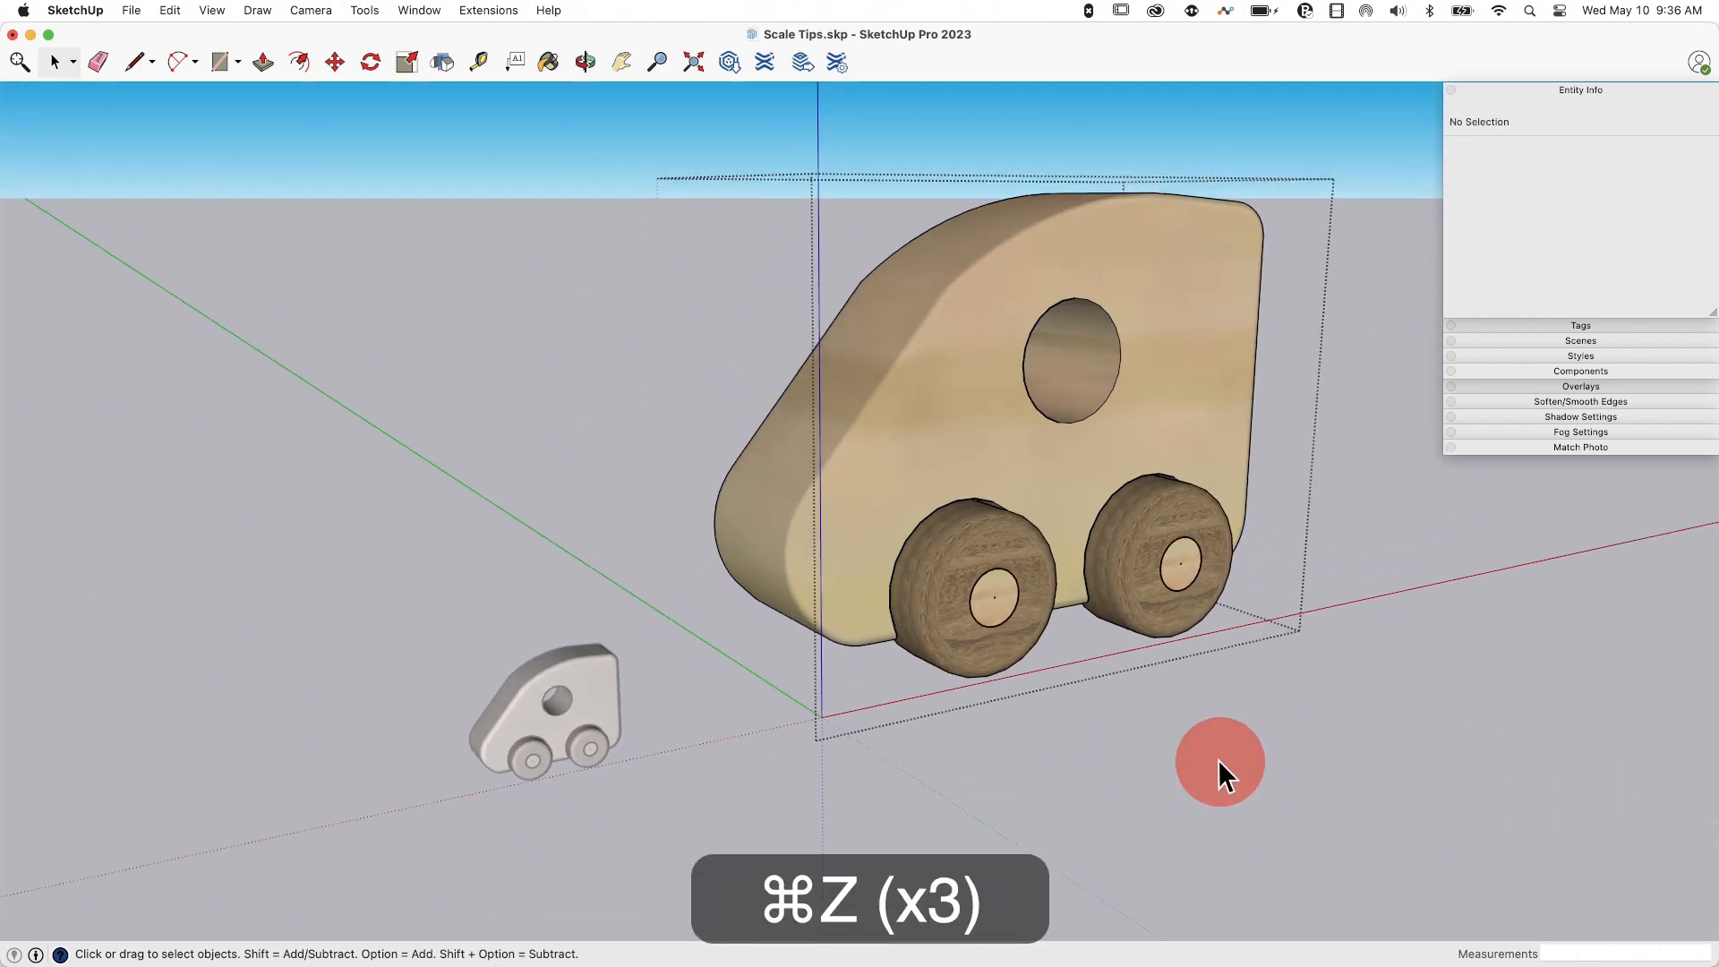
{"action": "key", "text": "cmd+z"}
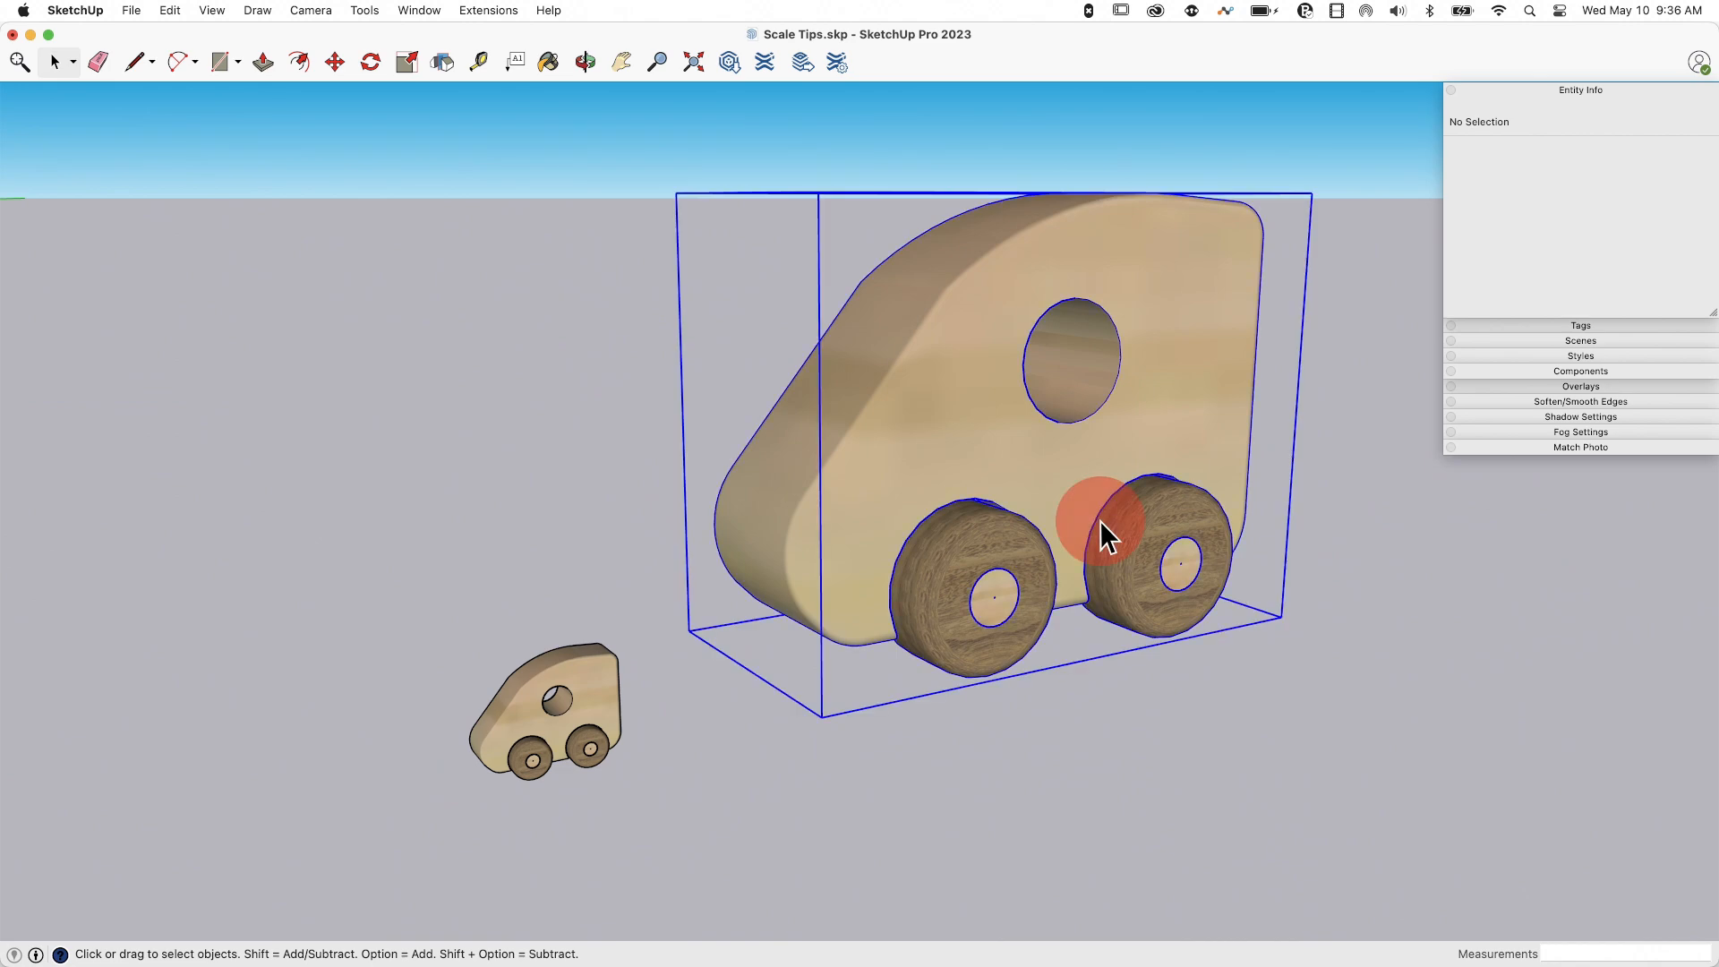
{"action": "left_click", "coordinate": [1101, 532]}
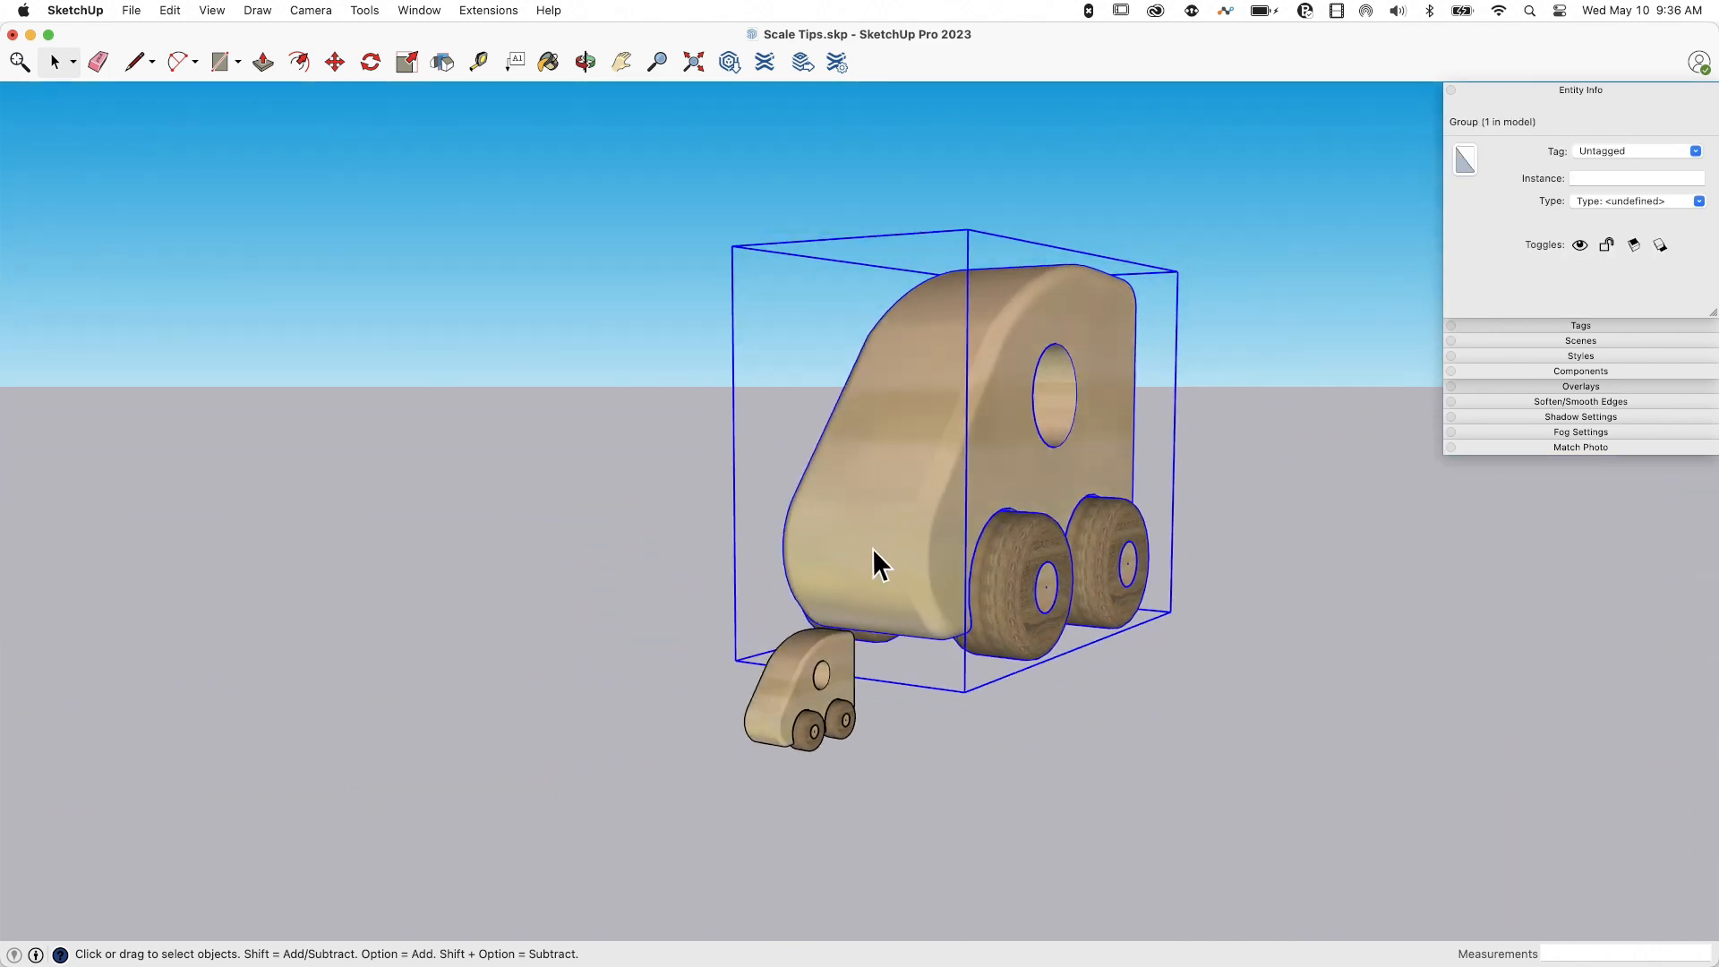
{"action": "mouse_move", "coordinate": [763, 455]}
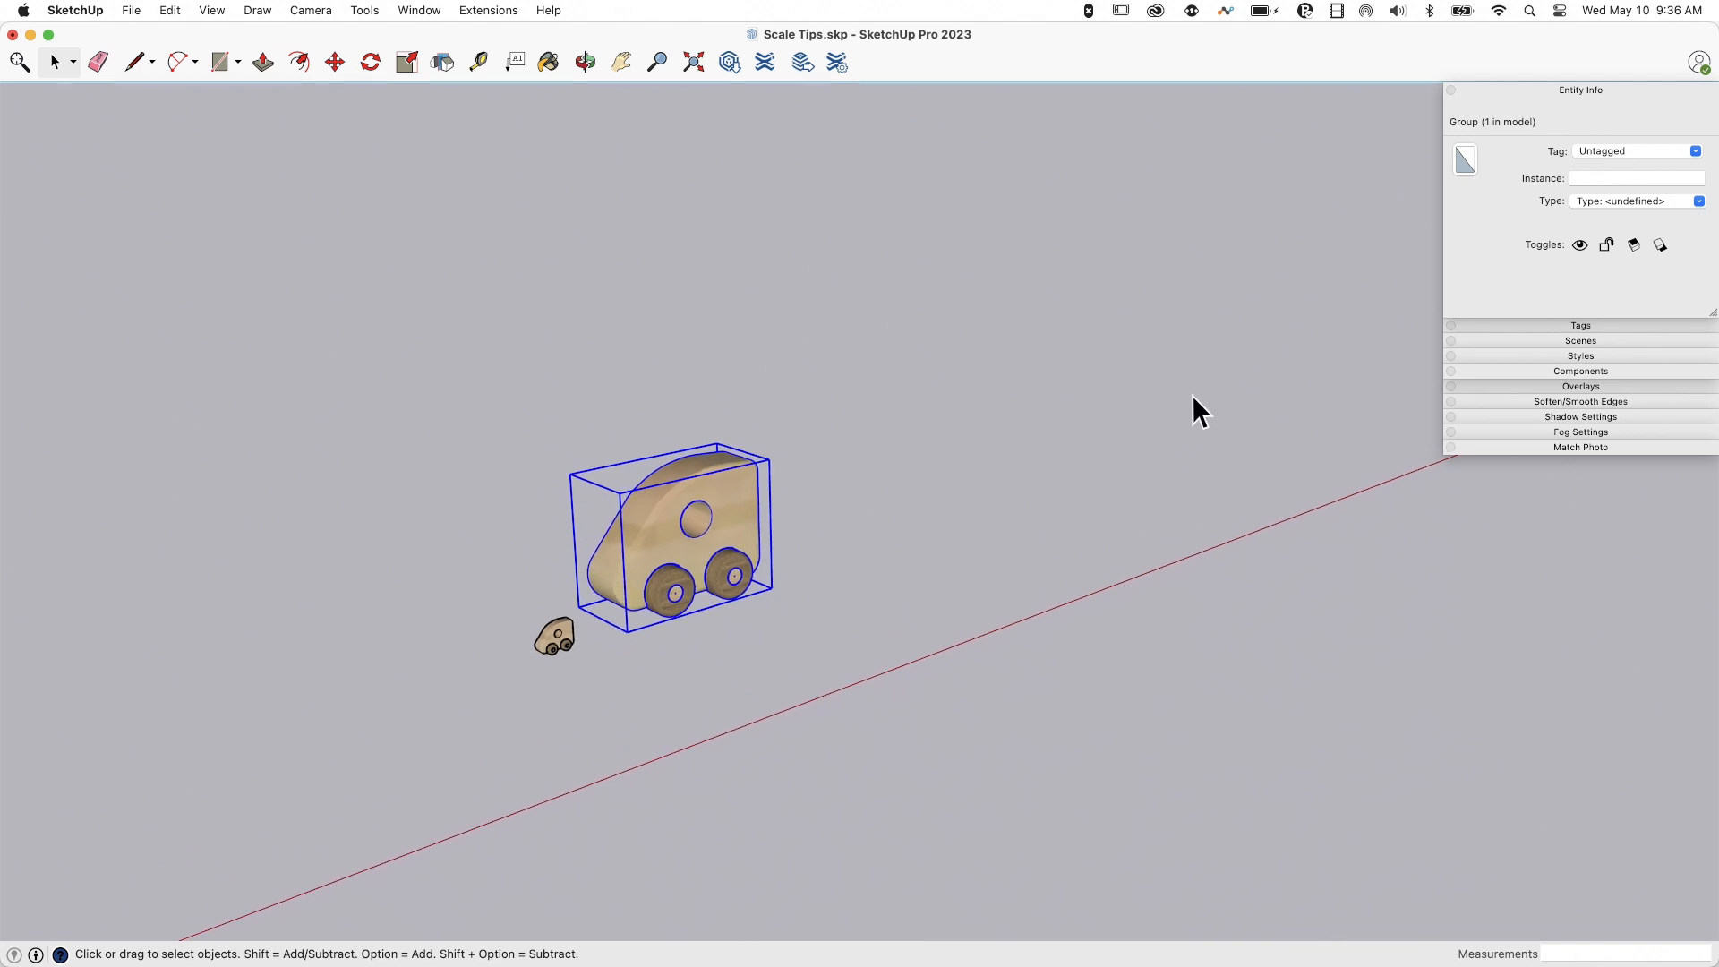
{"action": "mouse_move", "coordinate": [1350, 206]}
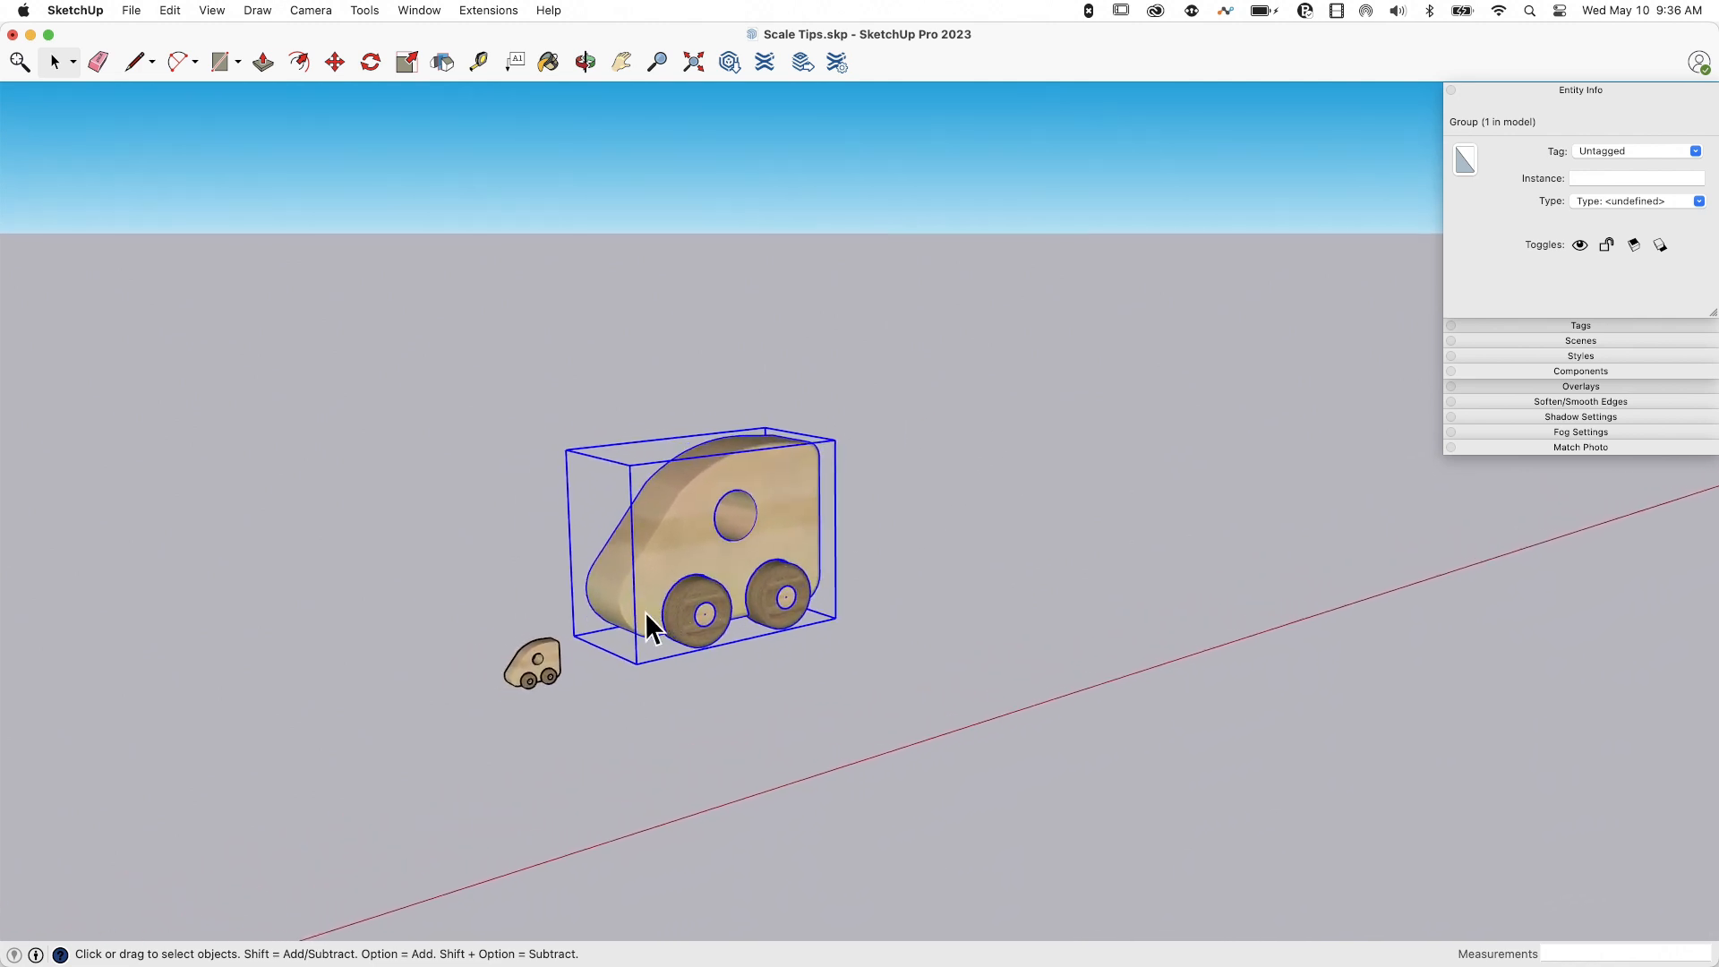
{"action": "mouse_move", "coordinate": [734, 691]}
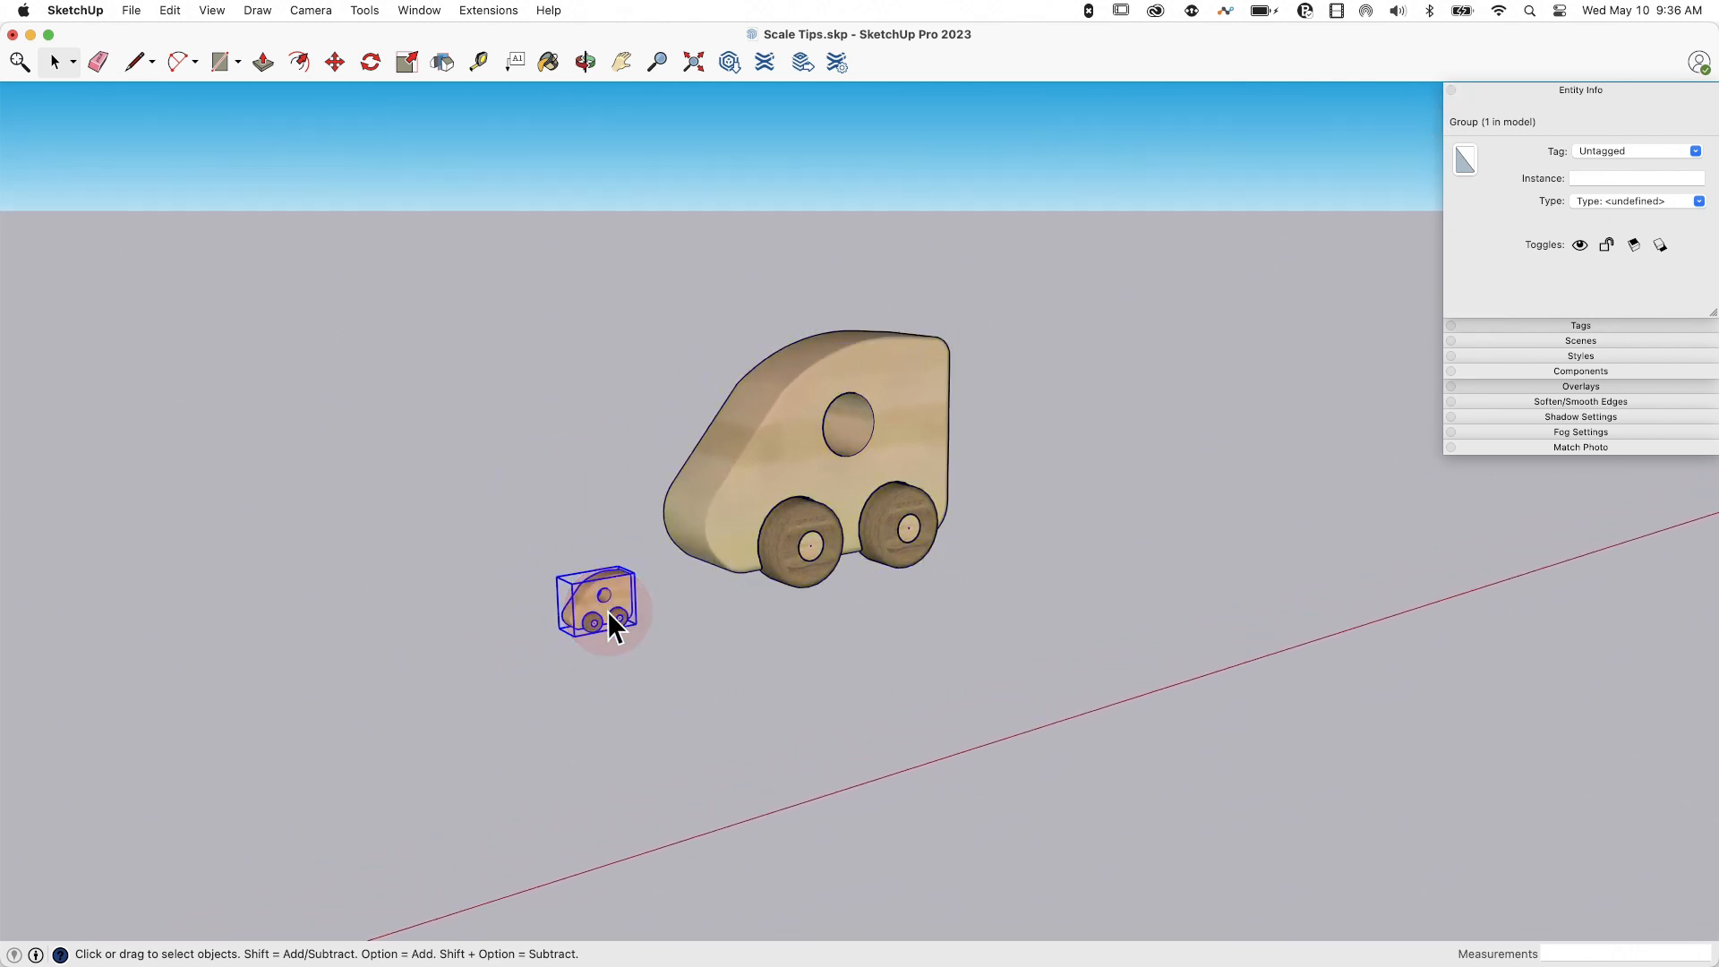
Check the small car's context menu, where Reset Scale is greyed out, then dismiss it.
{"action": "right_click", "coordinate": [598, 609]}
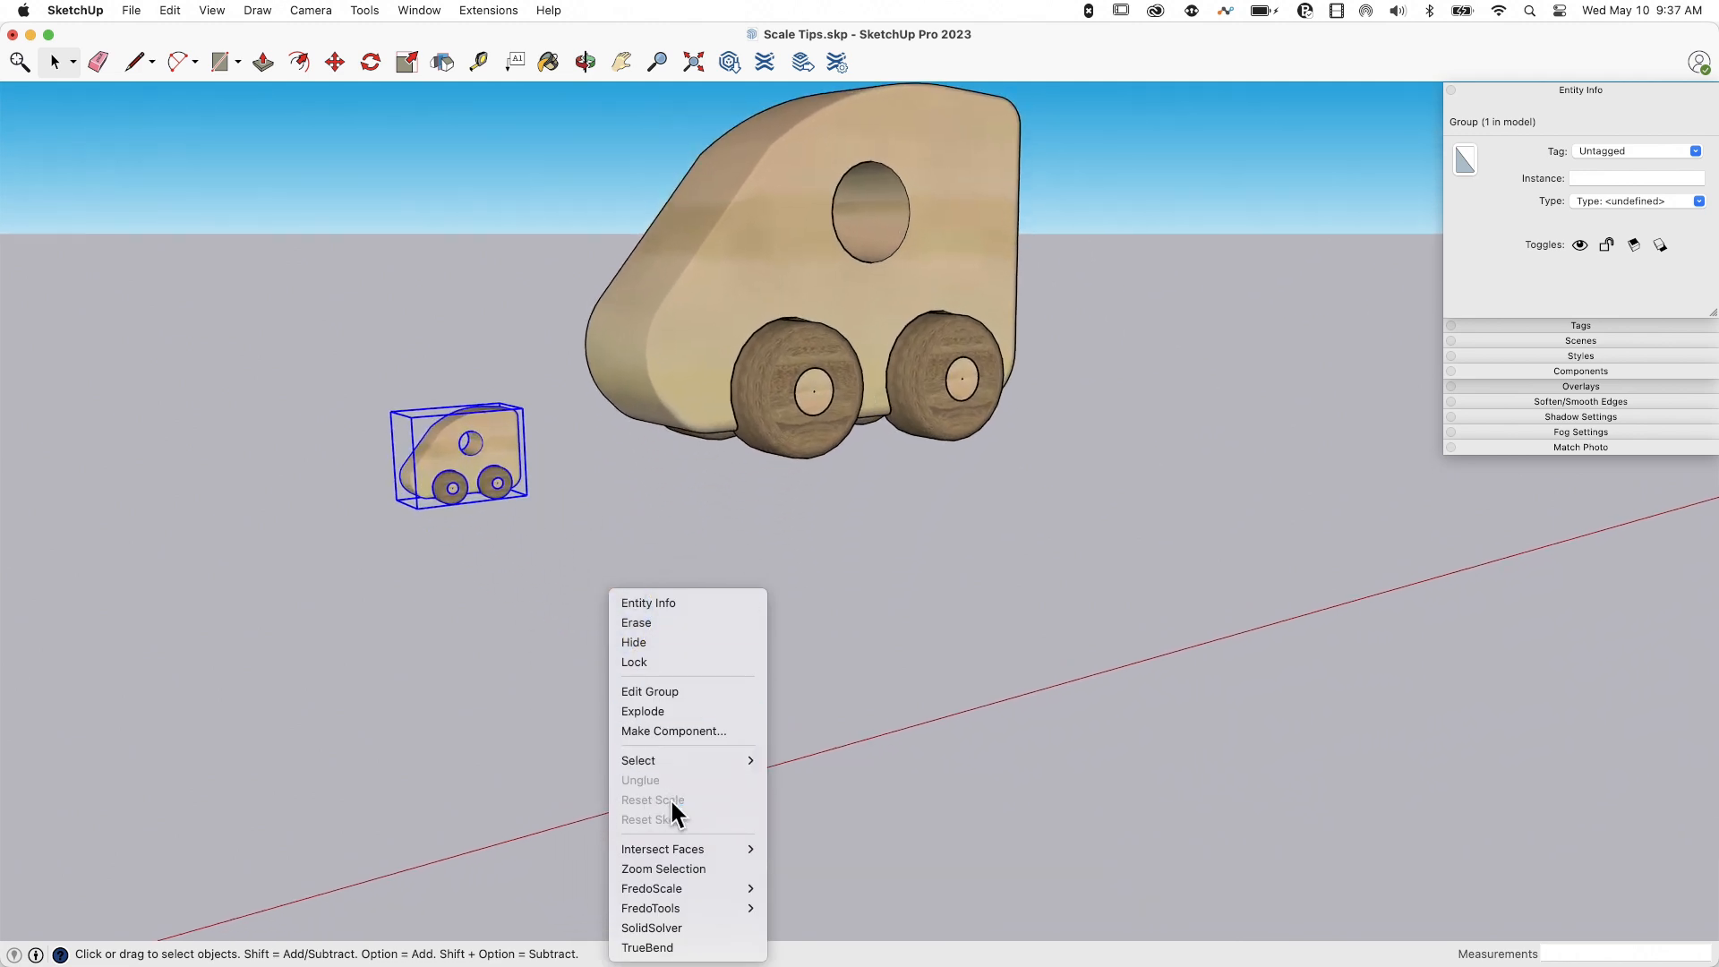
{"action": "mouse_move", "coordinate": [394, 350]}
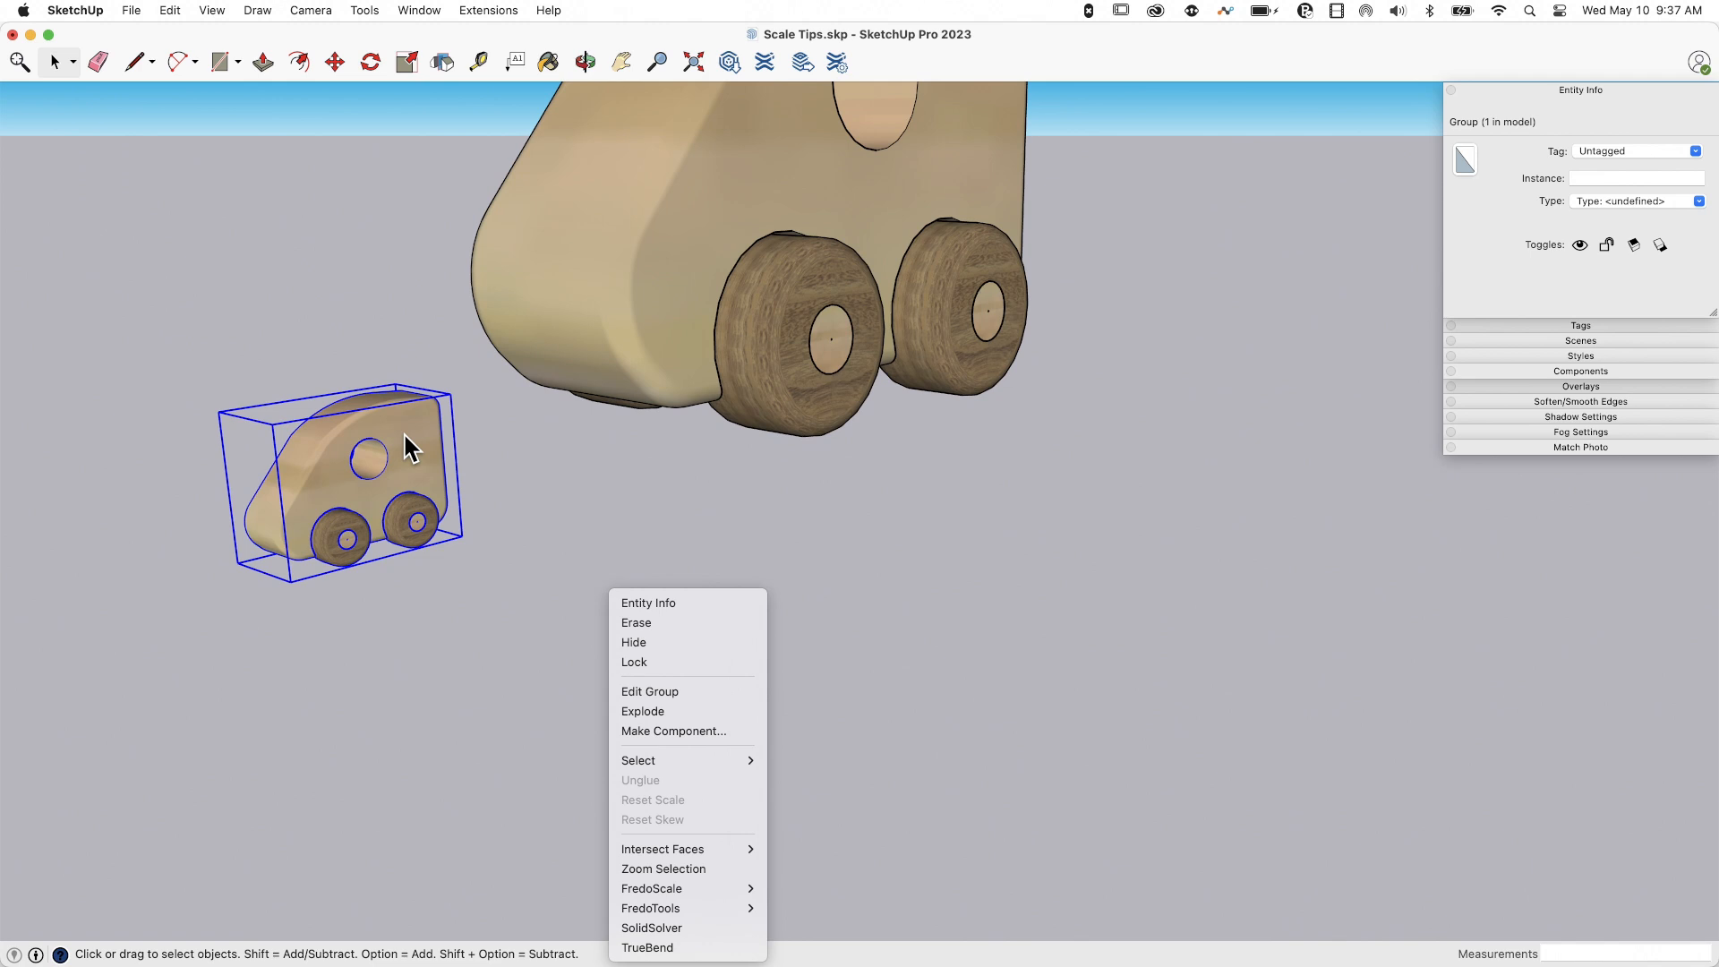
{"action": "mouse_move", "coordinate": [341, 548]}
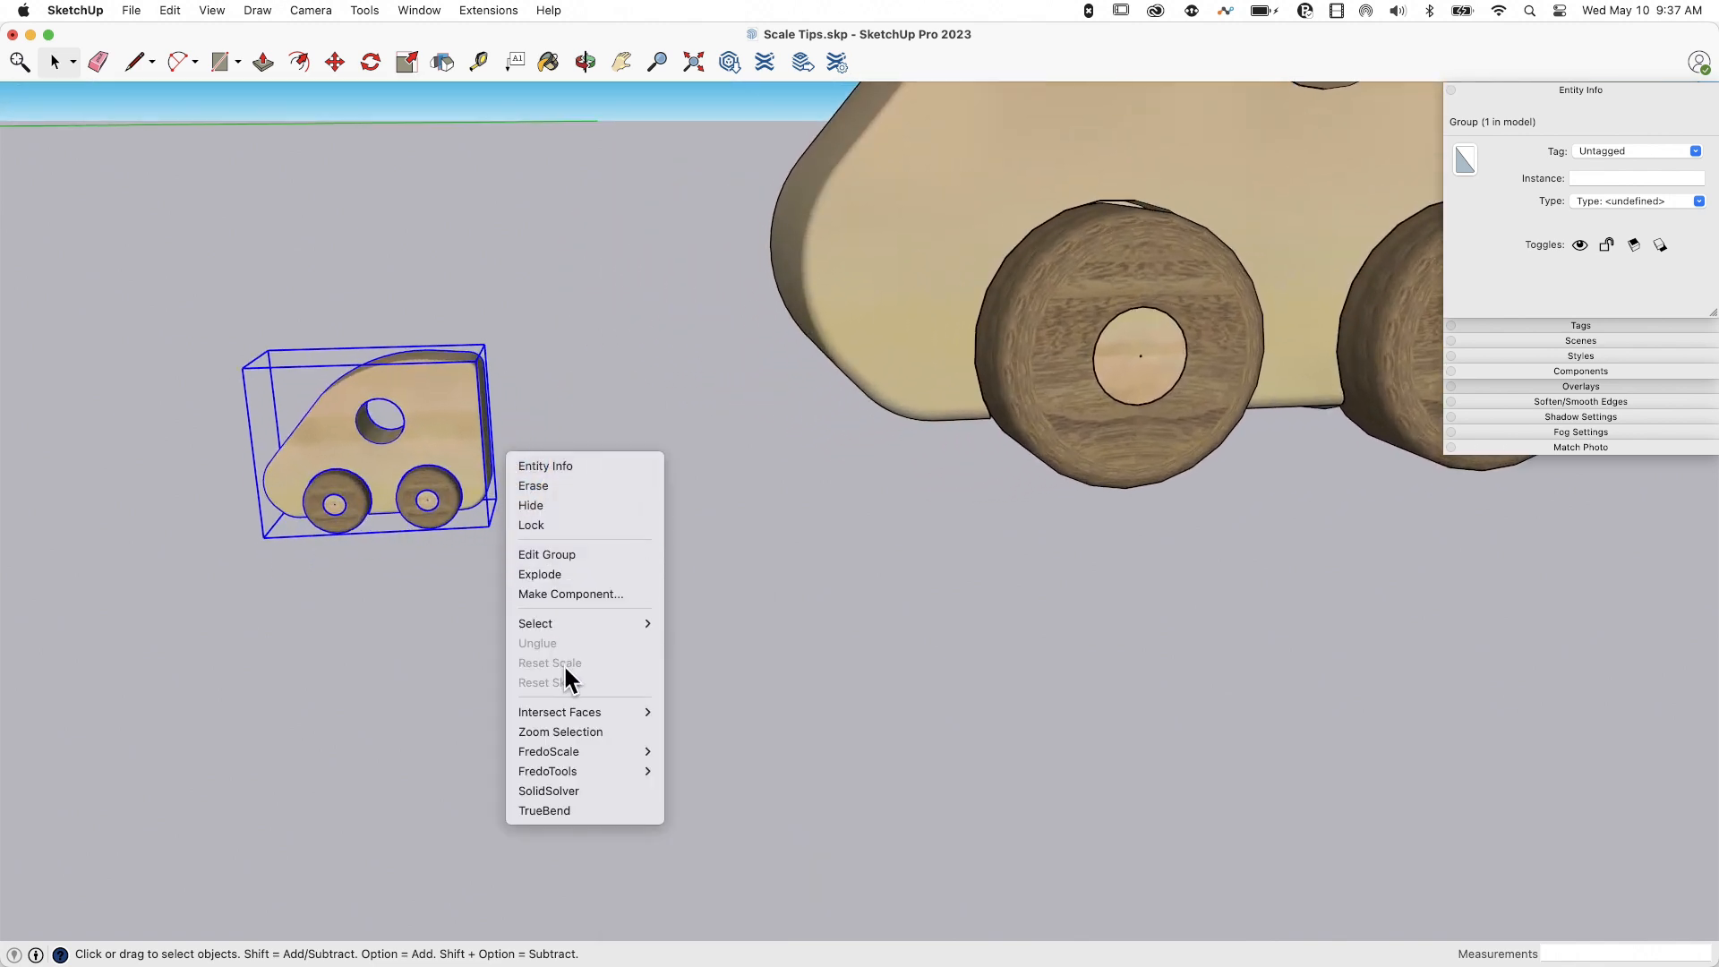
{"action": "mouse_move", "coordinate": [460, 523]}
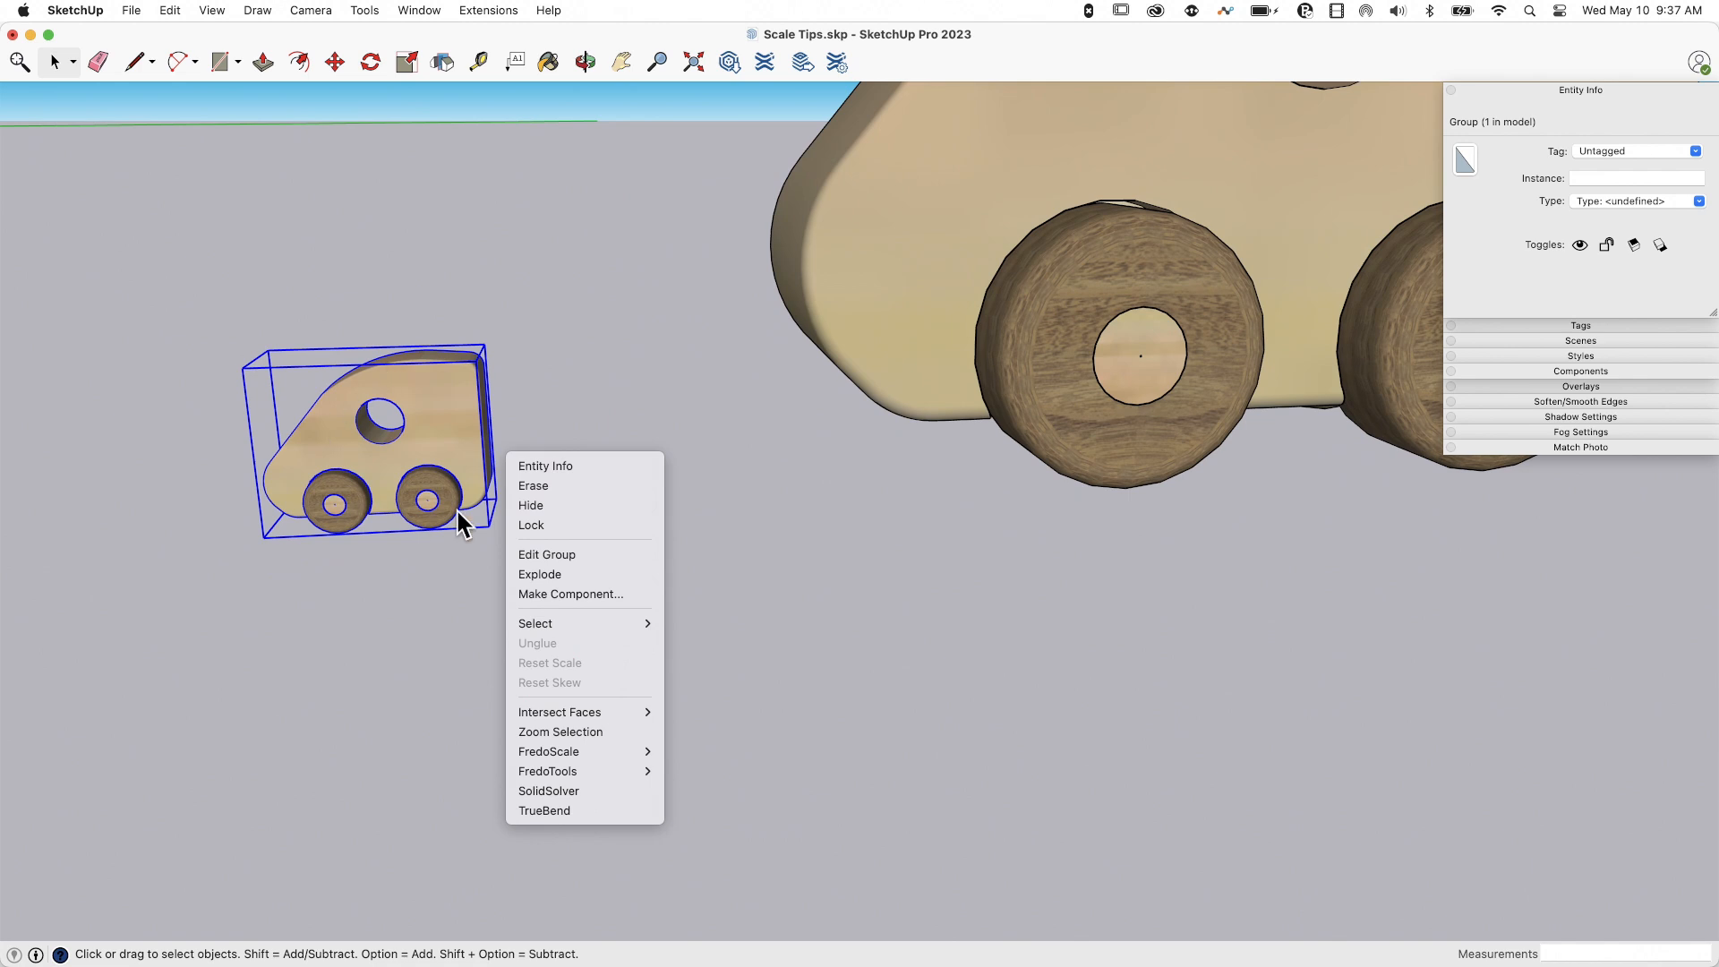
{"action": "left_click", "coordinate": [560, 731]}
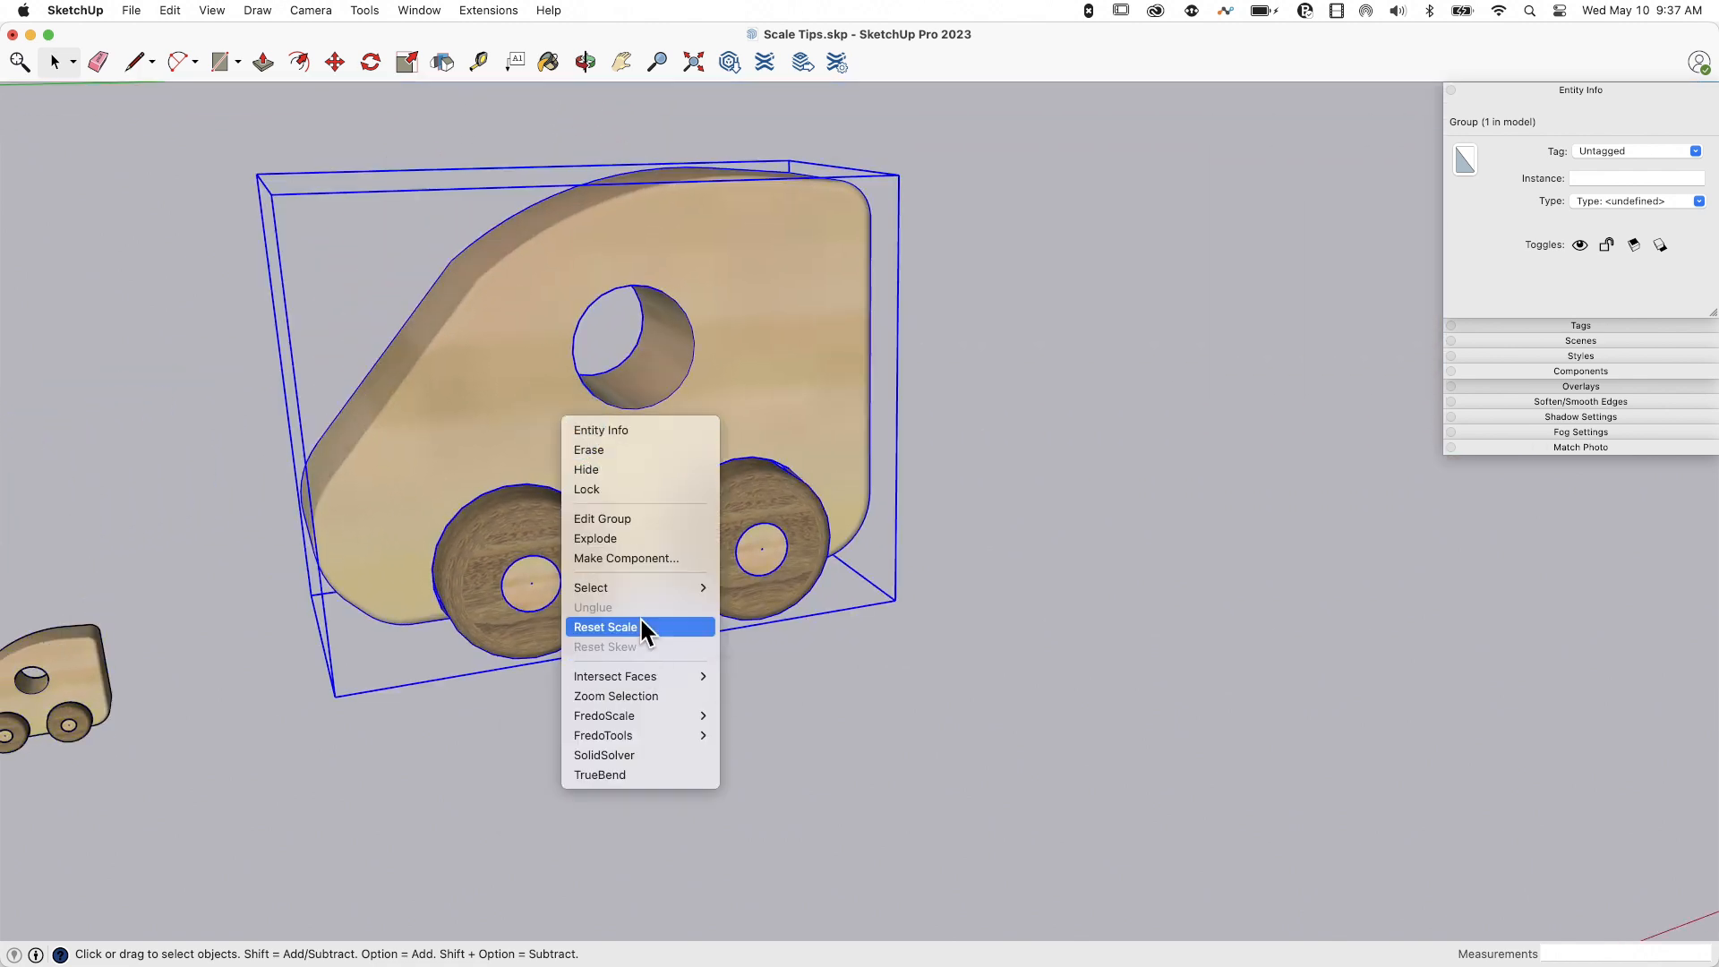
Reset the enlarged toy car group to its original unscaled size via Reset Scale.
{"action": "left_click", "coordinate": [603, 627]}
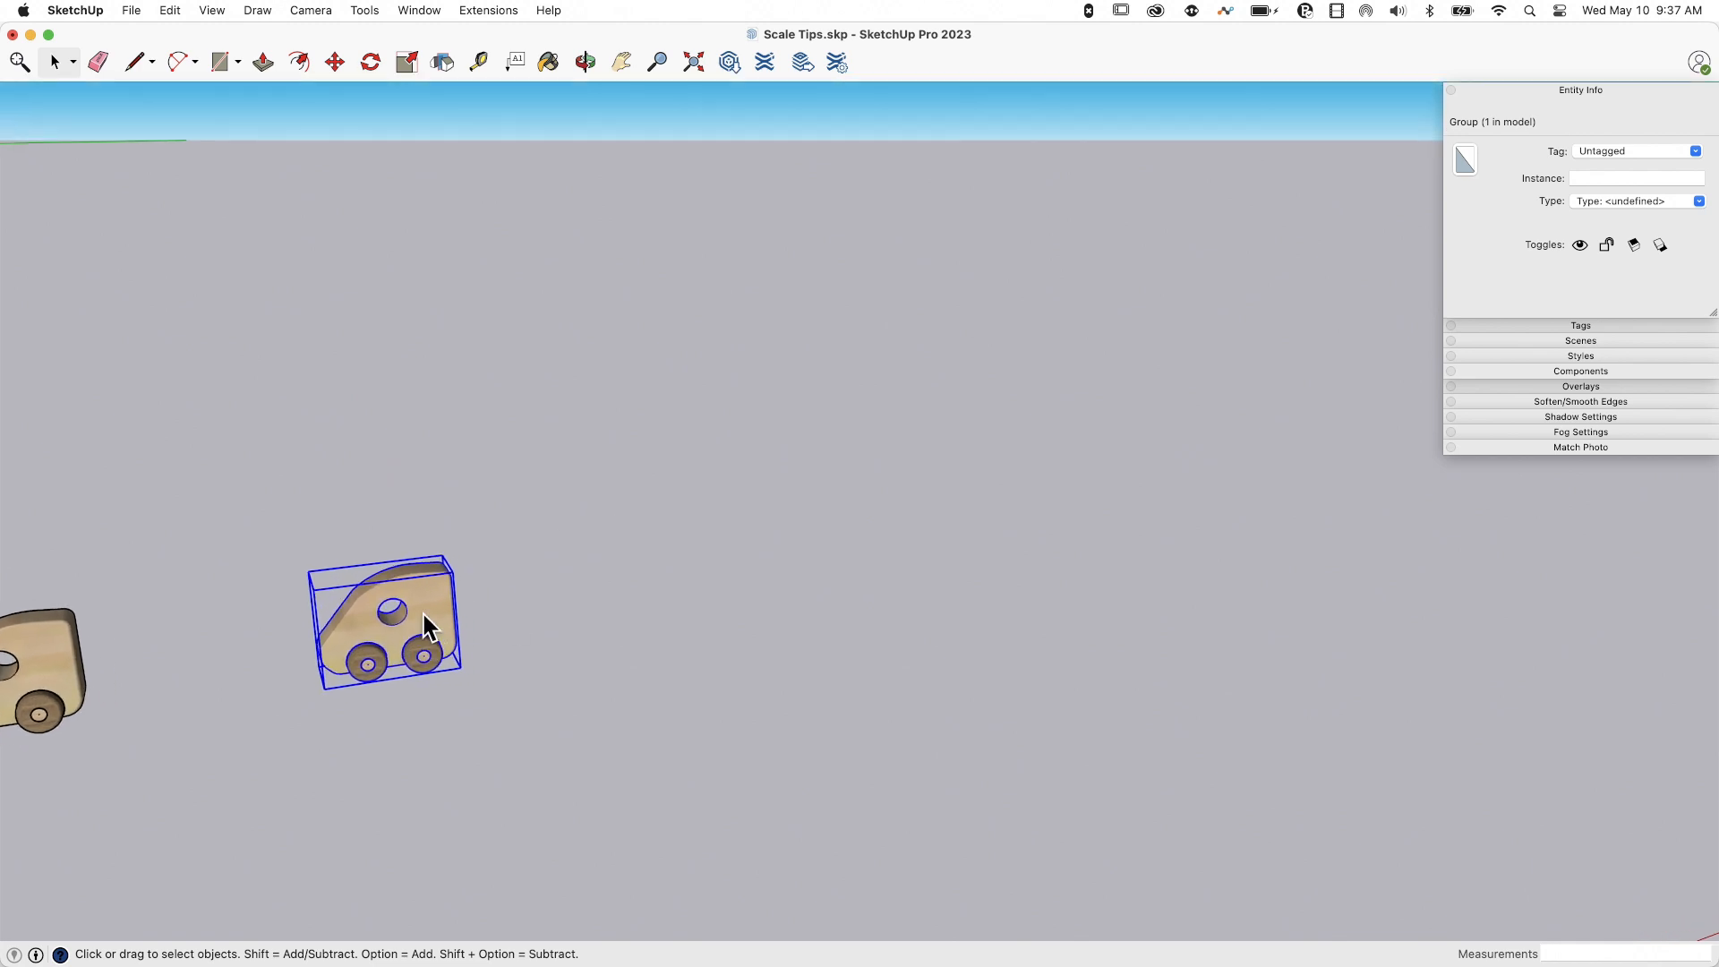
{"action": "right_click", "coordinate": [428, 625]}
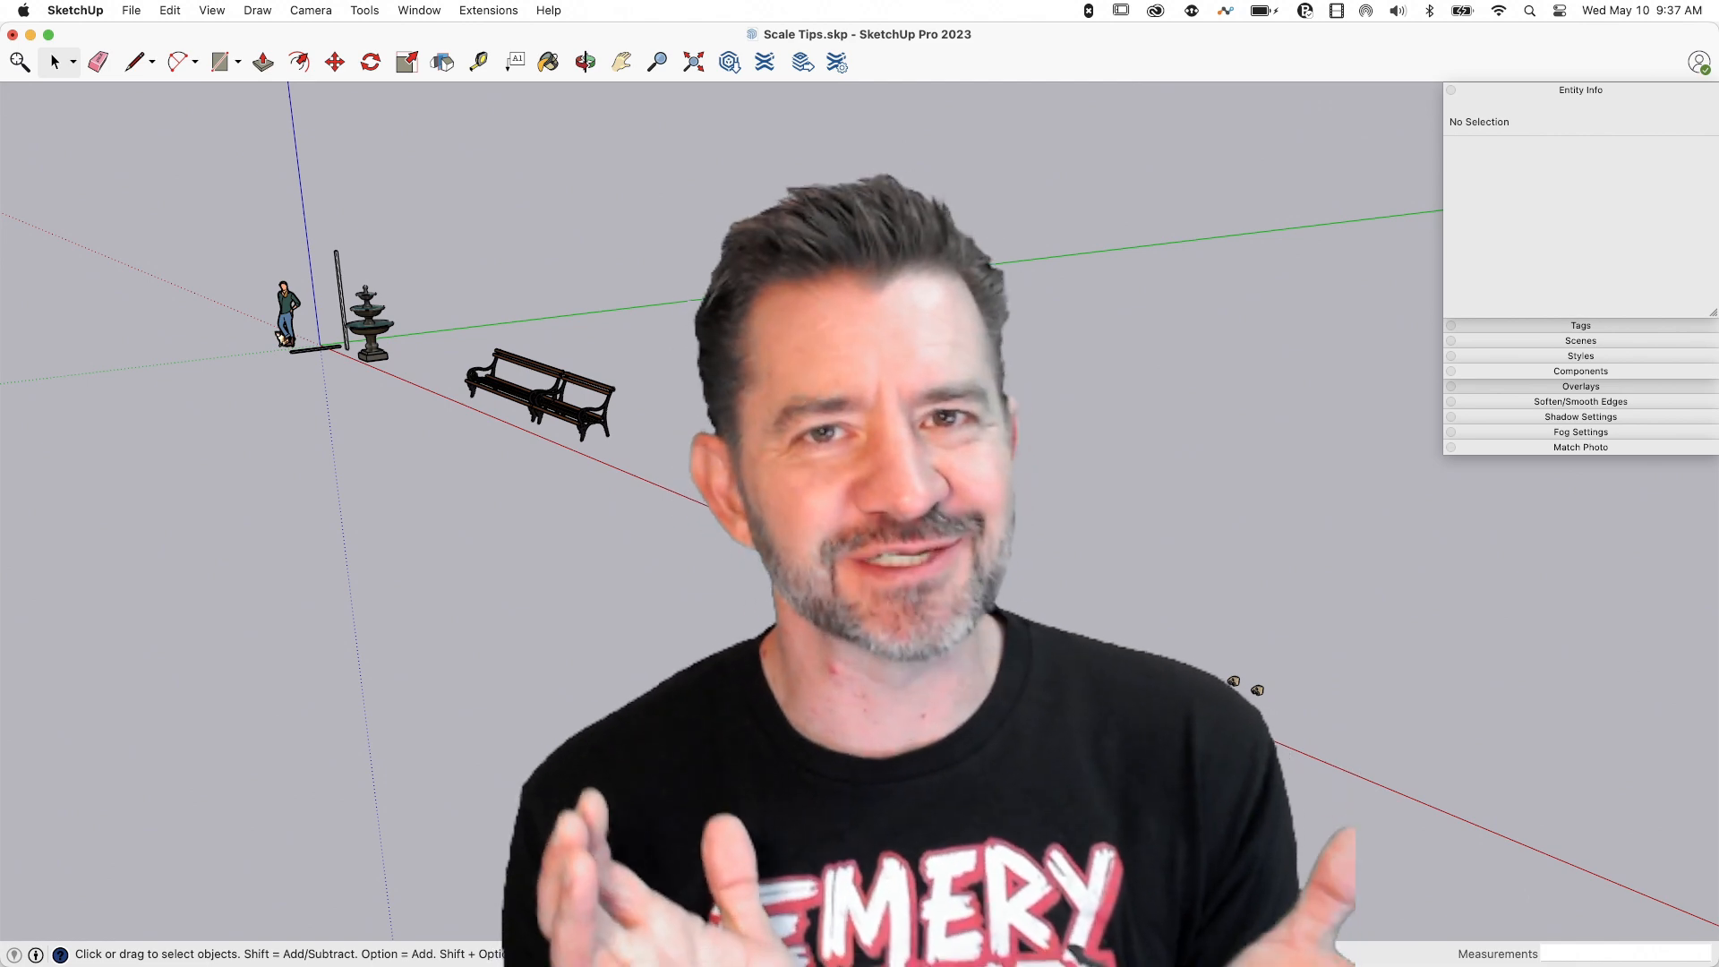
{"action": "mouse_move", "coordinate": [976, 465]}
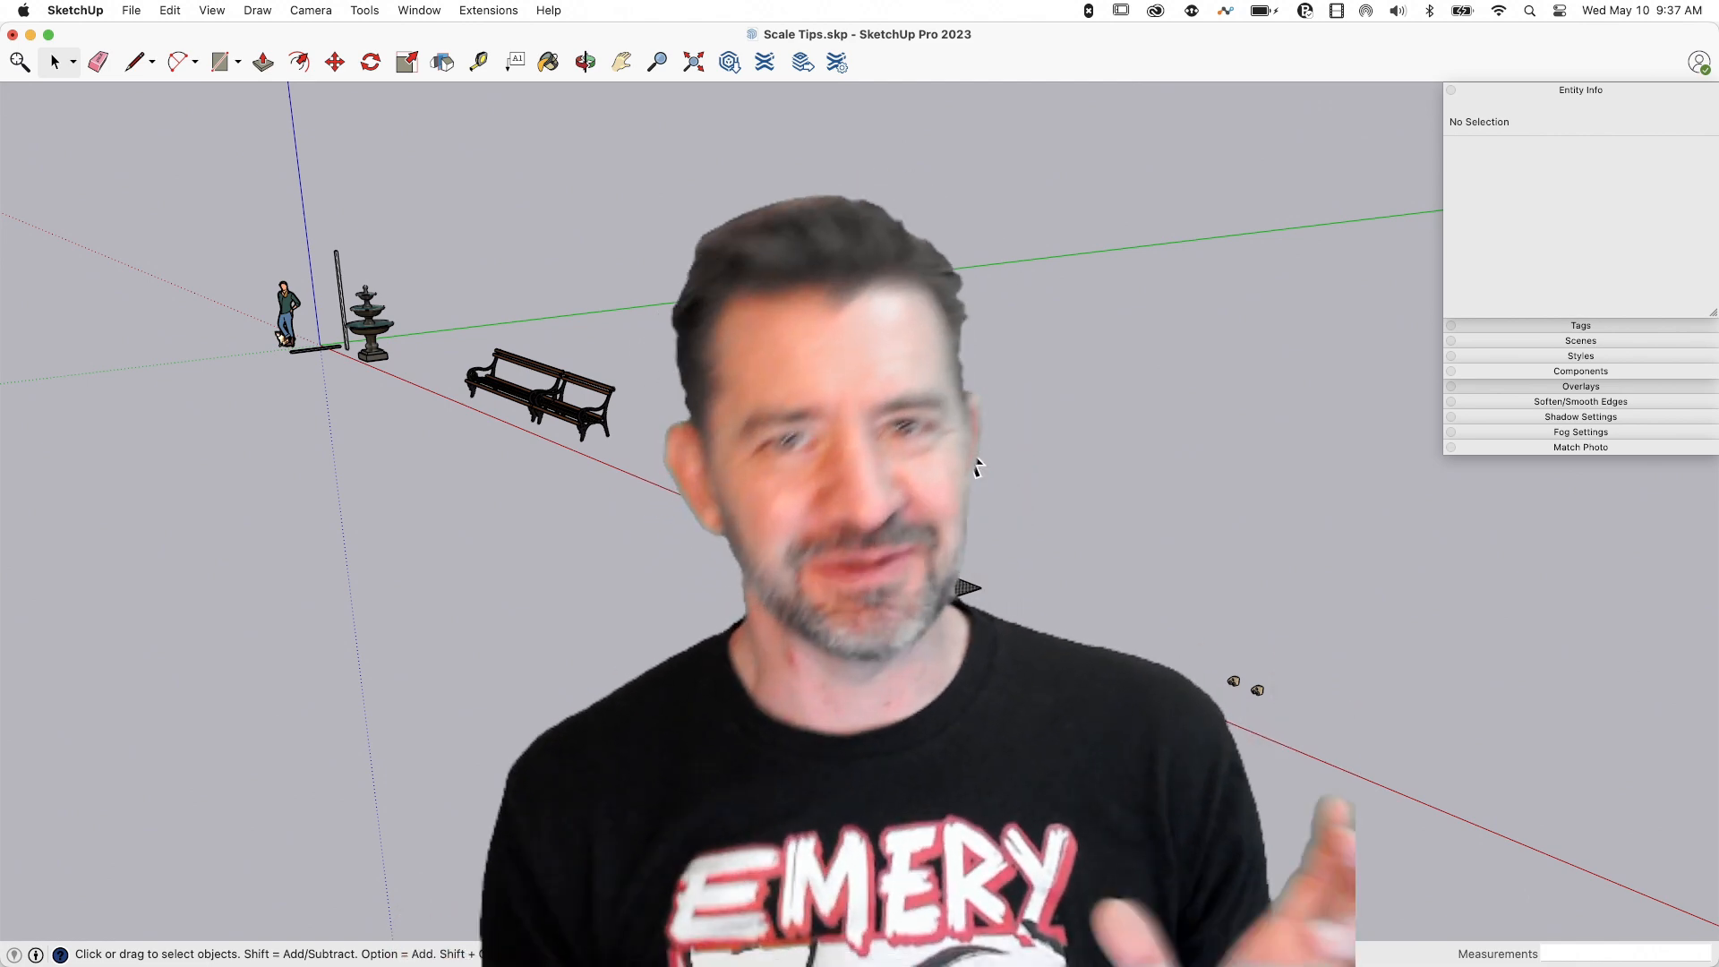